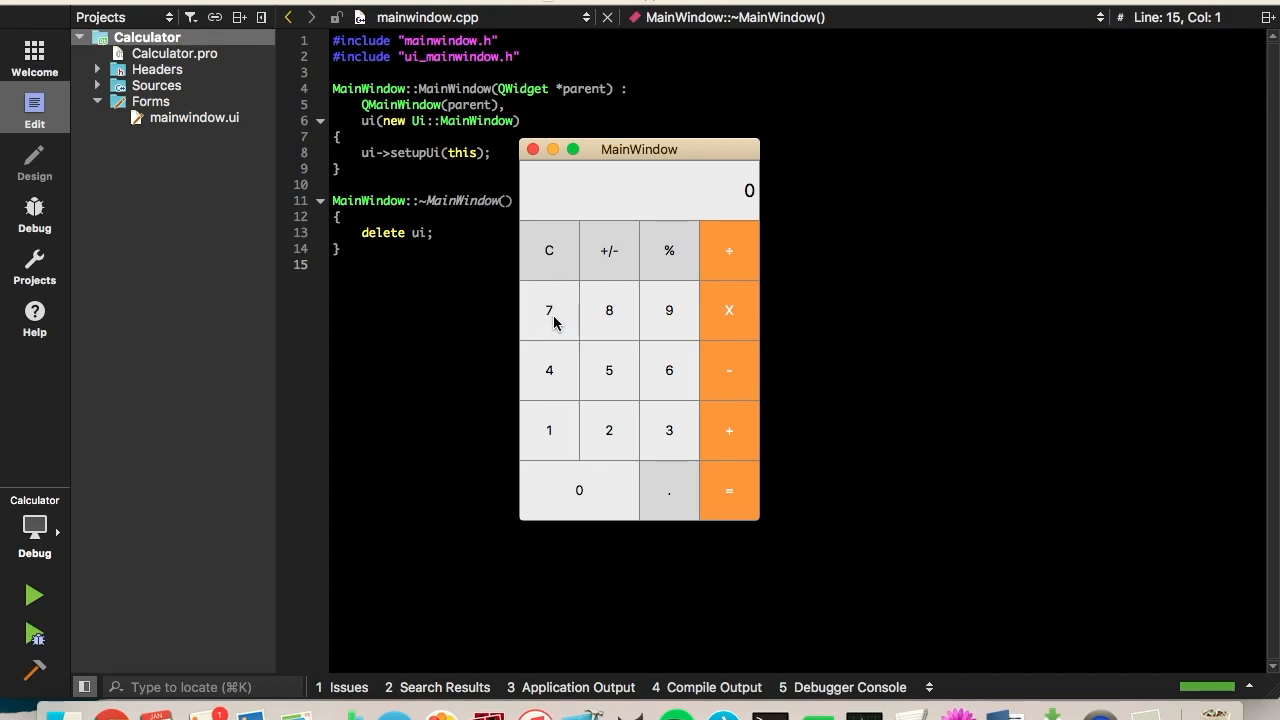
{"action": "mouse_move", "coordinate": [627, 307]}
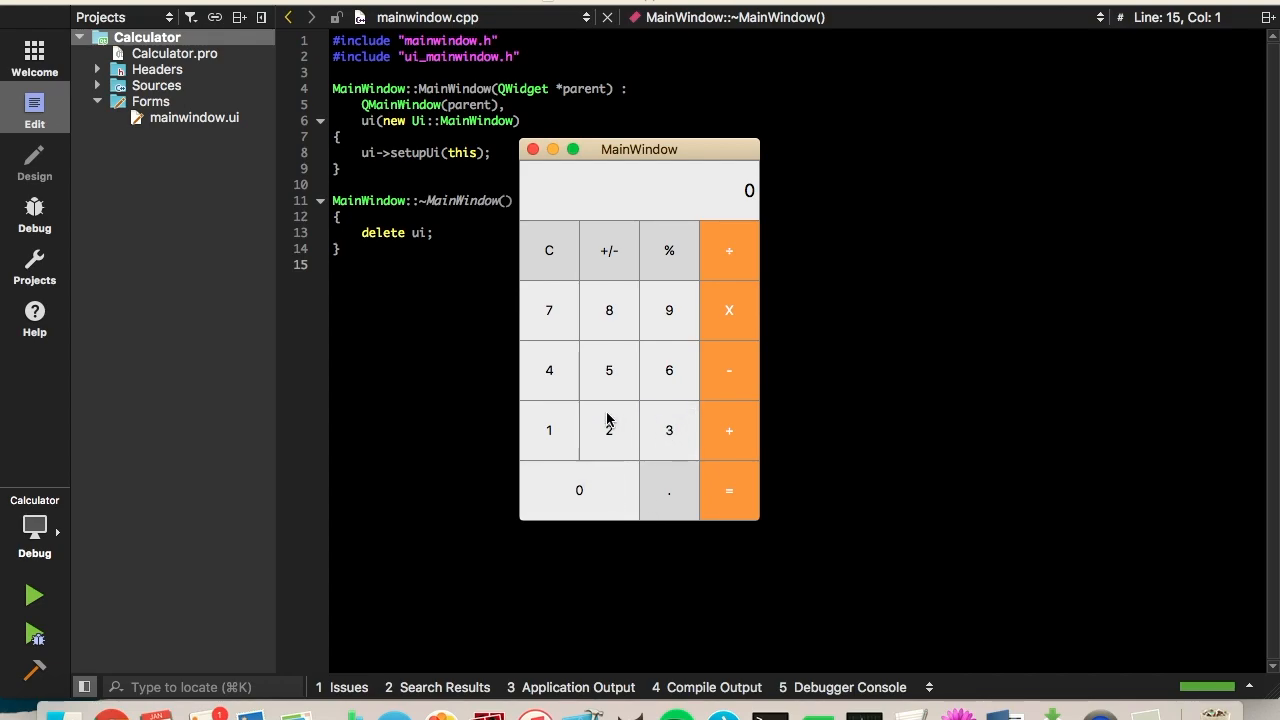
{"action": "mouse_move", "coordinate": [609, 371]}
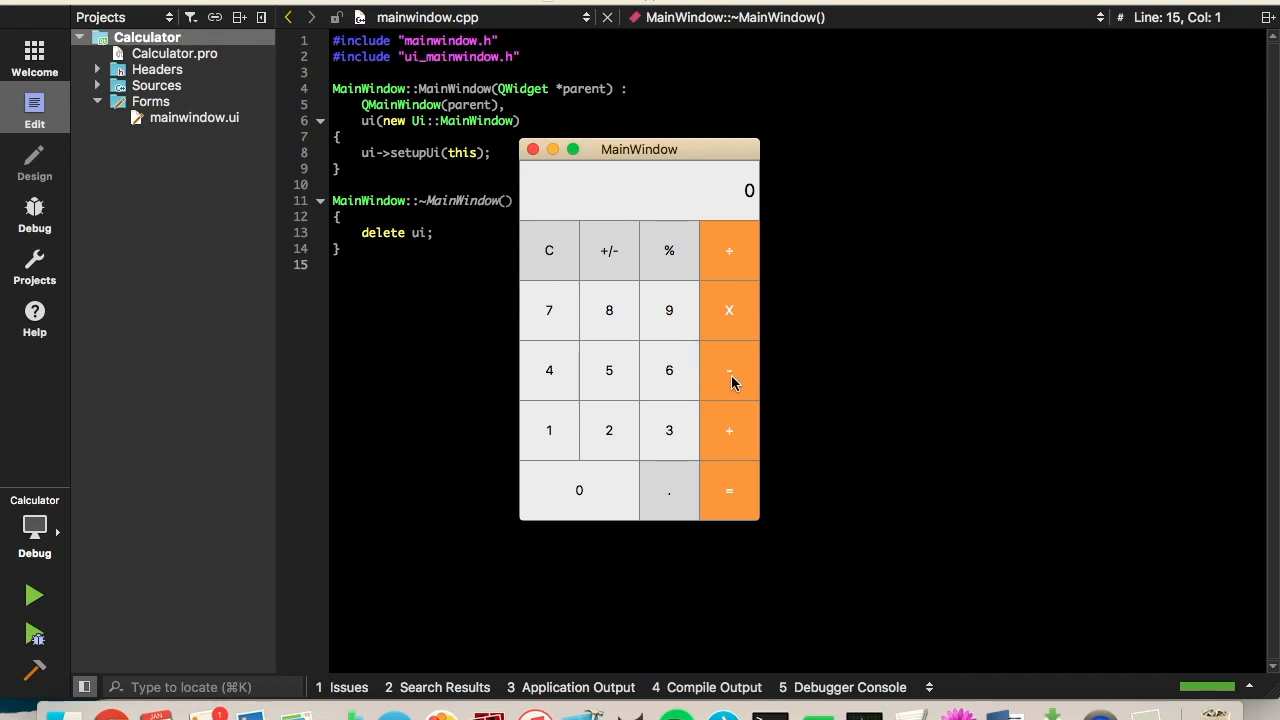
Step: Try out the running Calculator app, then close its window
{"action": "left_click", "coordinate": [729, 370]}
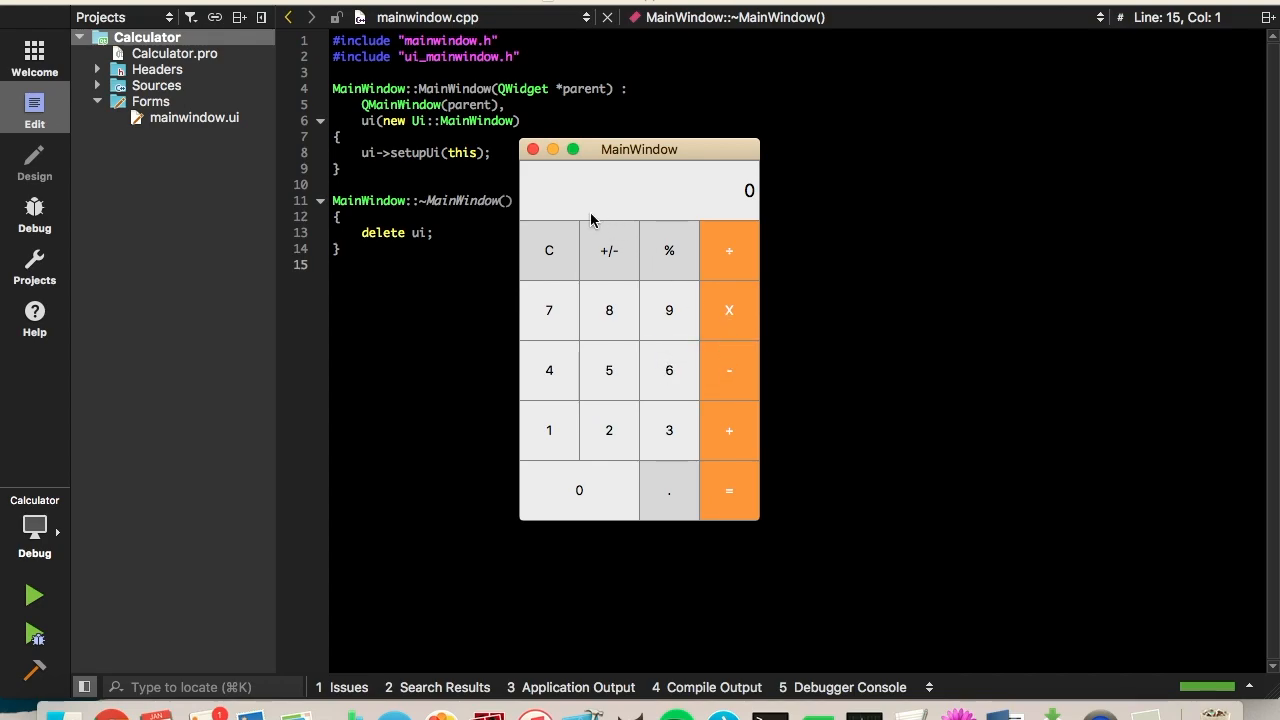
{"action": "left_click", "coordinate": [532, 149]}
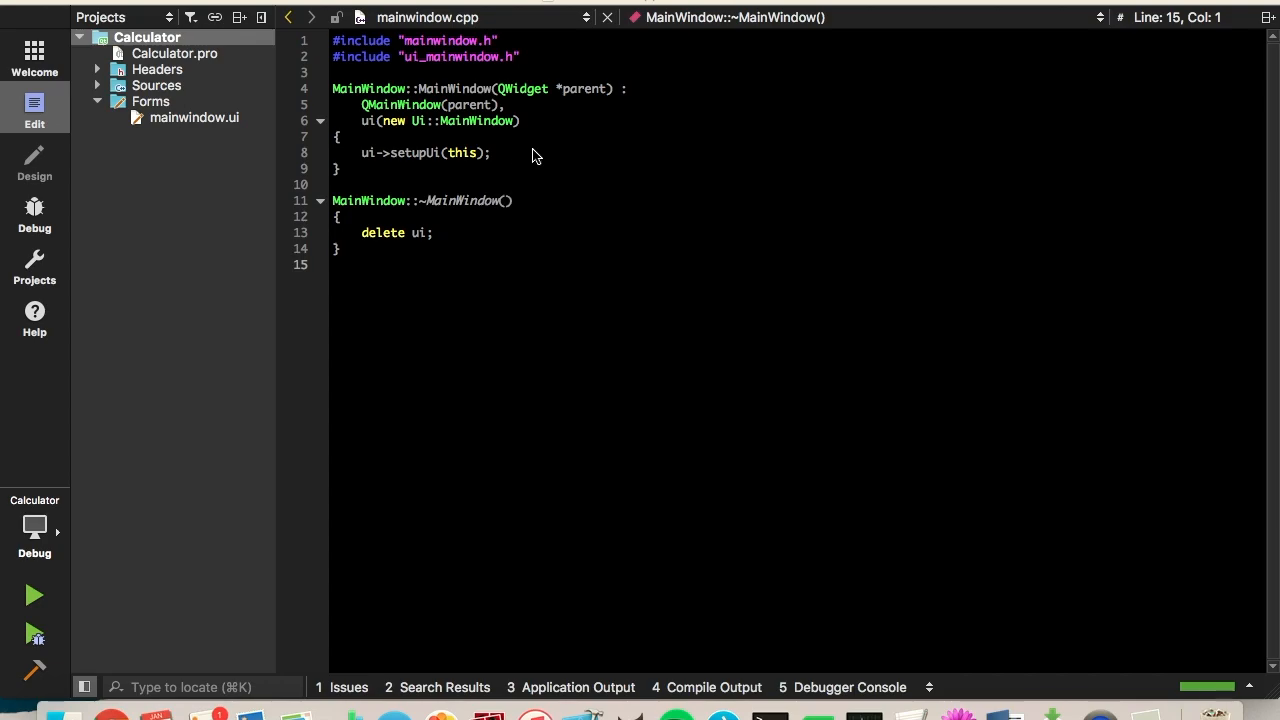
Step: Start a new Qt Widgets Application project and name it 'Calculator'
{"action": "left_click", "coordinate": [34, 55]}
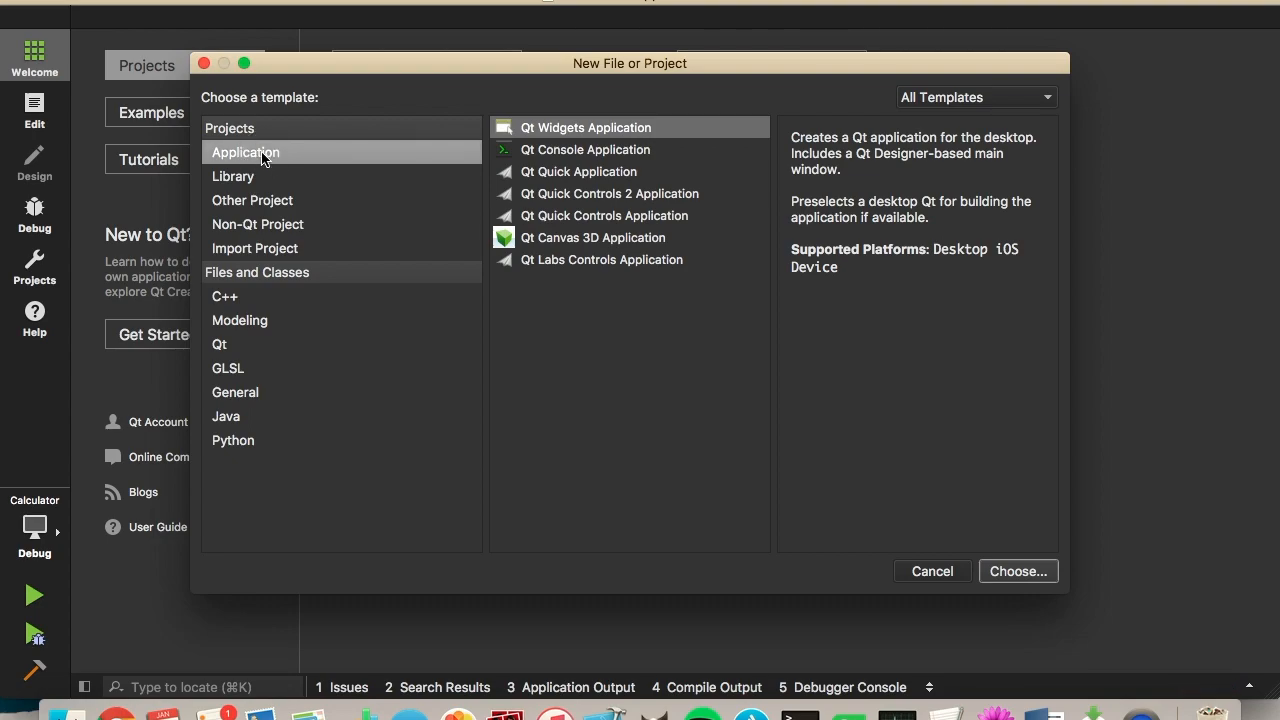
{"action": "mouse_move", "coordinate": [525, 138]}
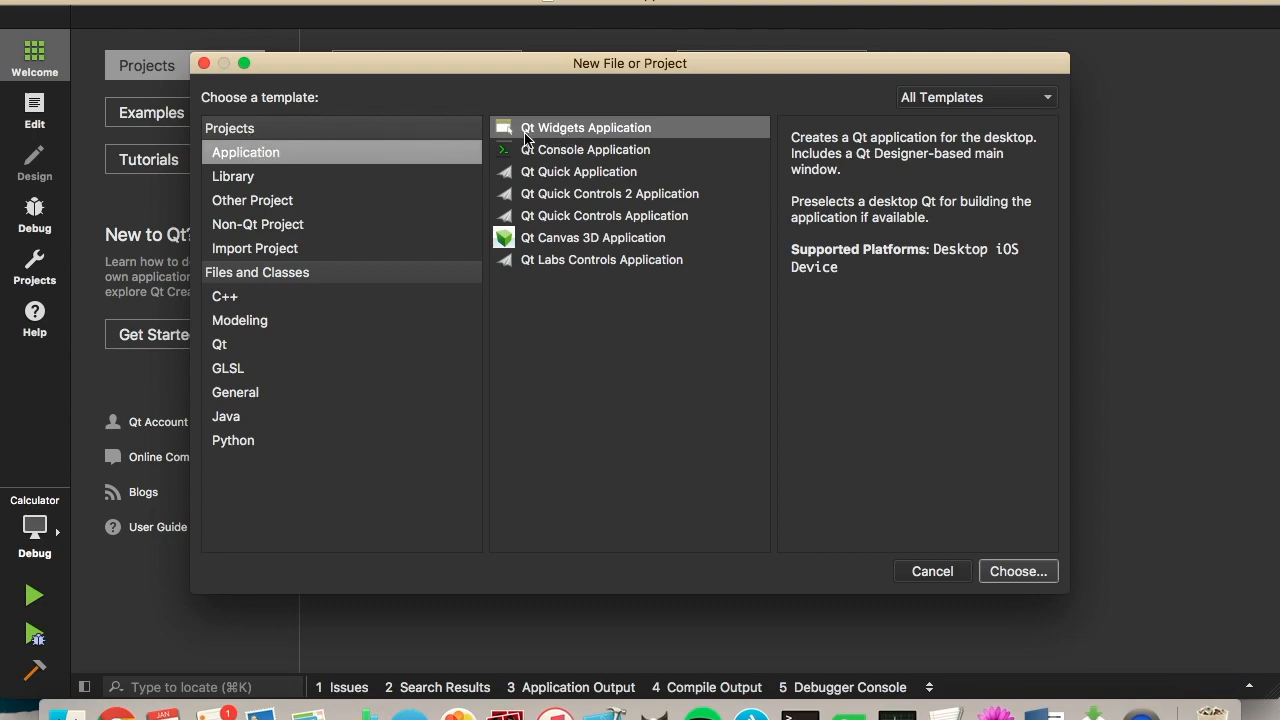
{"action": "left_click", "coordinate": [1017, 571]}
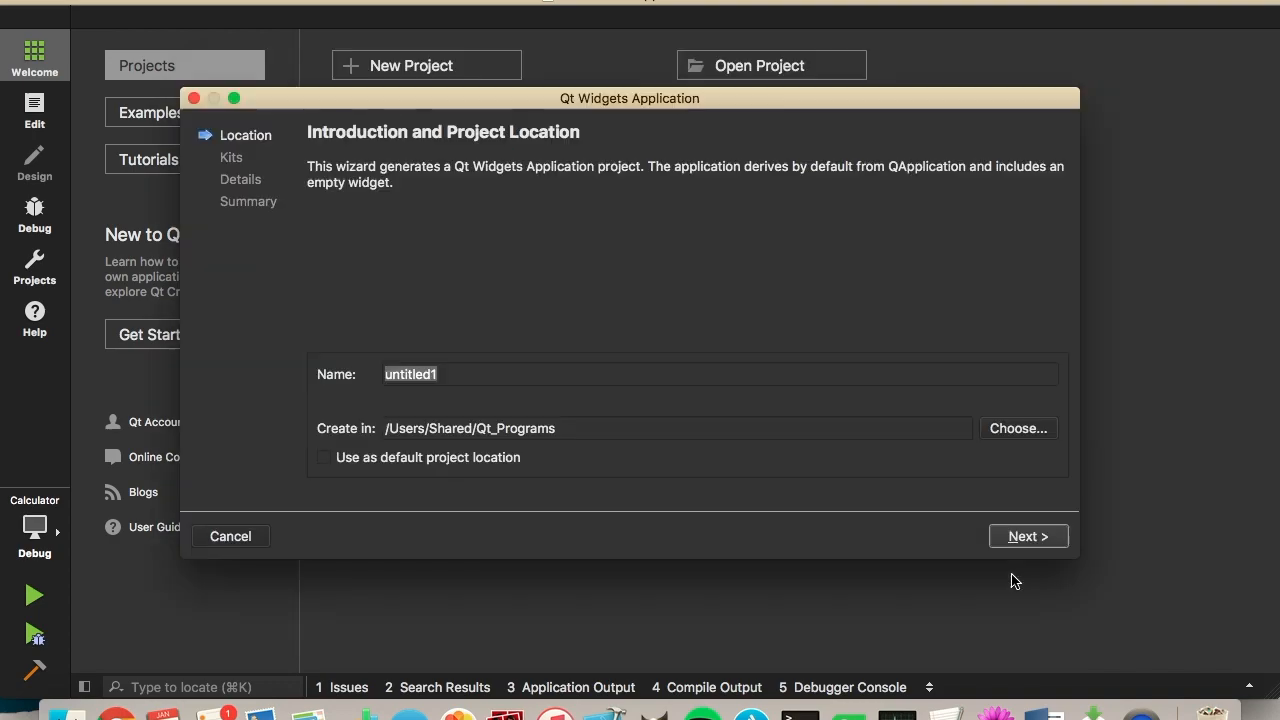
{"action": "left_click", "coordinate": [719, 374]}
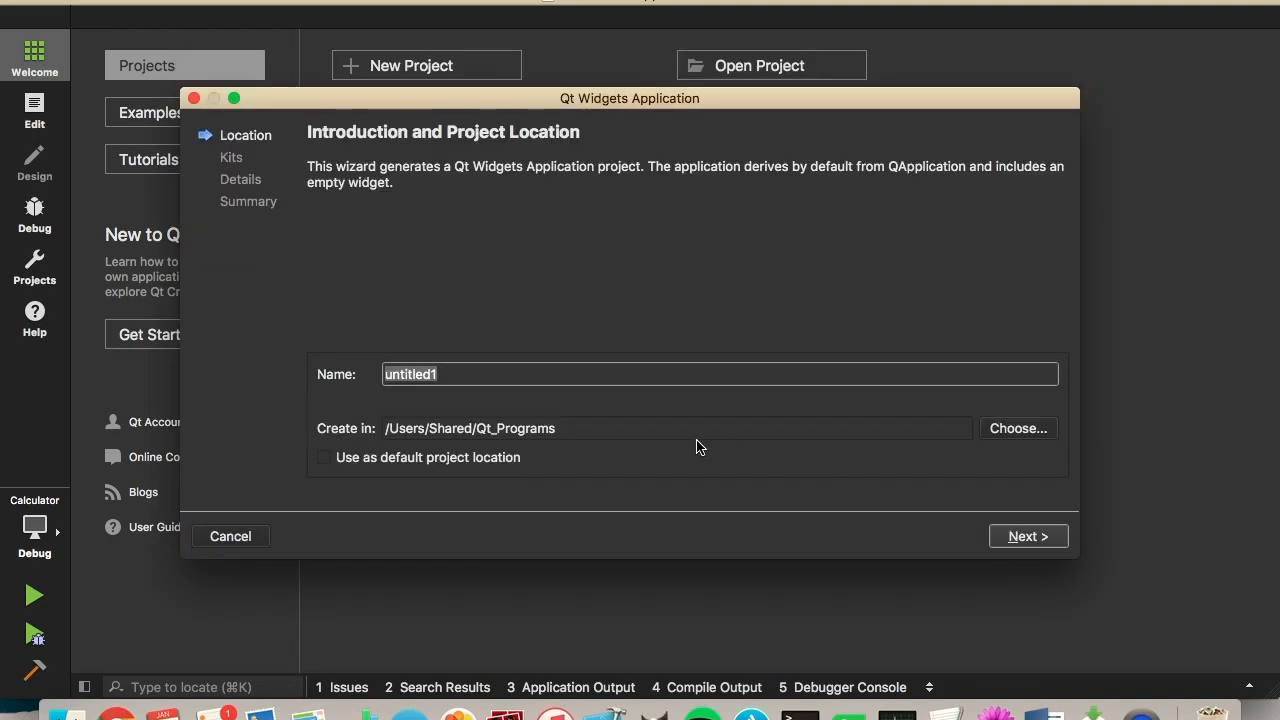
{"action": "type", "text": "Calu"}
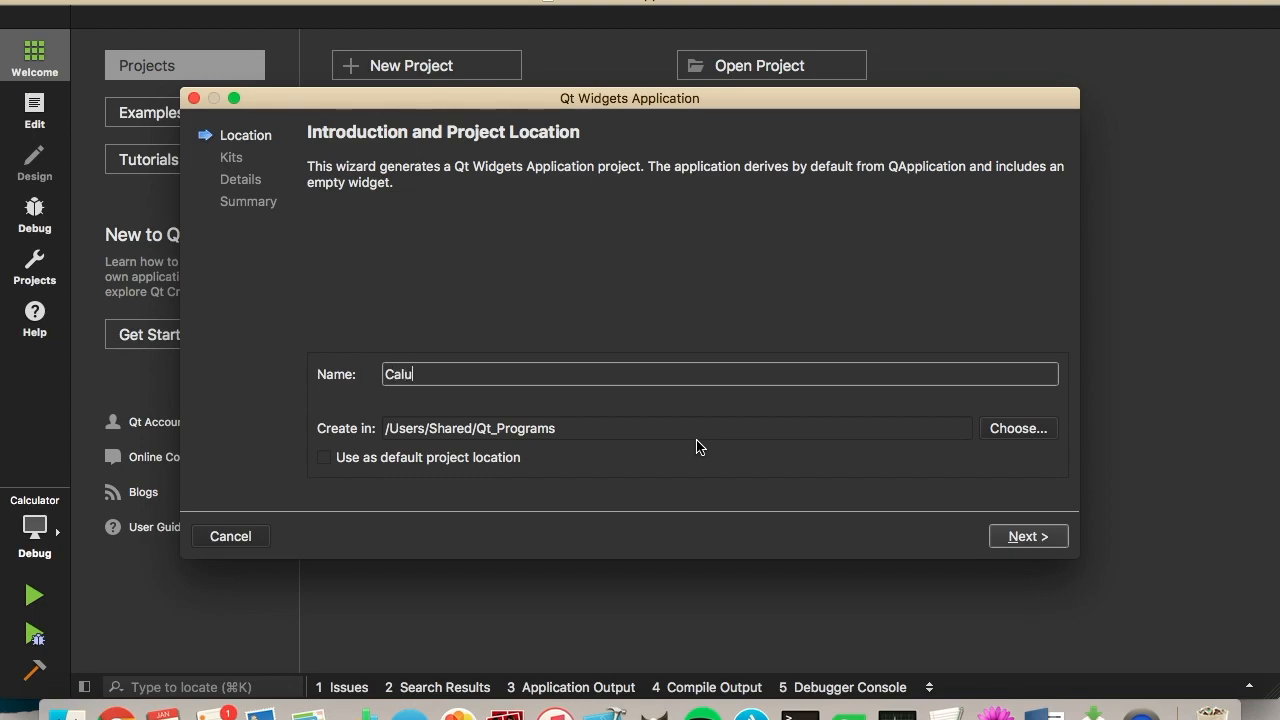
{"action": "key", "text": "Backspace"}
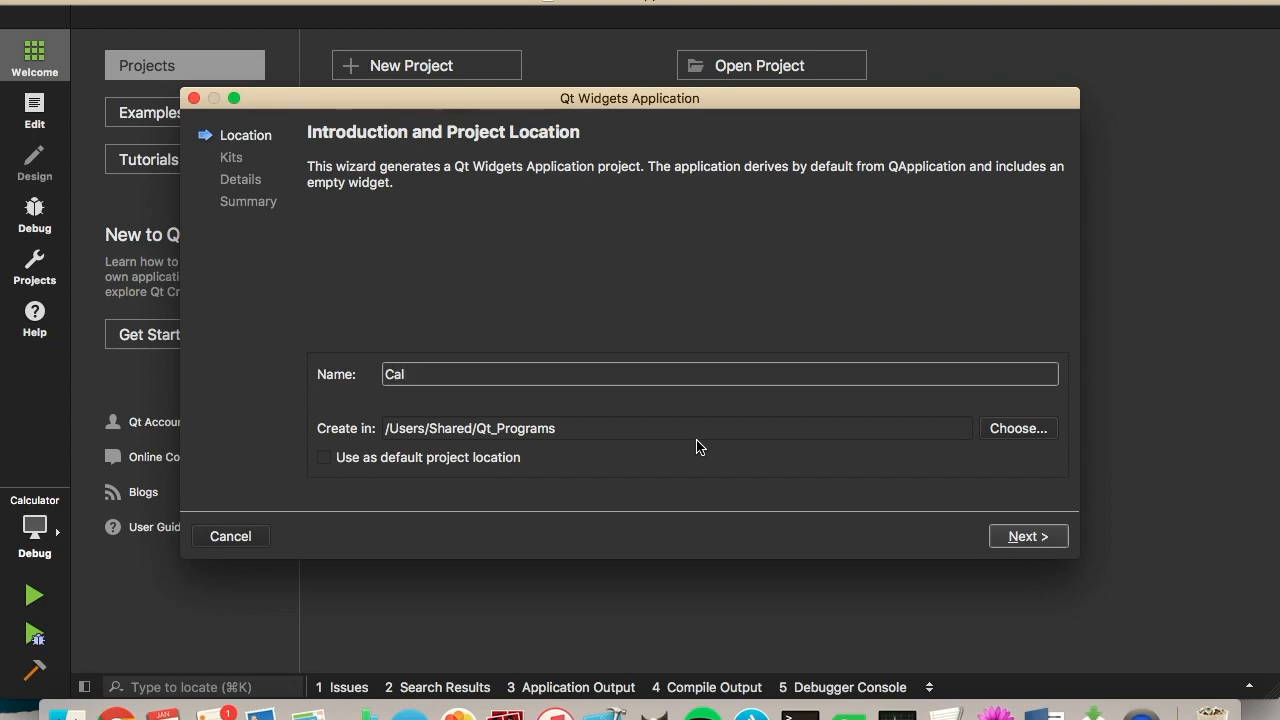
{"action": "type", "text": "culator"}
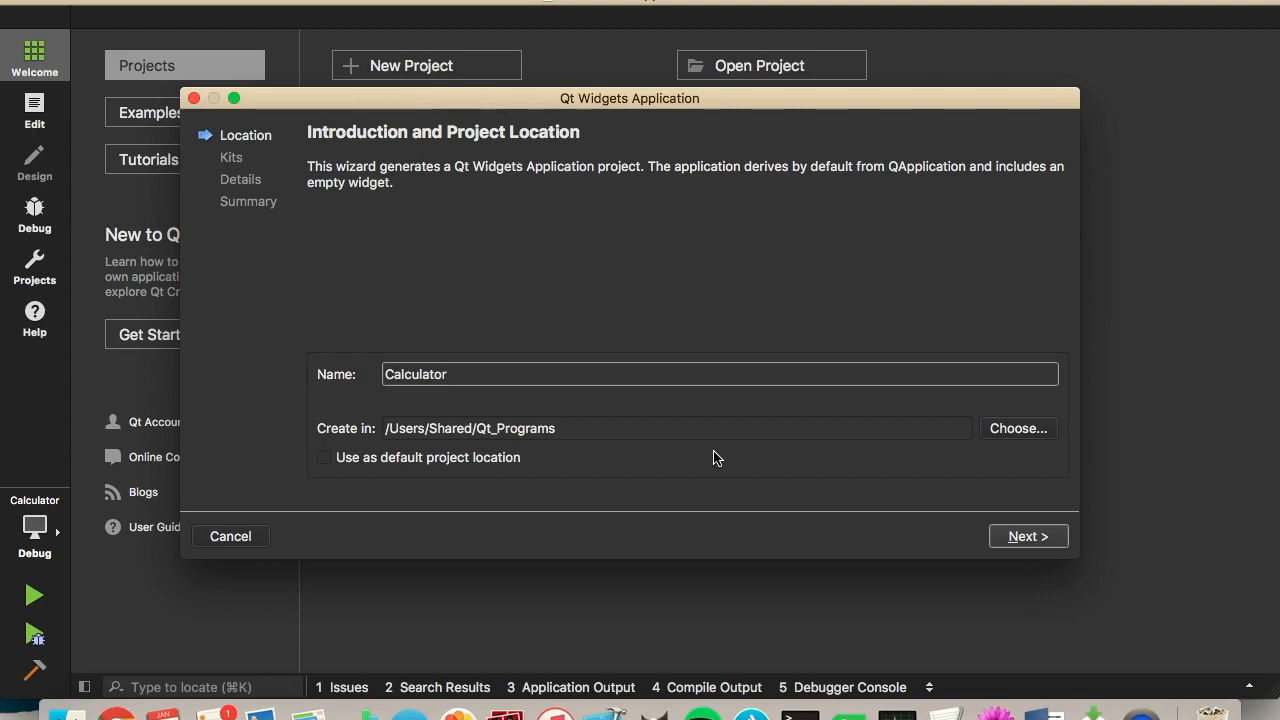
{"action": "mouse_move", "coordinate": [491, 523]}
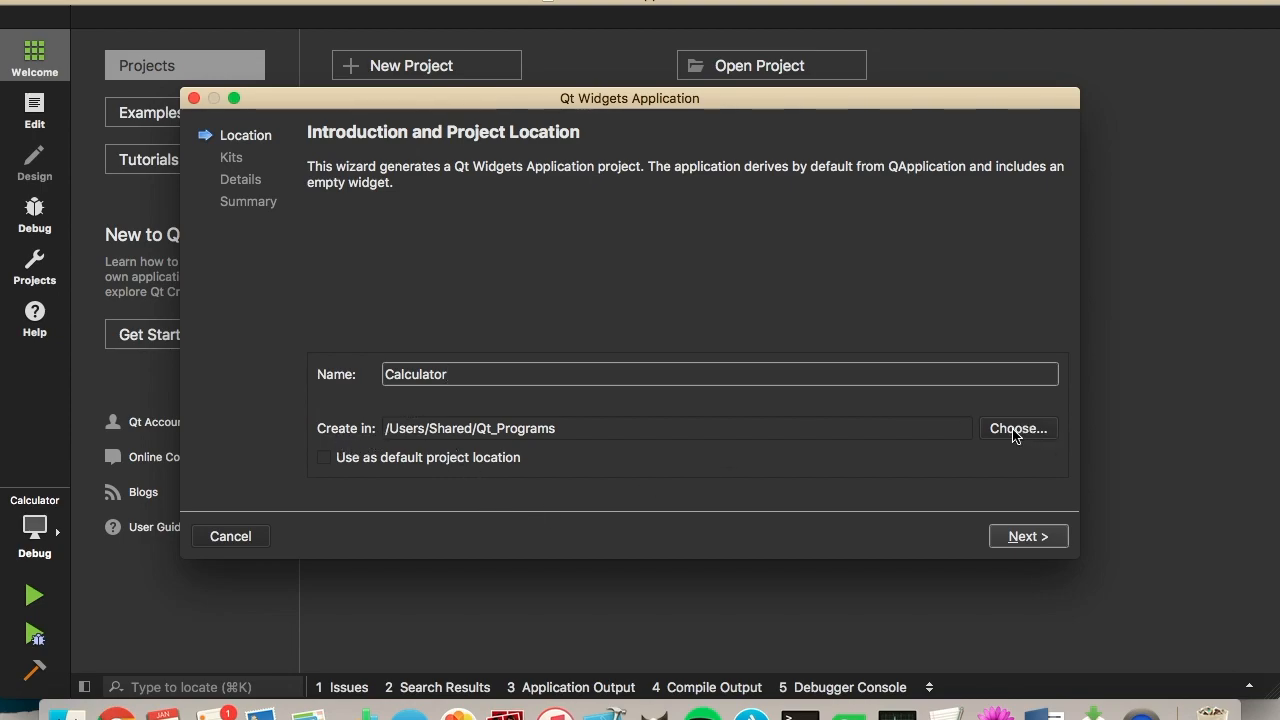
{"action": "mouse_move", "coordinate": [965, 530]}
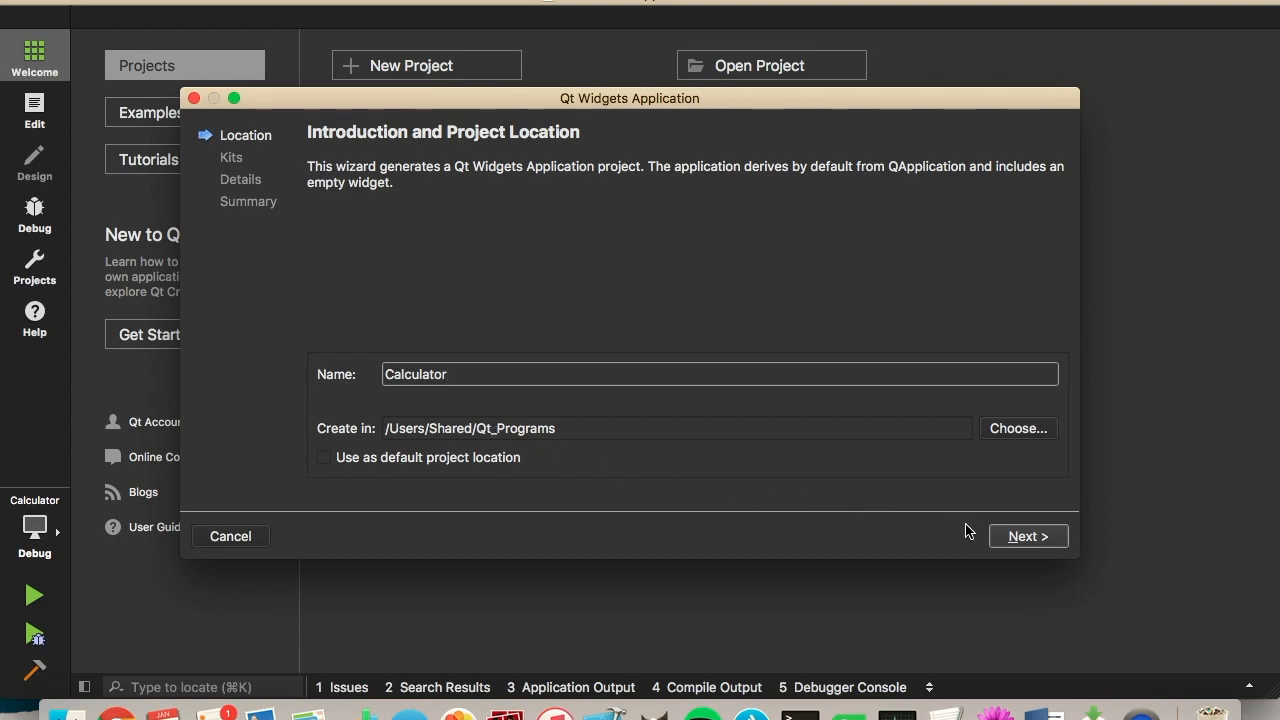
Step: Keep the Desktop Qt 5.7.0 clang 64bit kit and reach the MainWindow class details
{"action": "left_click", "coordinate": [1027, 536]}
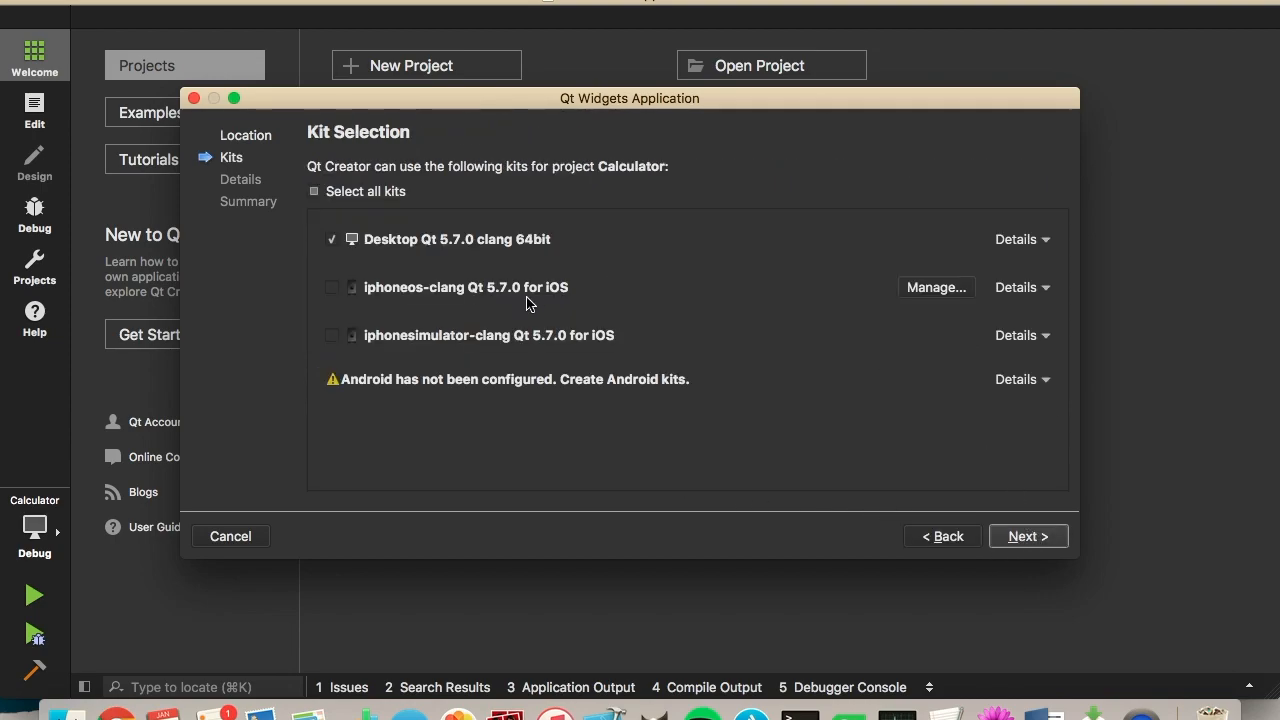
{"action": "mouse_move", "coordinate": [562, 505]}
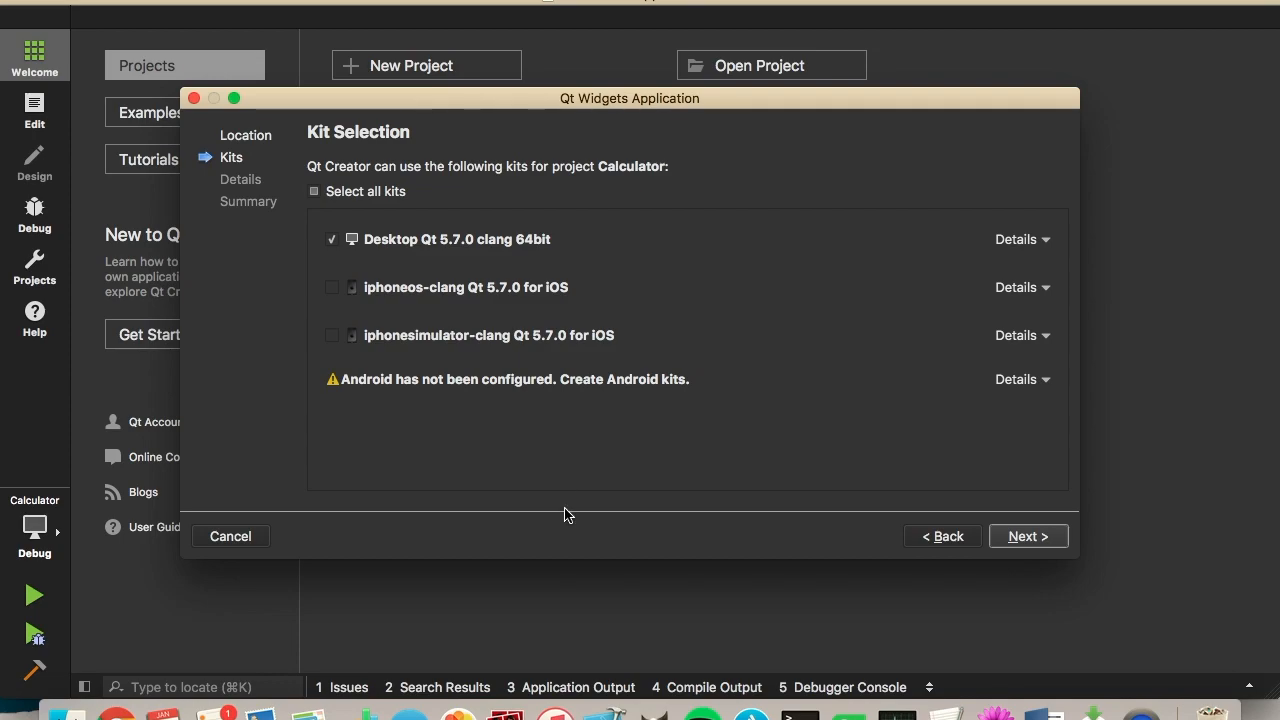
{"action": "mouse_move", "coordinate": [513, 499]}
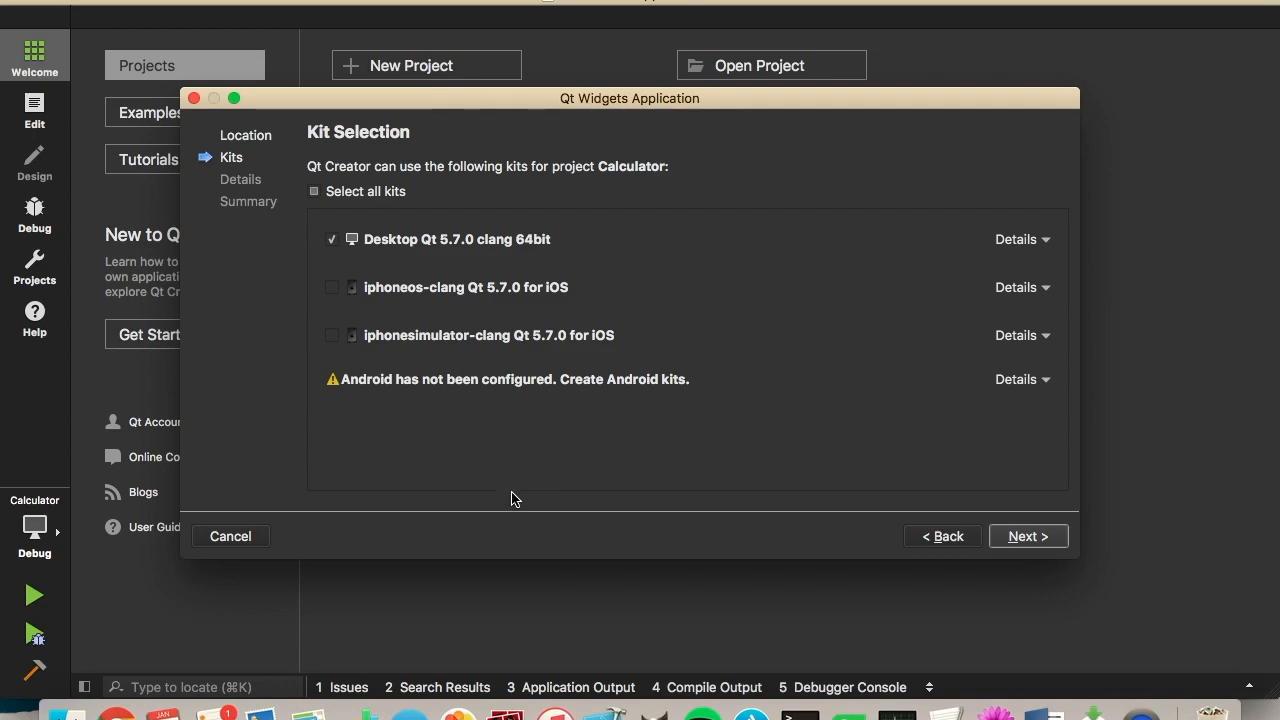
{"action": "mouse_move", "coordinate": [452, 411]}
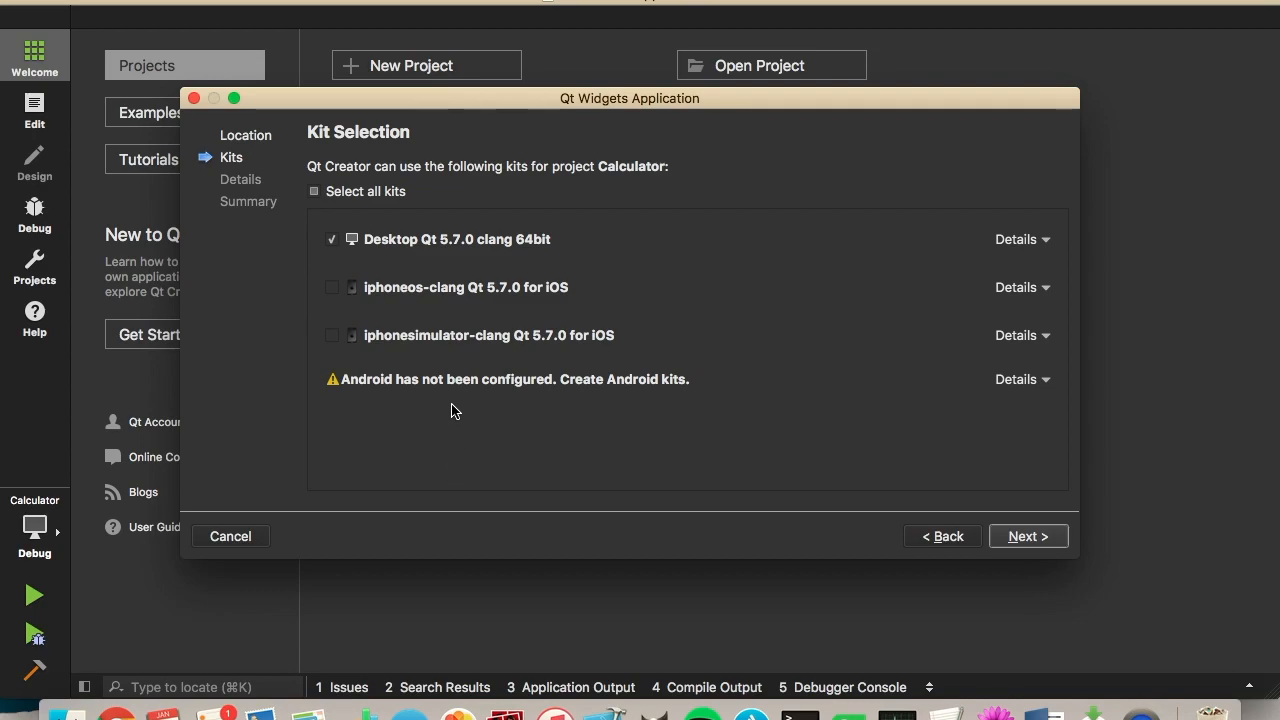
{"action": "mouse_move", "coordinate": [459, 392]}
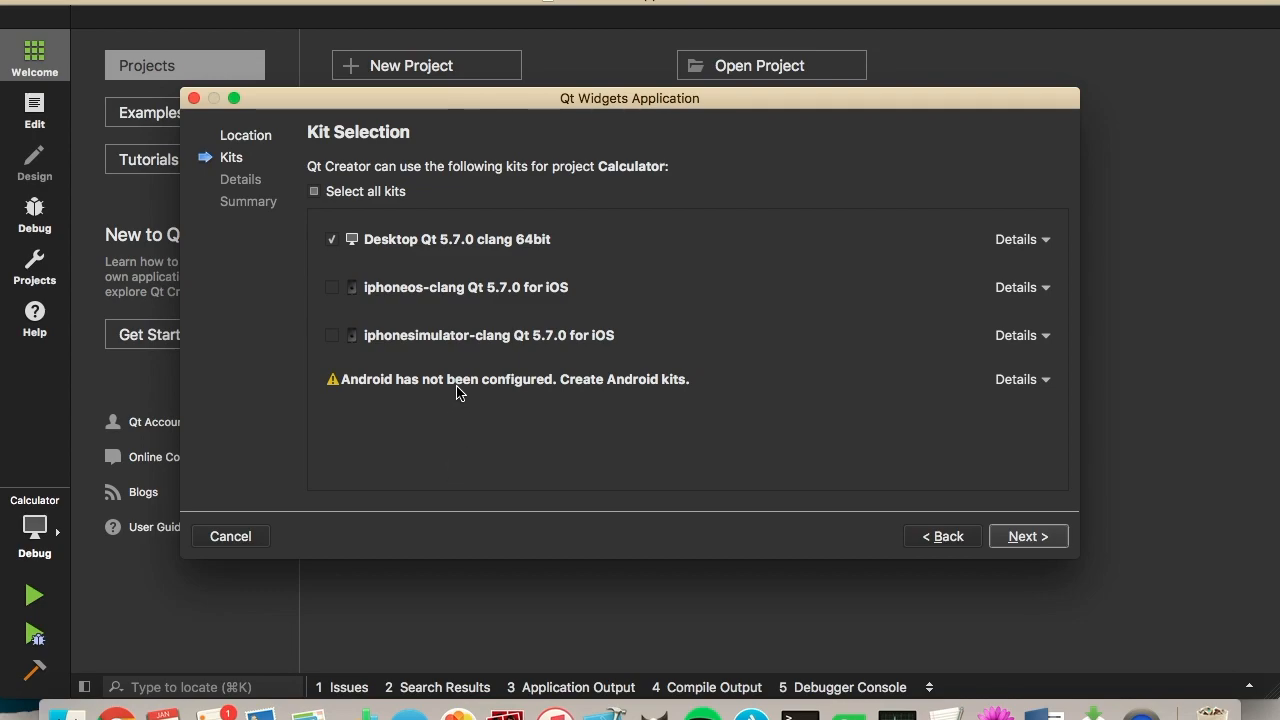
{"action": "mouse_move", "coordinate": [768, 323]}
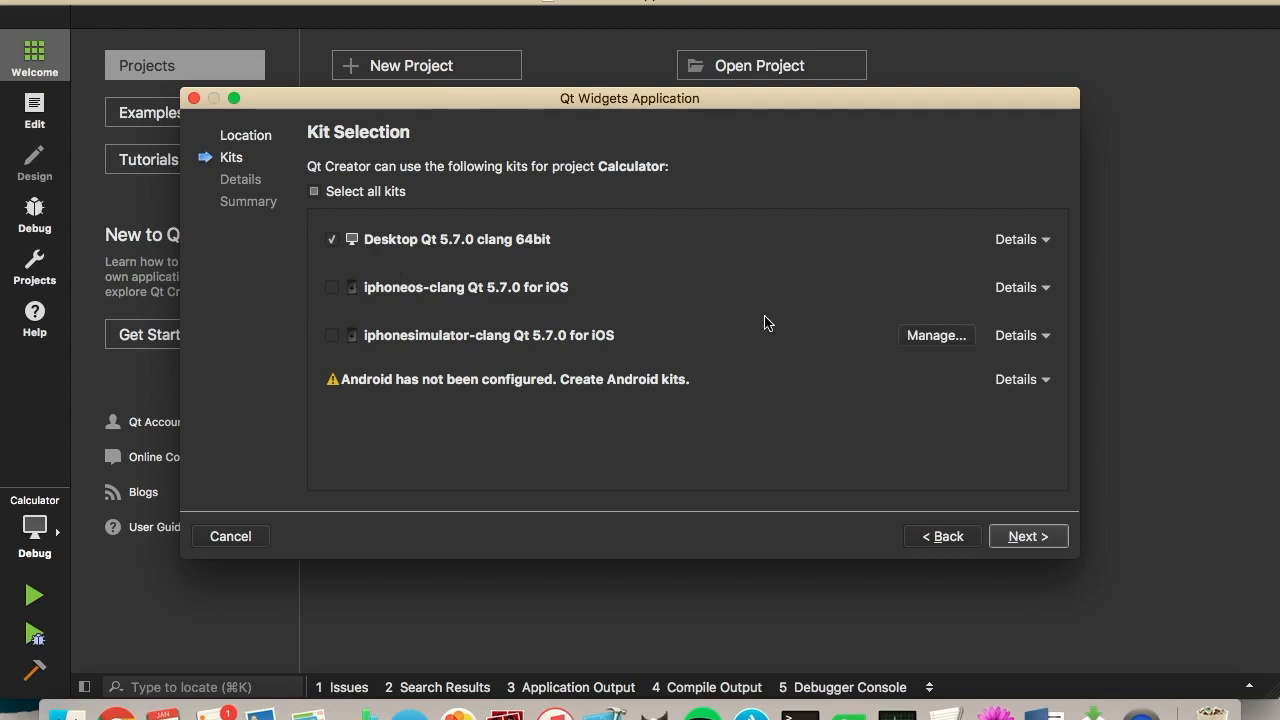
{"action": "mouse_move", "coordinate": [1055, 530]}
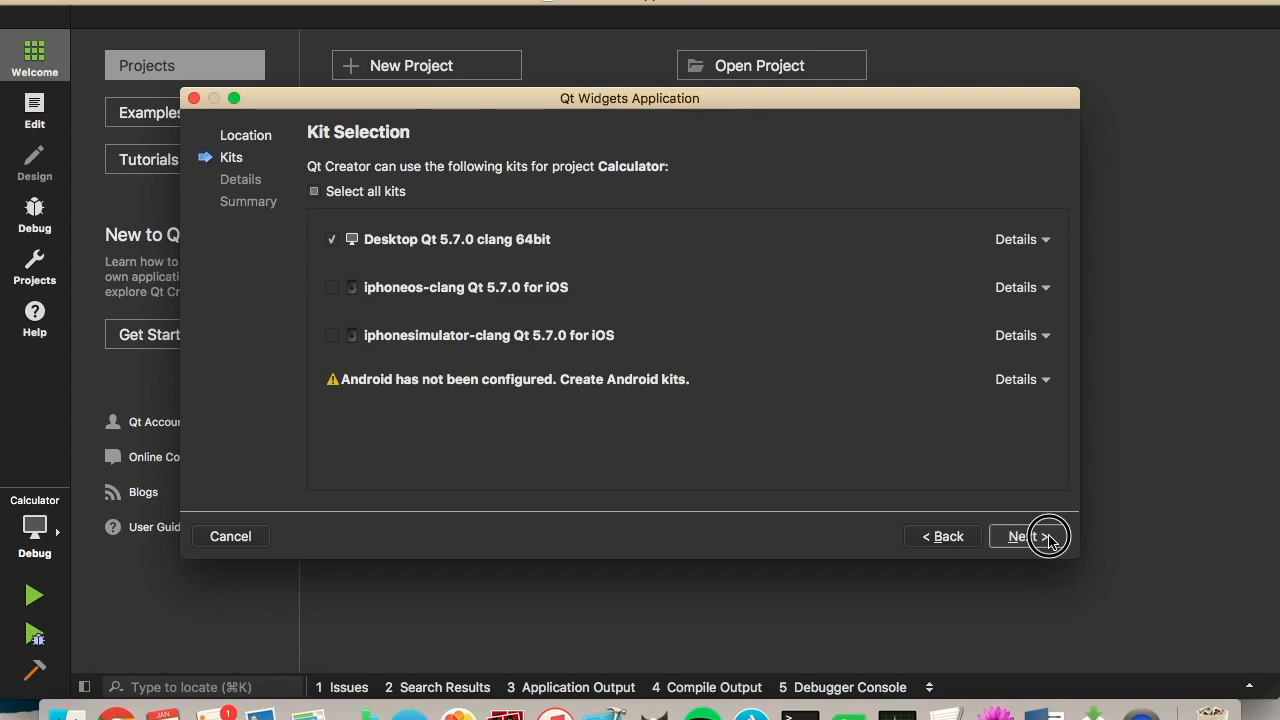
{"action": "left_click", "coordinate": [1028, 536]}
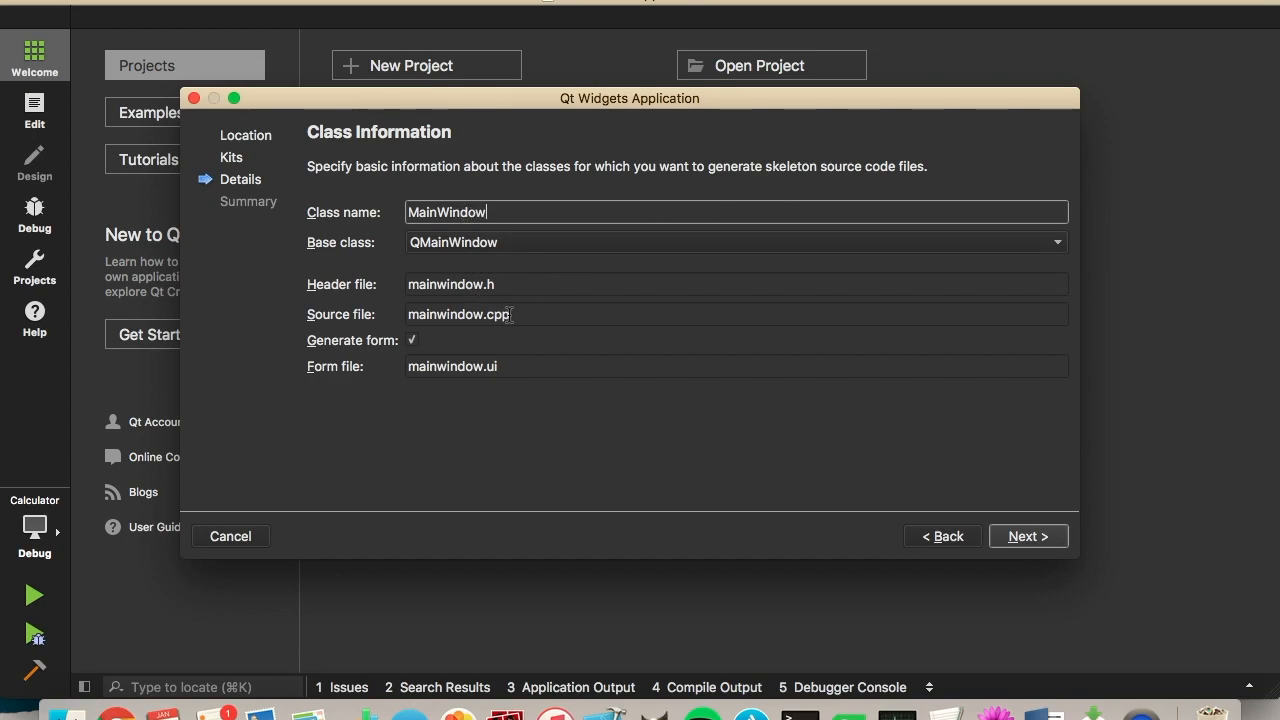
{"action": "mouse_move", "coordinate": [360, 351]}
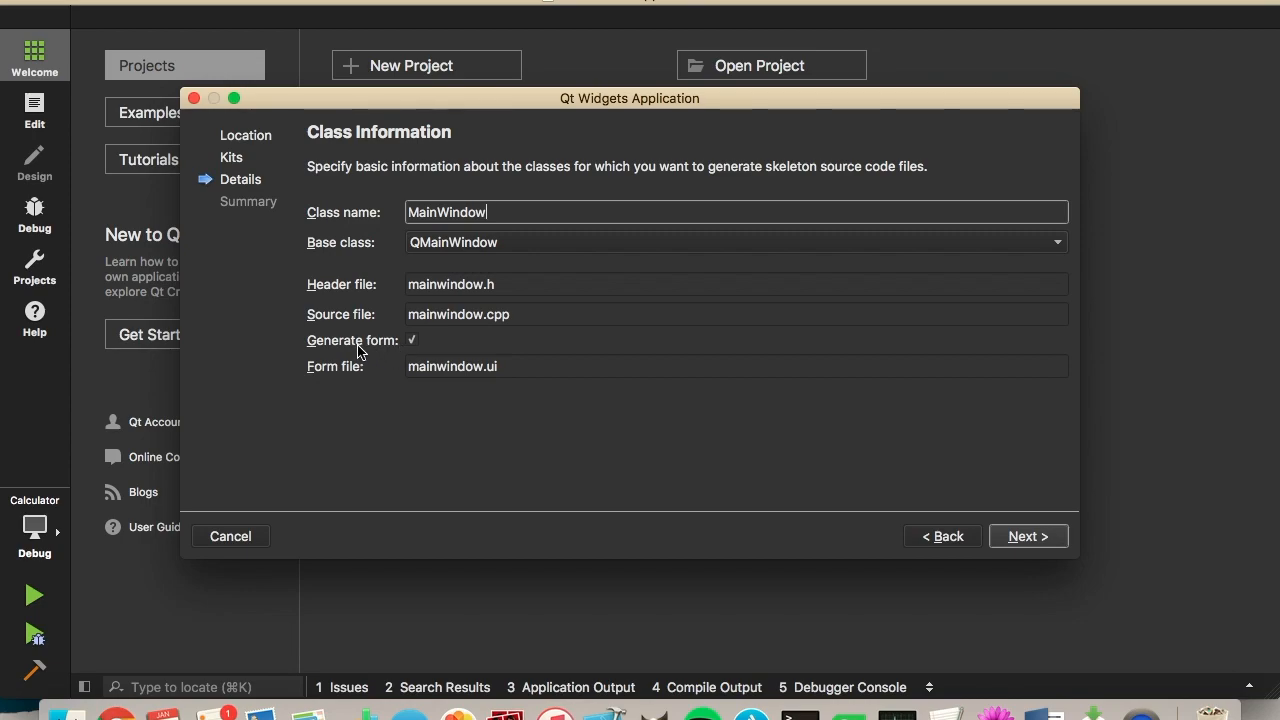
{"action": "mouse_move", "coordinate": [326, 380]}
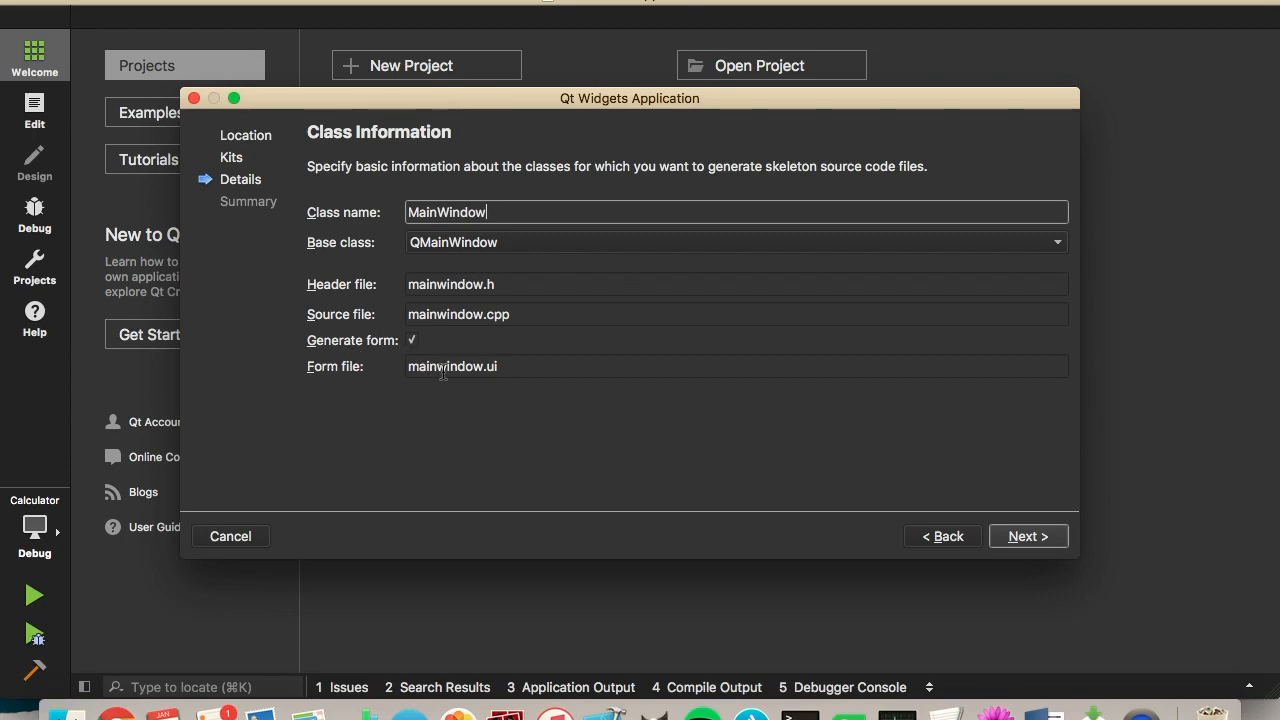
{"action": "mouse_move", "coordinate": [547, 389]}
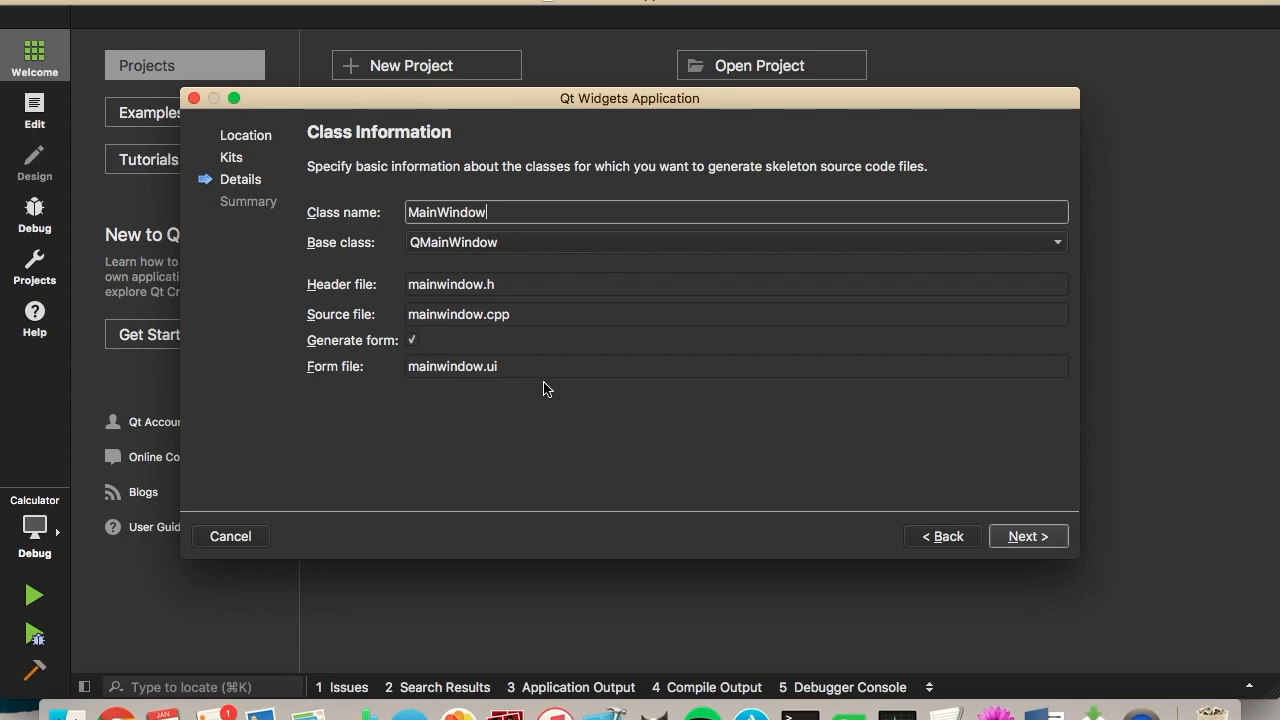
Step: Advance to the Summary page listing Calculator.pro, main.cpp and the mainwindow files
{"action": "left_click", "coordinate": [1027, 536]}
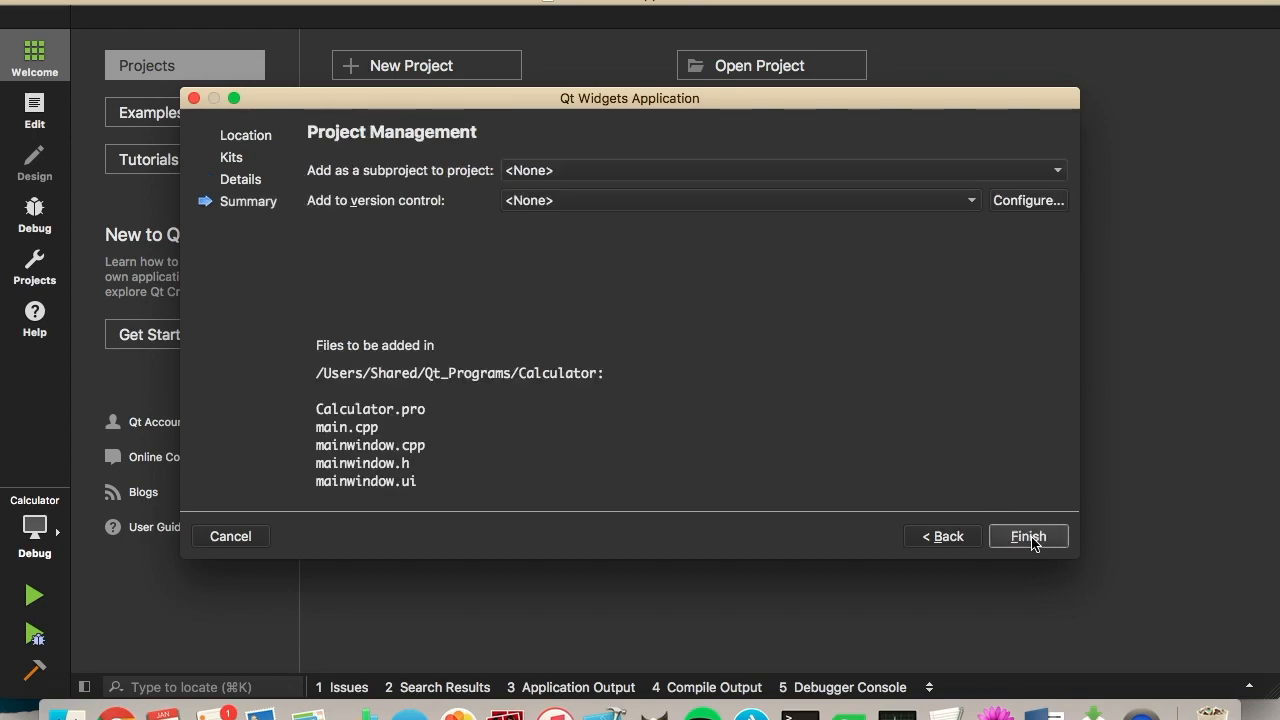
{"action": "mouse_move", "coordinate": [780, 321]}
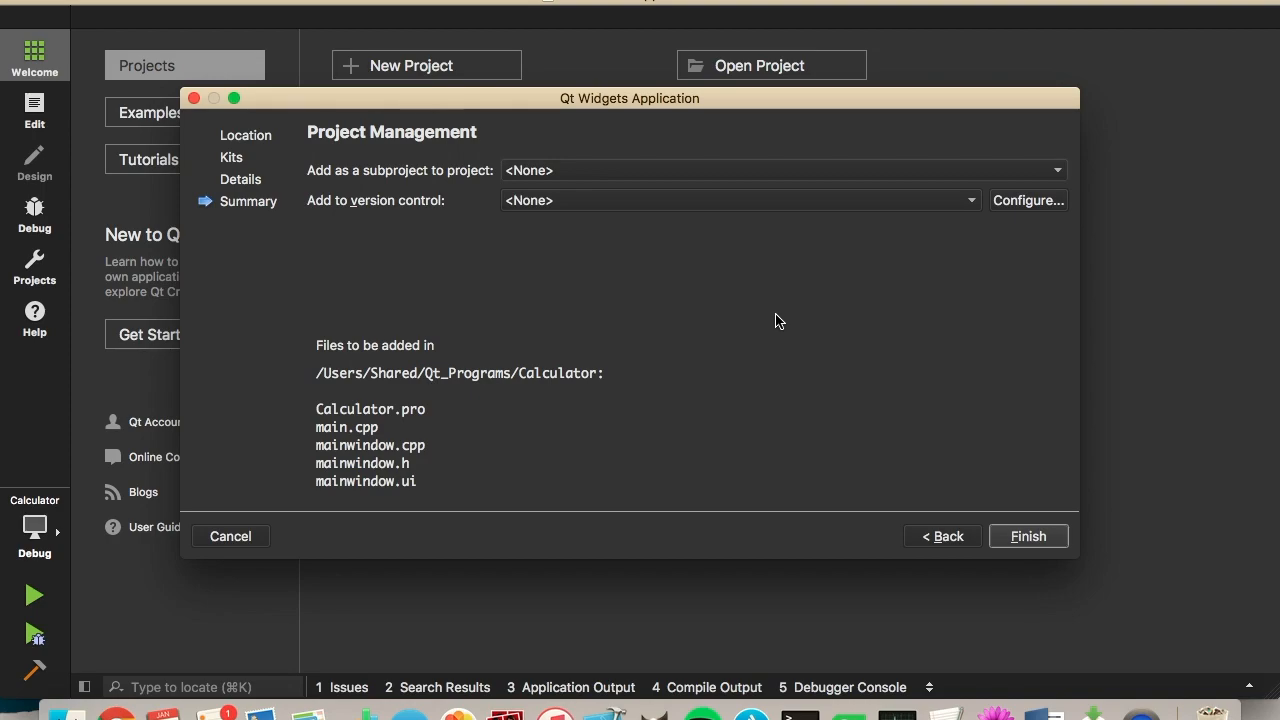
{"action": "mouse_move", "coordinate": [543, 238]}
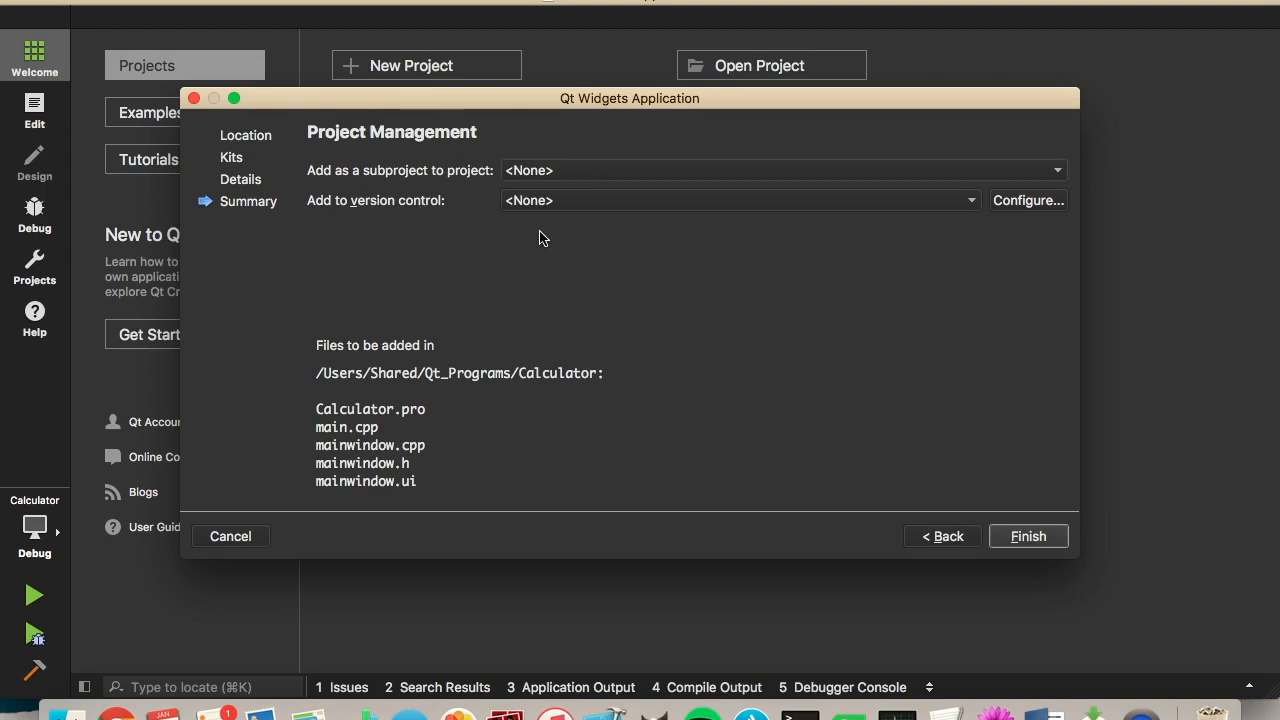
{"action": "mouse_move", "coordinate": [474, 223]}
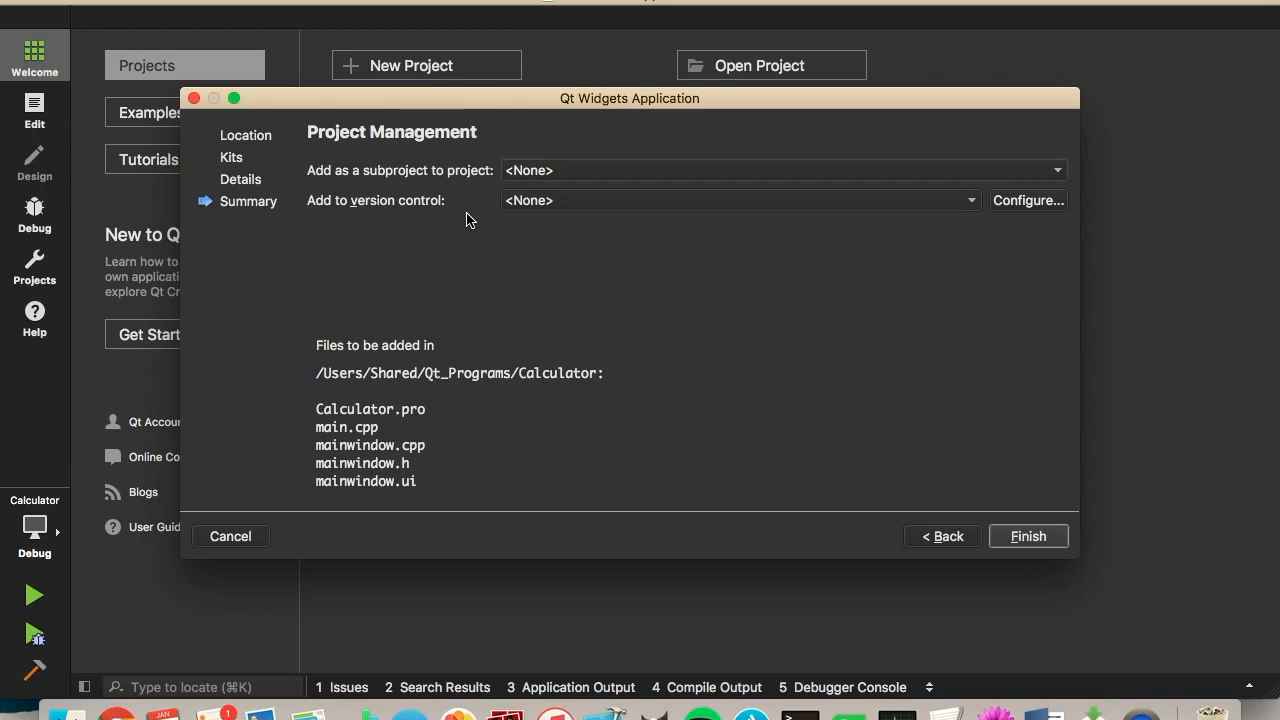
{"action": "mouse_move", "coordinate": [751, 252]}
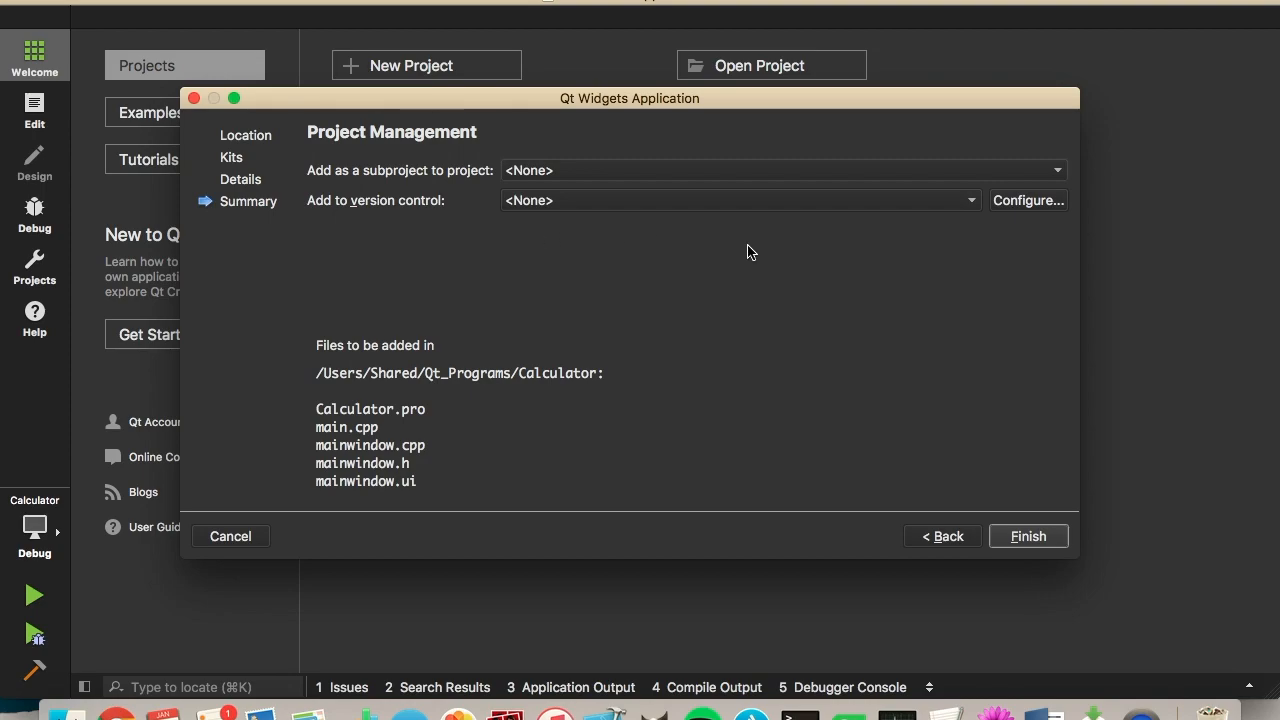
{"action": "mouse_move", "coordinate": [908, 229]}
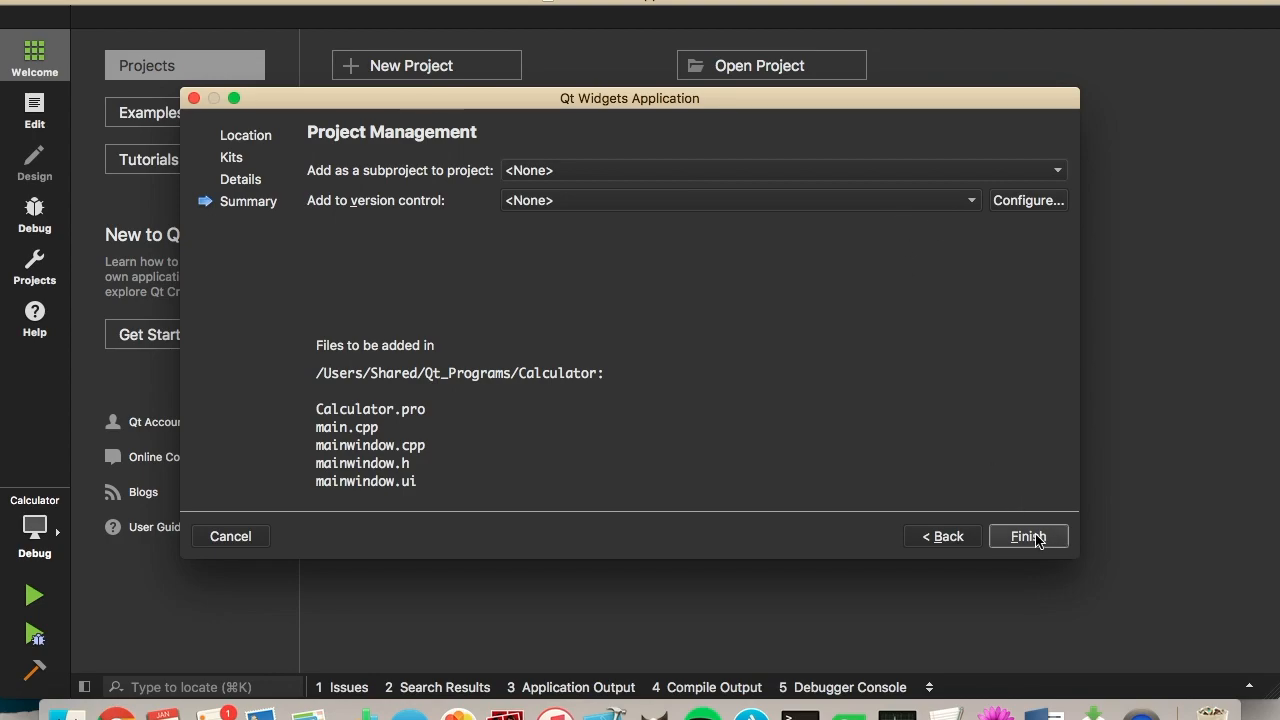
Step: Create the Calculator project, close the older project, and expand Sources and Headers
{"action": "left_click", "coordinate": [1028, 536]}
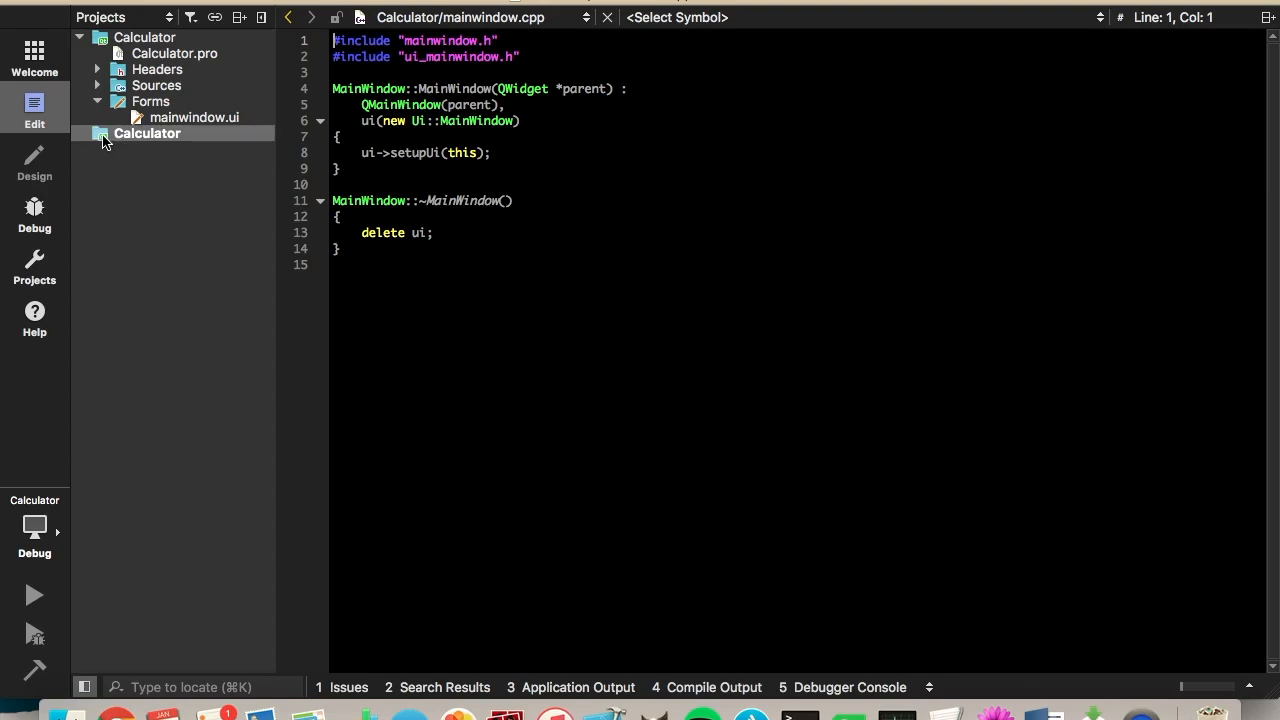
{"action": "left_click", "coordinate": [96, 133]}
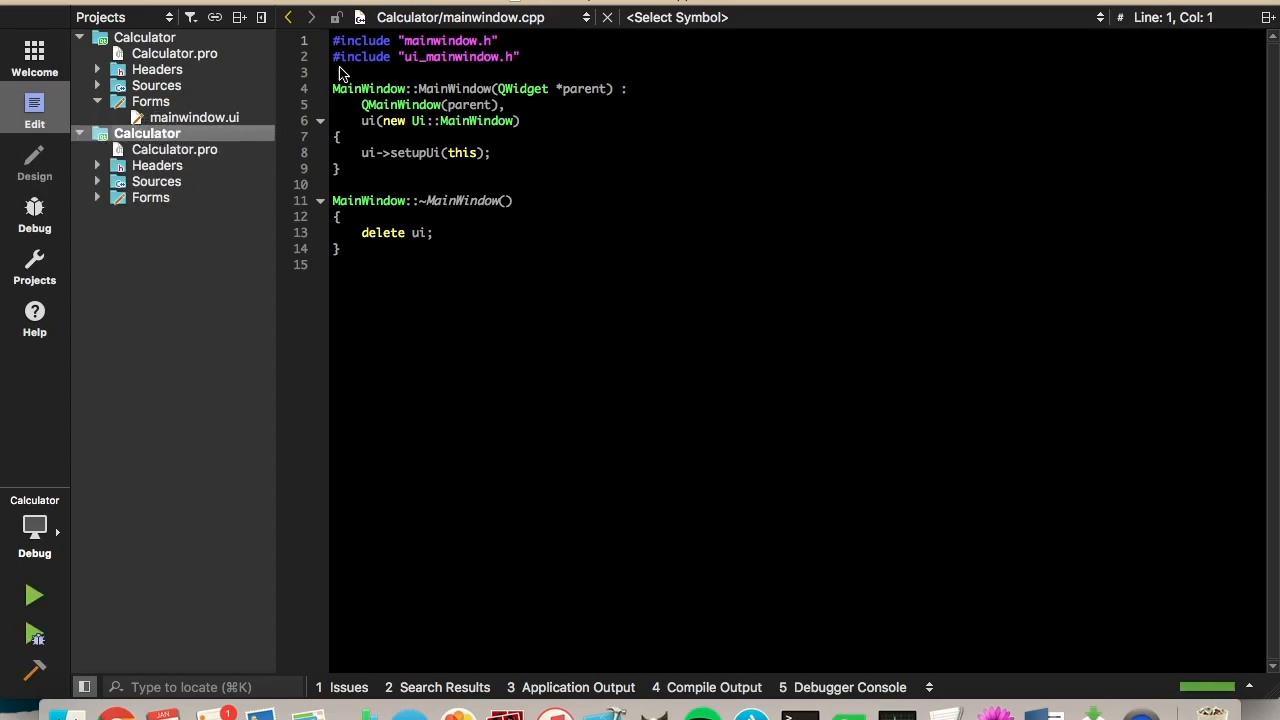
{"action": "mouse_move", "coordinate": [604, 21]}
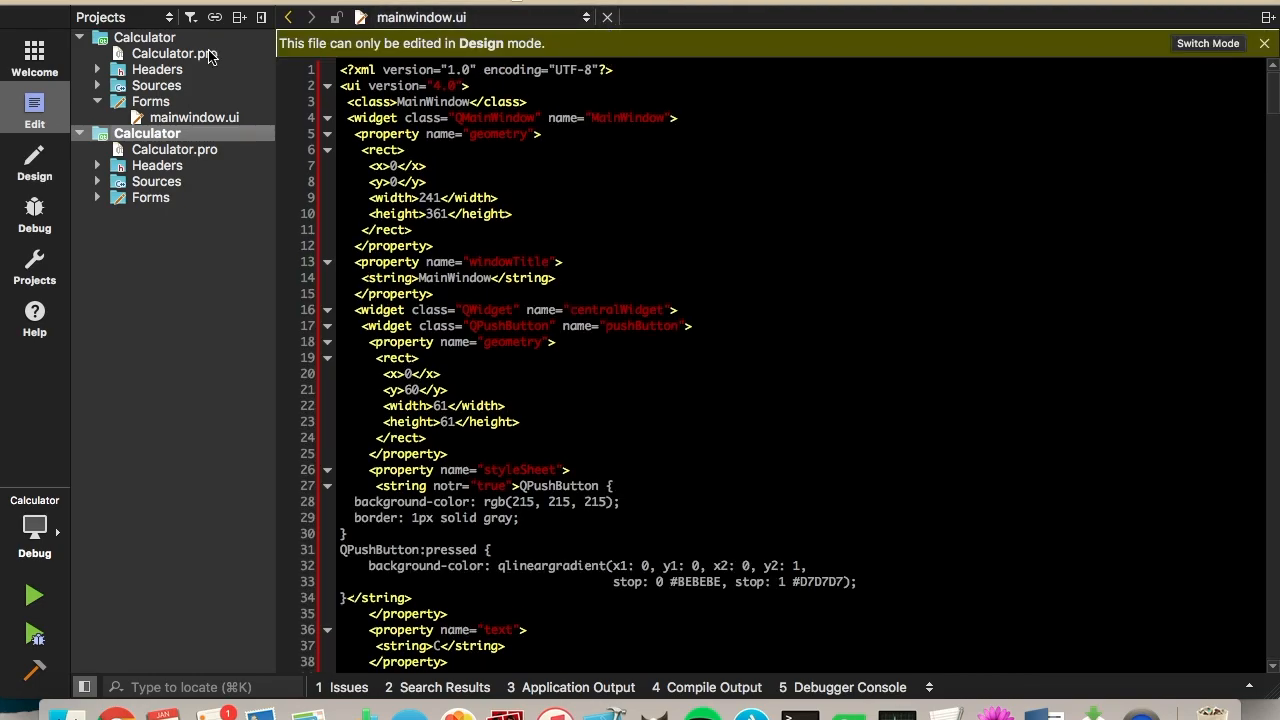
{"action": "right_click", "coordinate": [145, 37]}
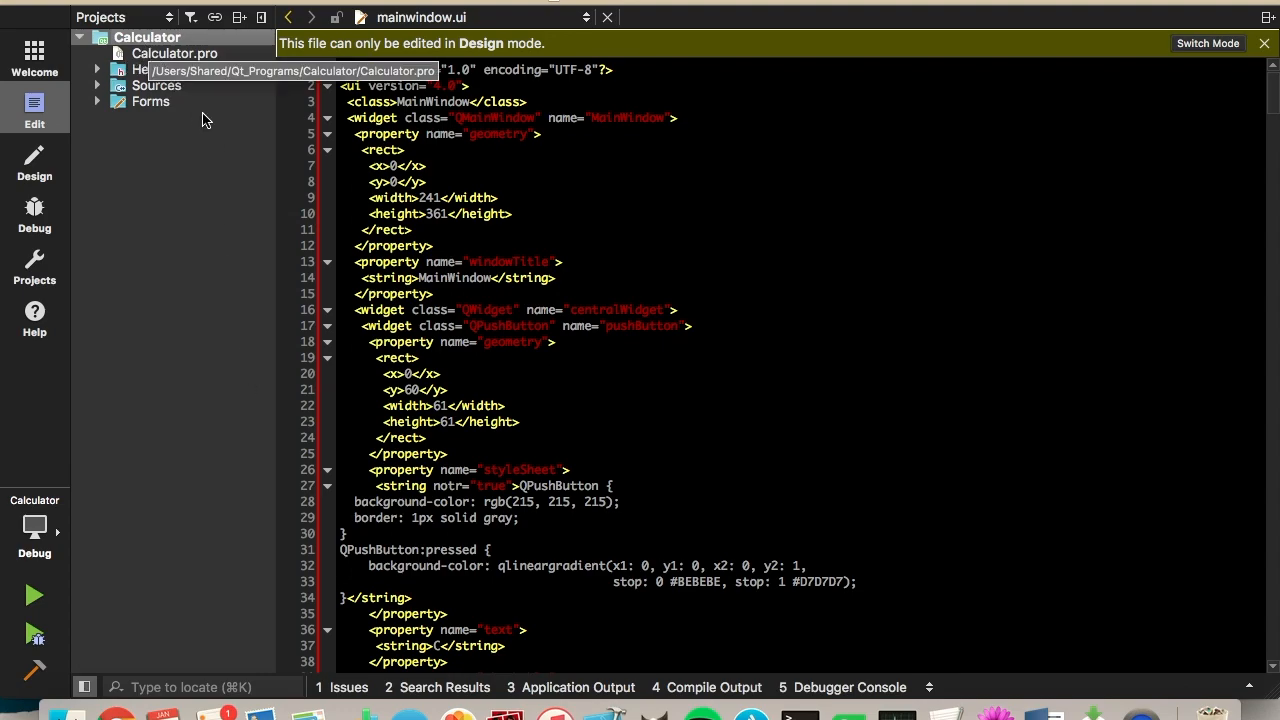
{"action": "left_click", "coordinate": [96, 85]}
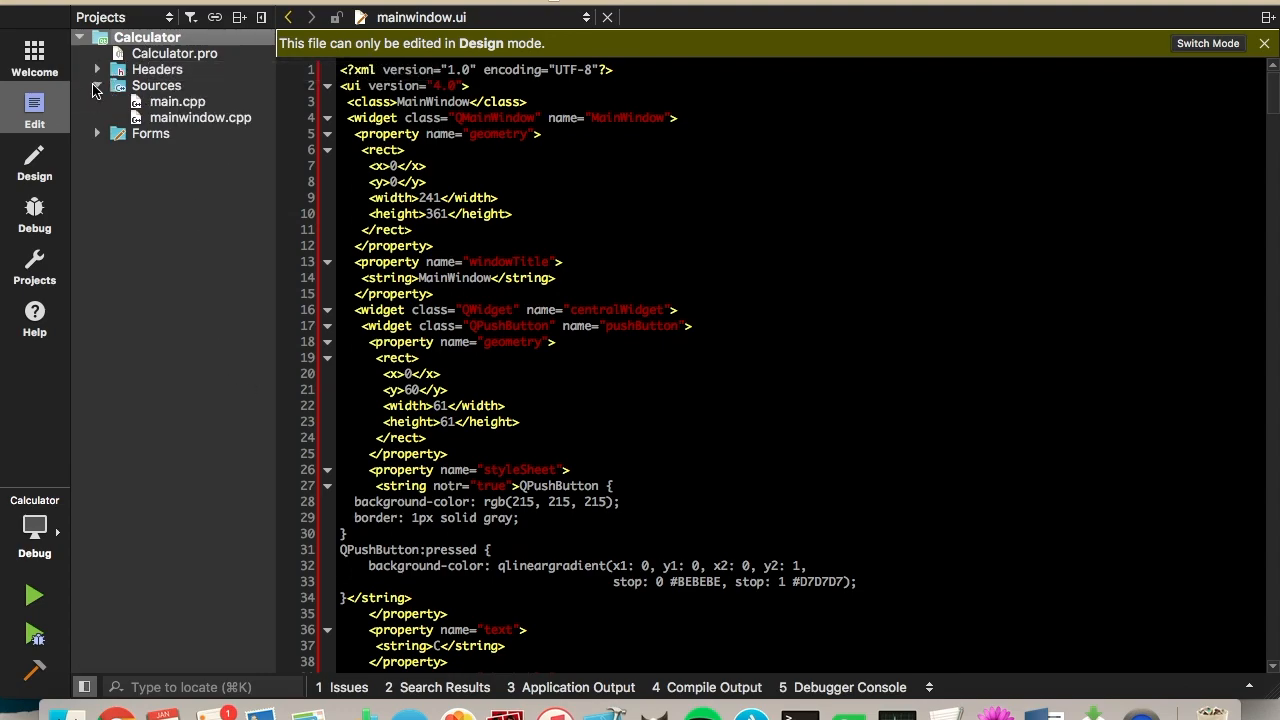
{"action": "left_click", "coordinate": [96, 69]}
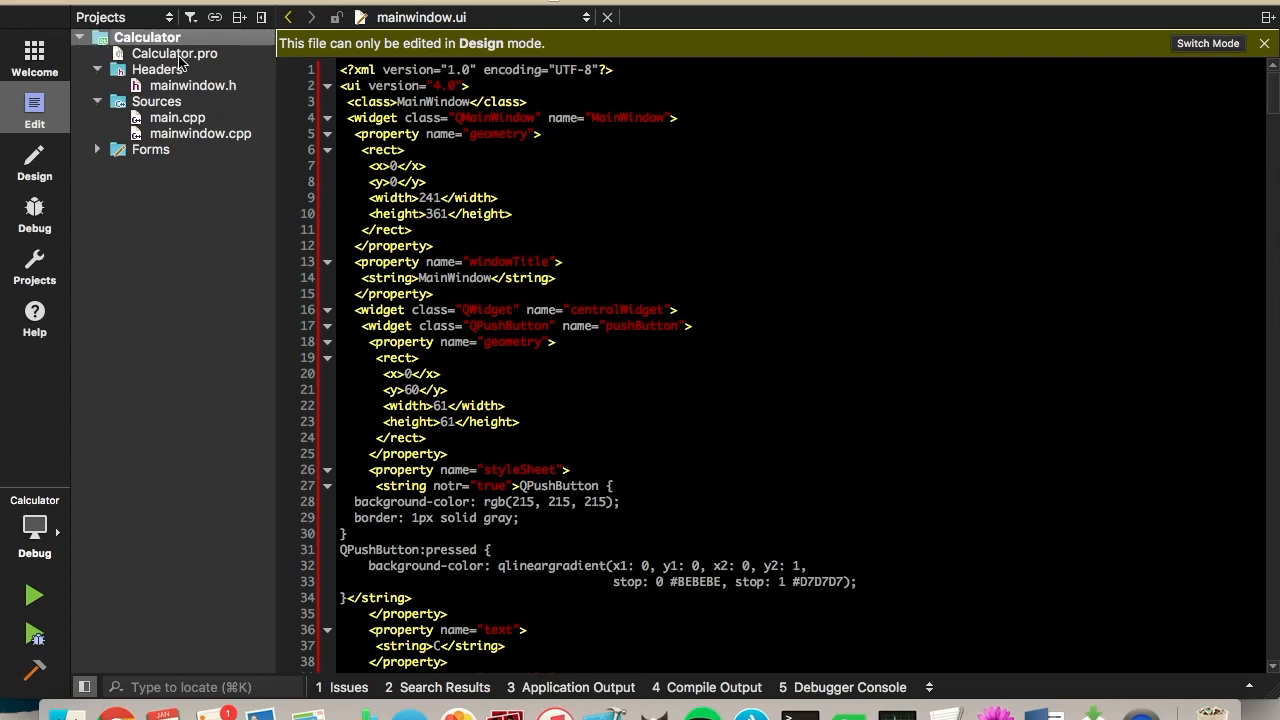
Step: View the Calculator.pro project file in the editor
{"action": "left_click", "coordinate": [174, 53]}
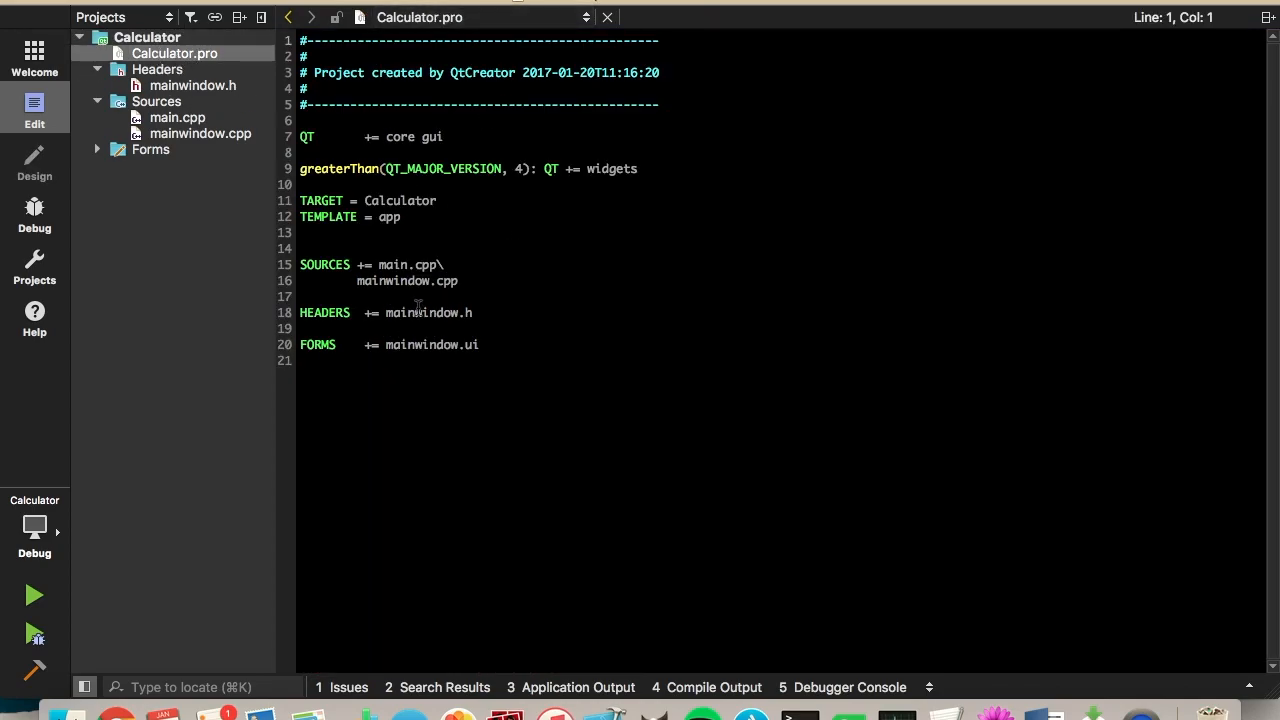
{"action": "mouse_move", "coordinate": [479, 330]}
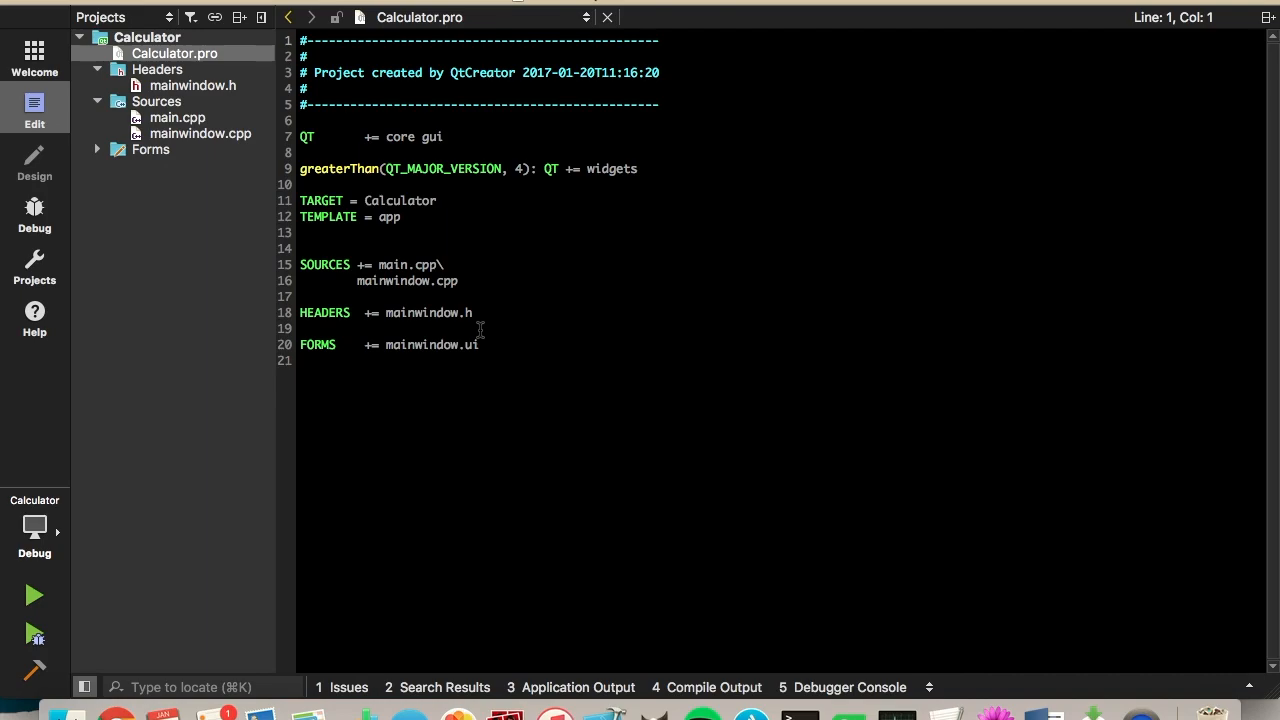
{"action": "mouse_move", "coordinate": [573, 311]}
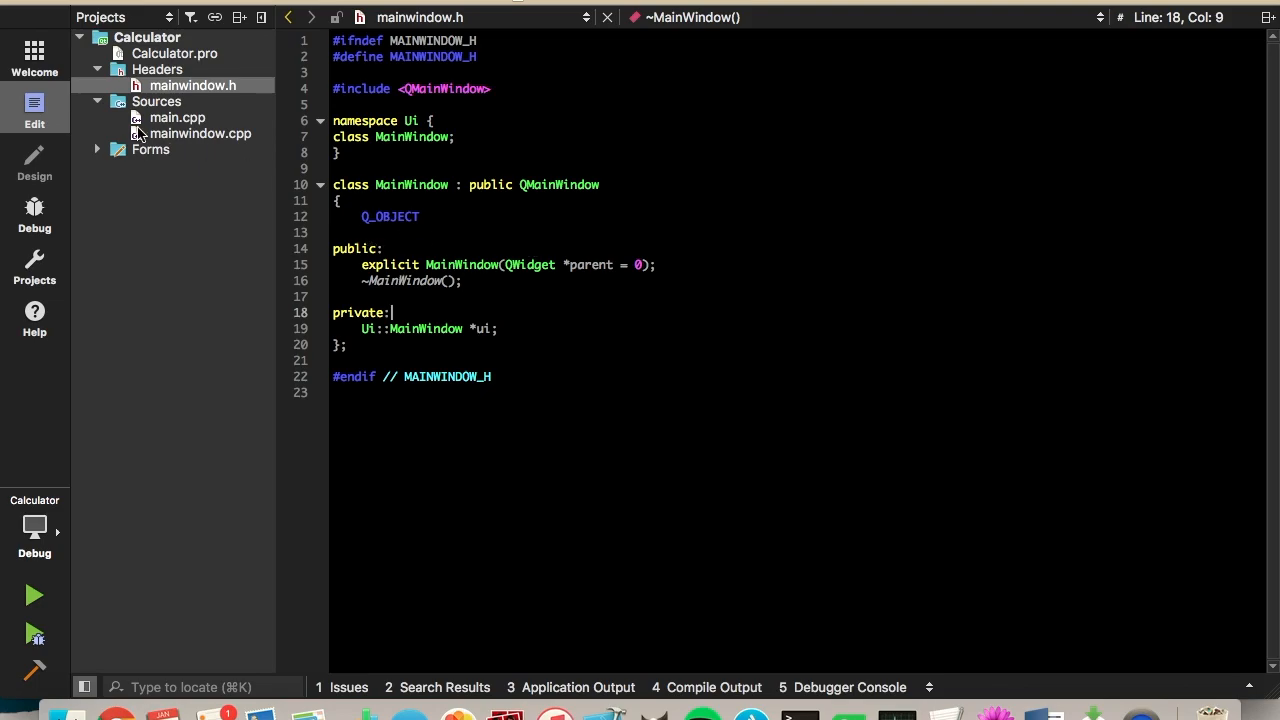
{"action": "mouse_move", "coordinate": [490, 286]}
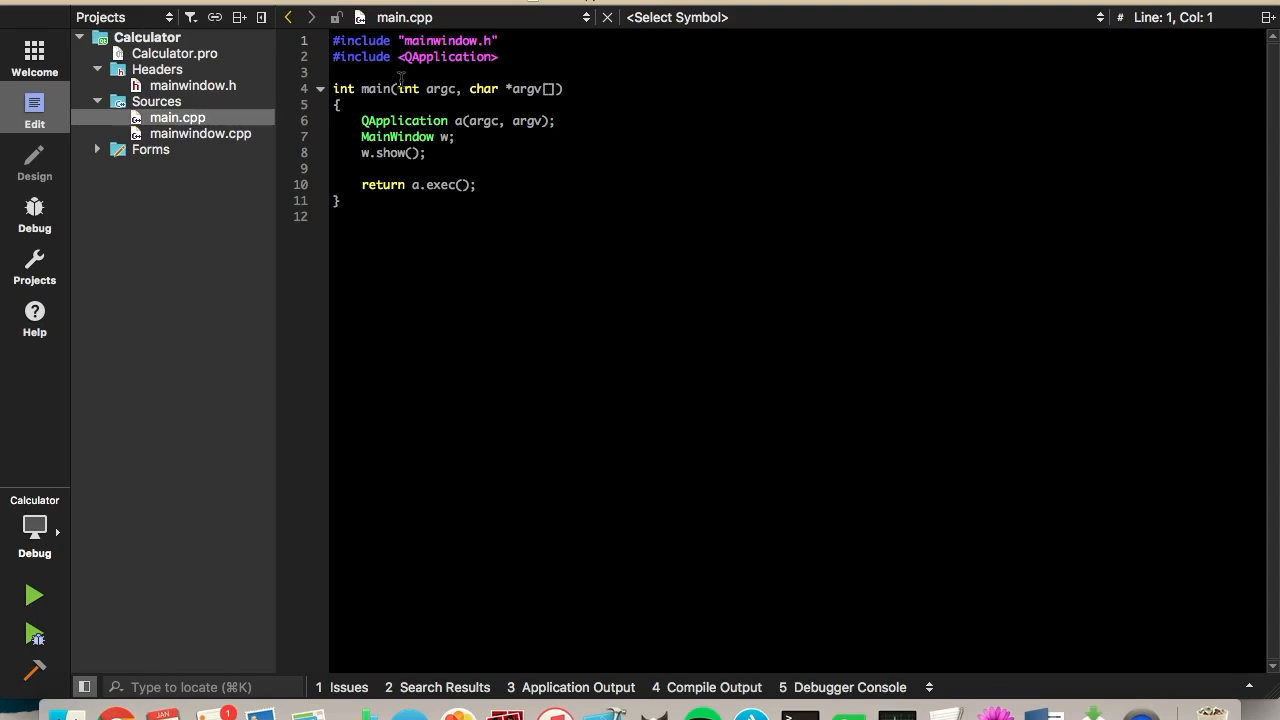
{"action": "mouse_move", "coordinate": [415, 95]}
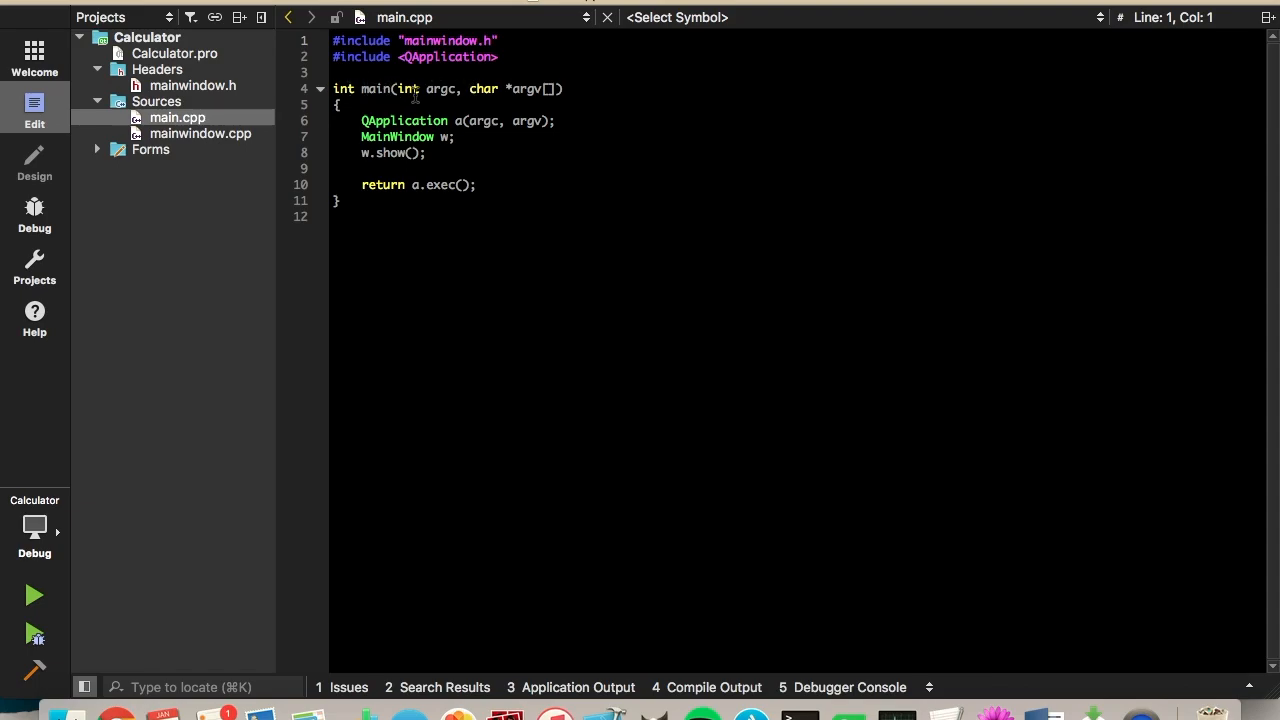
{"action": "mouse_move", "coordinate": [418, 153]}
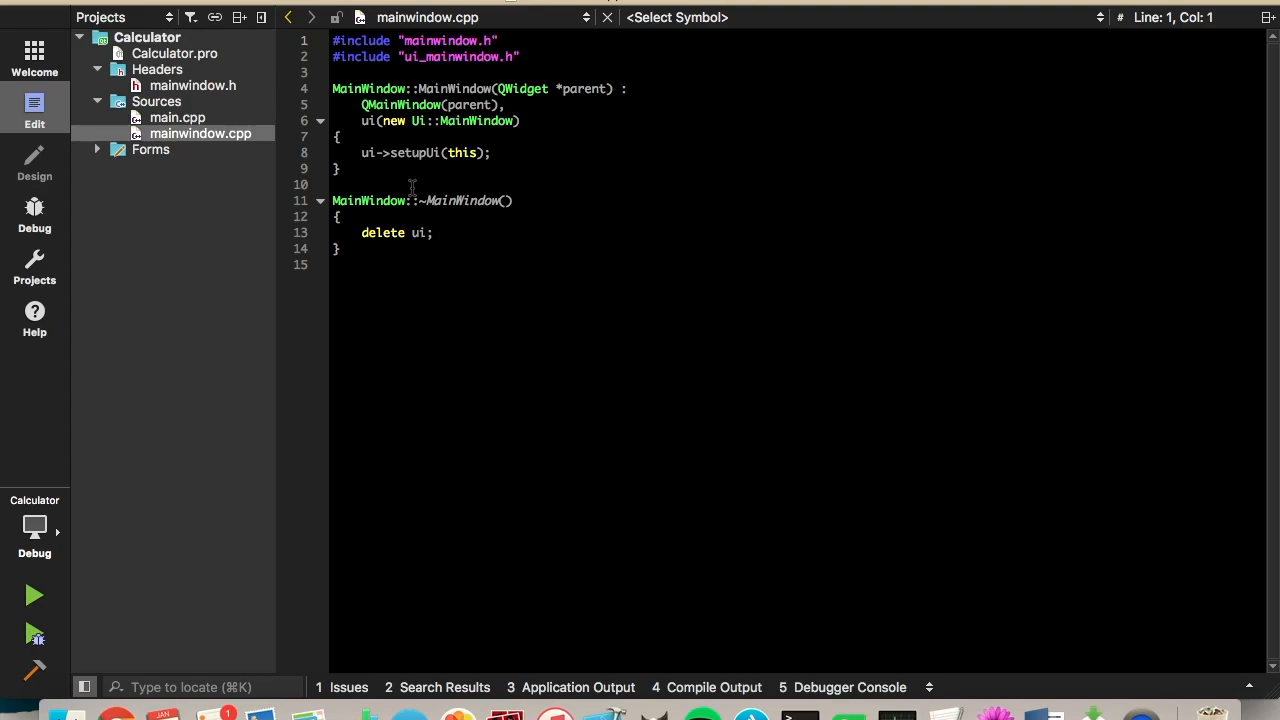
{"action": "mouse_move", "coordinate": [428, 185]}
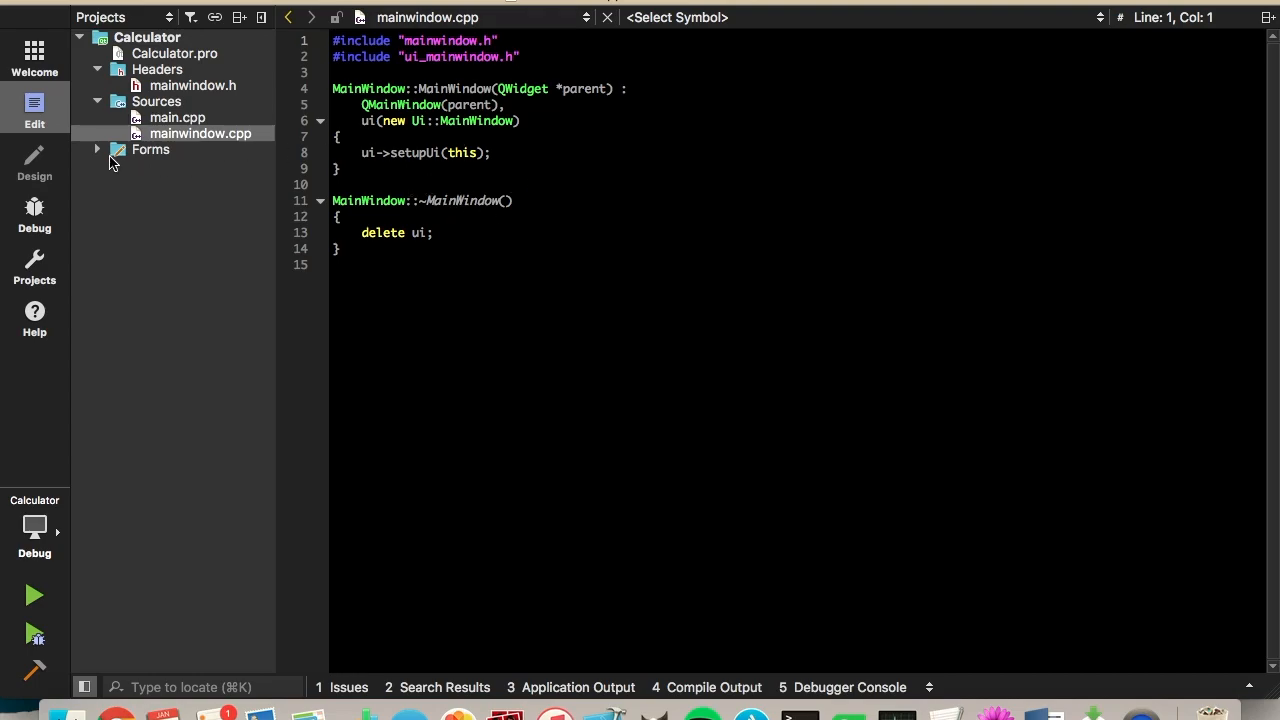
Step: Open mainwindow.ui in the Design mode form editor
{"action": "left_click", "coordinate": [34, 160]}
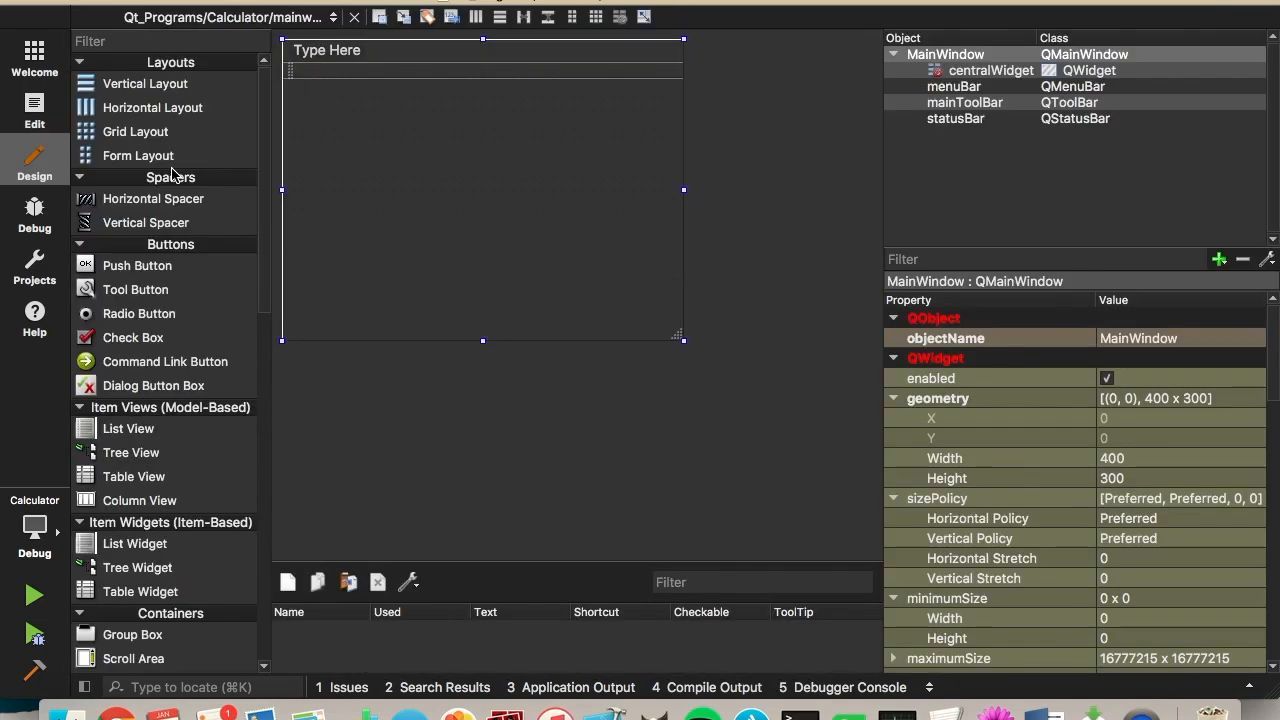
{"action": "mouse_move", "coordinate": [378, 162]}
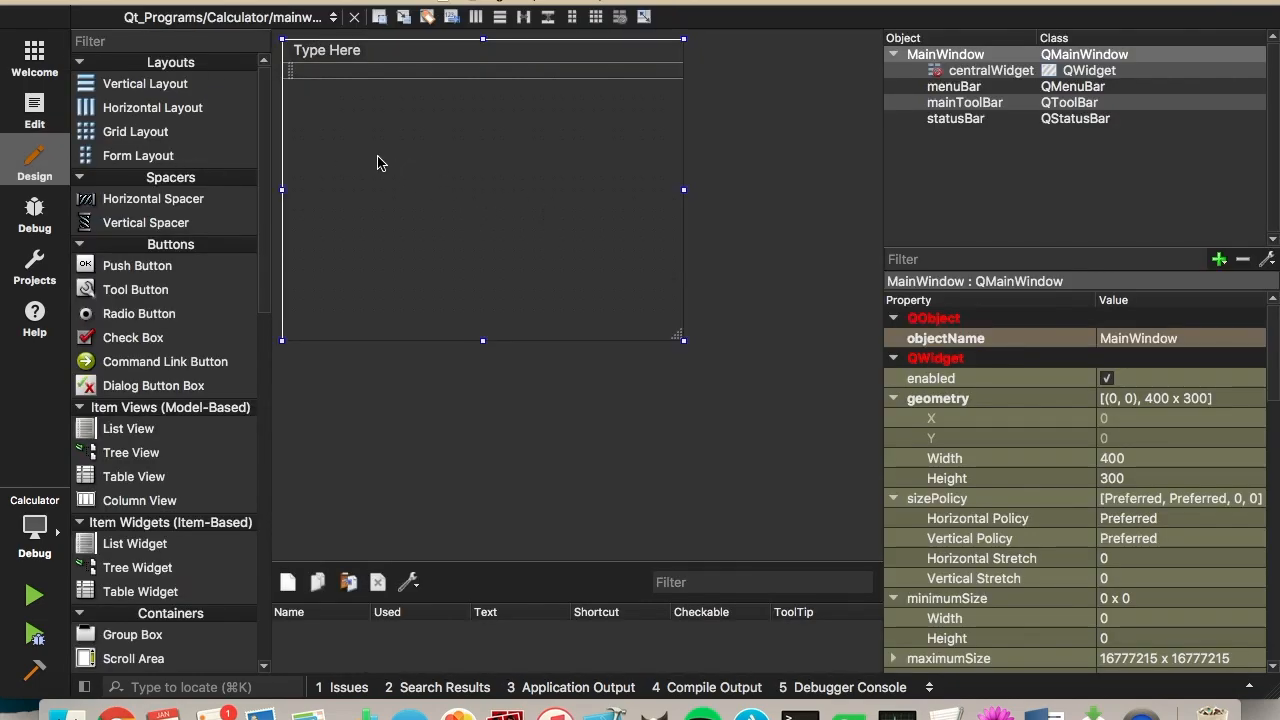
{"action": "mouse_move", "coordinate": [518, 246]}
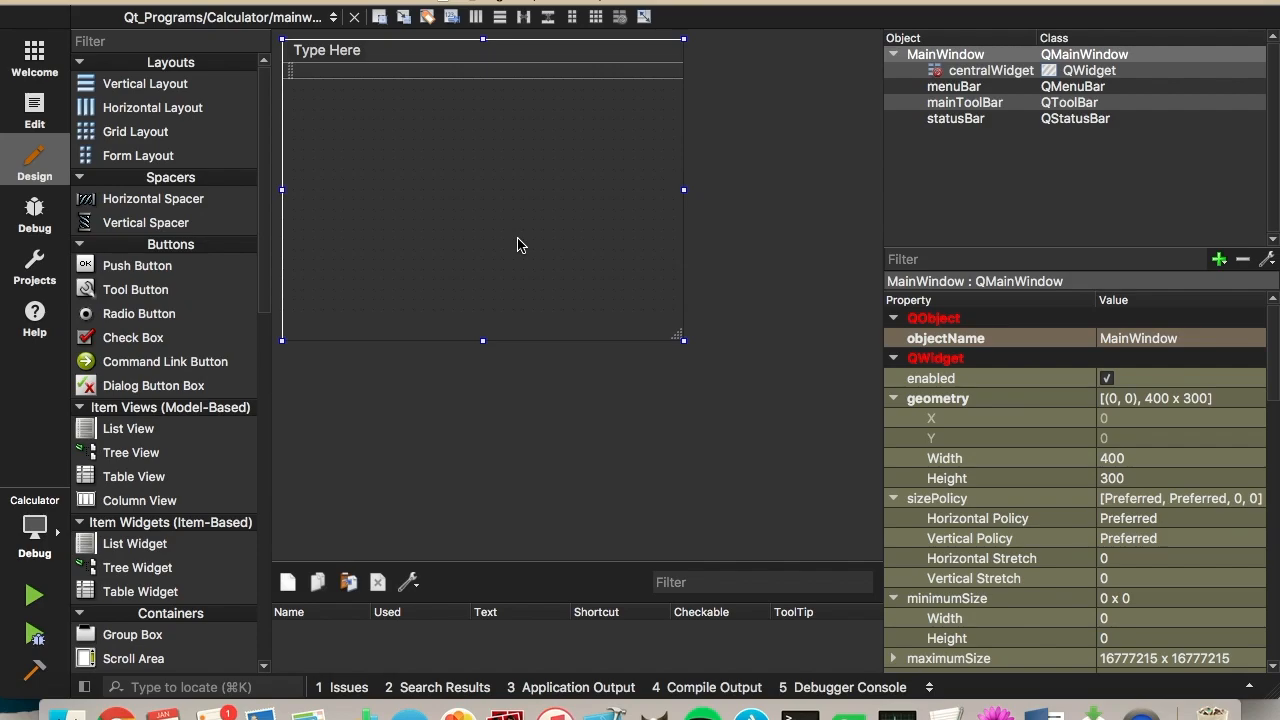
{"action": "mouse_move", "coordinate": [170, 200]}
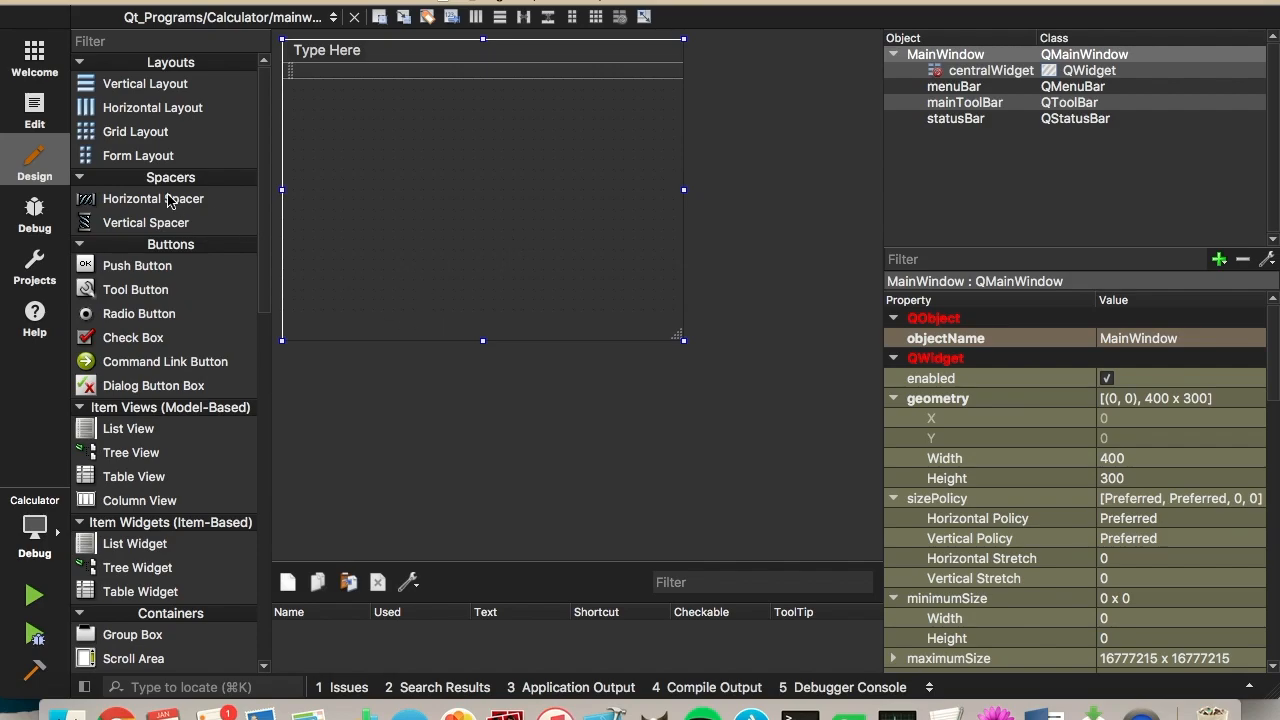
{"action": "mouse_move", "coordinate": [115, 178]}
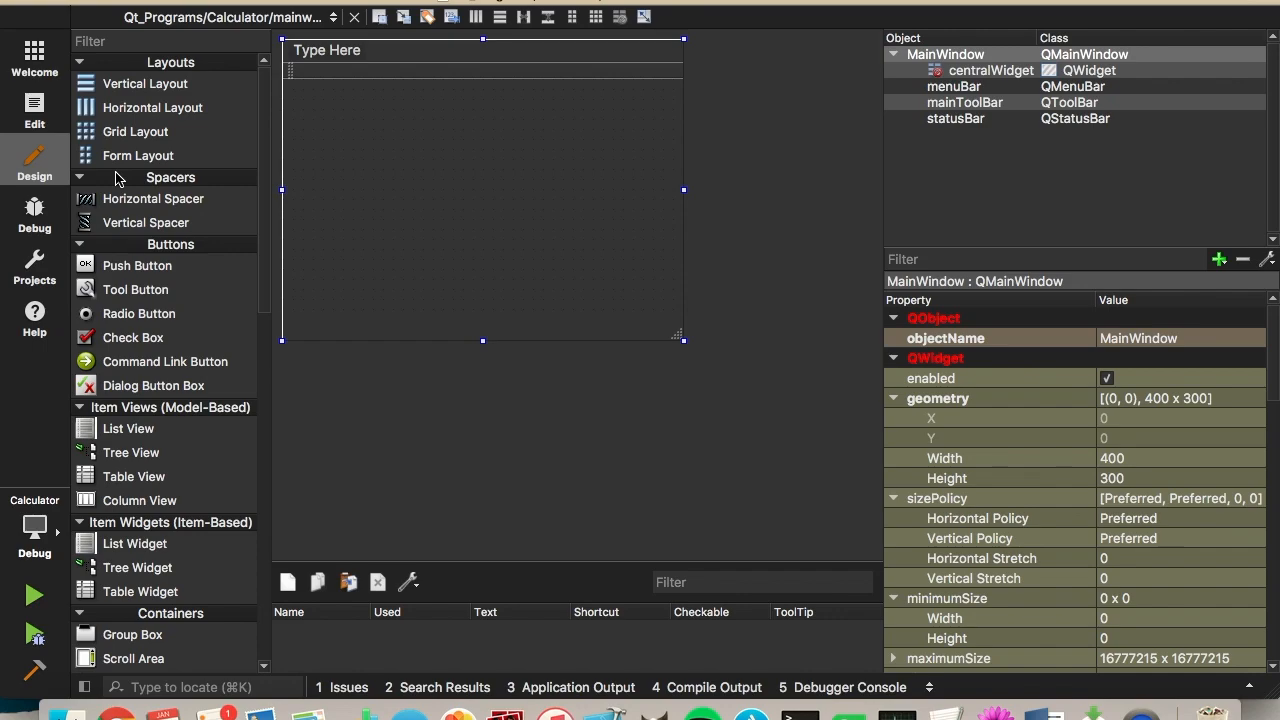
{"action": "mouse_move", "coordinate": [66, 597]}
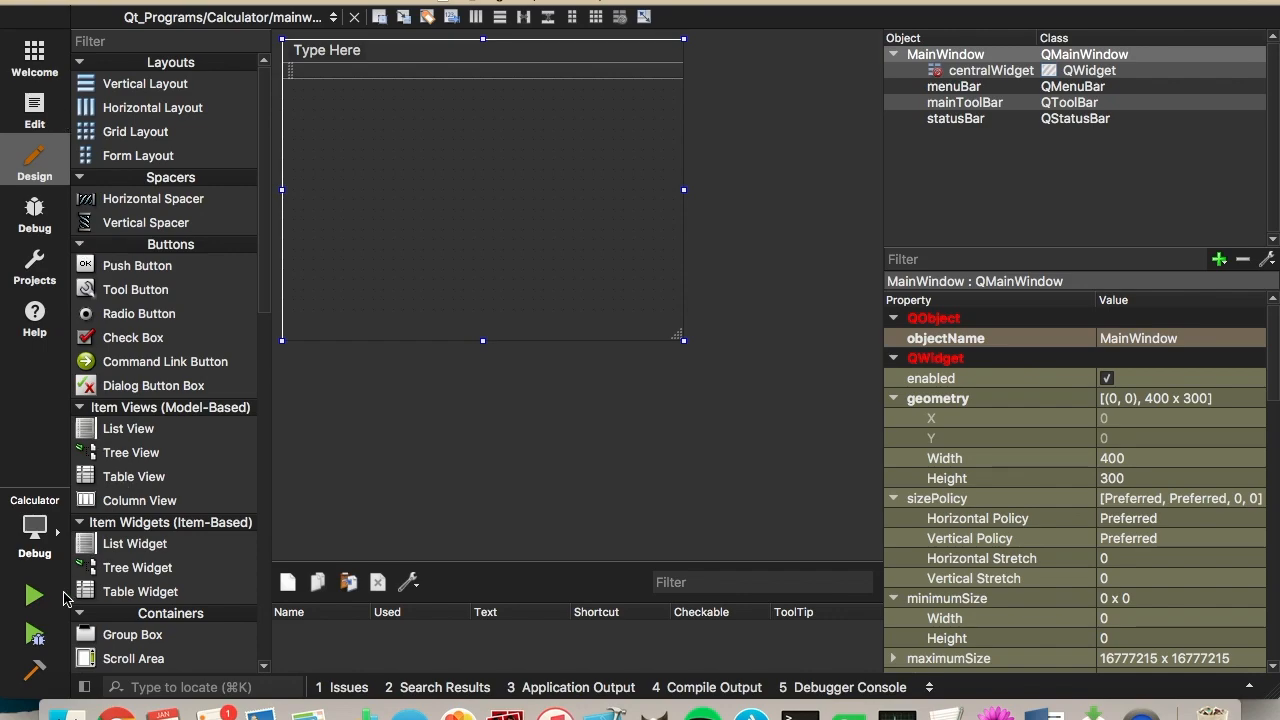
{"action": "mouse_move", "coordinate": [490, 444]}
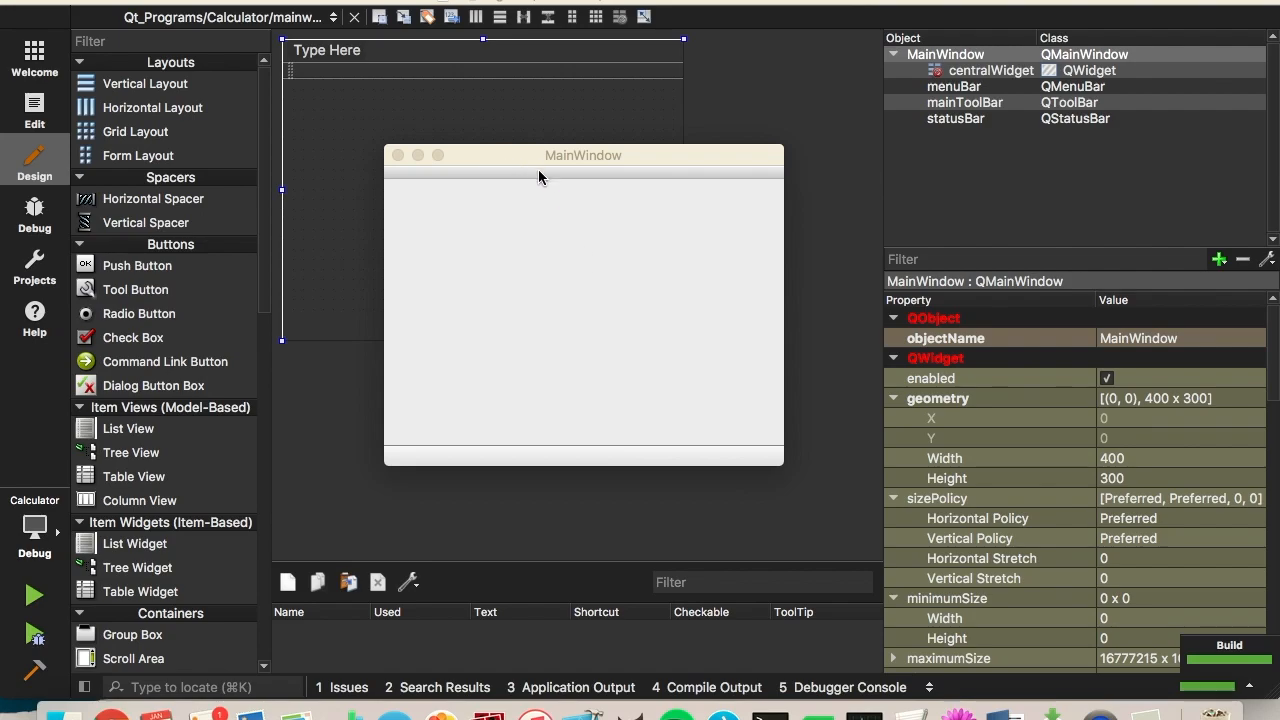
{"action": "mouse_move", "coordinate": [520, 163]}
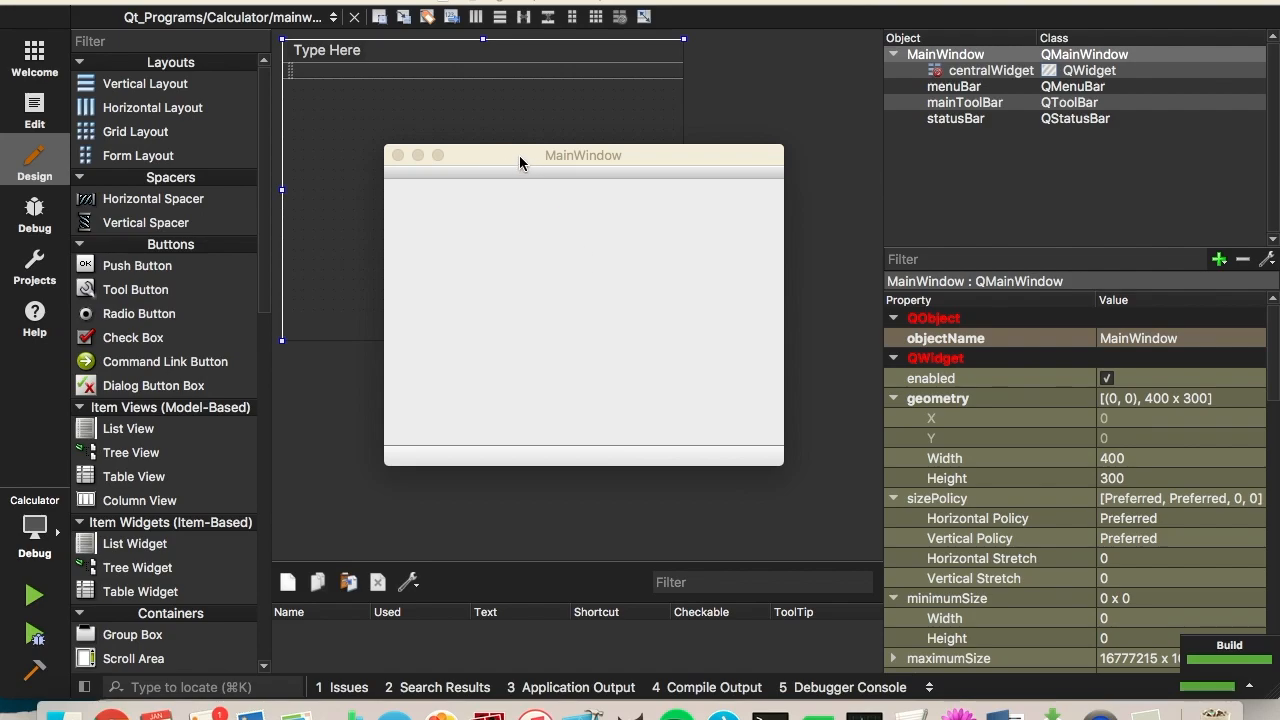
{"action": "mouse_move", "coordinate": [528, 221]}
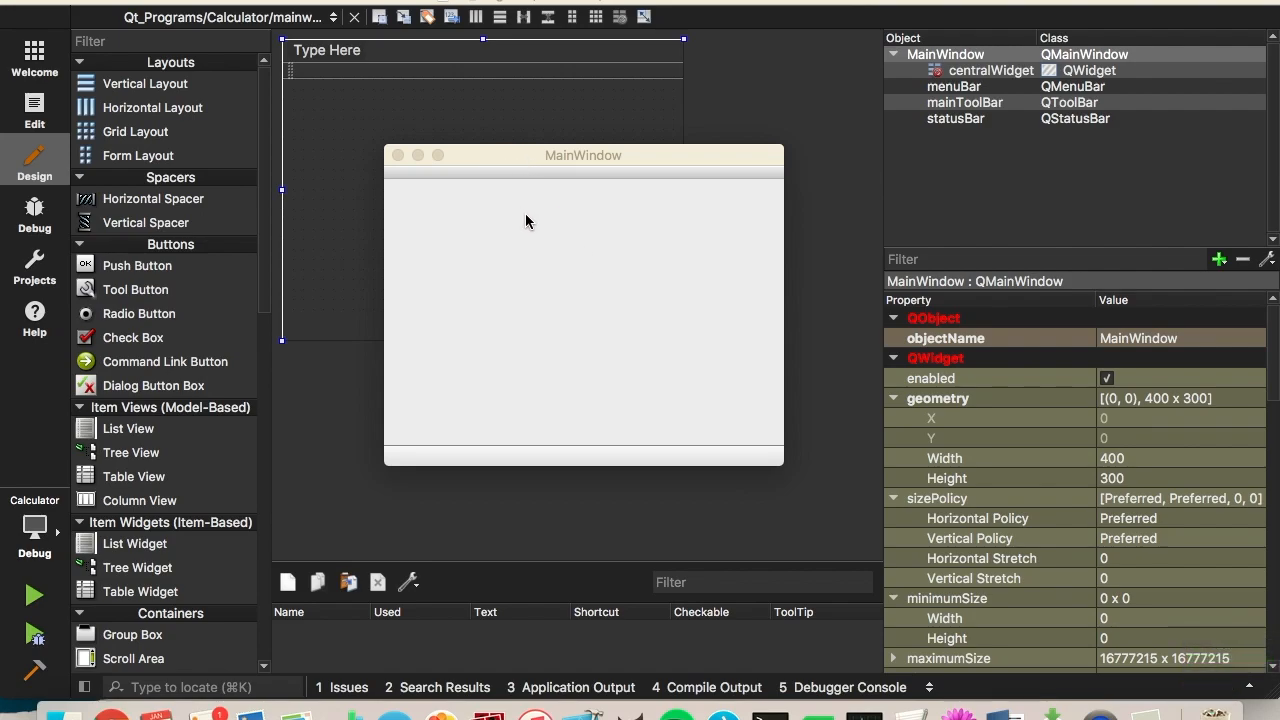
{"action": "mouse_move", "coordinate": [398, 160]}
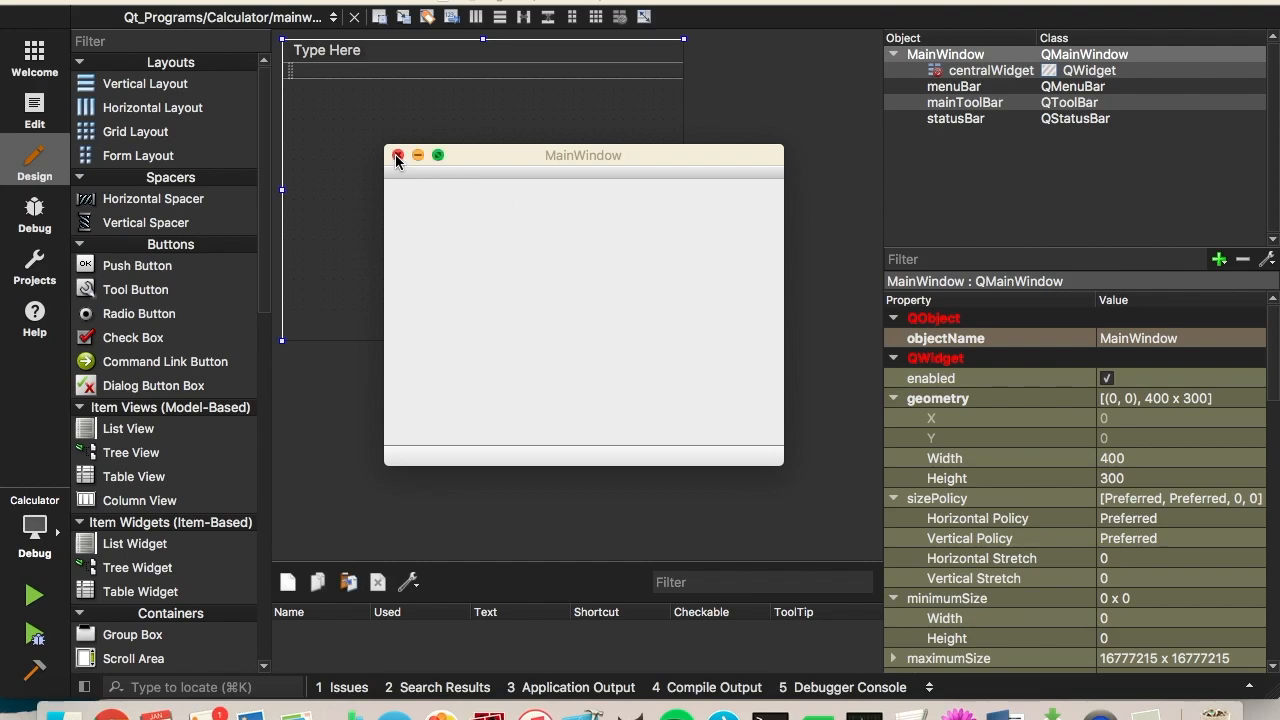
{"action": "mouse_move", "coordinate": [583, 197]}
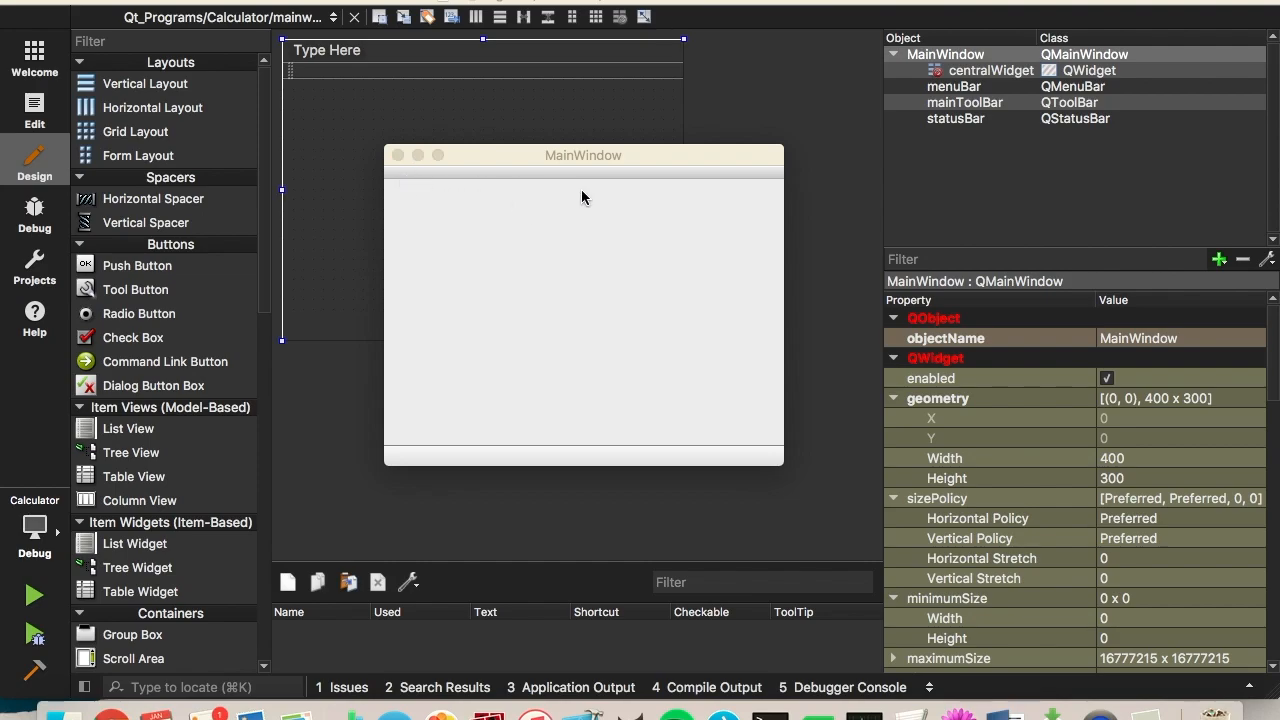
{"action": "mouse_move", "coordinate": [399, 162]}
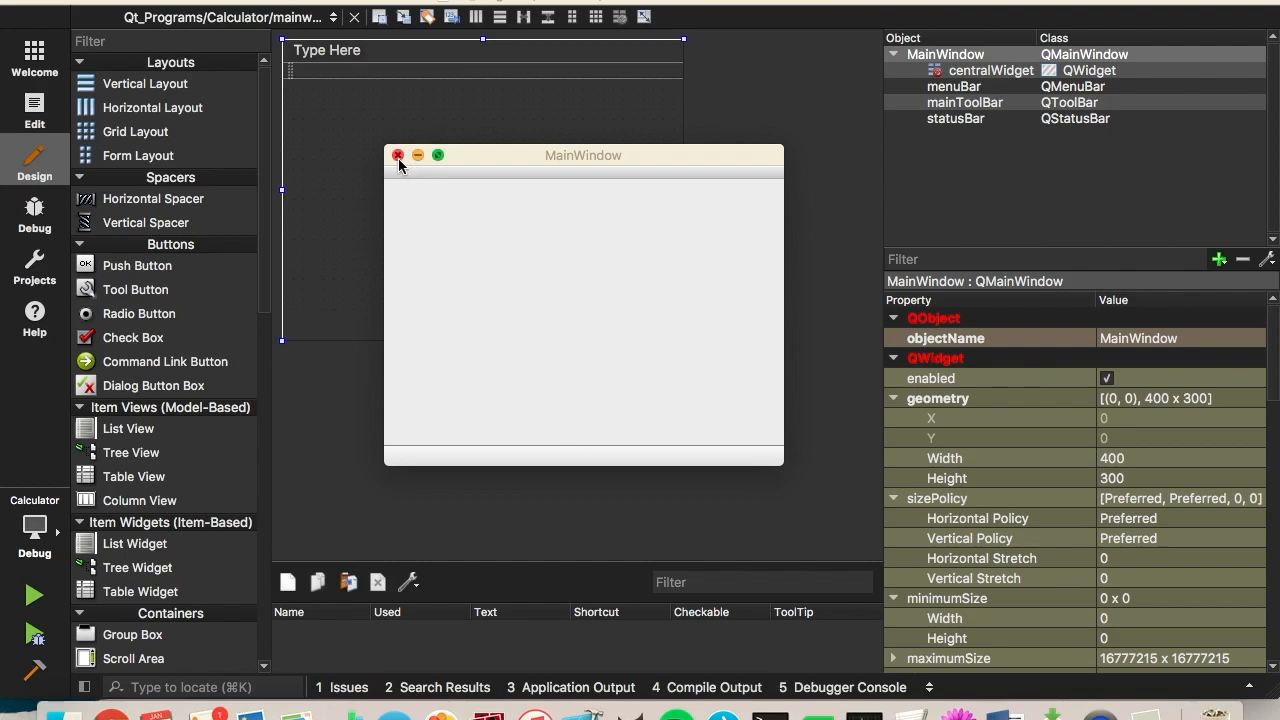
Step: Close the empty running app and remove the status bar and menu bar from the form
{"action": "left_click", "coordinate": [398, 155]}
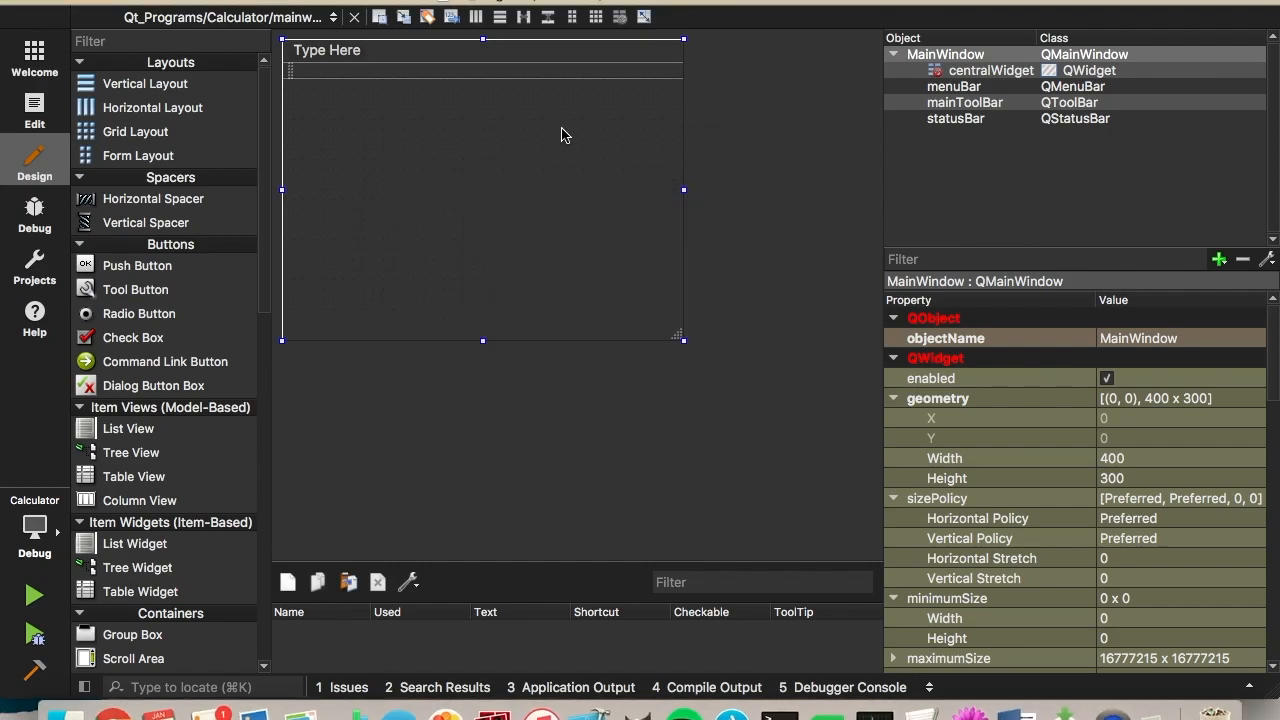
{"action": "right_click", "coordinate": [955, 118]}
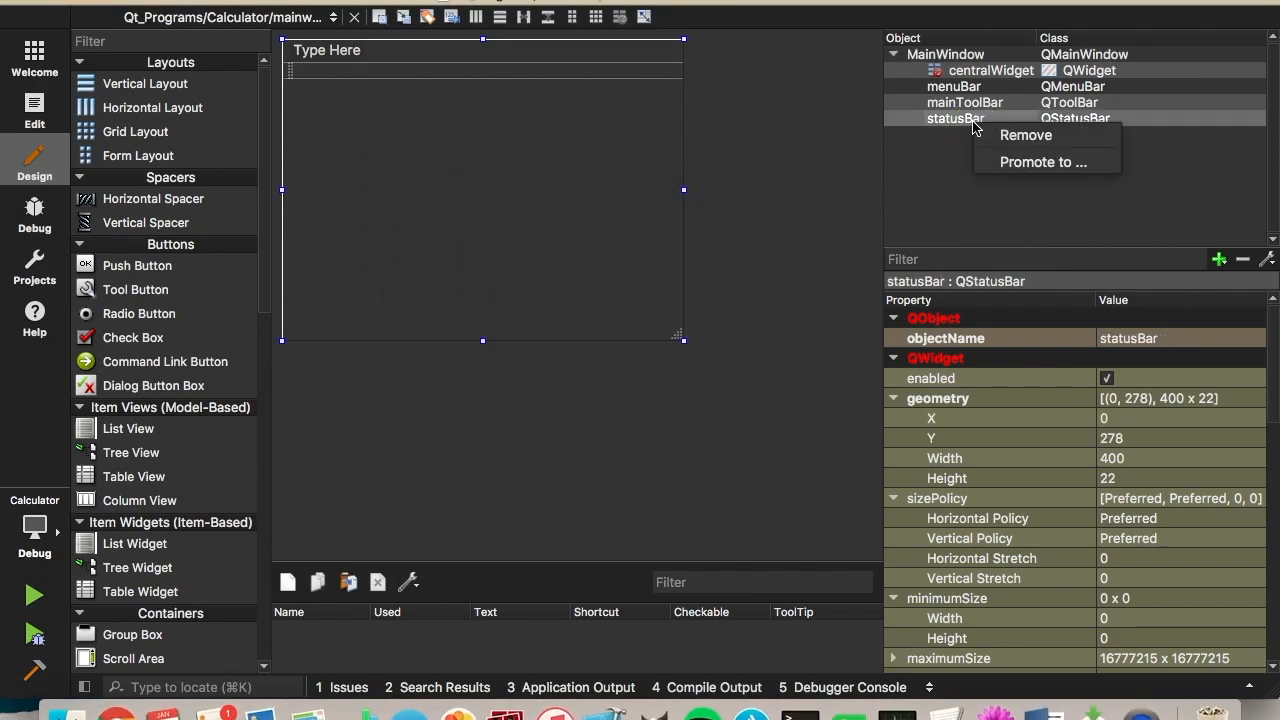
{"action": "left_click", "coordinate": [1025, 135]}
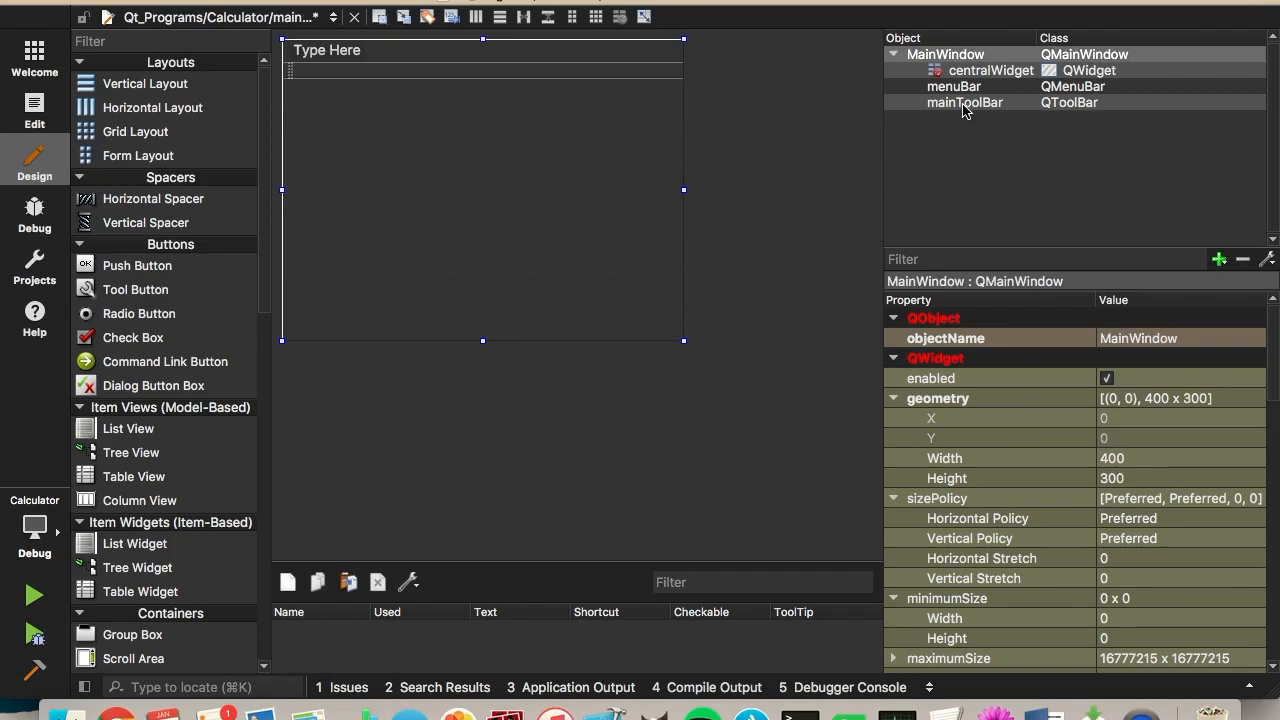
{"action": "right_click", "coordinate": [964, 102]}
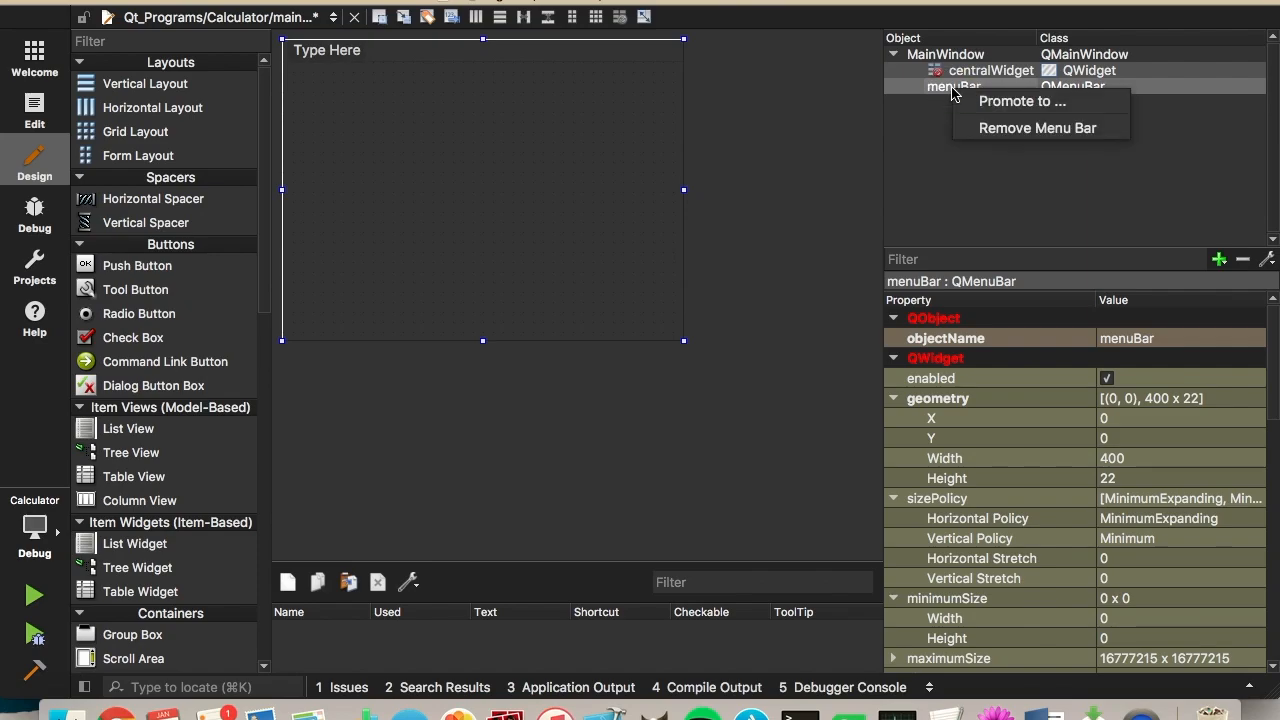
{"action": "mouse_move", "coordinate": [978, 86]}
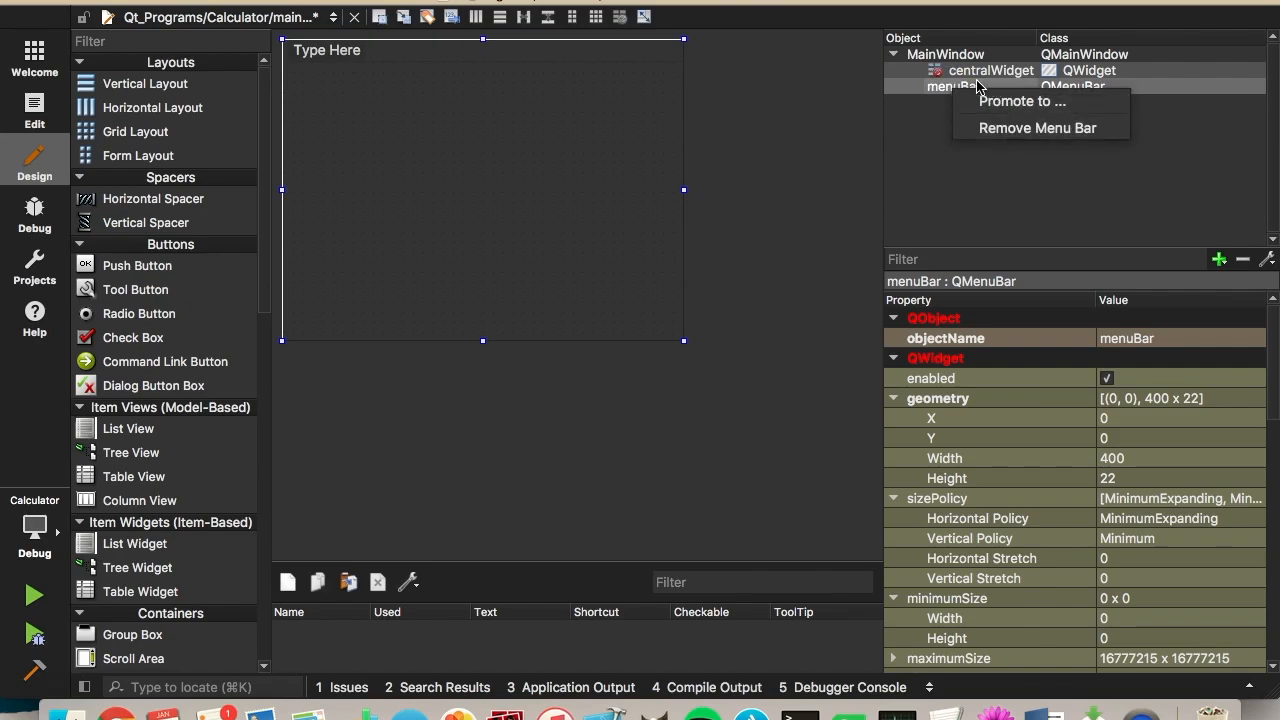
{"action": "mouse_move", "coordinate": [1037, 128]}
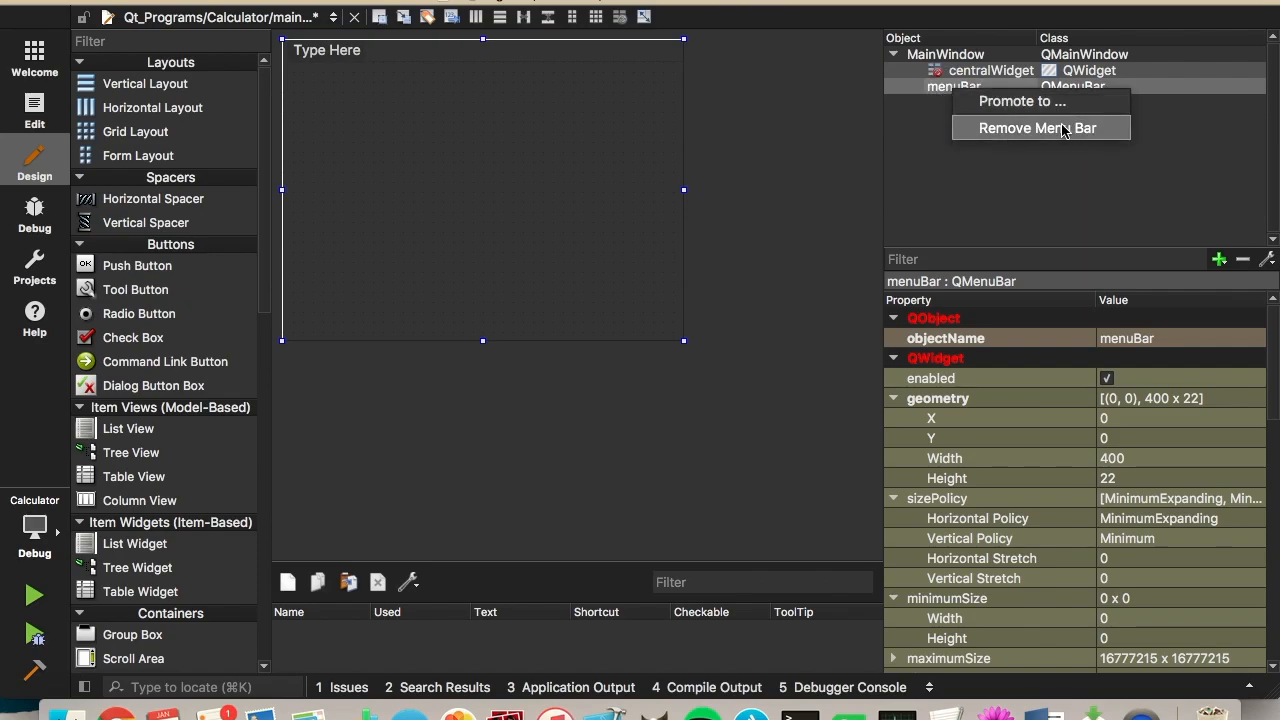
{"action": "left_click", "coordinate": [1038, 127]}
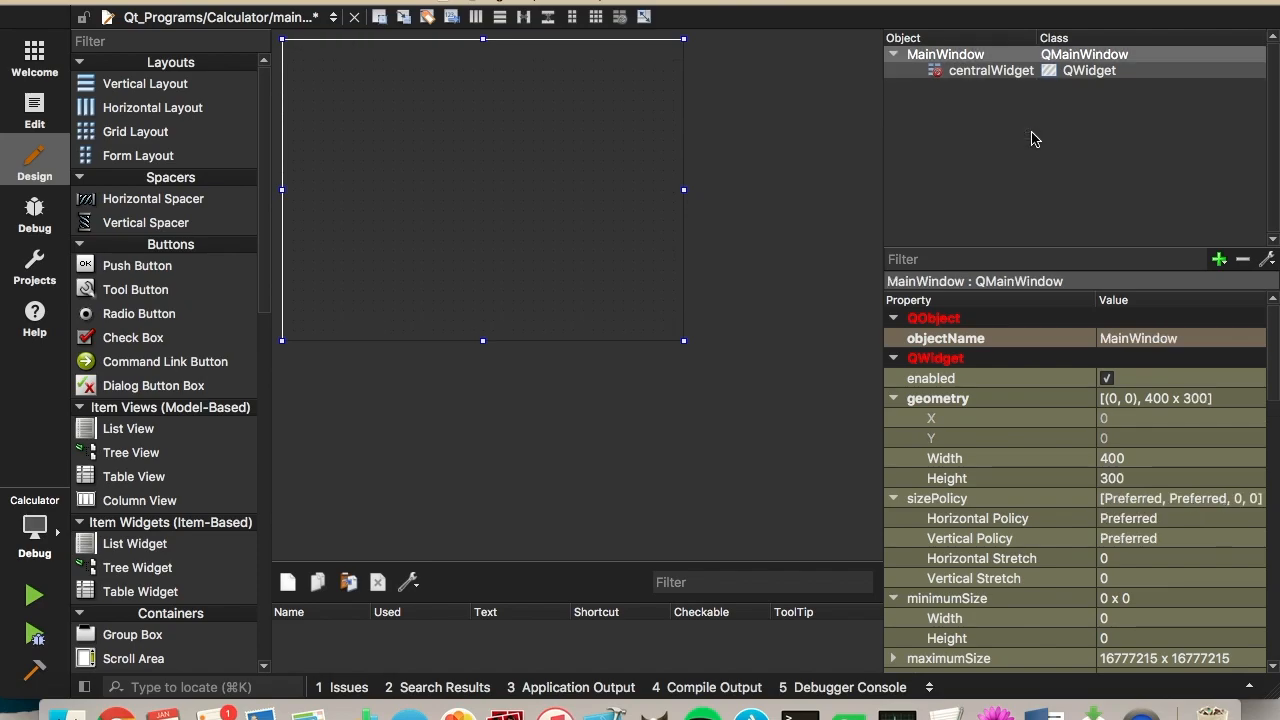
{"action": "mouse_move", "coordinate": [452, 207]}
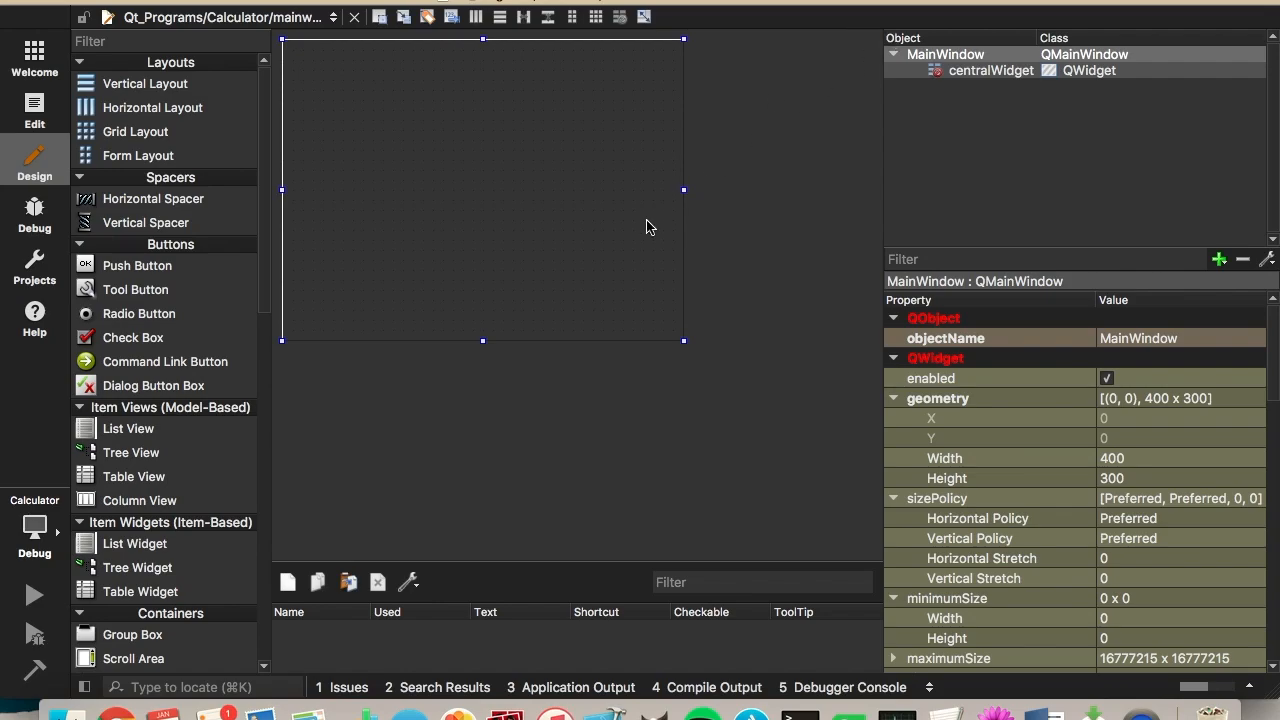
{"action": "left_click", "coordinate": [34, 595]}
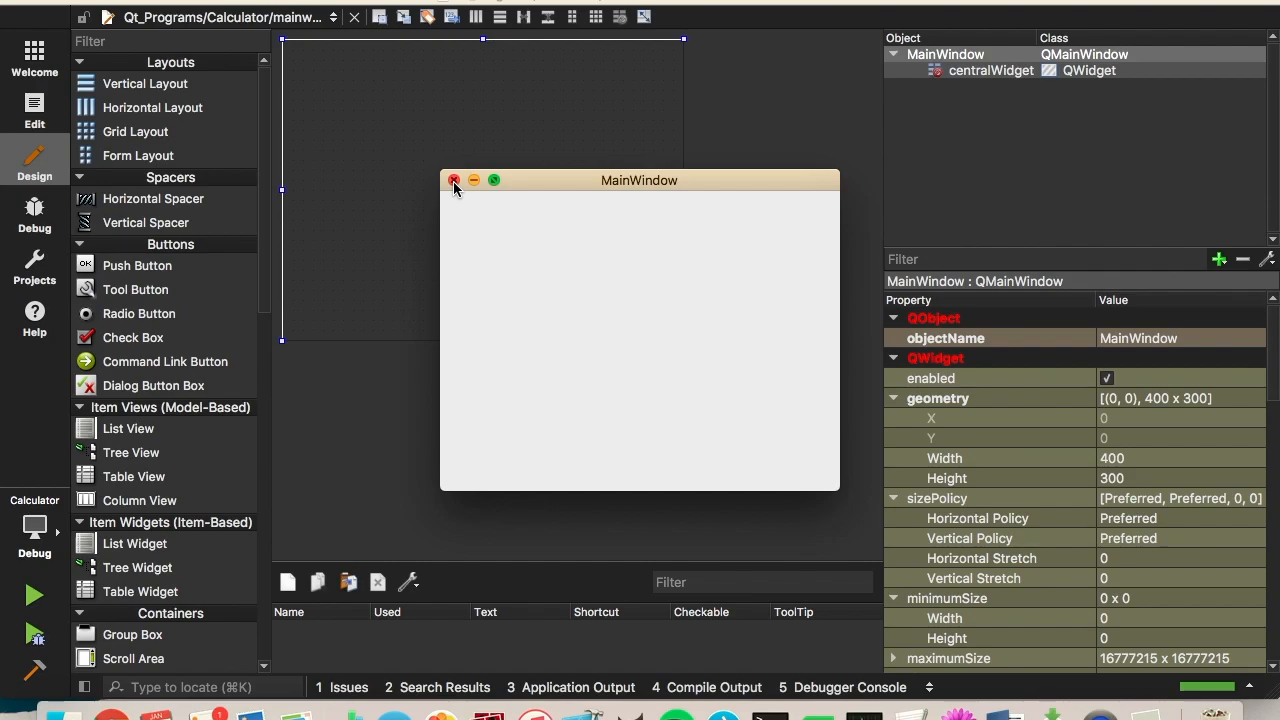
{"action": "left_click", "coordinate": [454, 180]}
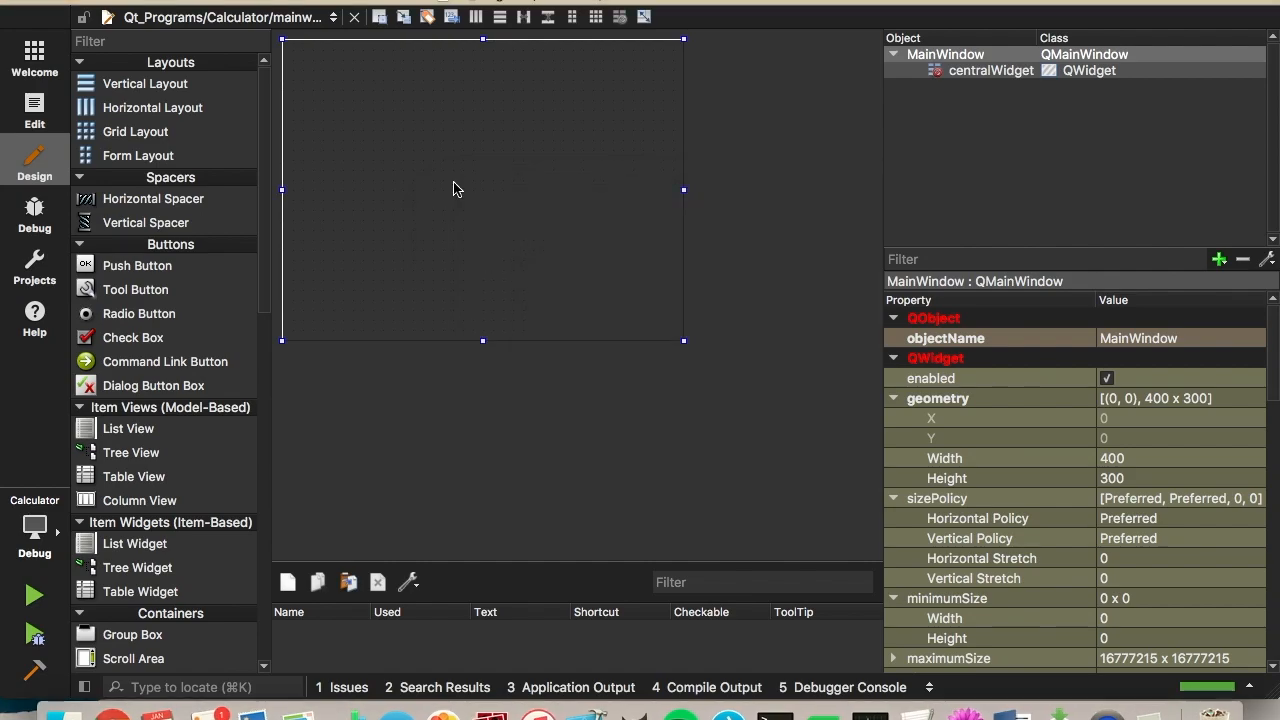
{"action": "mouse_move", "coordinate": [198, 203]}
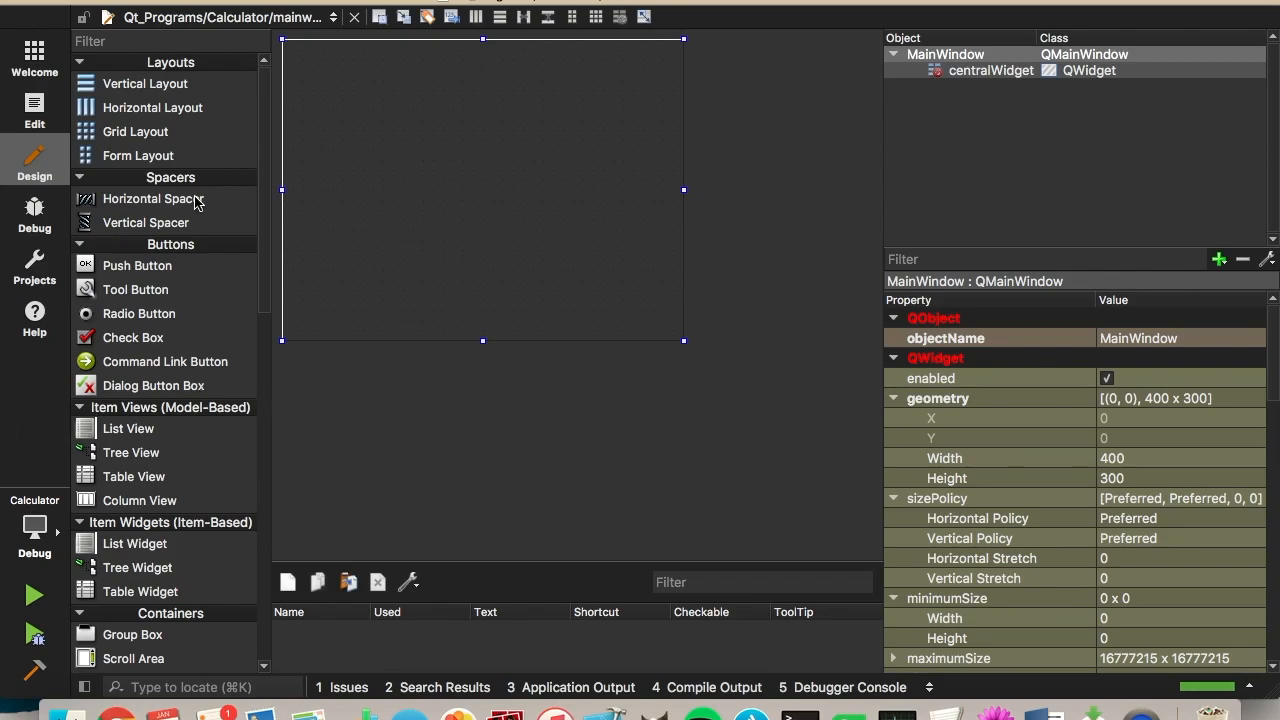
Step: Filter the Widget Box for 'label' and place a Label at the form's top-left, 0,0
{"action": "scroll", "scroll_direction": "down", "scroll_amount": 3}
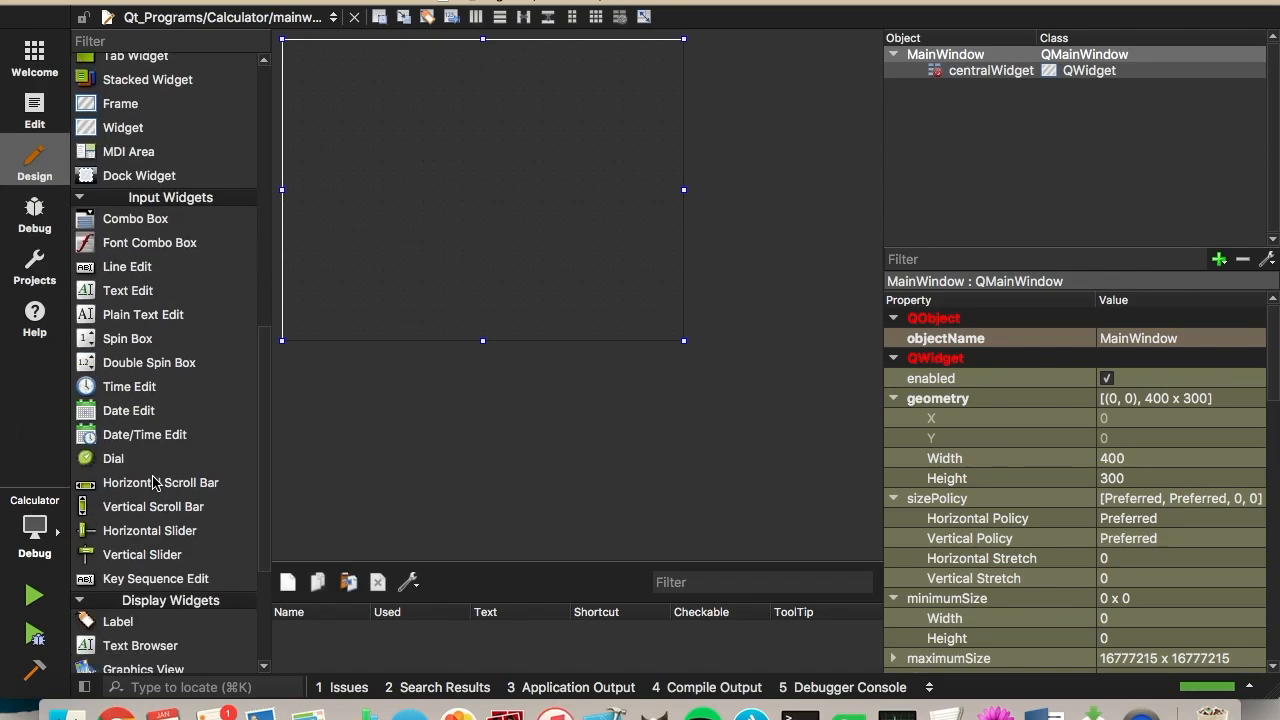
{"action": "scroll", "scroll_direction": "up", "scroll_amount": 3}
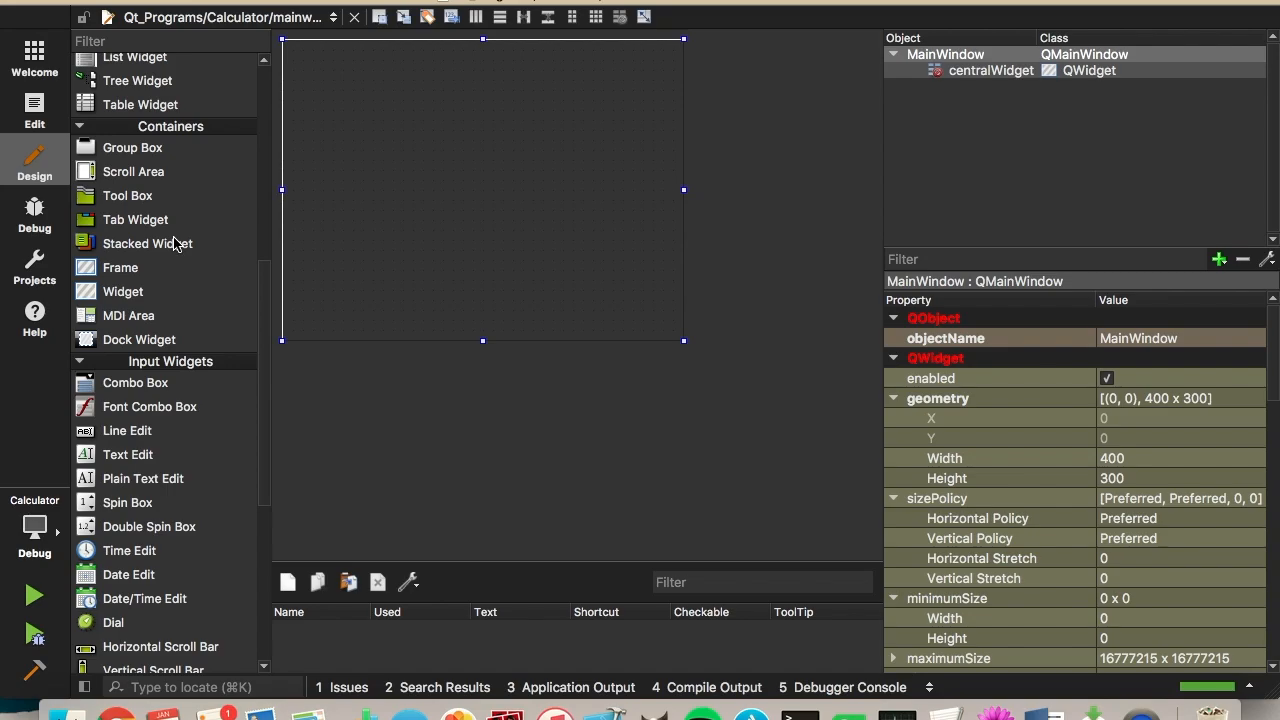
{"action": "scroll", "scroll_direction": "down", "scroll_amount": 3}
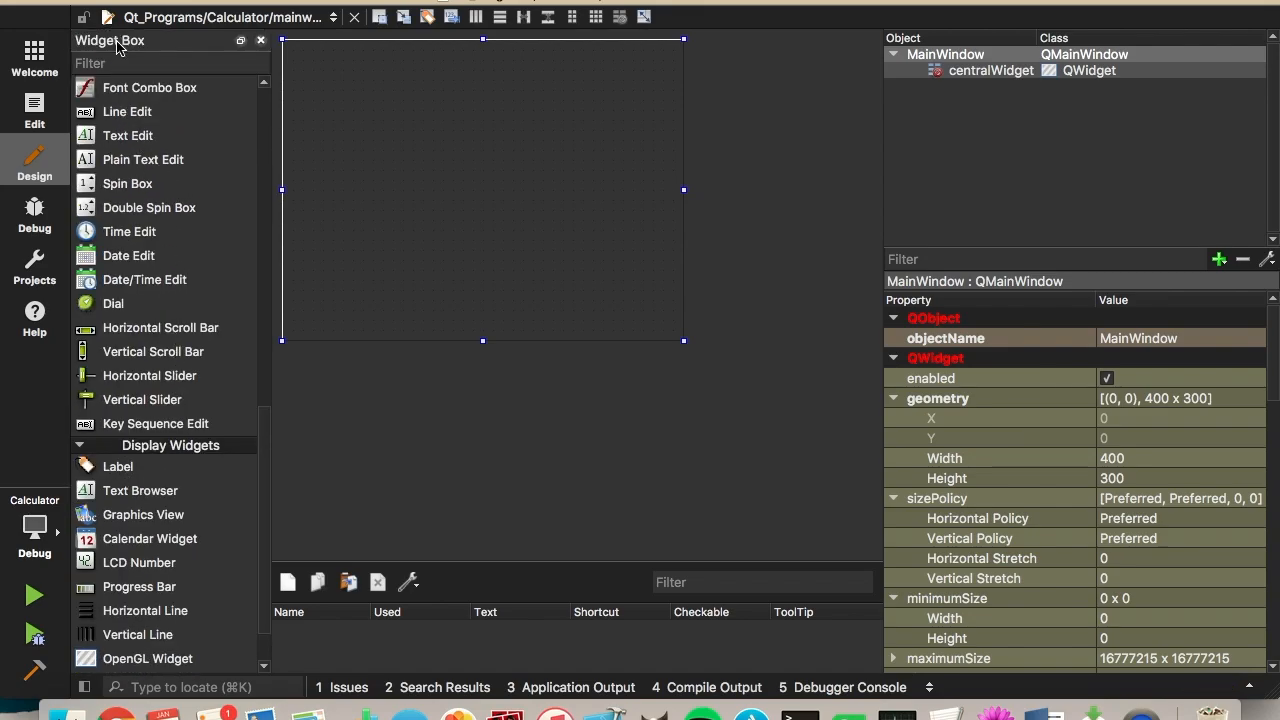
{"action": "type", "text": "label"}
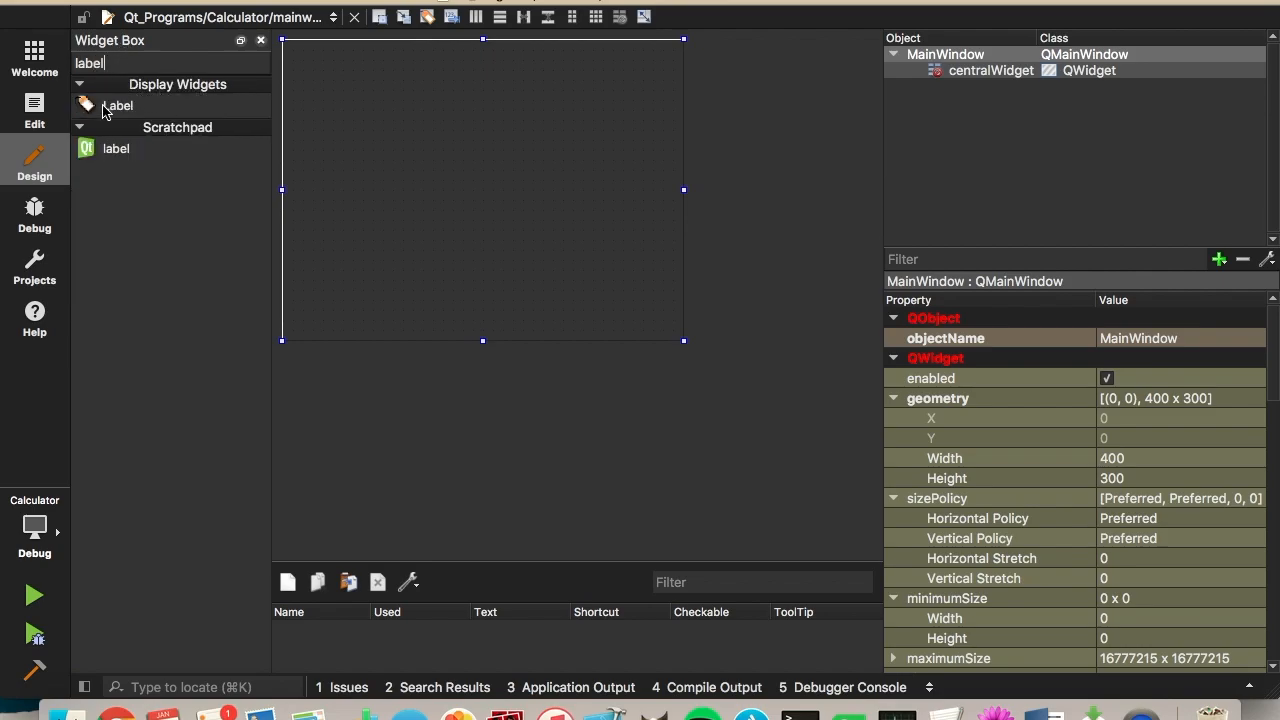
{"action": "left_click_drag", "start_coordinate": [117, 105], "coordinate": [320, 68]}
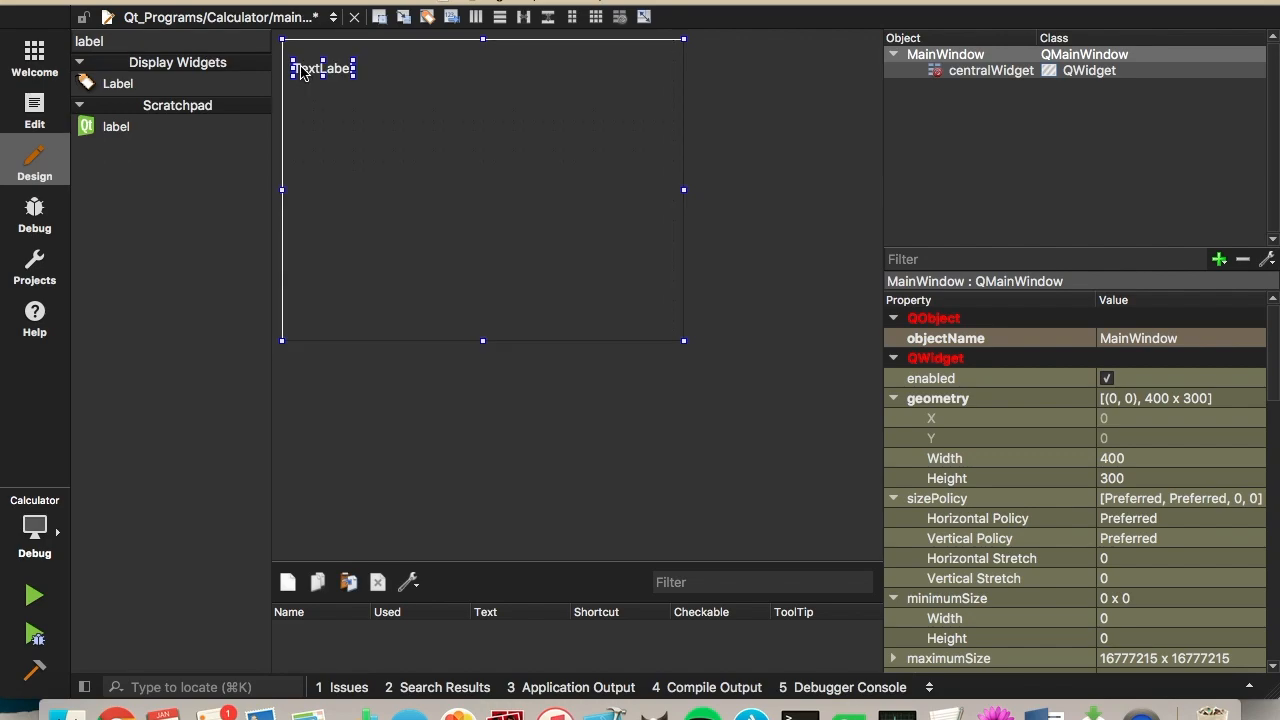
{"action": "left_click", "coordinate": [315, 50]}
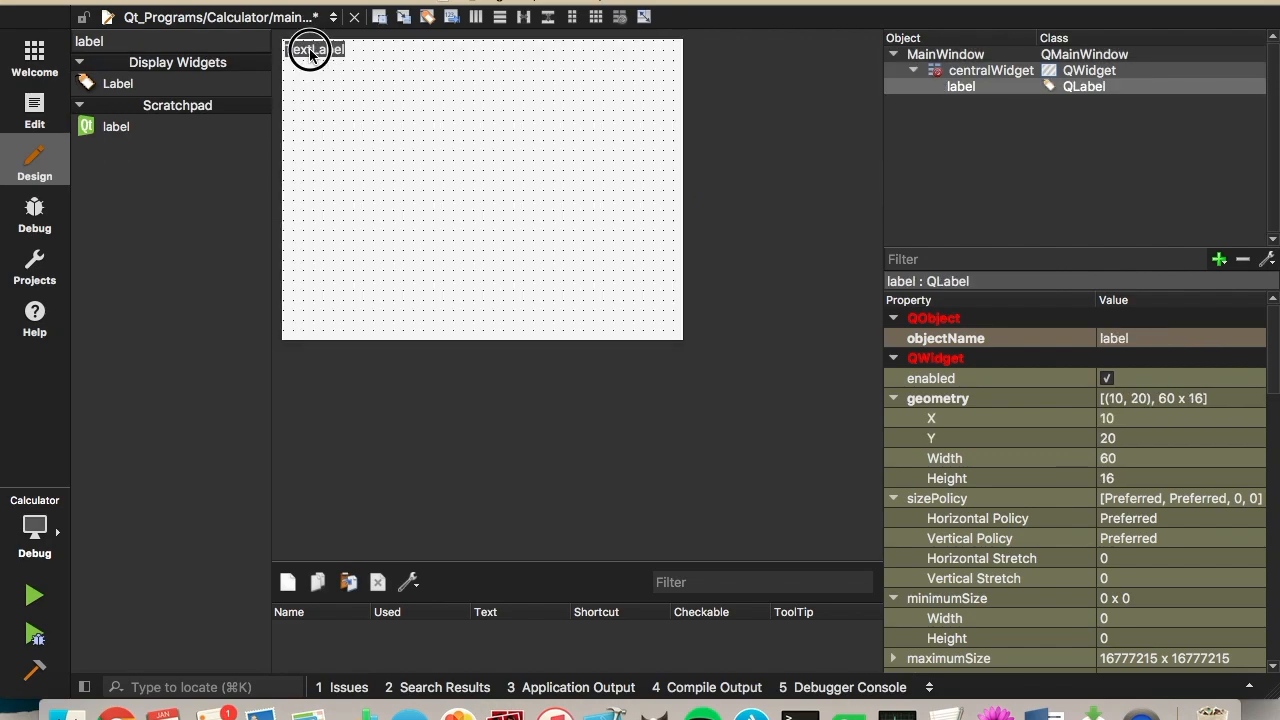
{"action": "left_click_drag", "start_coordinate": [308, 49], "coordinate": [295, 48]}
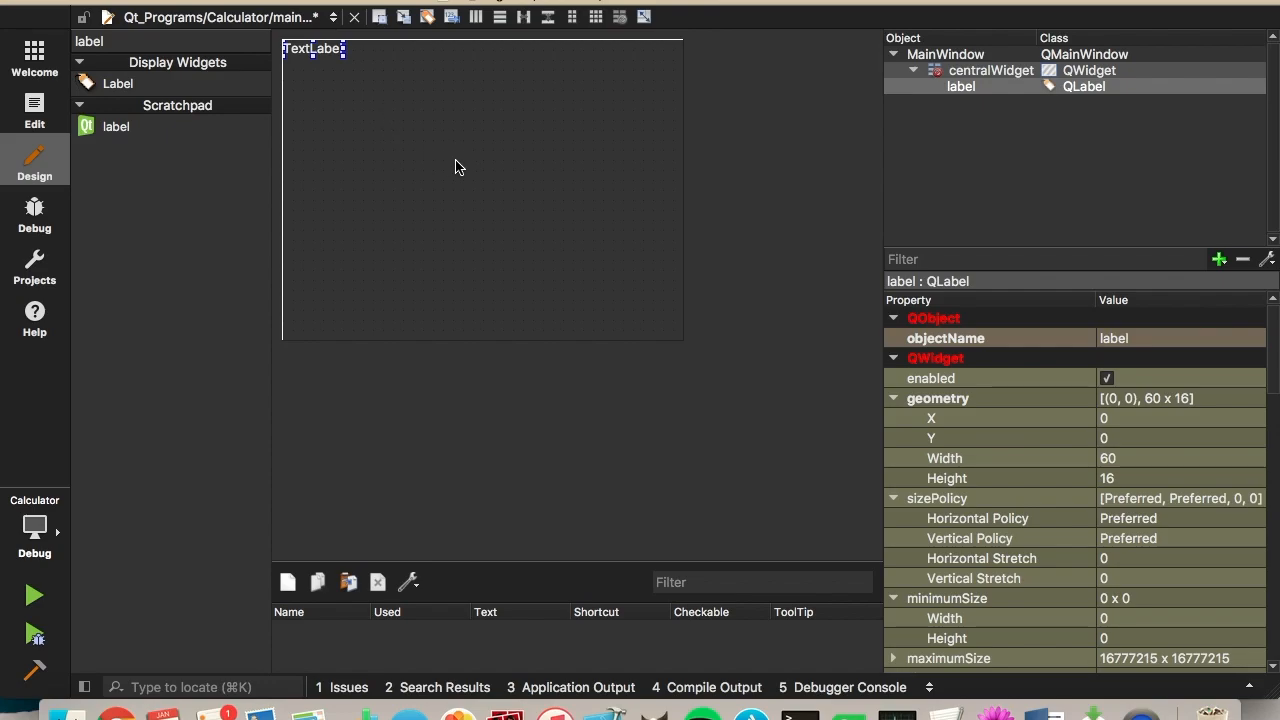
{"action": "mouse_move", "coordinate": [477, 164]}
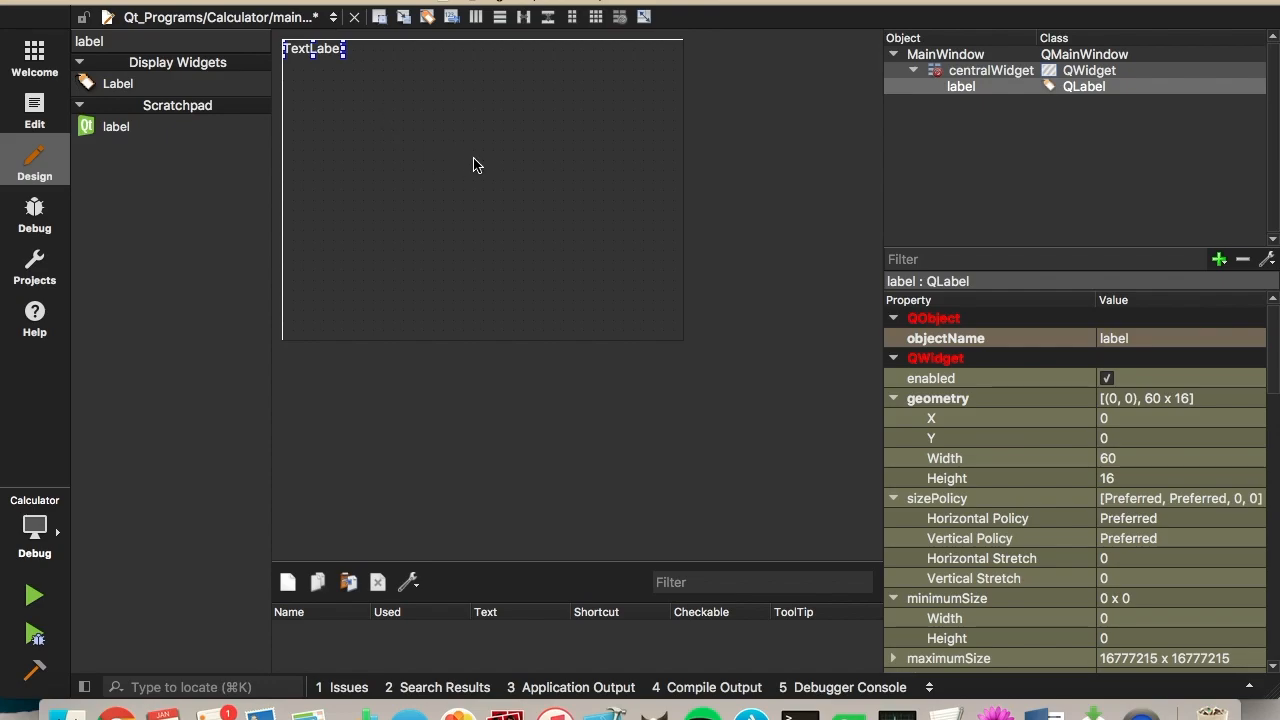
{"action": "mouse_move", "coordinate": [1100, 424]}
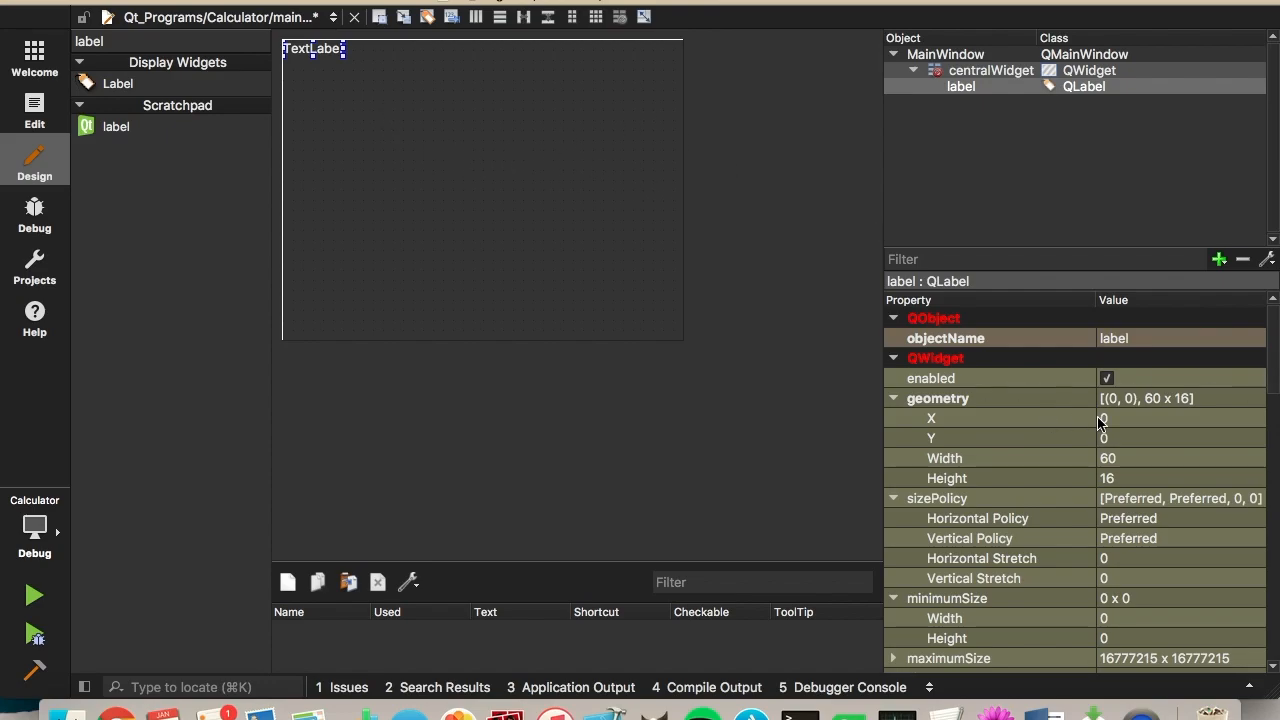
{"action": "mouse_move", "coordinate": [1120, 462]}
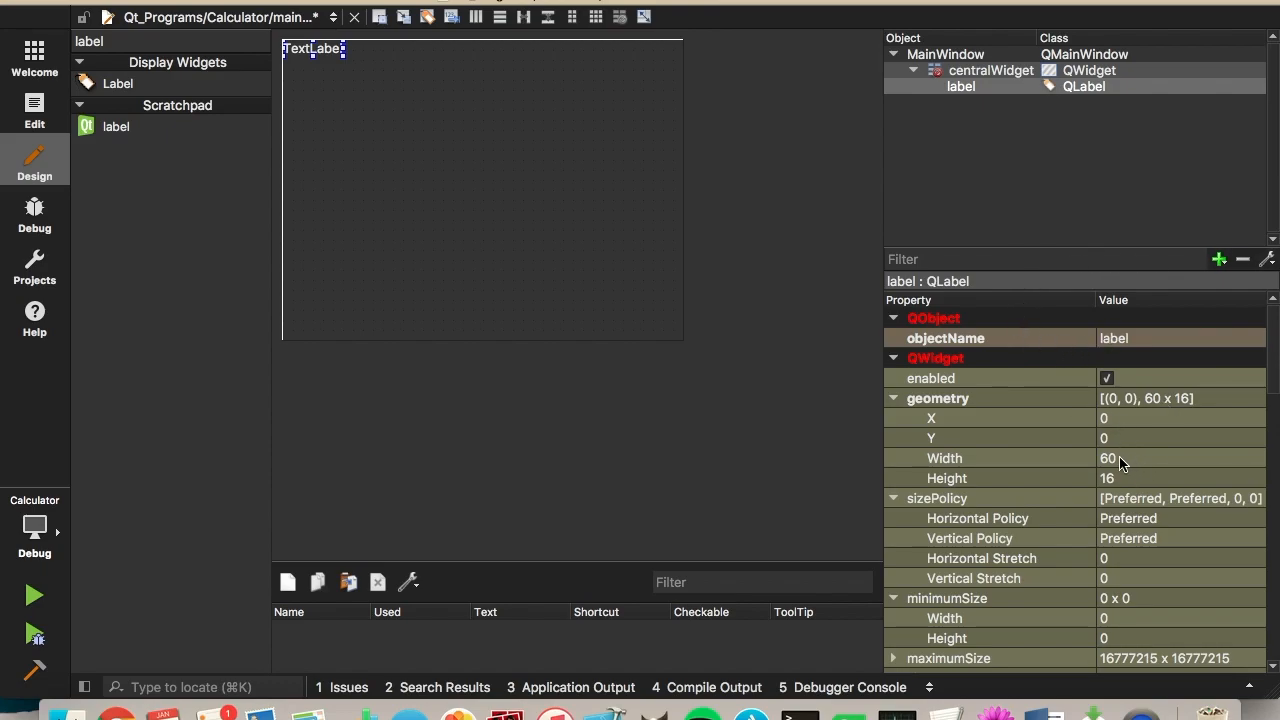
Step: Resize the label's geometry to width 241 and height 61
{"action": "left_click", "coordinate": [1150, 458]}
{"action": "type", "text": "241"}
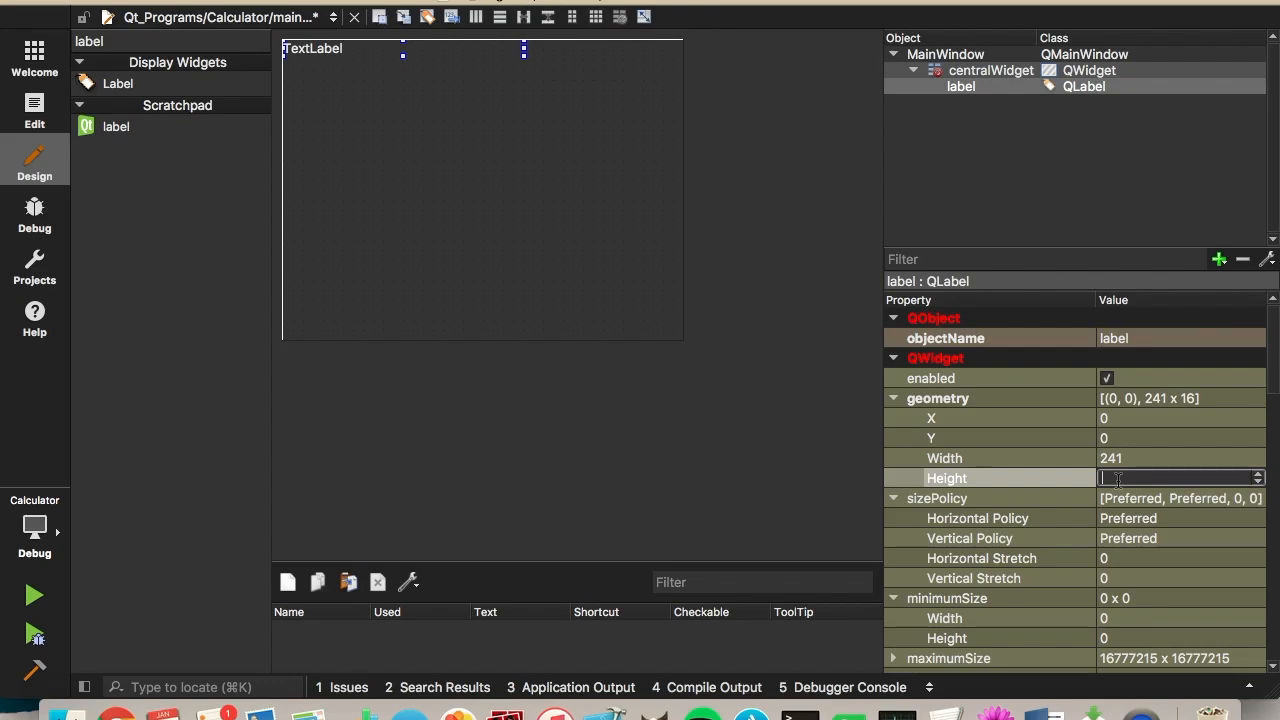
{"action": "type", "text": "61"}
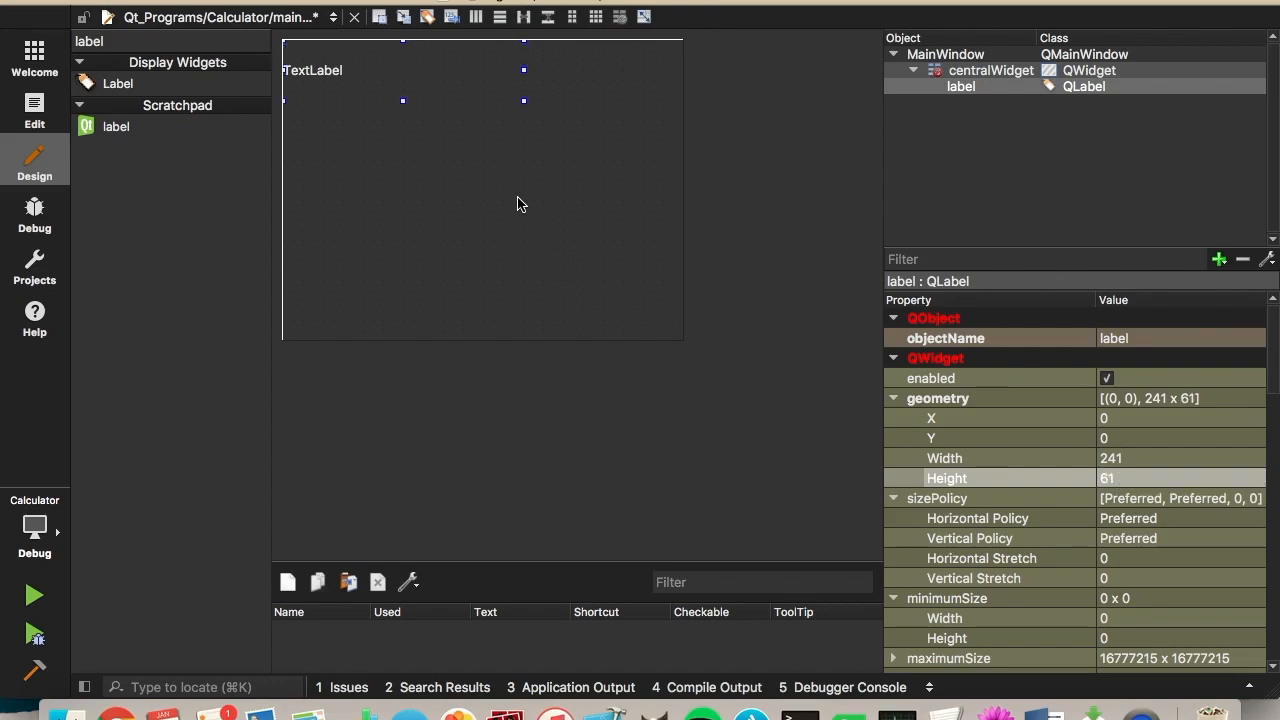
{"action": "mouse_move", "coordinate": [398, 104]}
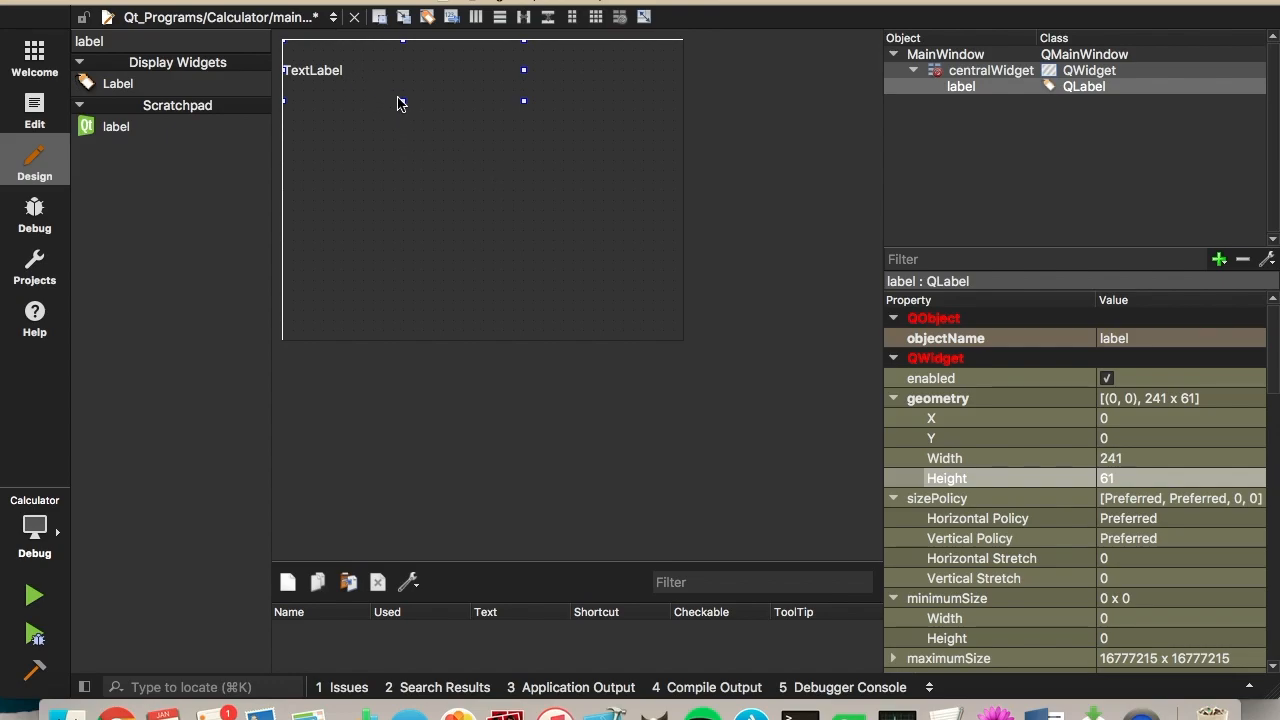
{"action": "mouse_move", "coordinate": [475, 97]}
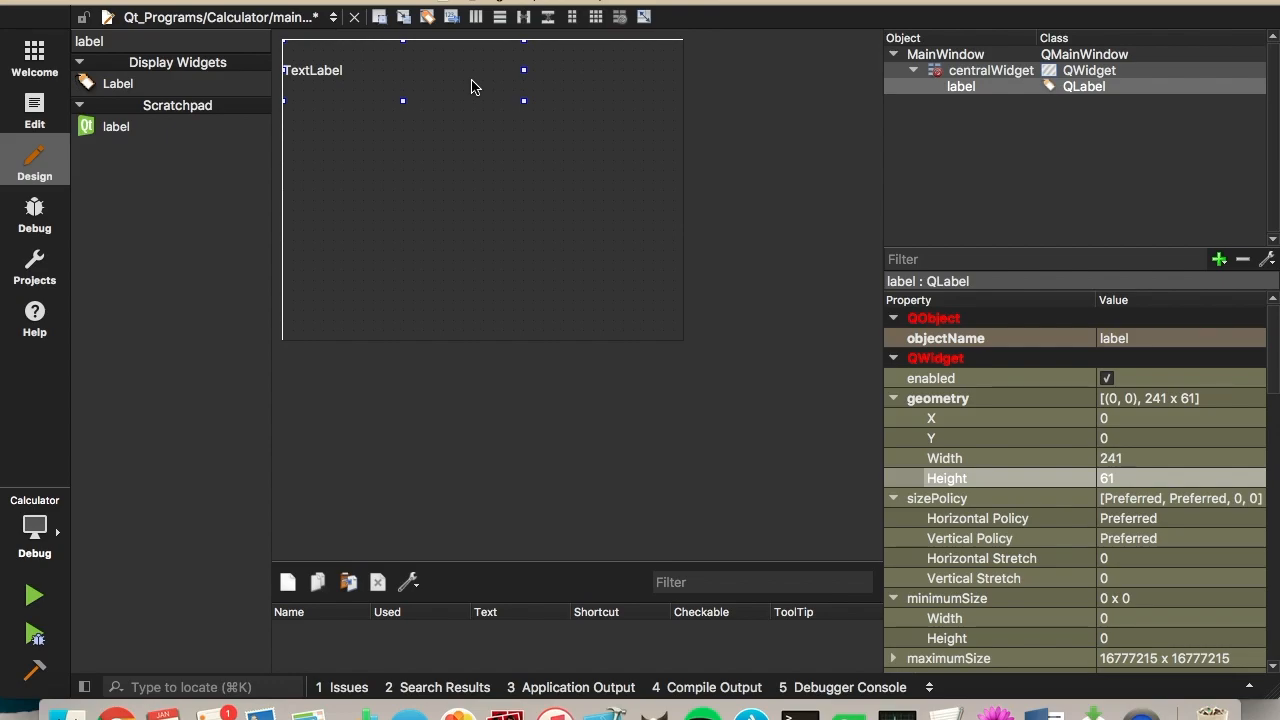
{"action": "mouse_move", "coordinate": [480, 170]}
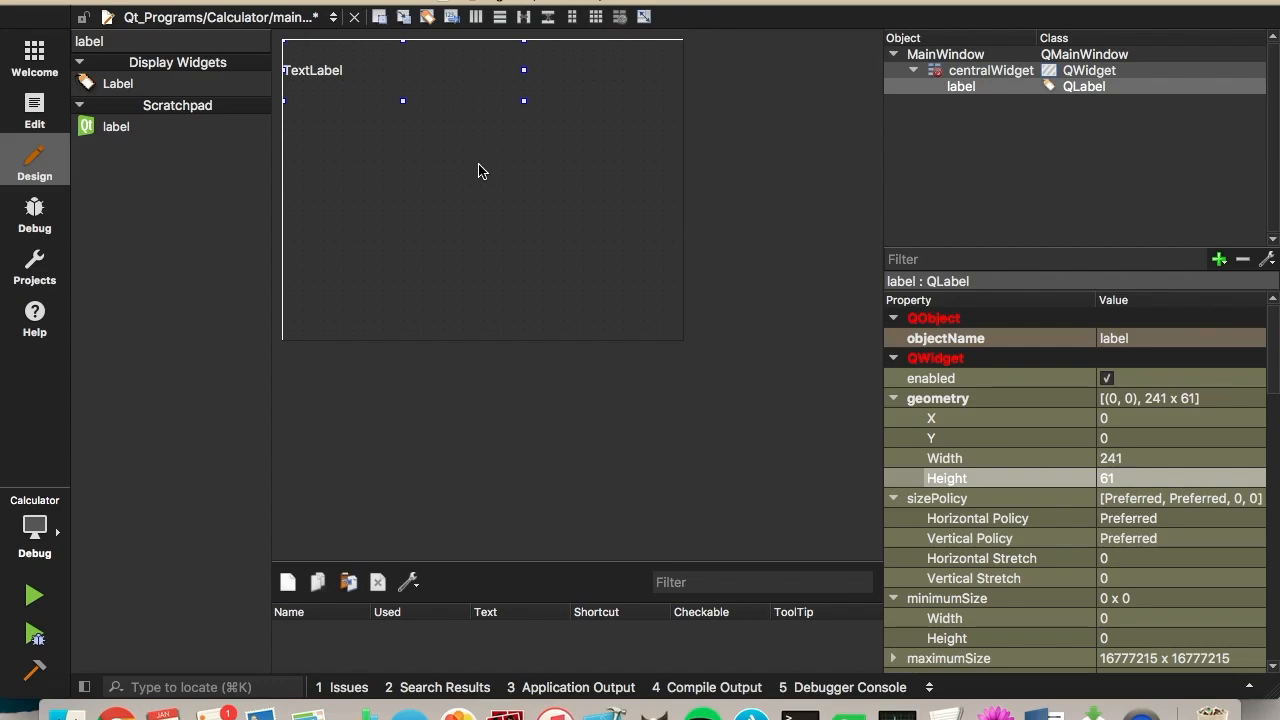
{"action": "mouse_move", "coordinate": [420, 186]}
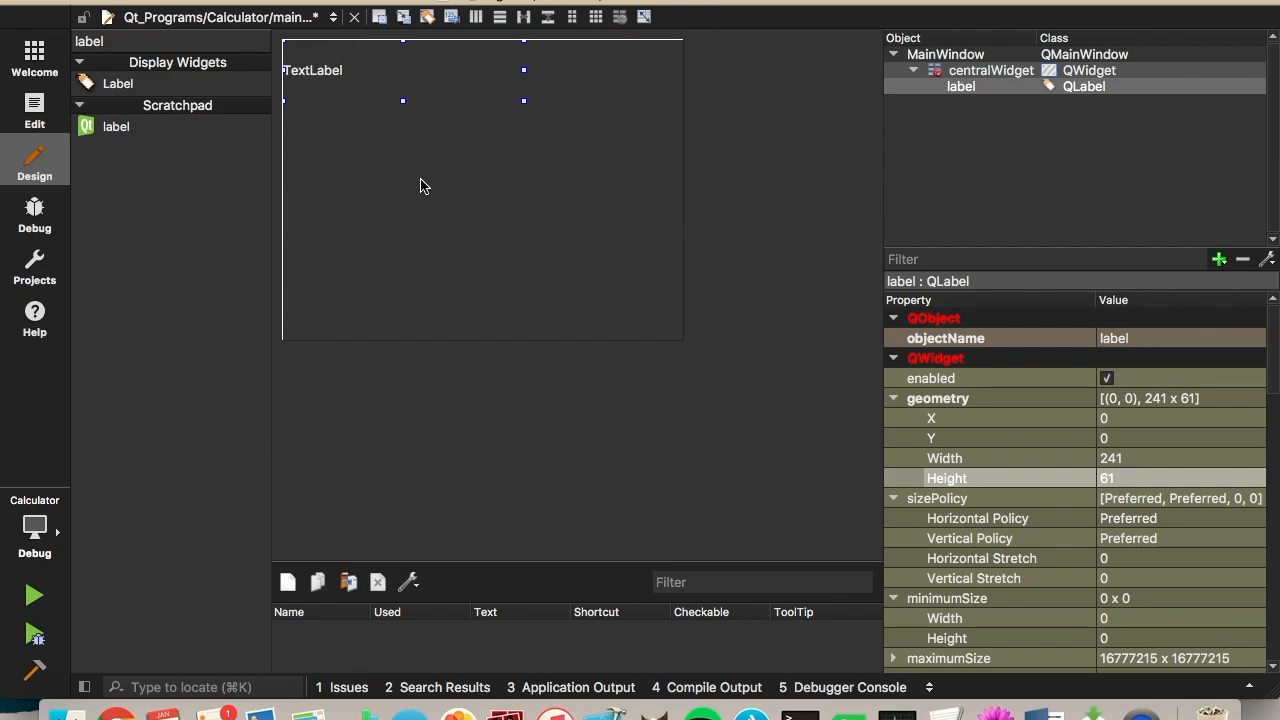
{"action": "mouse_move", "coordinate": [407, 179]}
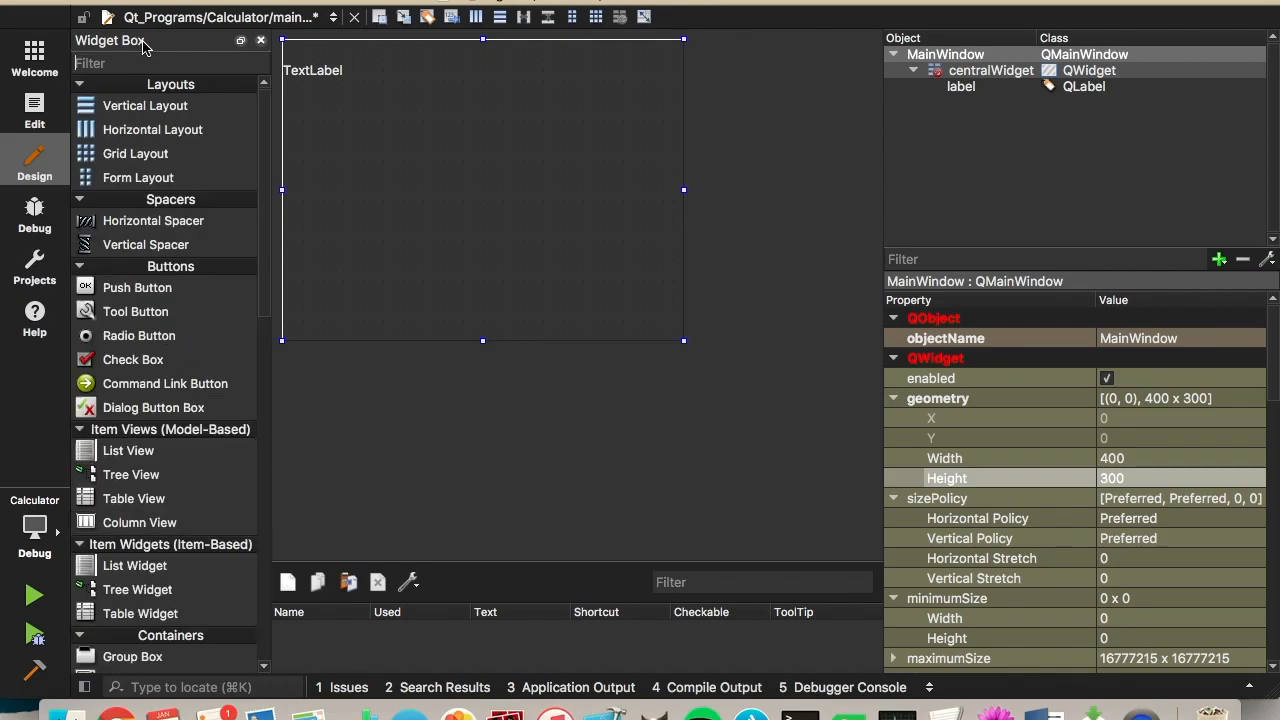
Step: Drop a push button under the 241×61 label and size it 61×61 at (0,60)
{"action": "type", "text": "butt"}
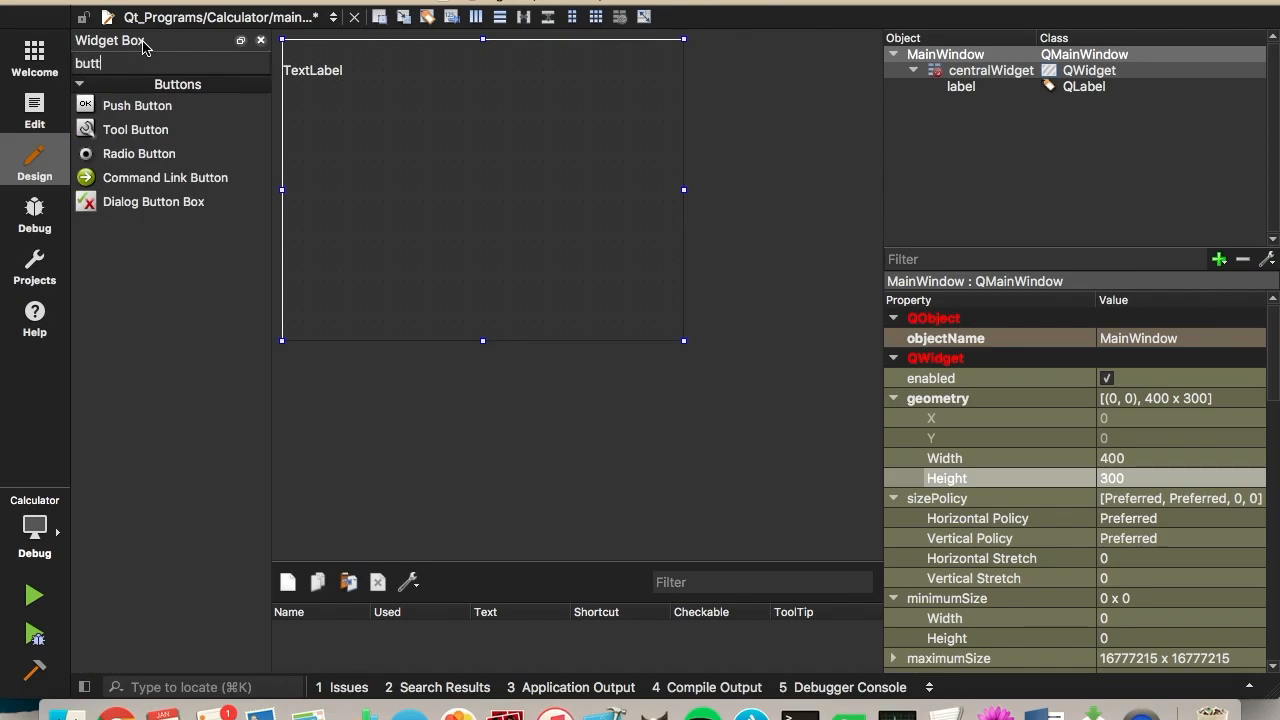
{"action": "left_click_drag", "start_coordinate": [137, 105], "coordinate": [340, 119]}
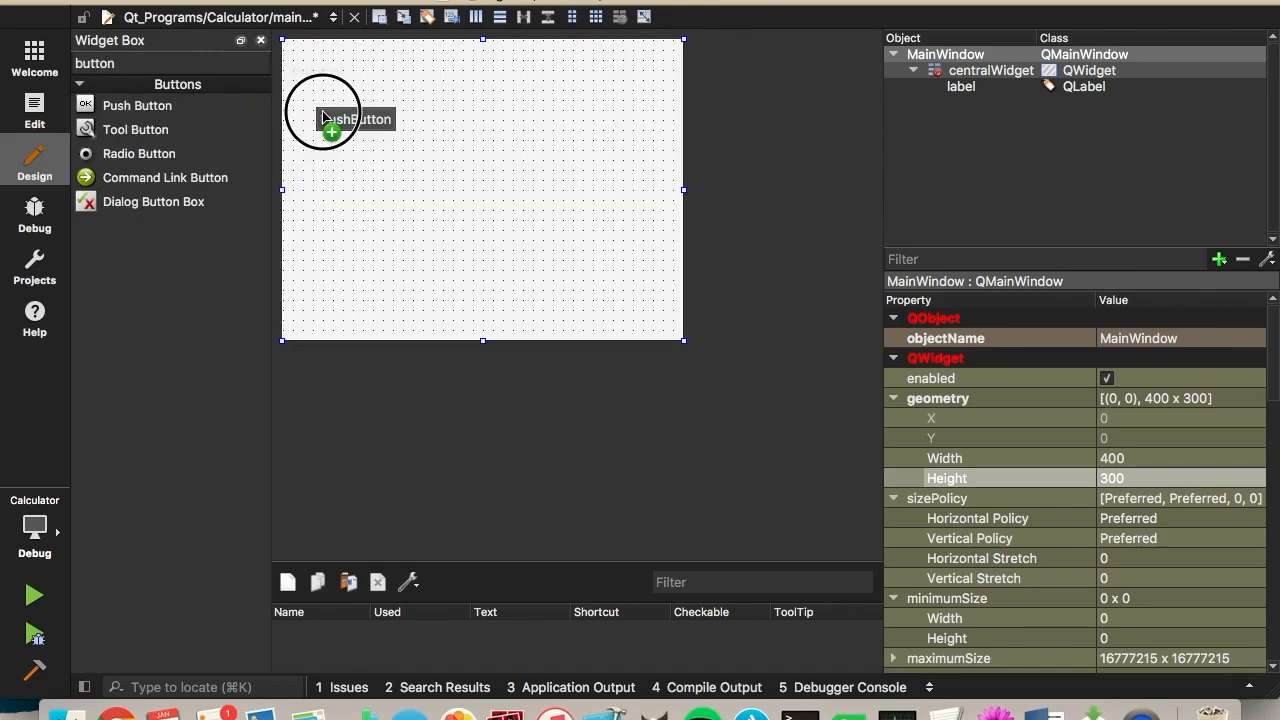
{"action": "left_click_drag", "start_coordinate": [137, 105], "coordinate": [323, 113]}
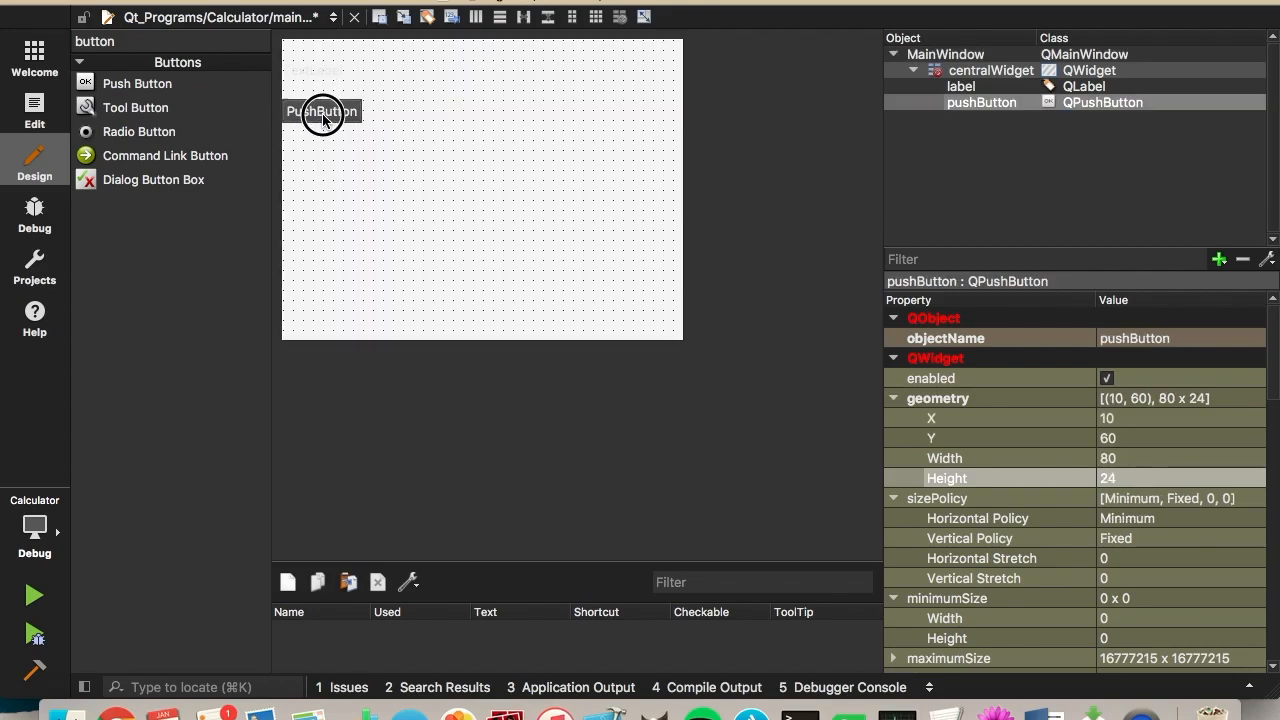
{"action": "left_click_drag", "start_coordinate": [322, 112], "coordinate": [312, 112]}
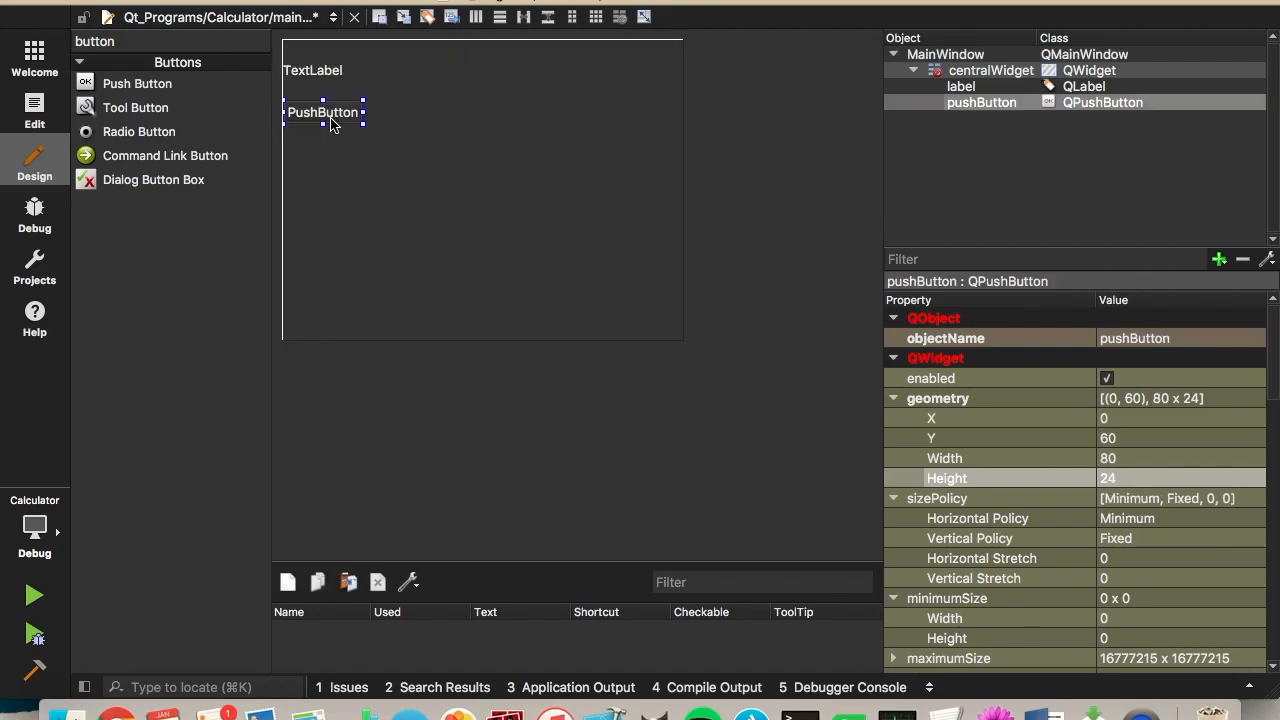
{"action": "mouse_move", "coordinate": [376, 119]}
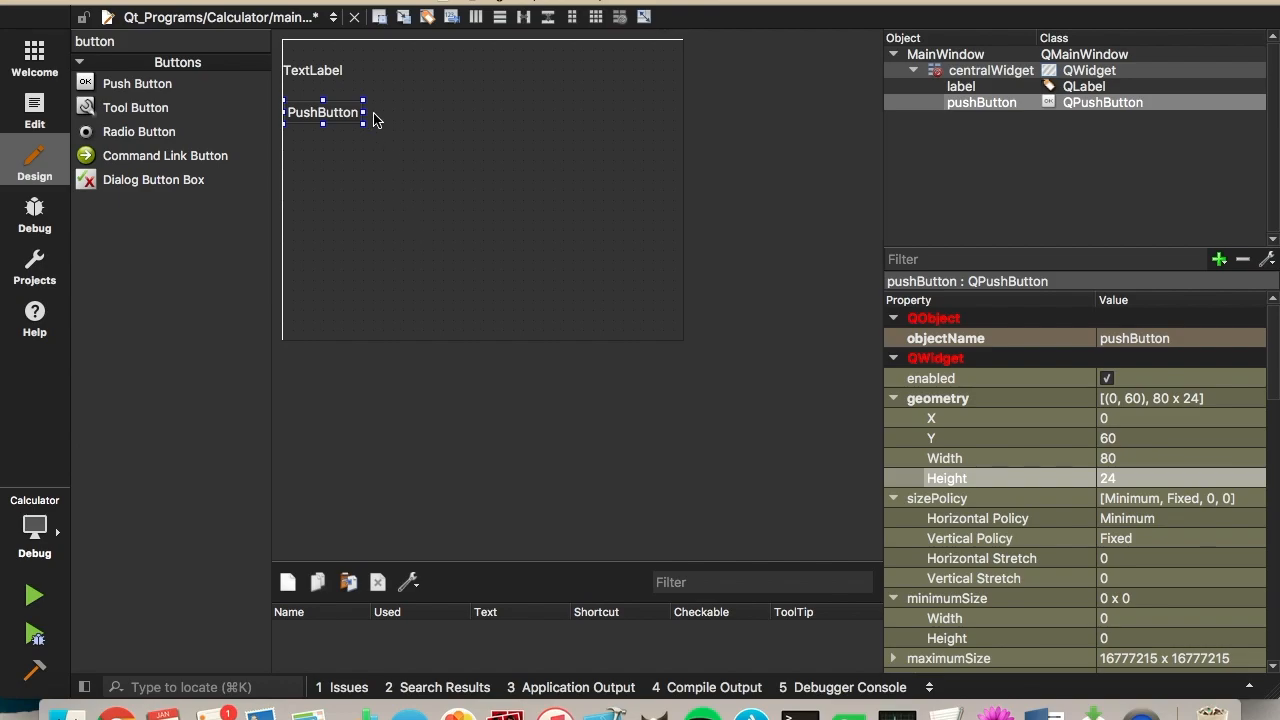
{"action": "left_click_drag", "start_coordinate": [322, 112], "coordinate": [314, 135]}
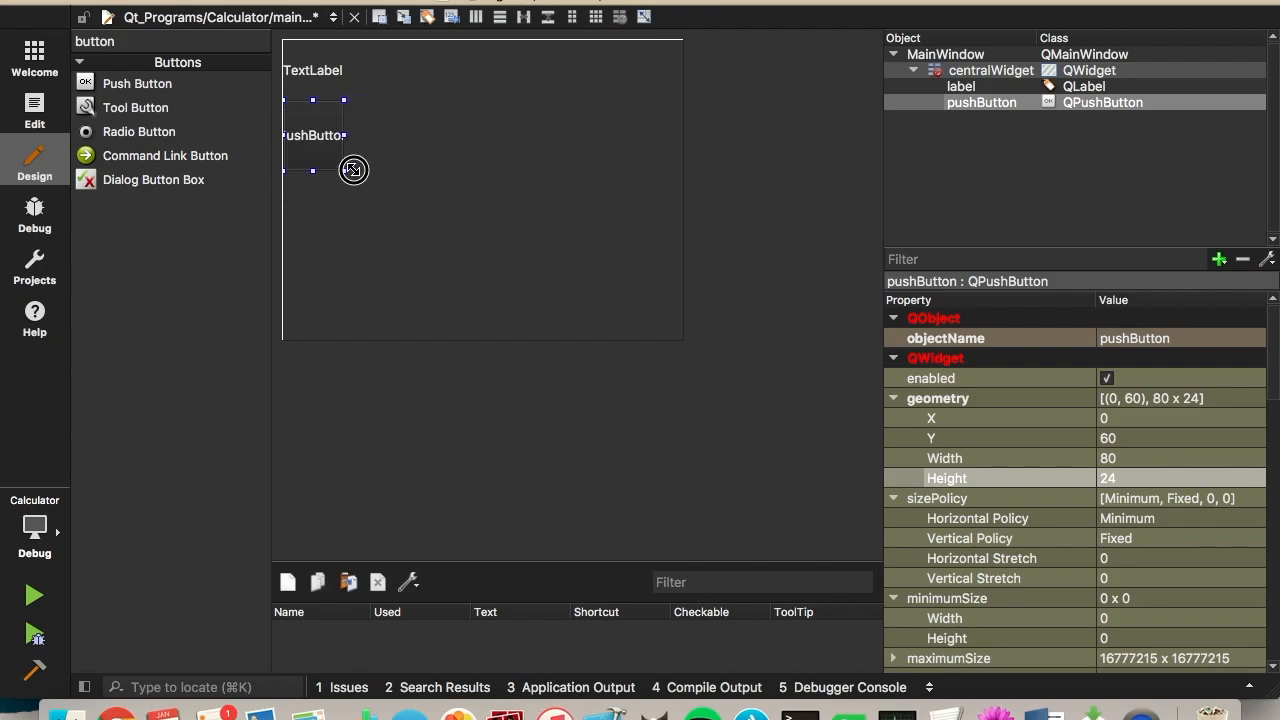
{"action": "left_click_drag", "start_coordinate": [353, 170], "coordinate": [320, 135]}
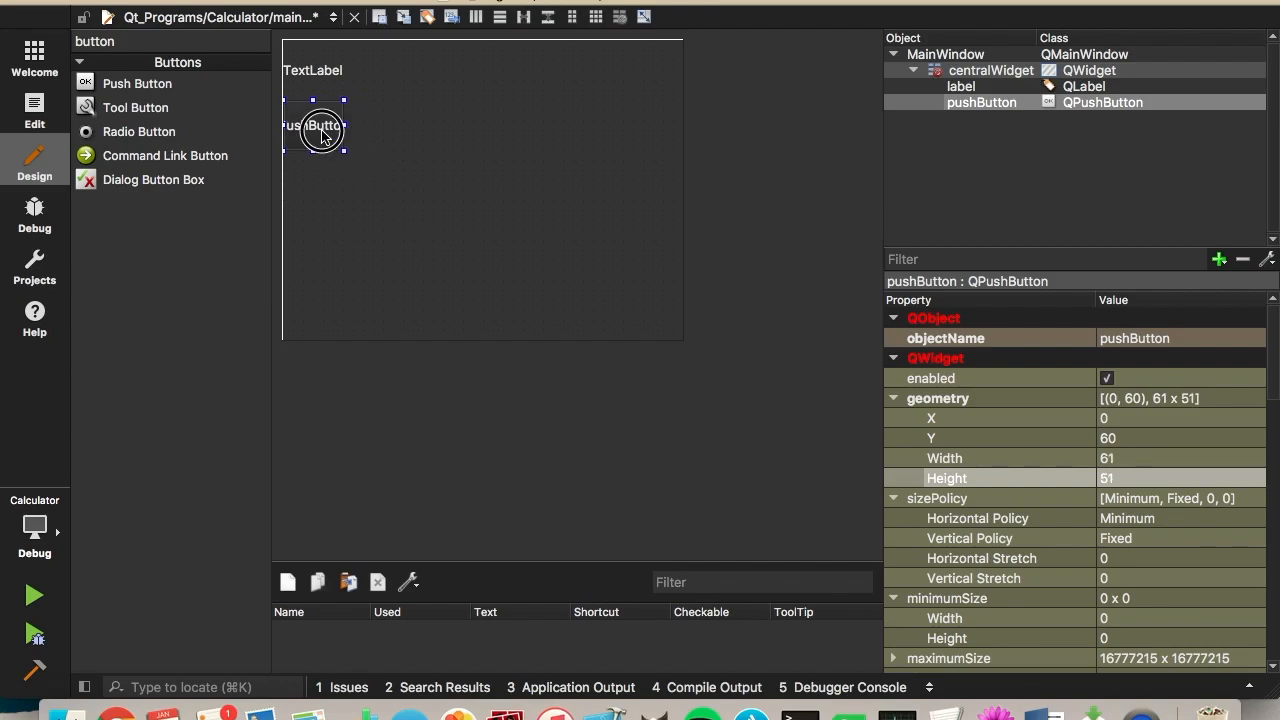
{"action": "left_click_drag", "start_coordinate": [320, 126], "coordinate": [333, 126]}
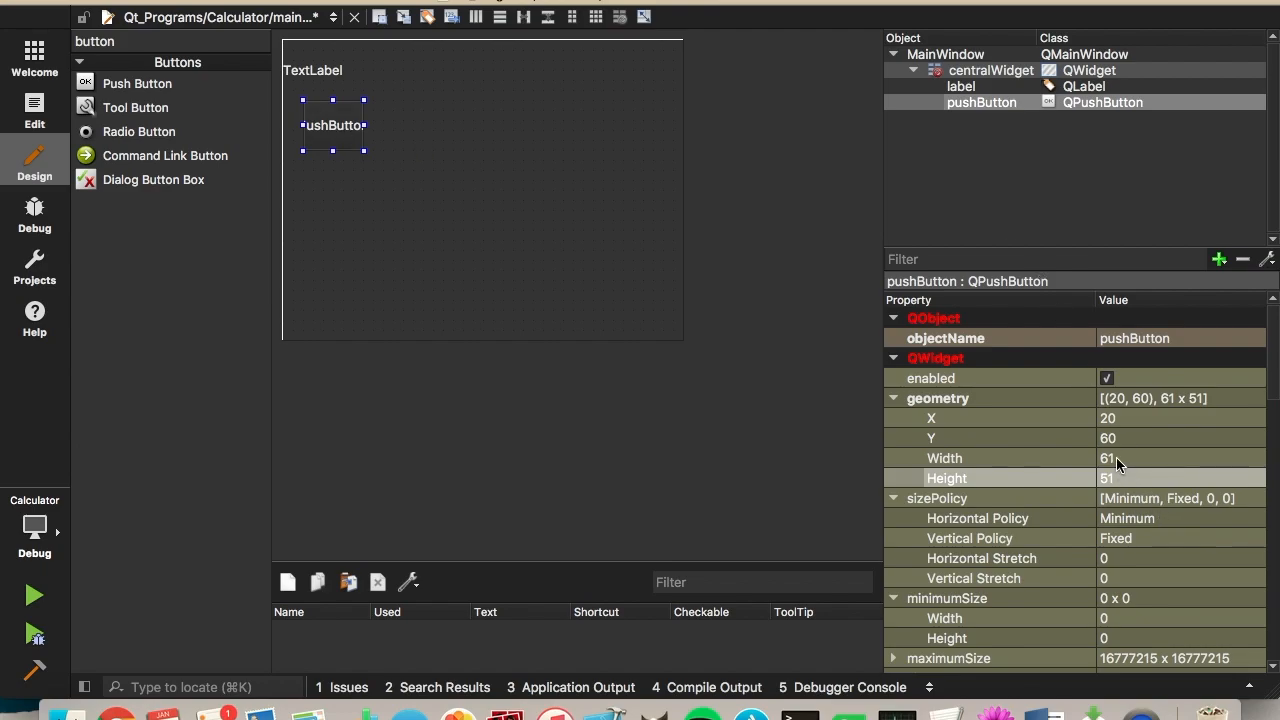
{"action": "left_click", "coordinate": [1150, 458]}
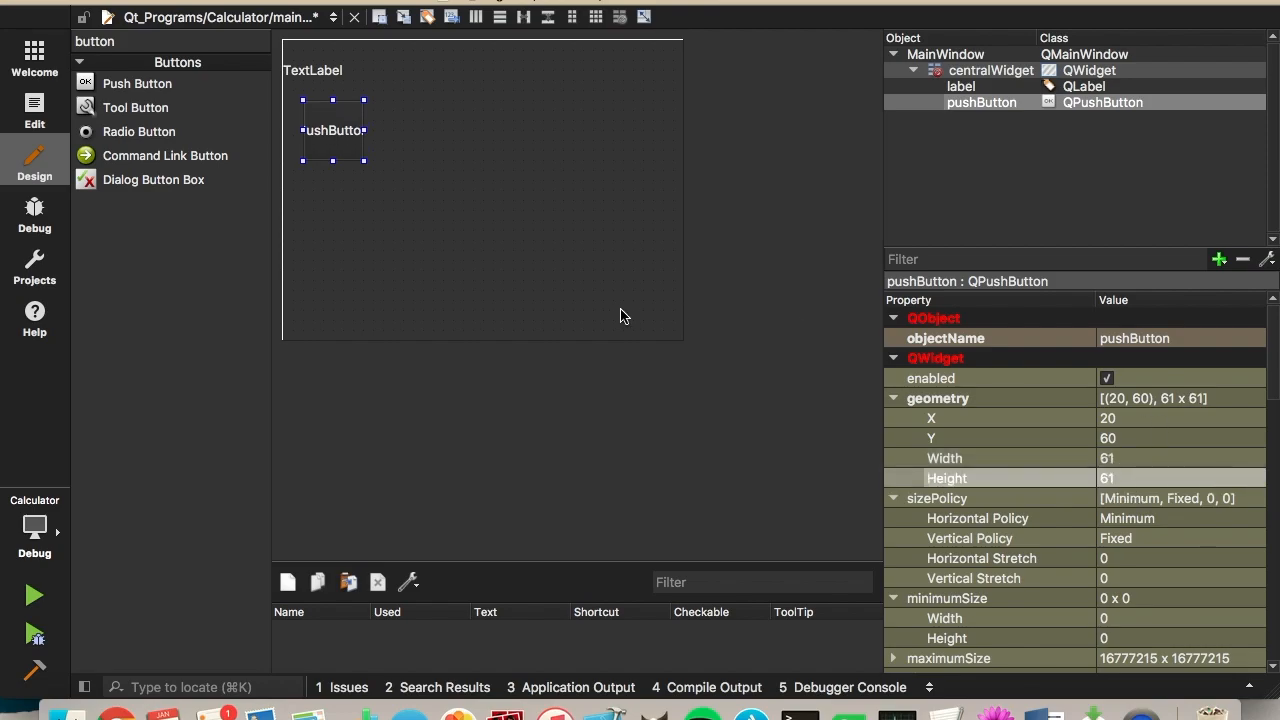
{"action": "mouse_move", "coordinate": [350, 98]}
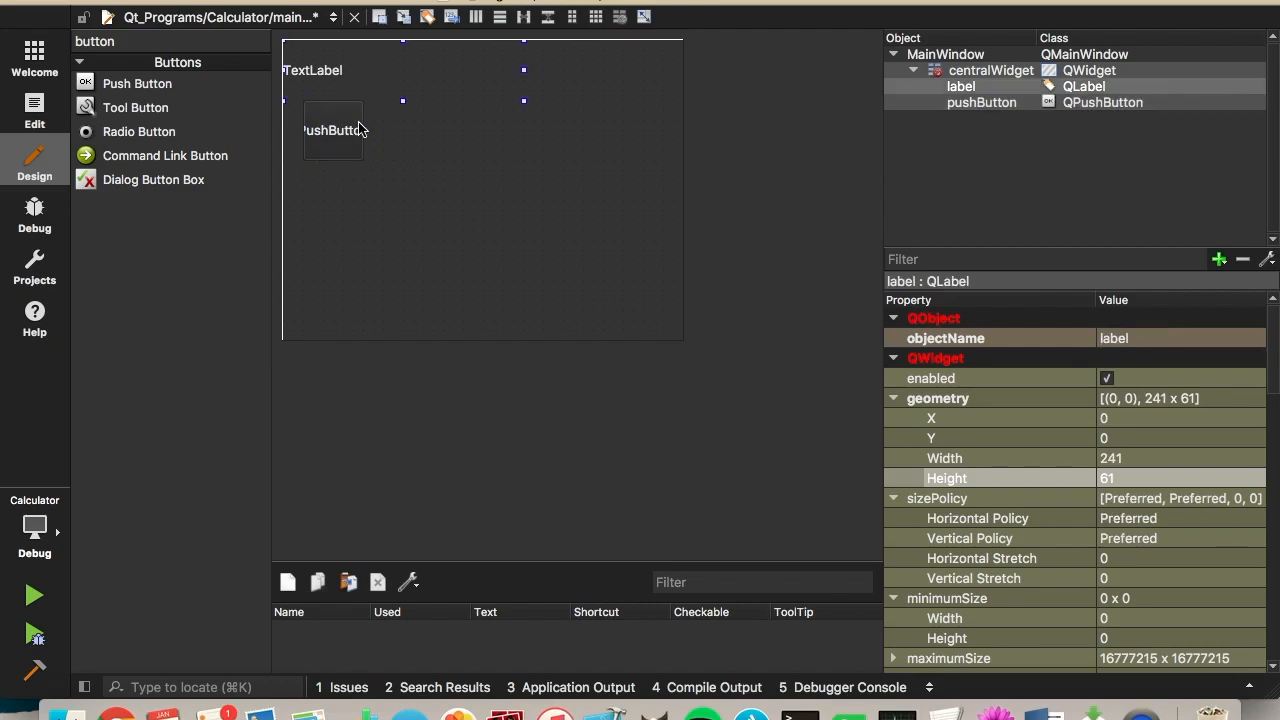
{"action": "mouse_move", "coordinate": [300, 120]}
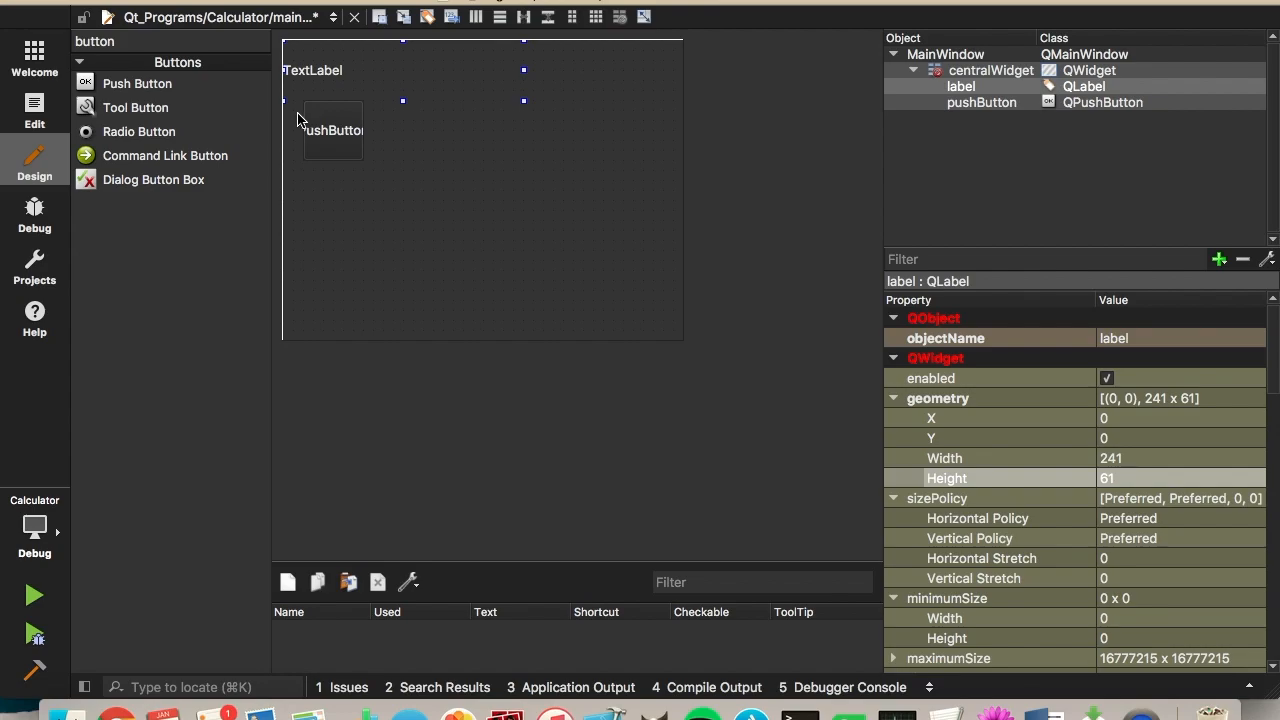
{"action": "left_click", "coordinate": [330, 130]}
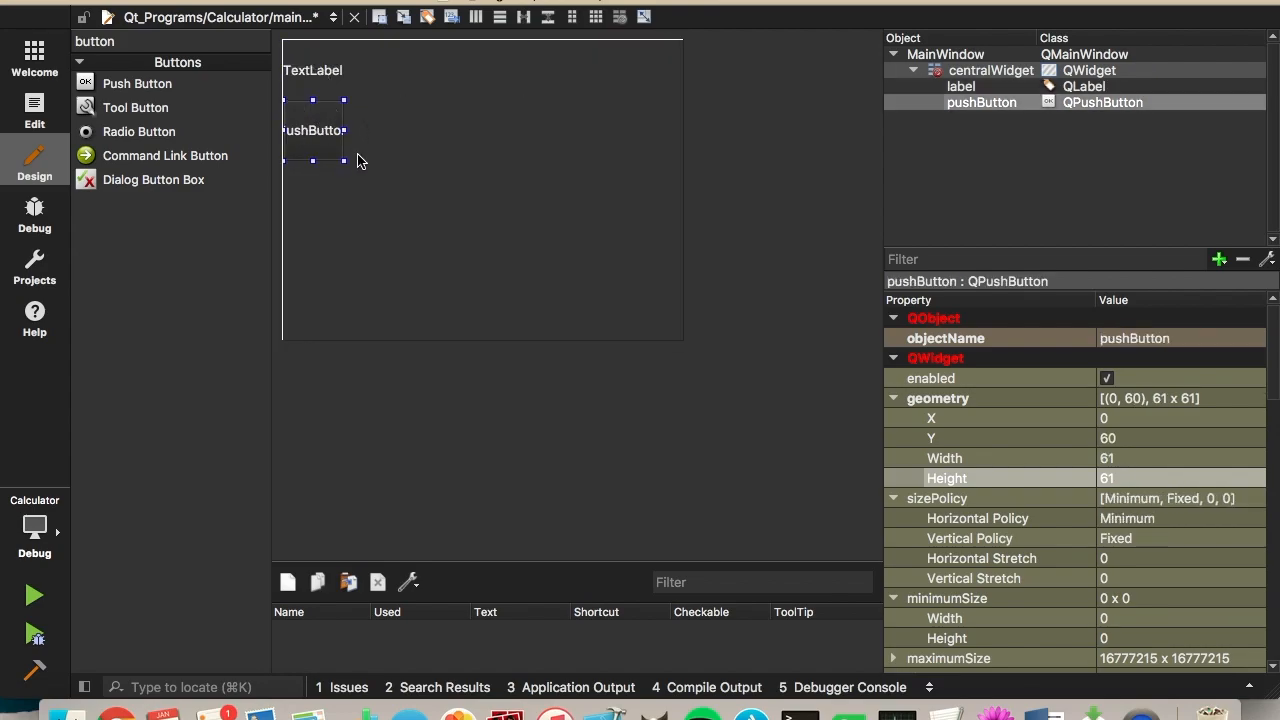
{"action": "mouse_move", "coordinate": [445, 245]}
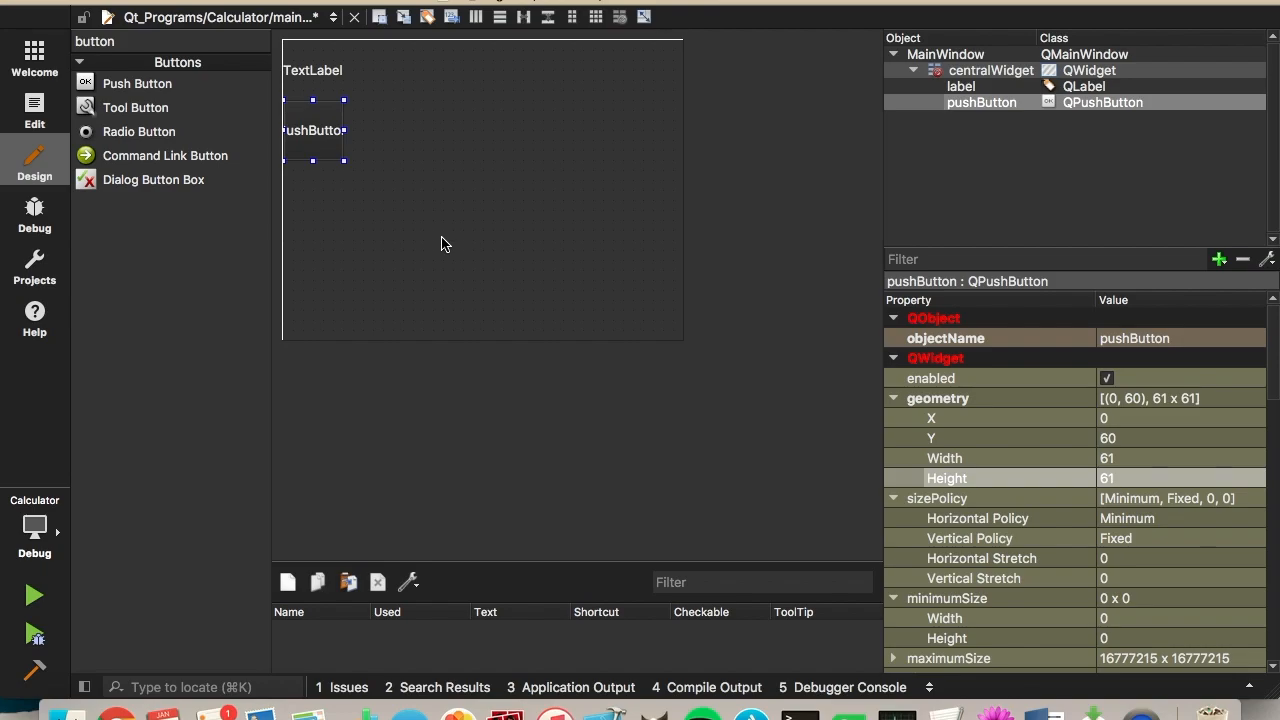
{"action": "mouse_move", "coordinate": [363, 192]}
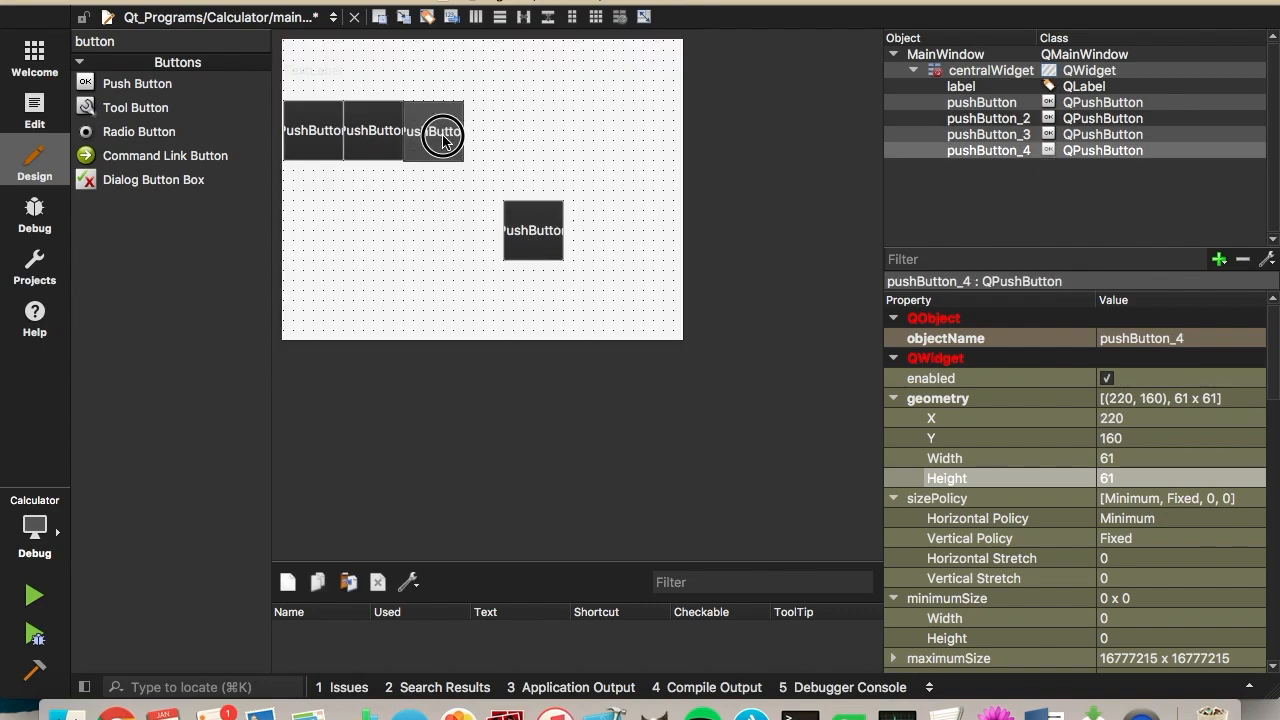
Step: Copy the button to fill a row of four, then duplicate that row downward
{"action": "left_click", "coordinate": [432, 130]}
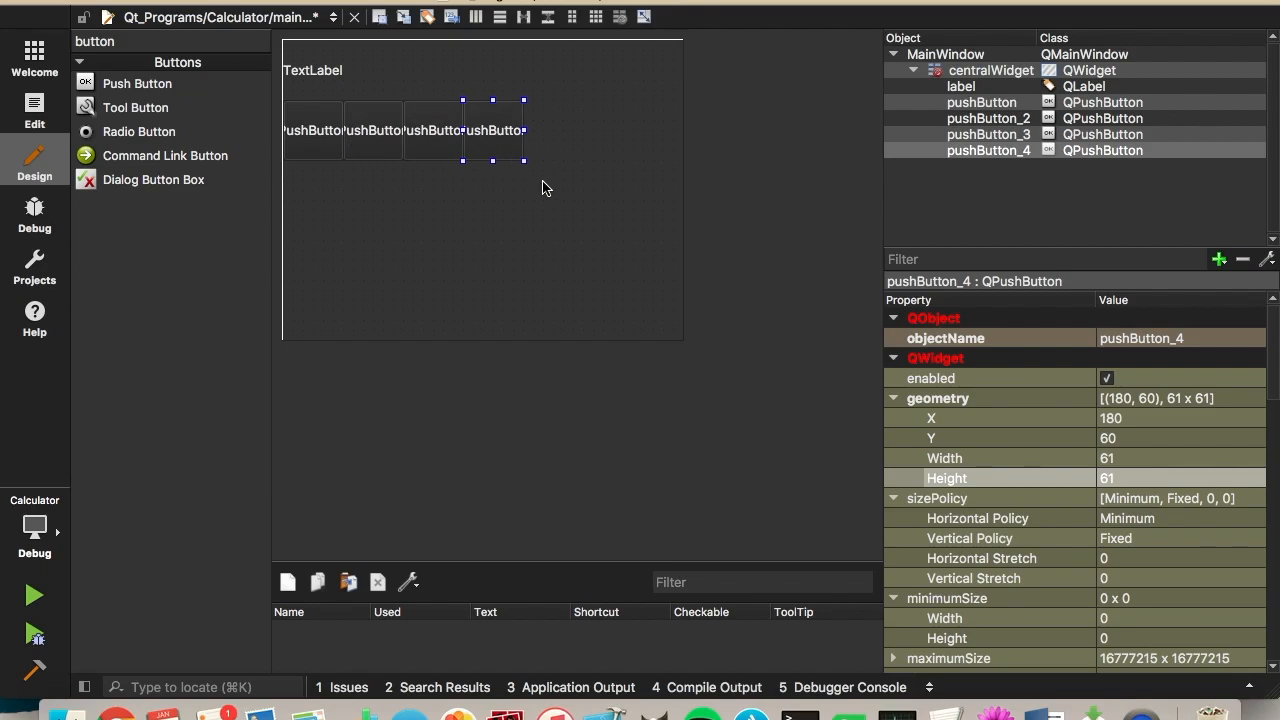
{"action": "left_click", "coordinate": [291, 130]}
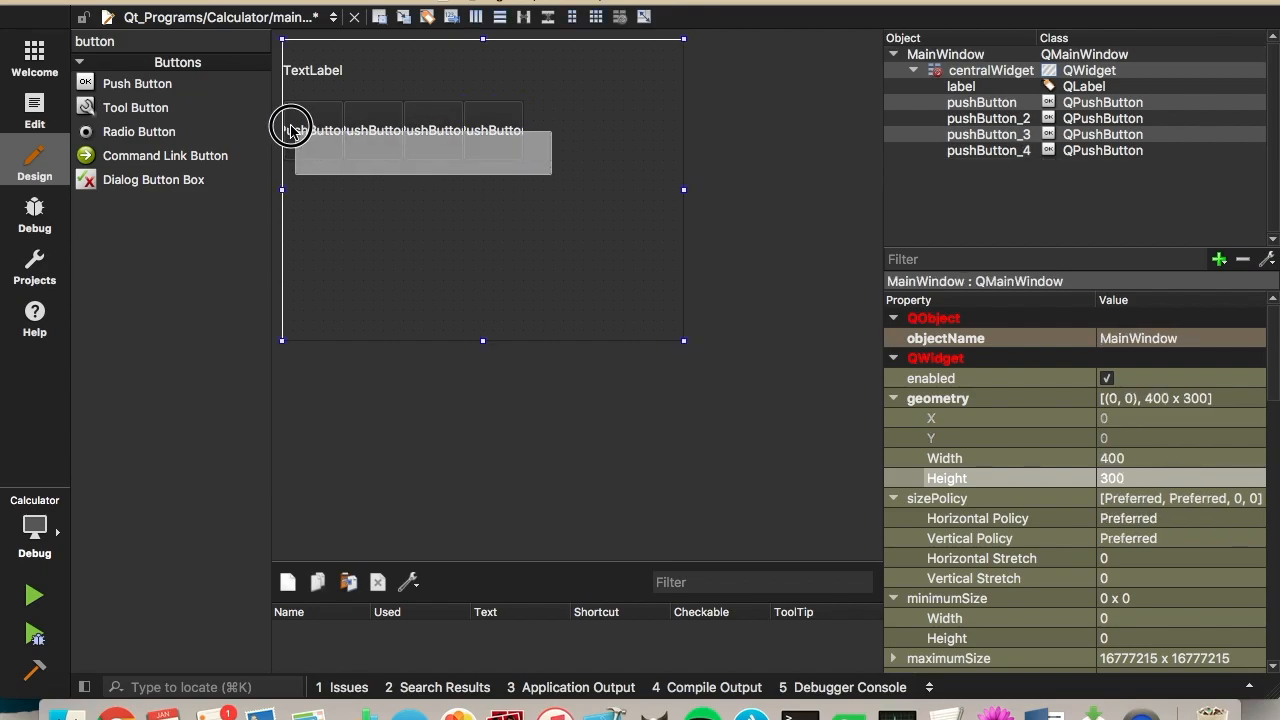
{"action": "left_click", "coordinate": [492, 130]}
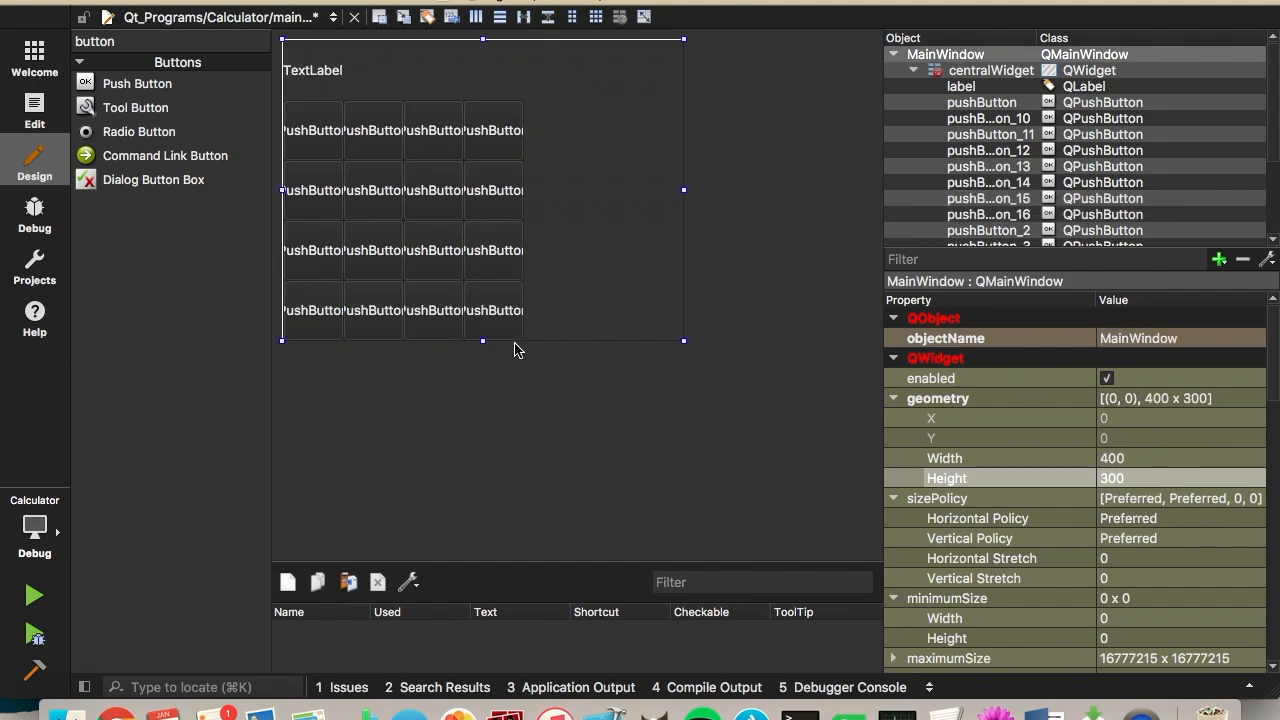
{"action": "mouse_move", "coordinate": [603, 253]}
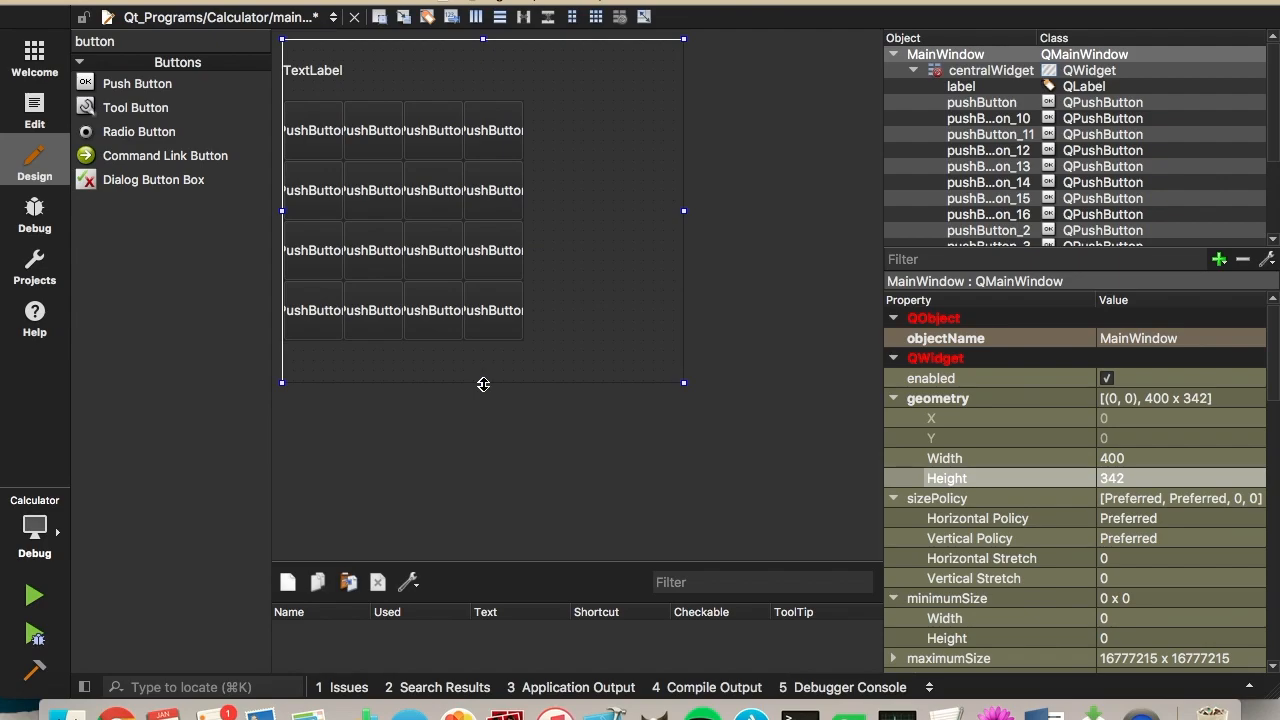
{"action": "mouse_move", "coordinate": [62, 78]}
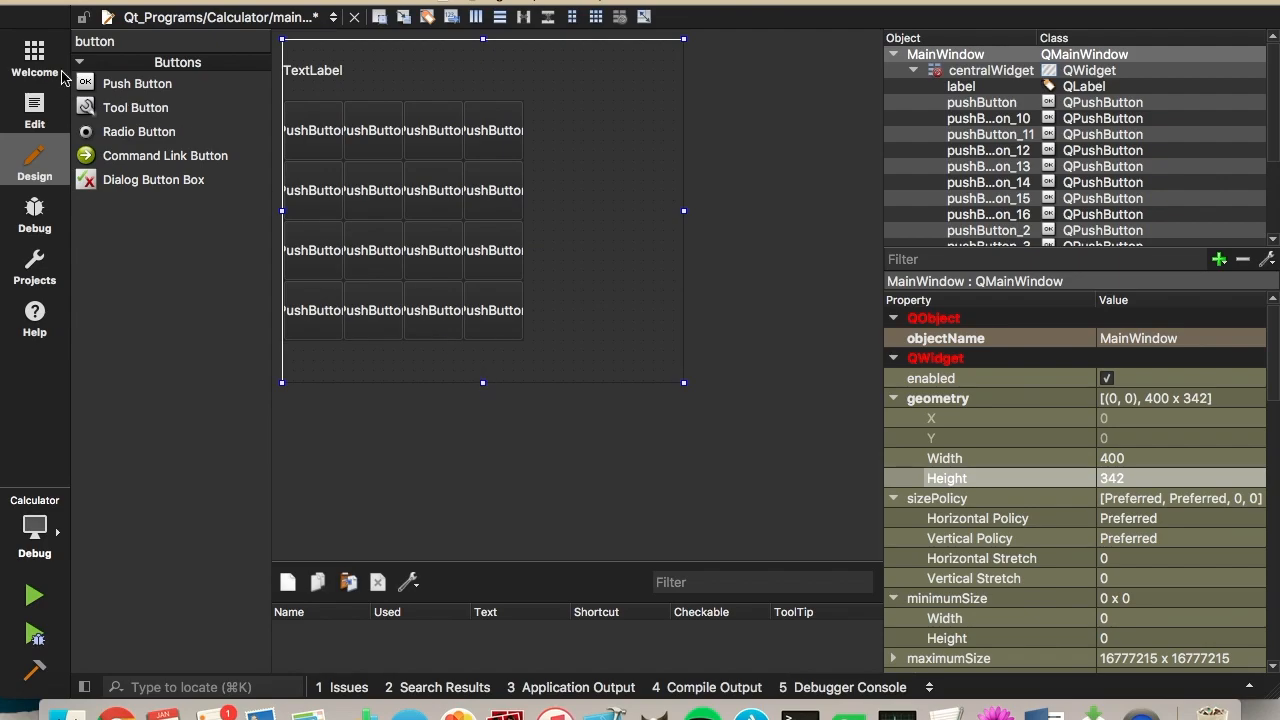
{"action": "left_click", "coordinate": [34, 55]}
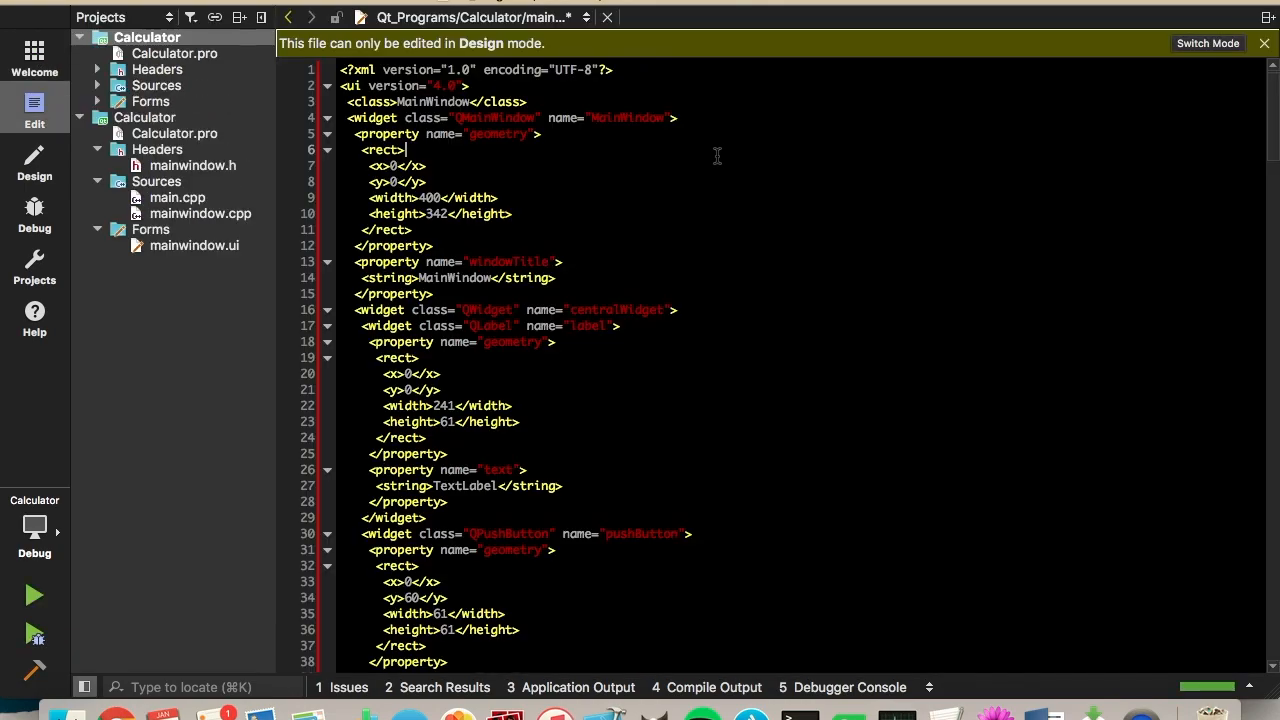
{"action": "mouse_move", "coordinate": [95, 627]}
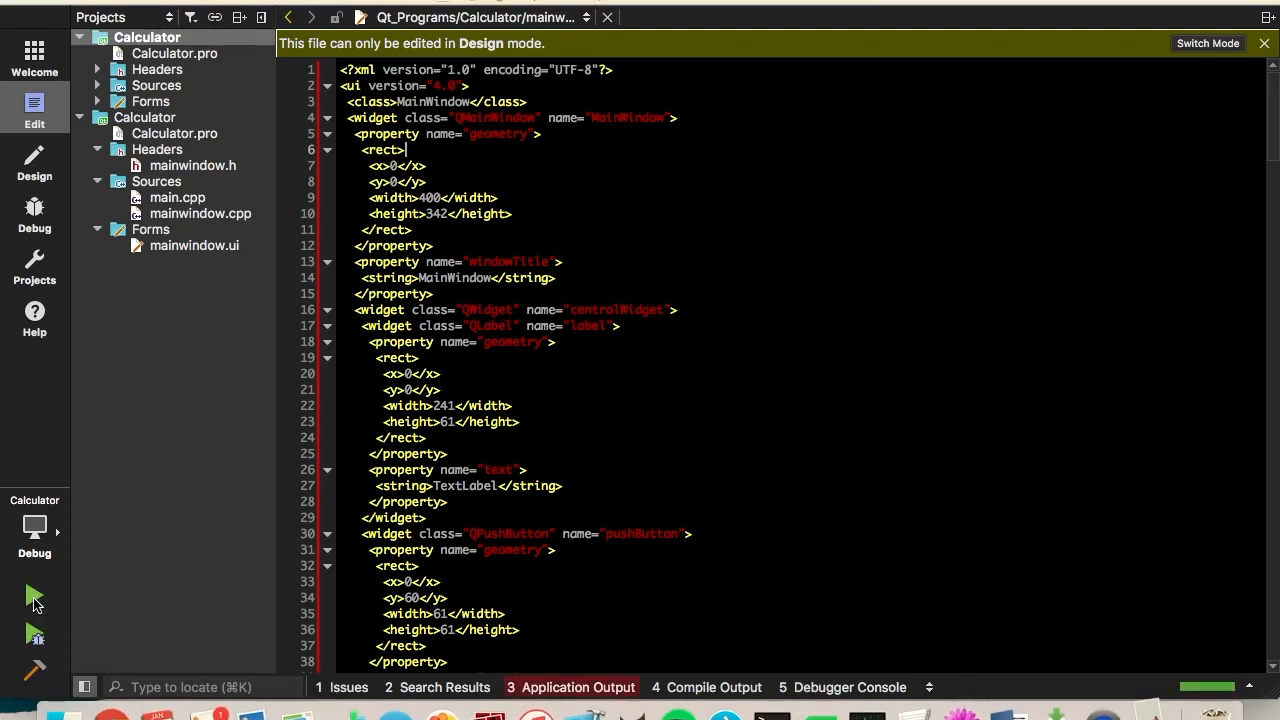
{"action": "left_click", "coordinate": [34, 596]}
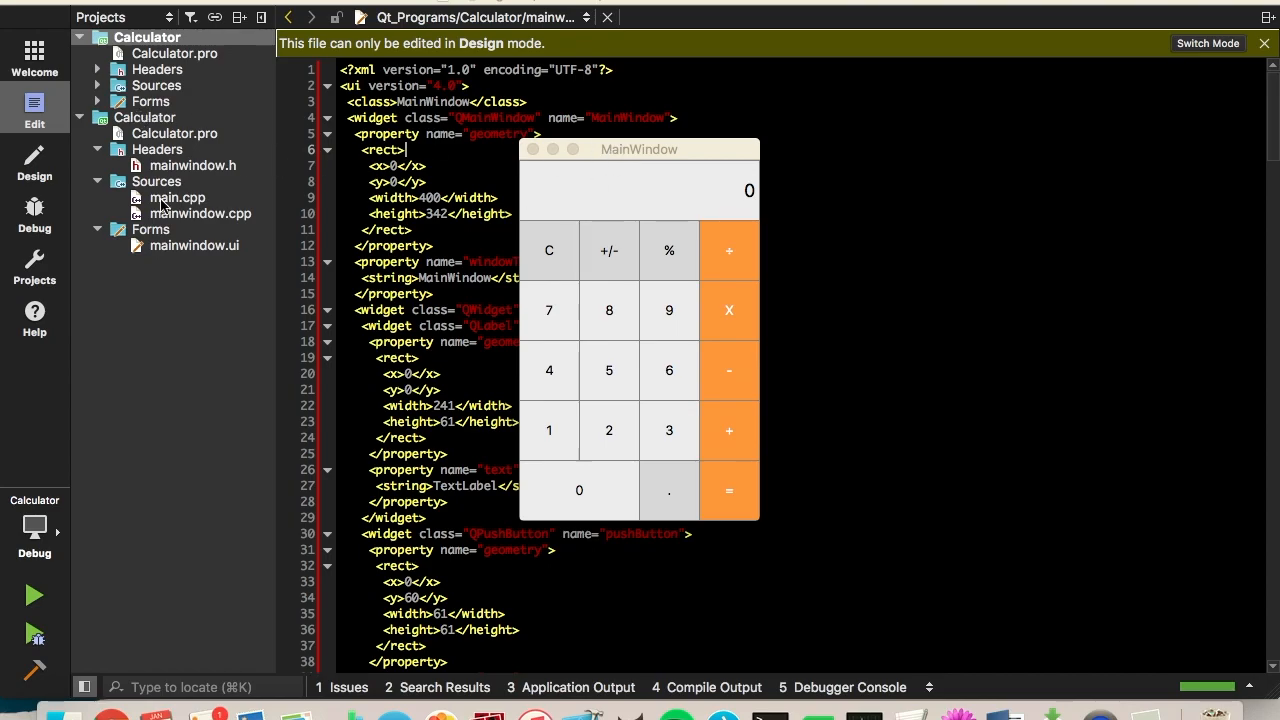
{"action": "left_click", "coordinate": [1207, 43]}
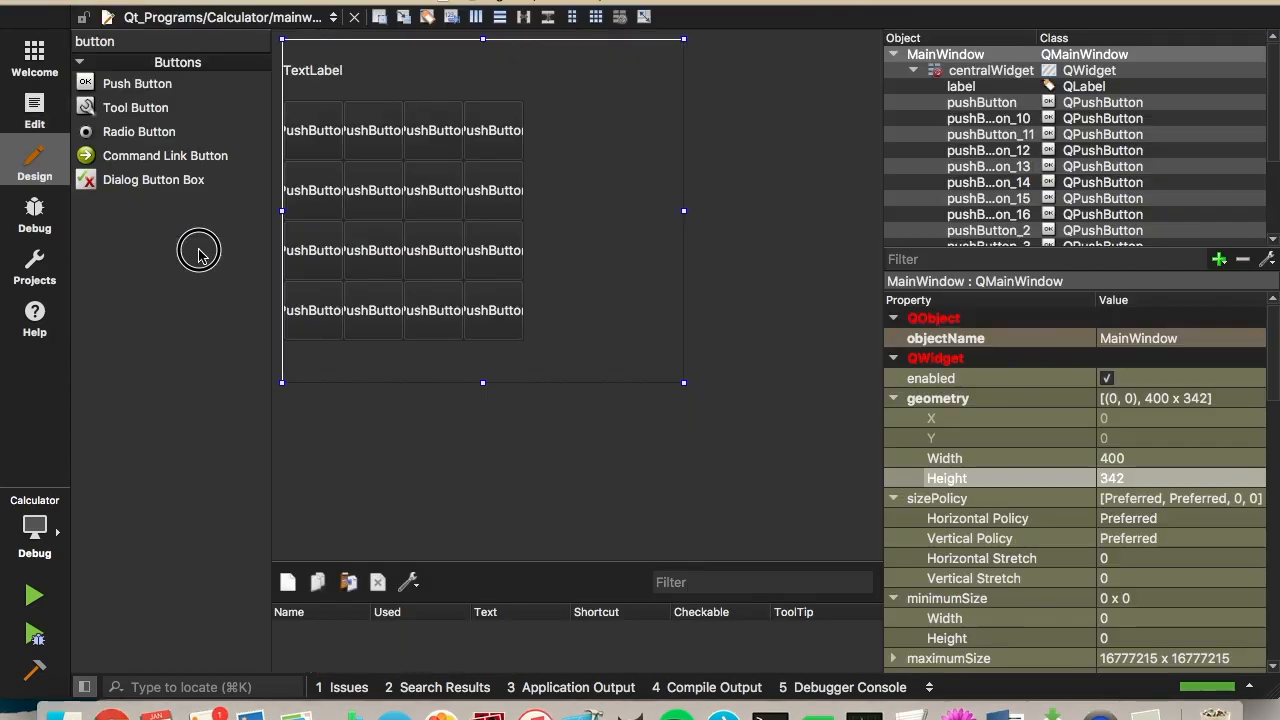
{"action": "mouse_move", "coordinate": [1145, 710]}
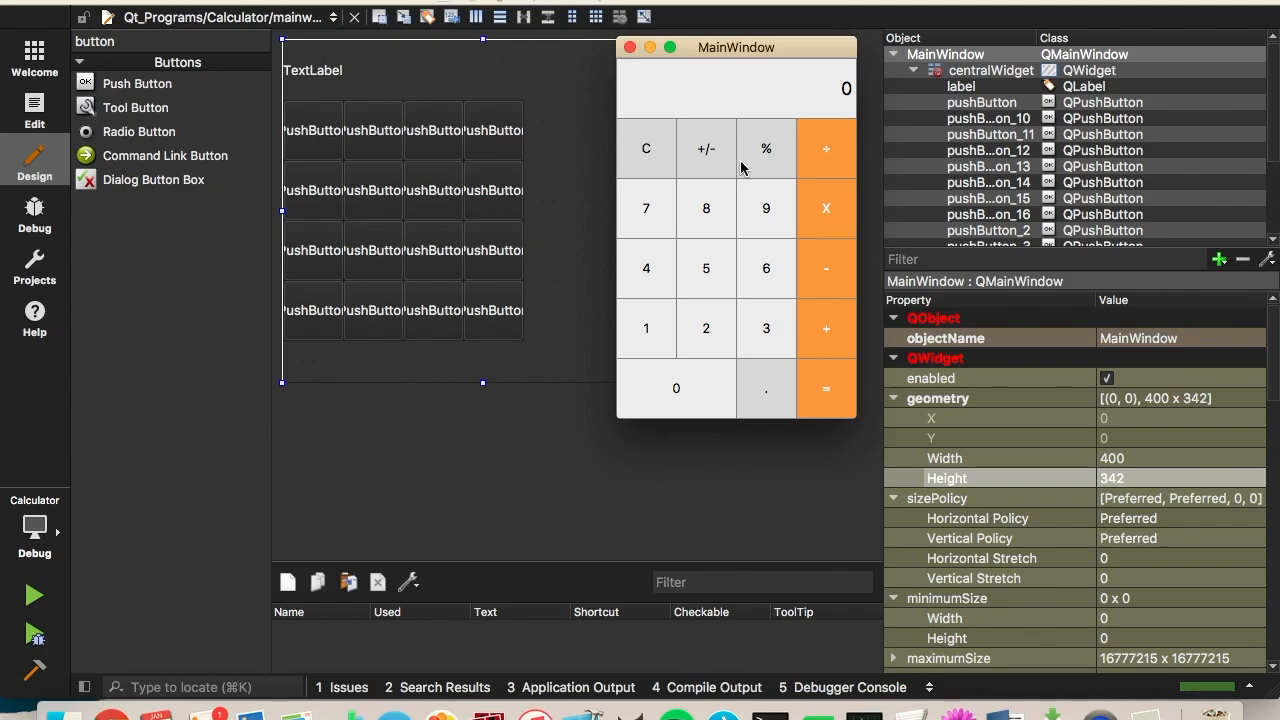
{"action": "mouse_move", "coordinate": [833, 165]}
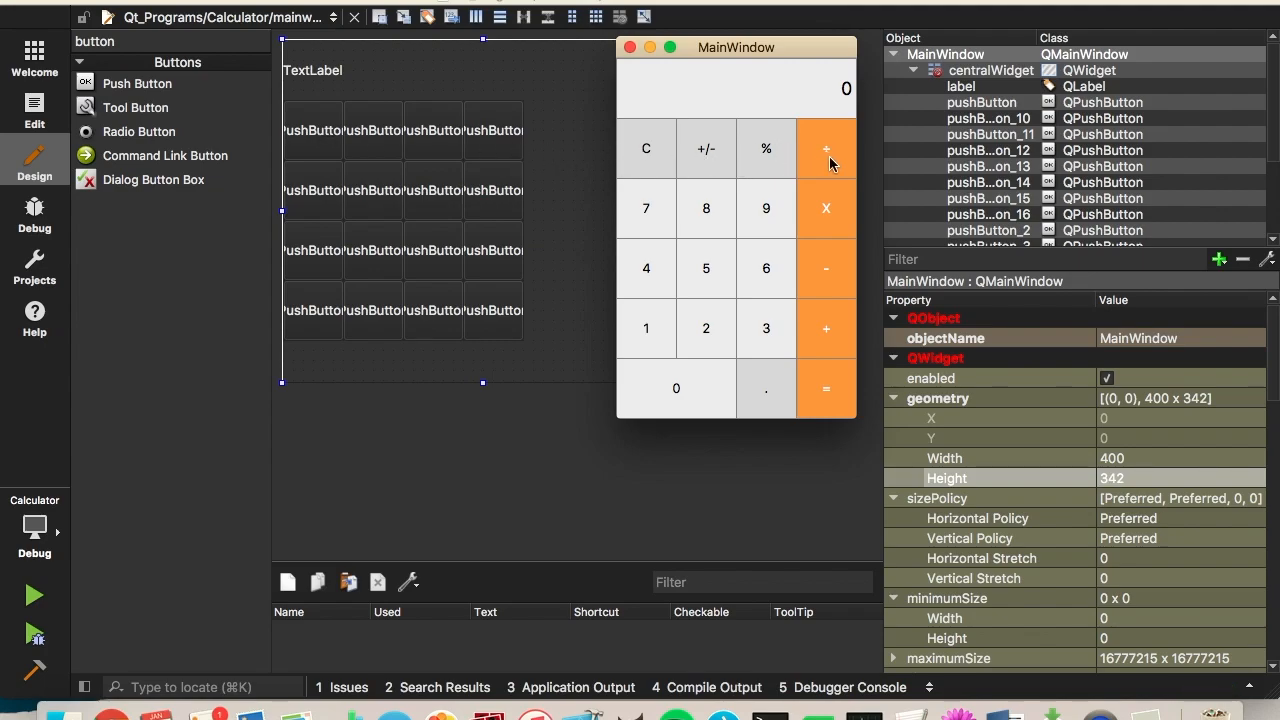
{"action": "mouse_move", "coordinate": [835, 165]}
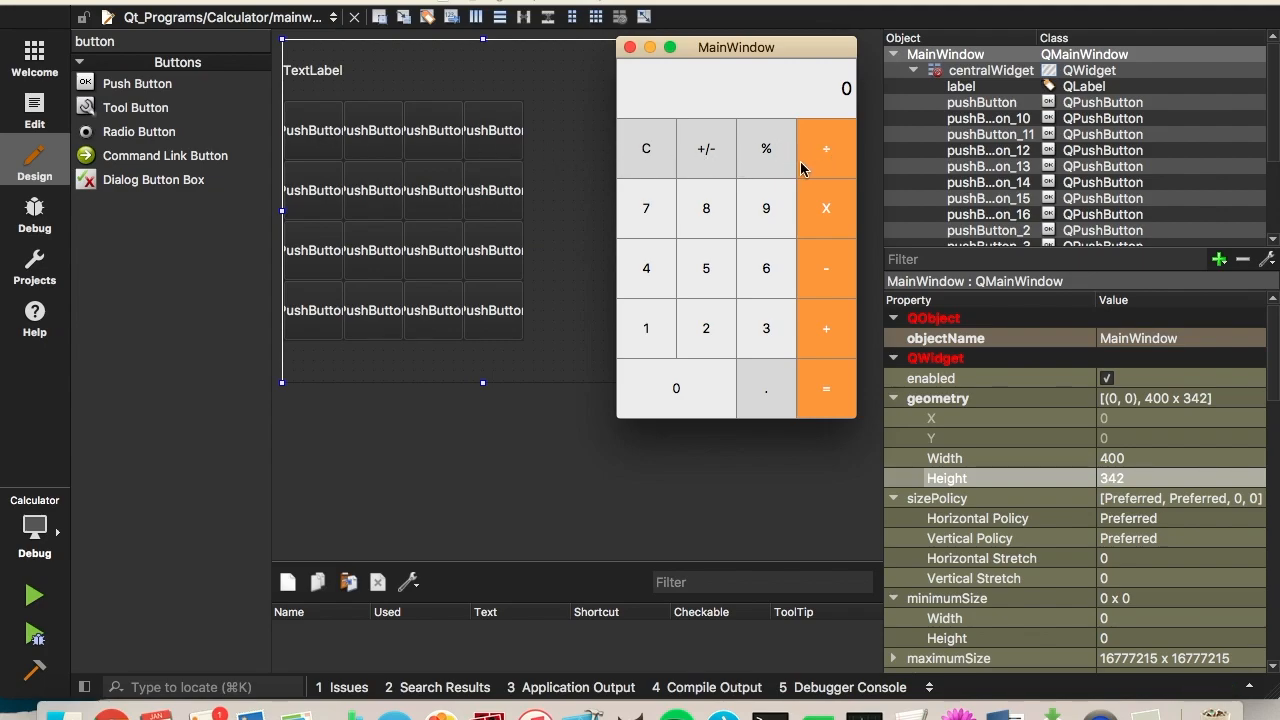
{"action": "mouse_move", "coordinate": [318, 140]}
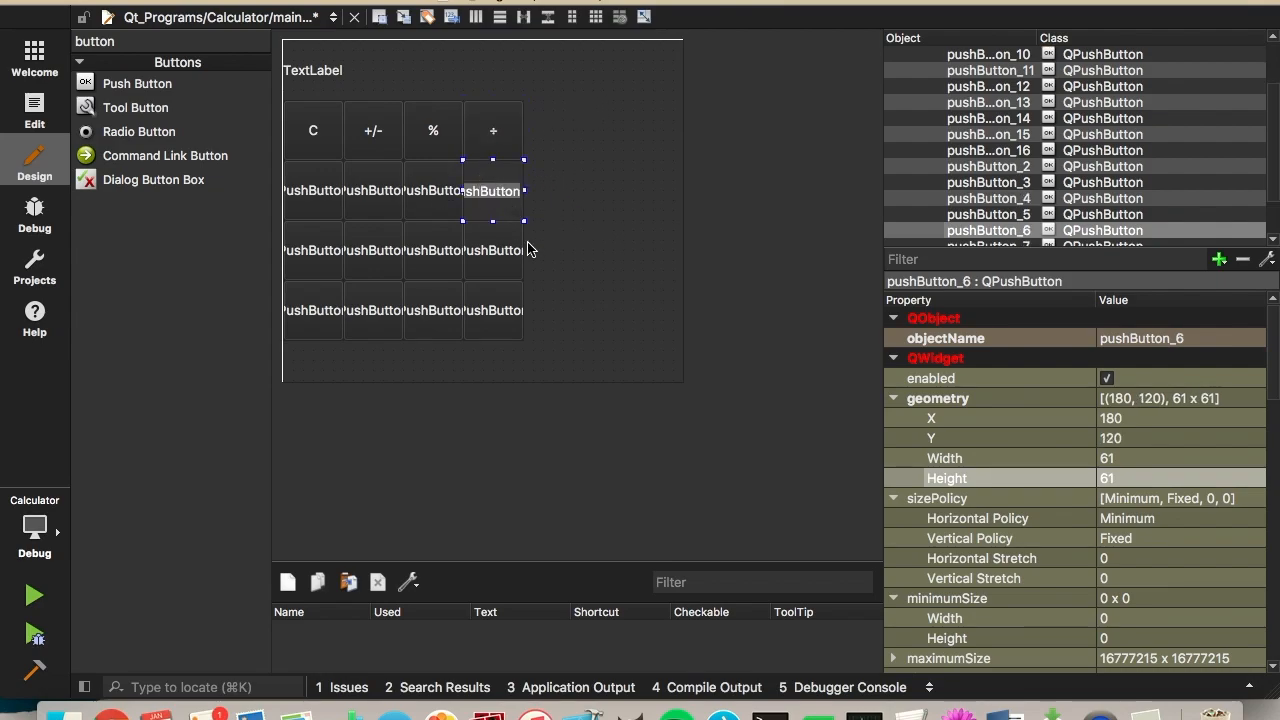
Step: Relabel the remaining operator-column buttons as X and -
{"action": "left_click", "coordinate": [493, 311]}
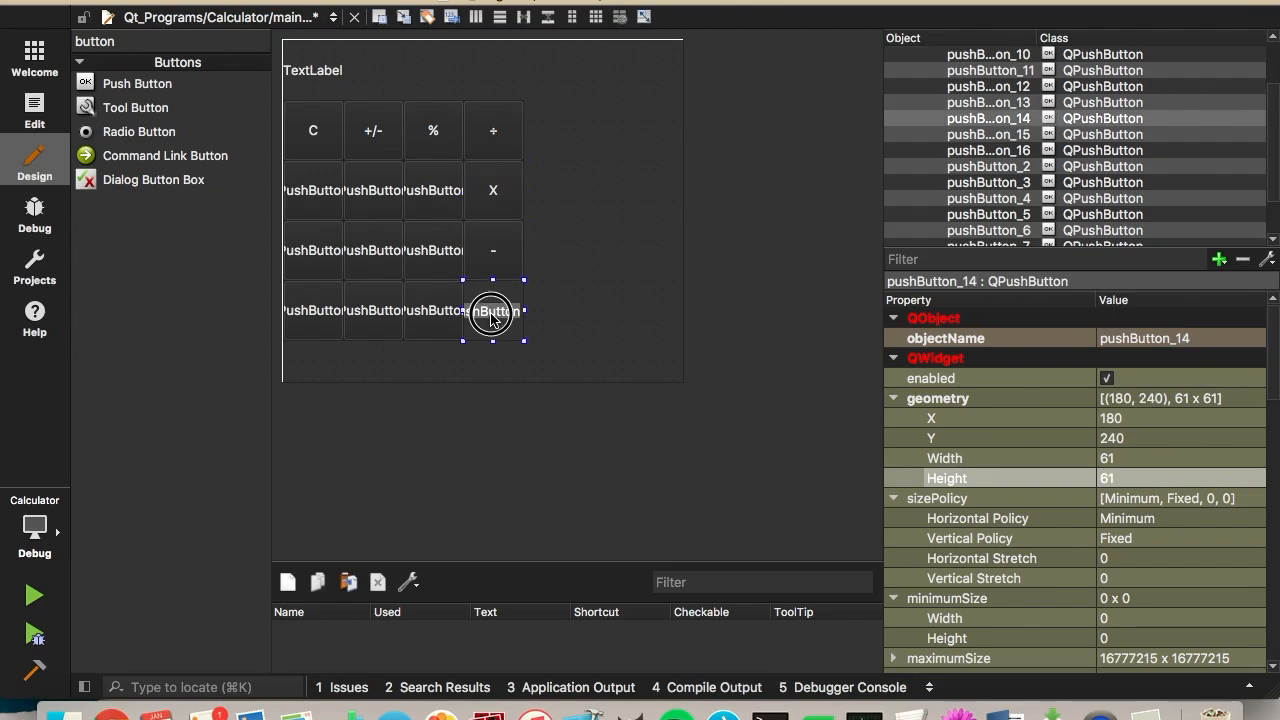
{"action": "left_click", "coordinate": [347, 300]}
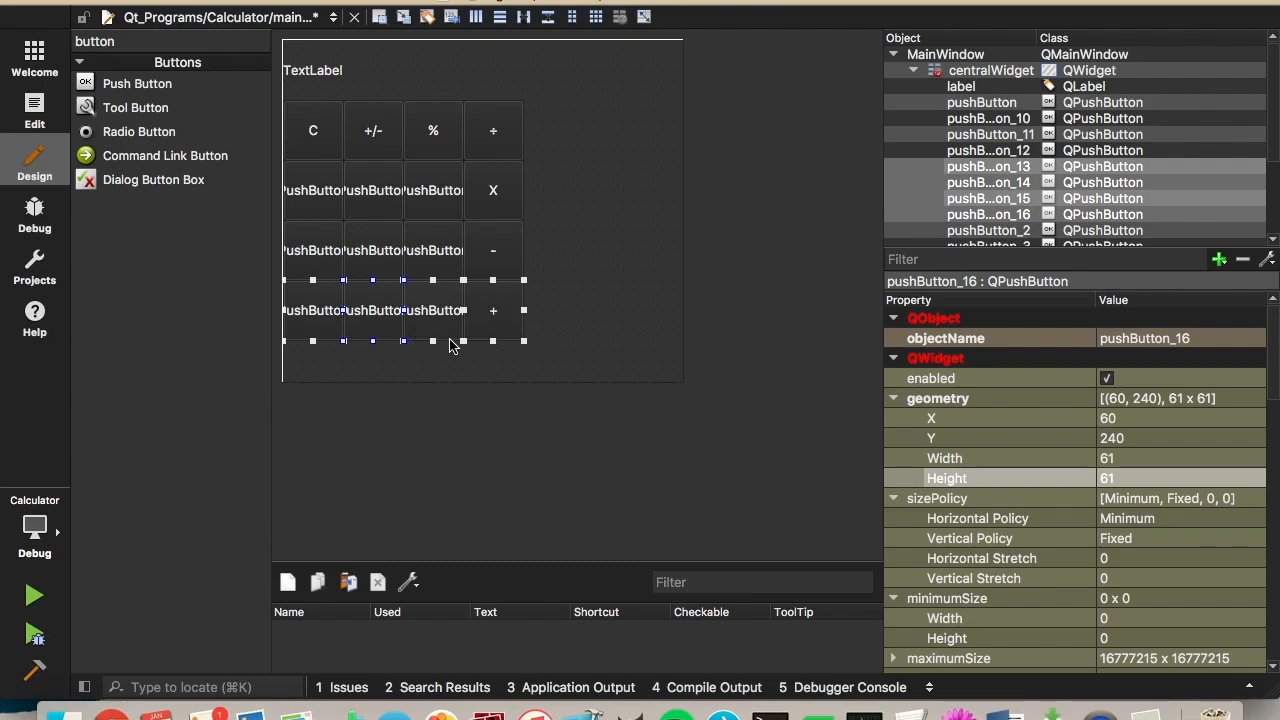
Step: Copy the bottom row into a taller form's fifth row, labelling = and the decimal point
{"action": "left_click", "coordinate": [313, 371]}
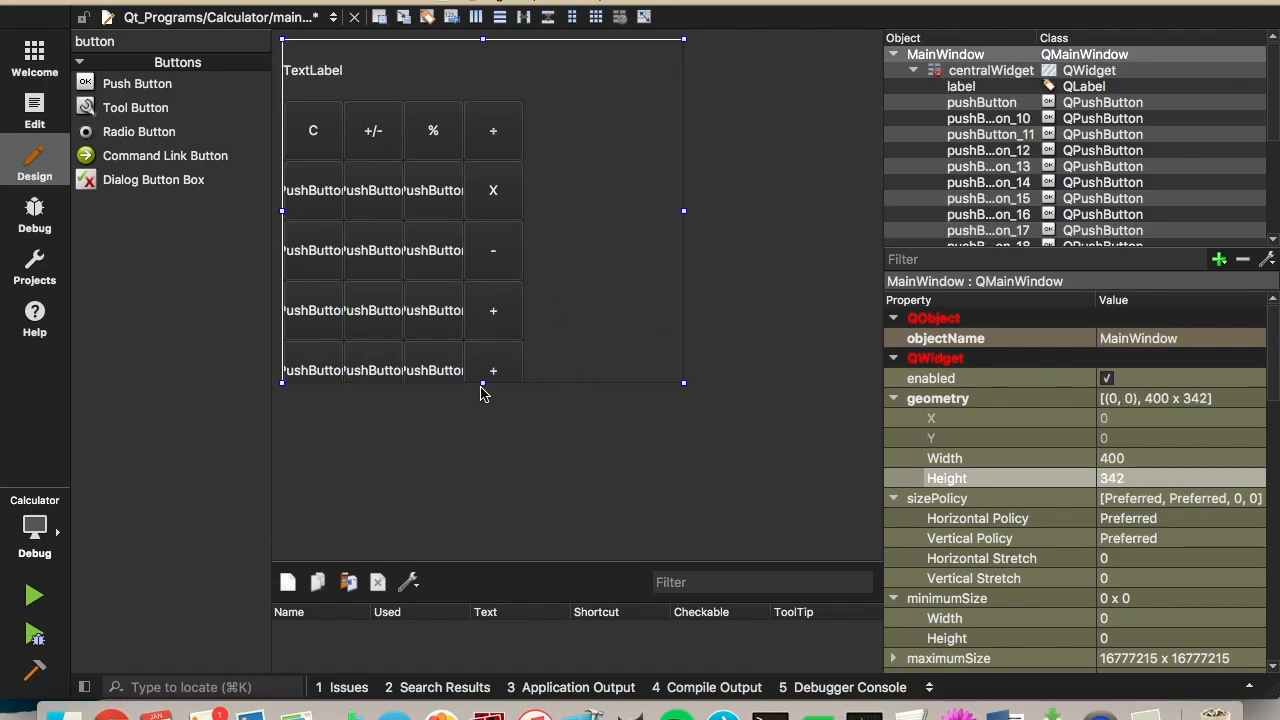
{"action": "left_click_drag", "start_coordinate": [483, 382], "coordinate": [483, 436]}
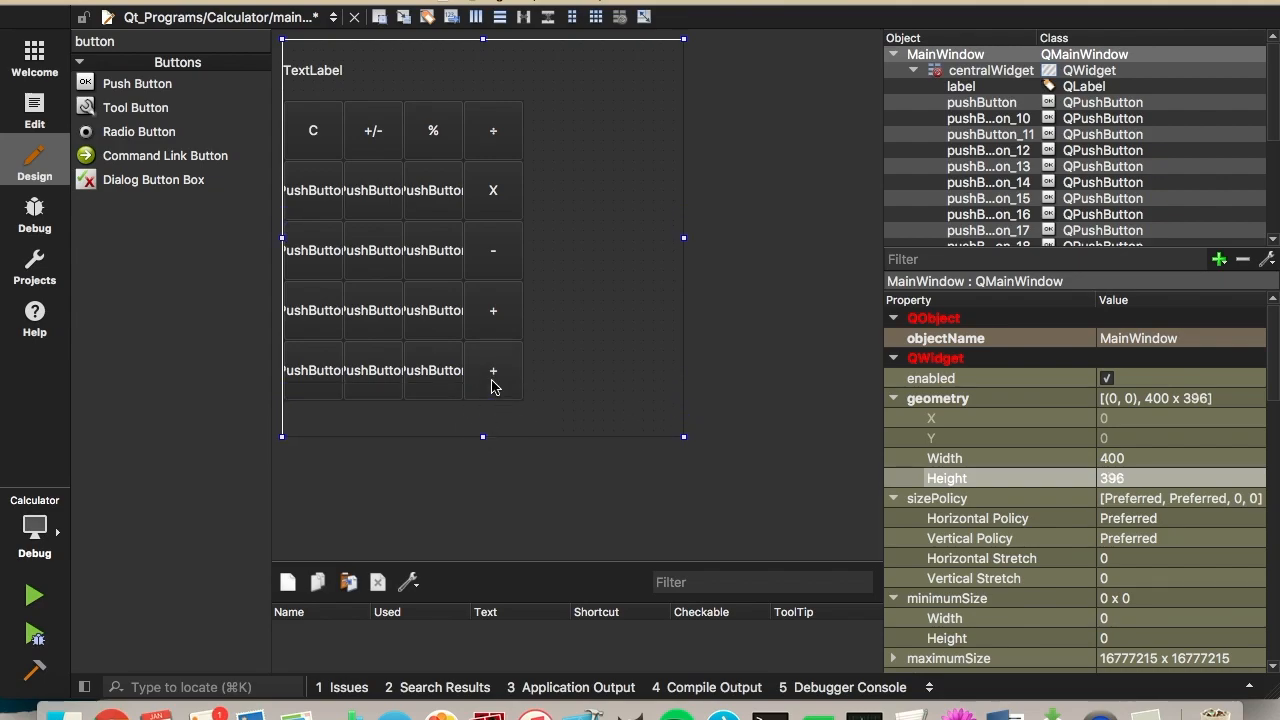
{"action": "left_click", "coordinate": [493, 370]}
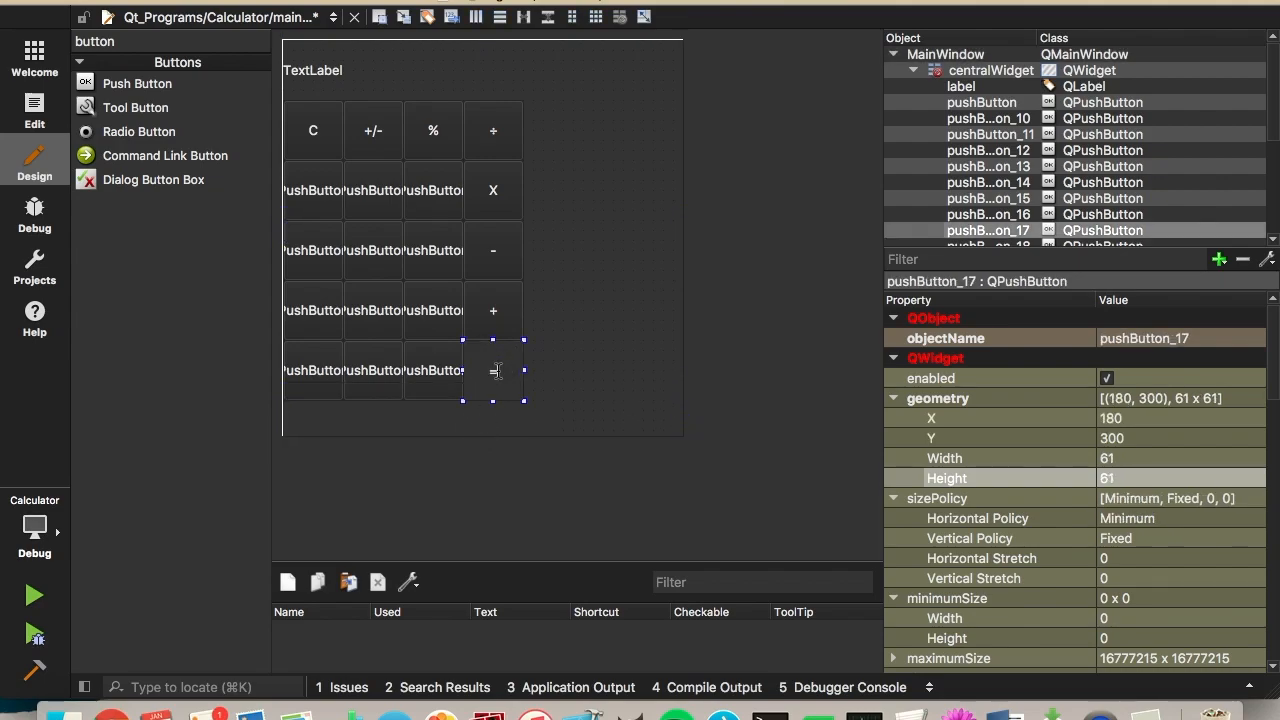
{"action": "left_click", "coordinate": [432, 370]}
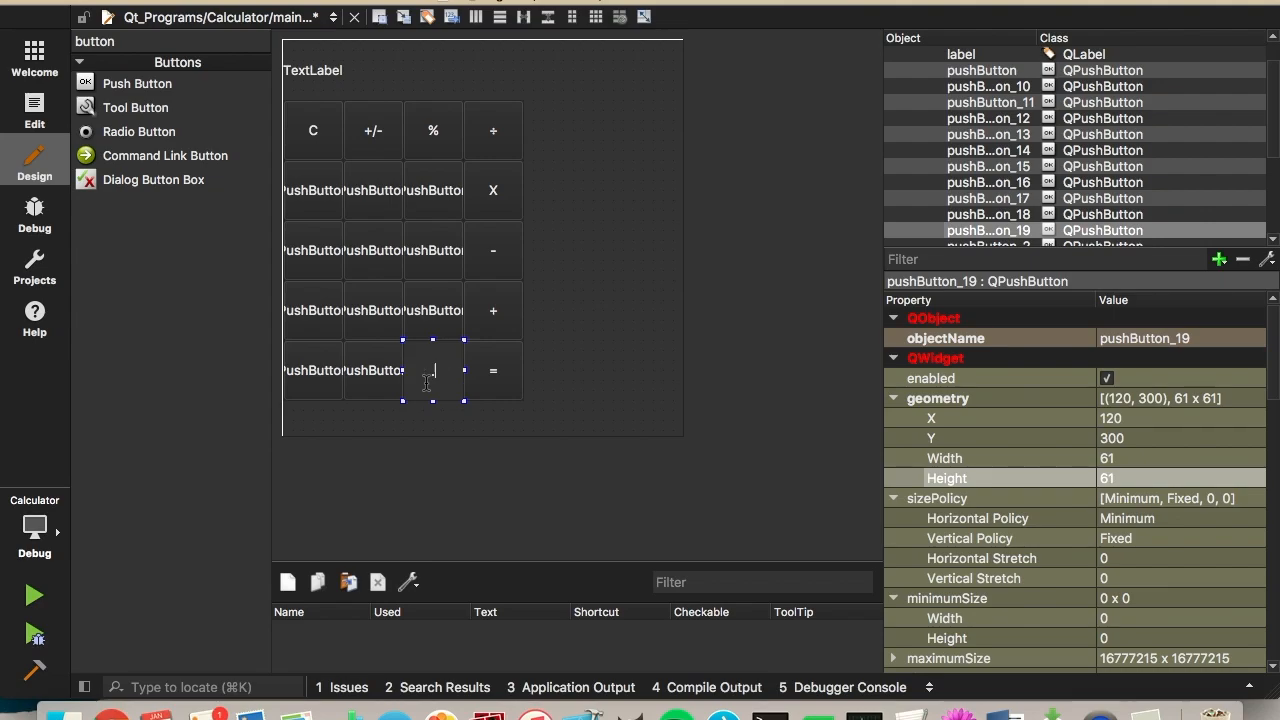
Step: Delete the extra bottom button, widen the first into 0, and label digits 1–9
{"action": "left_click", "coordinate": [372, 370]}
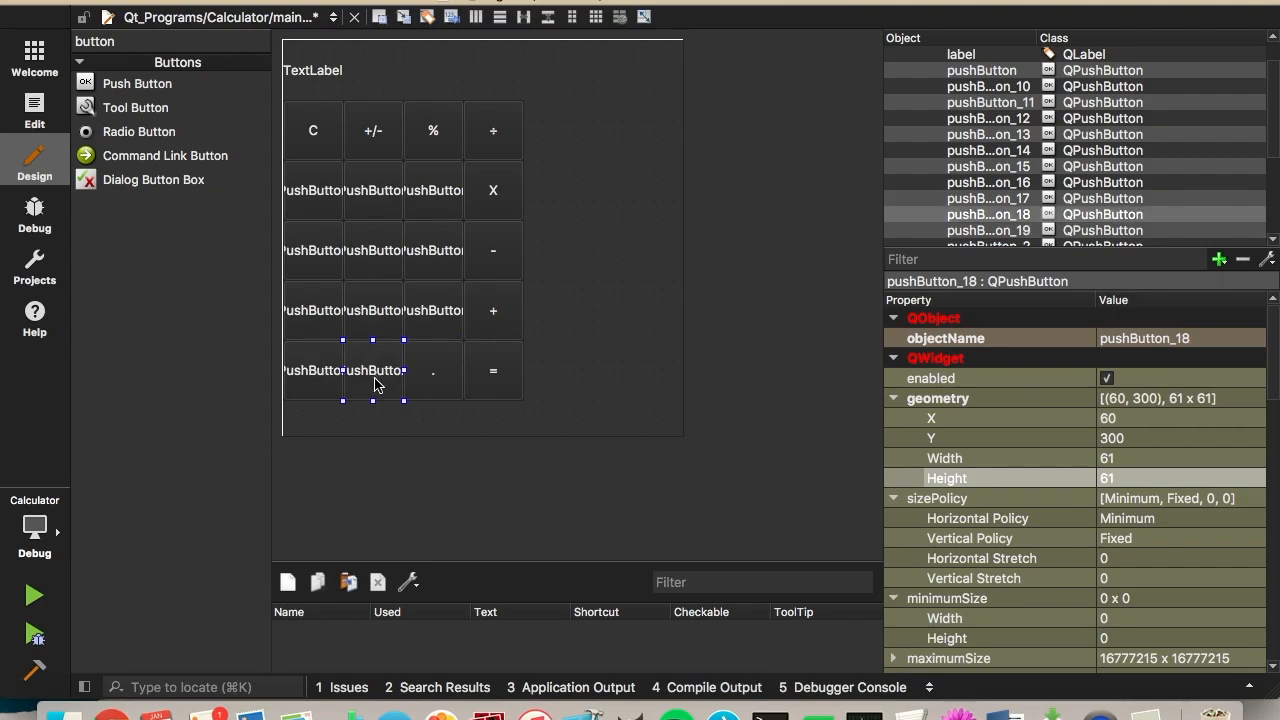
{"action": "mouse_move", "coordinate": [347, 388]}
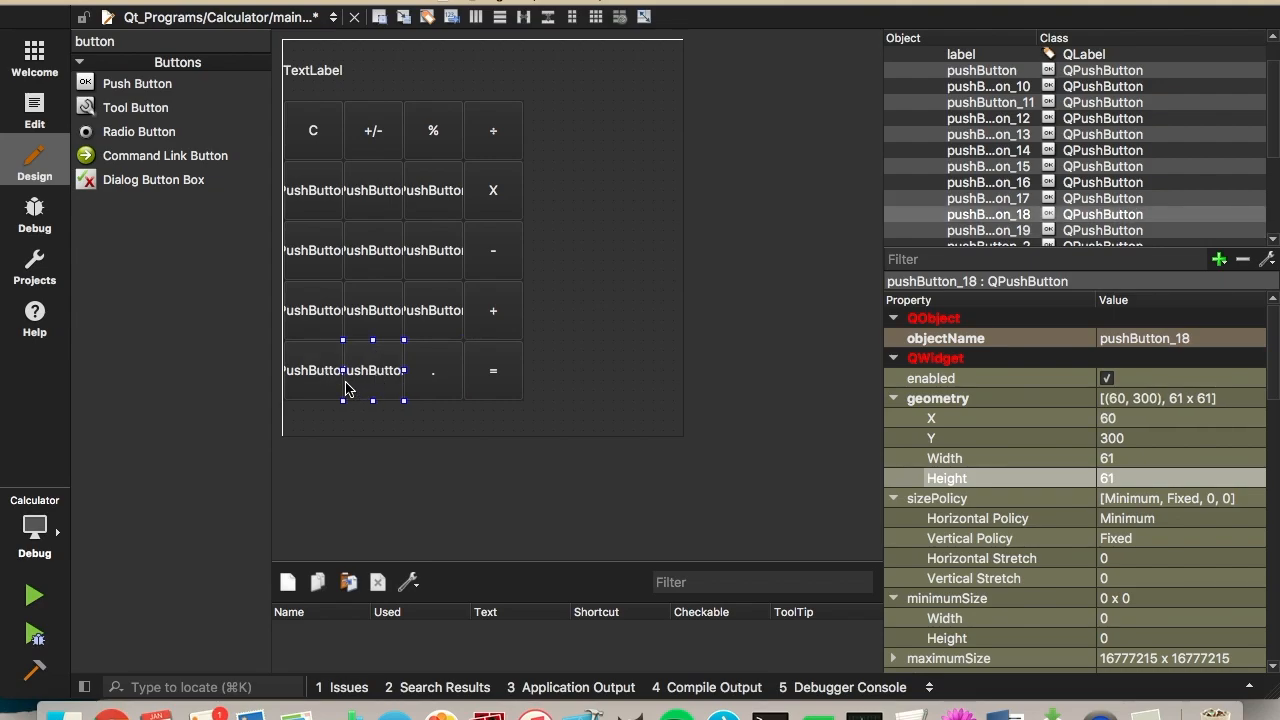
{"action": "left_click", "coordinate": [385, 373]}
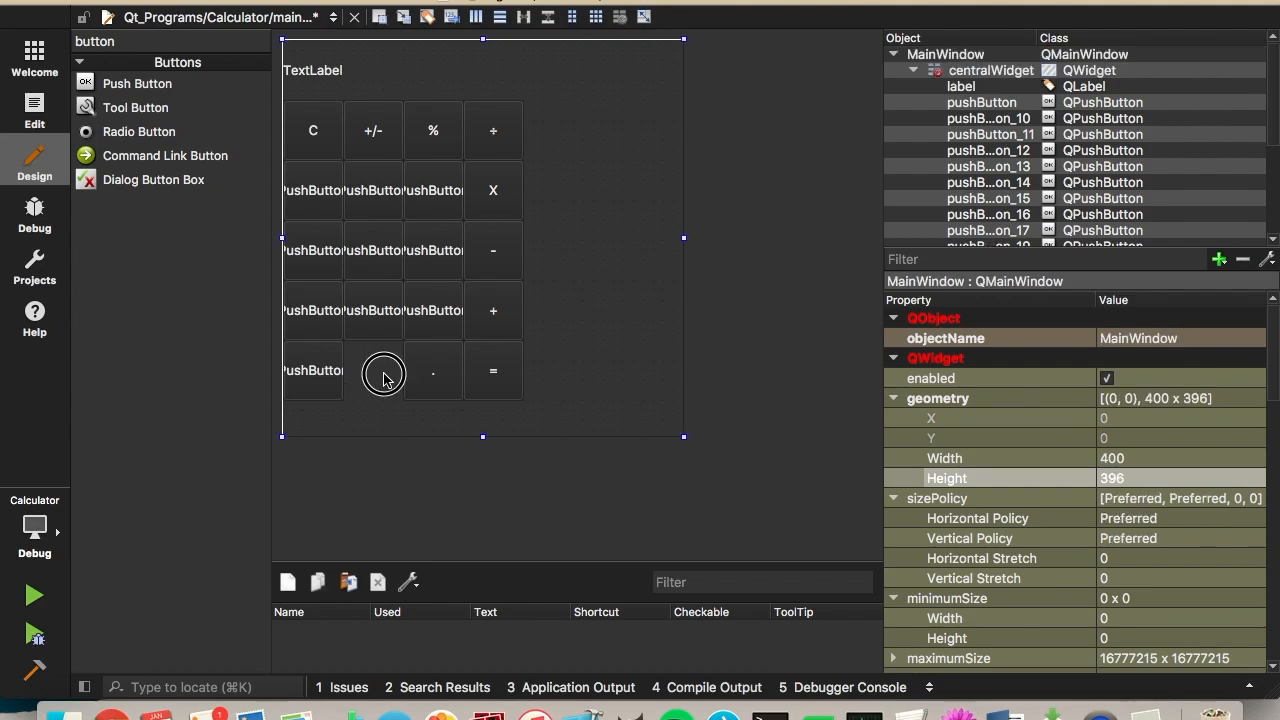
{"action": "left_click", "coordinate": [313, 370]}
{"action": "type", "text": "0"}
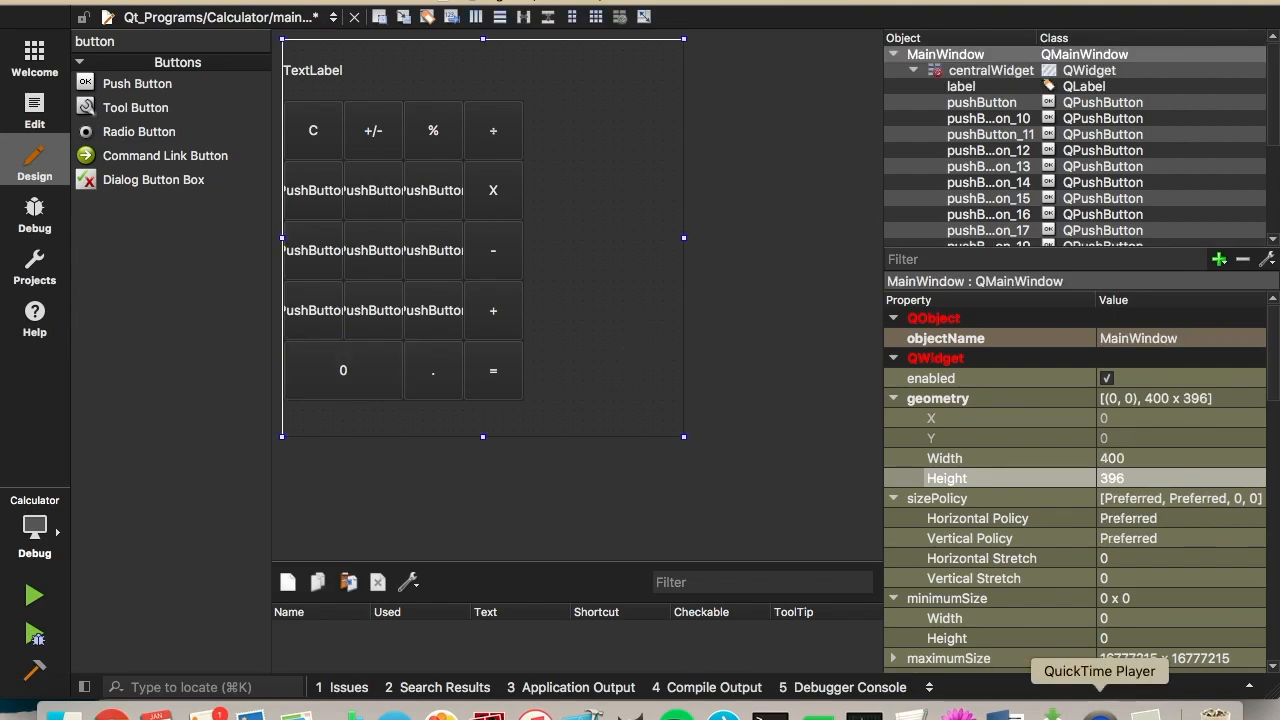
{"action": "left_click", "coordinate": [372, 310]}
{"action": "type", "text": "2"}
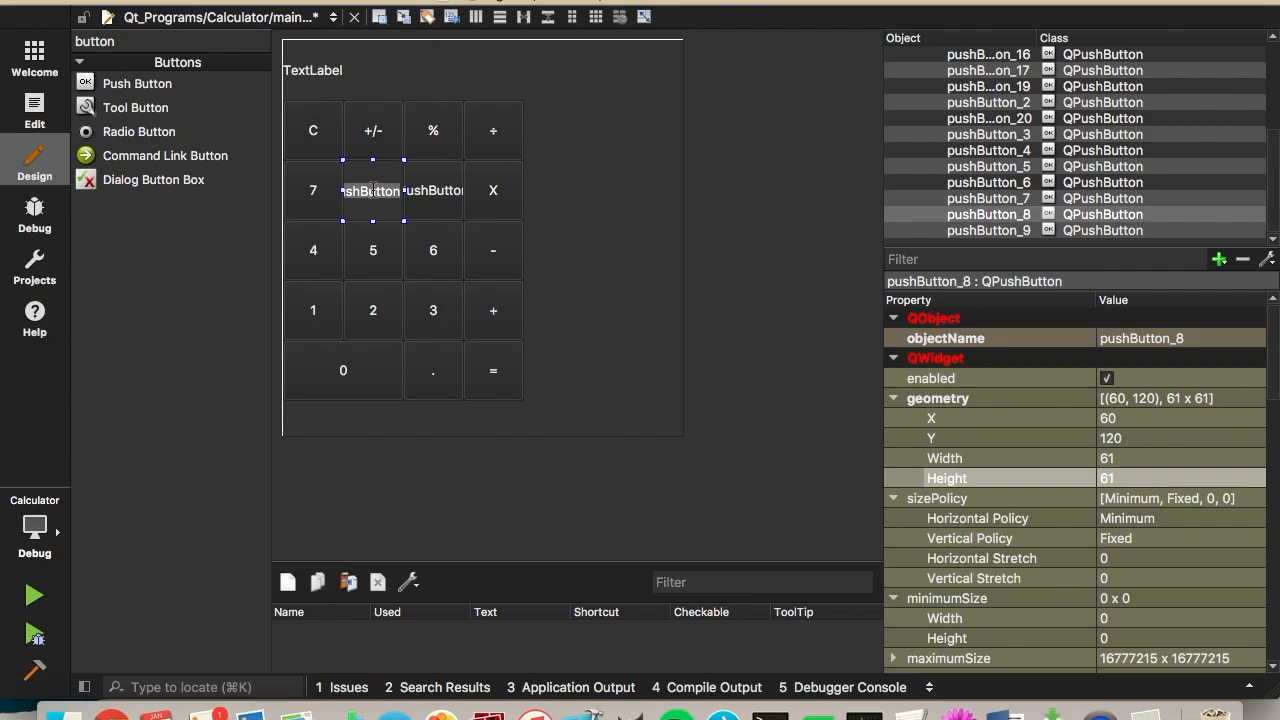
{"action": "left_click", "coordinate": [583, 248]}
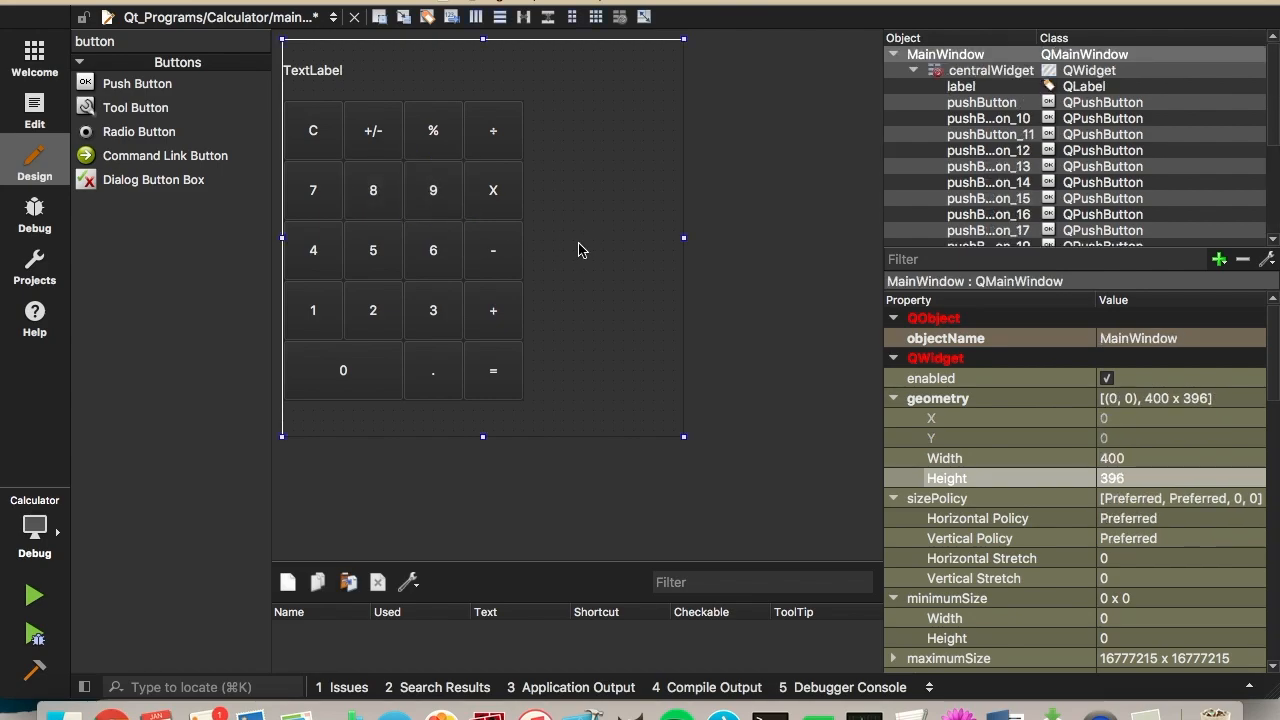
{"action": "mouse_move", "coordinate": [390, 147]}
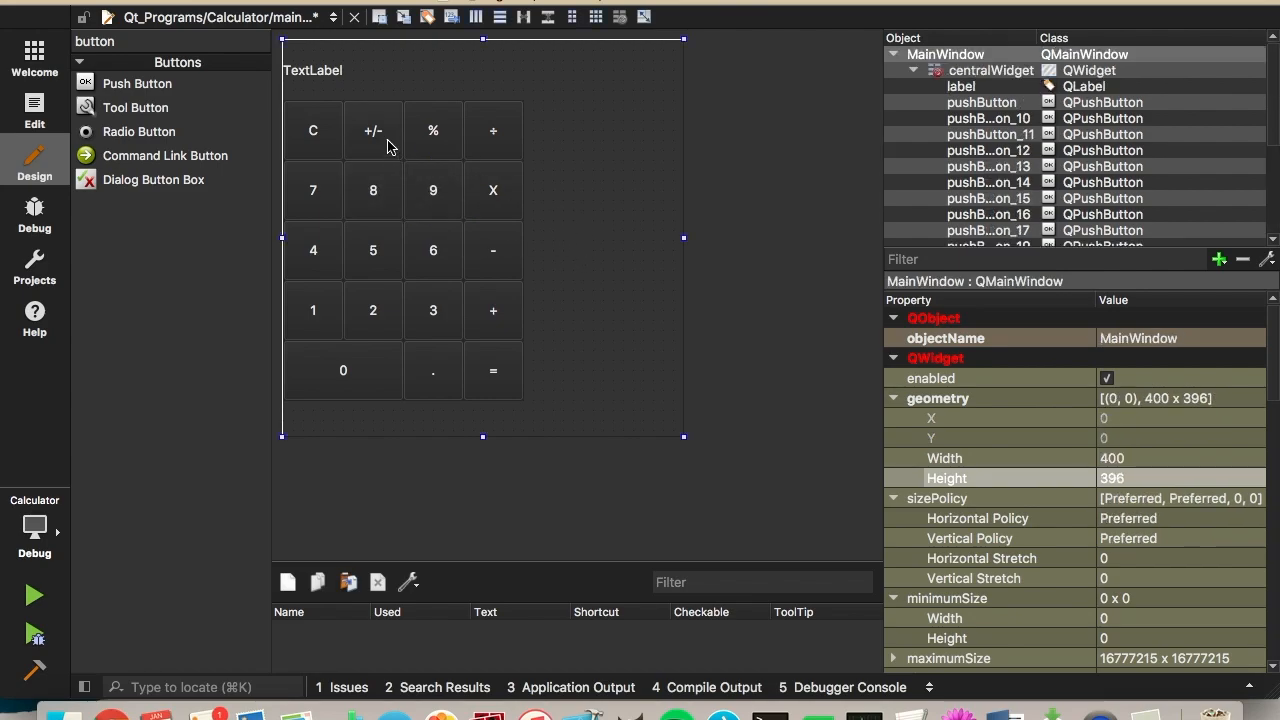
{"action": "mouse_move", "coordinate": [408, 152]}
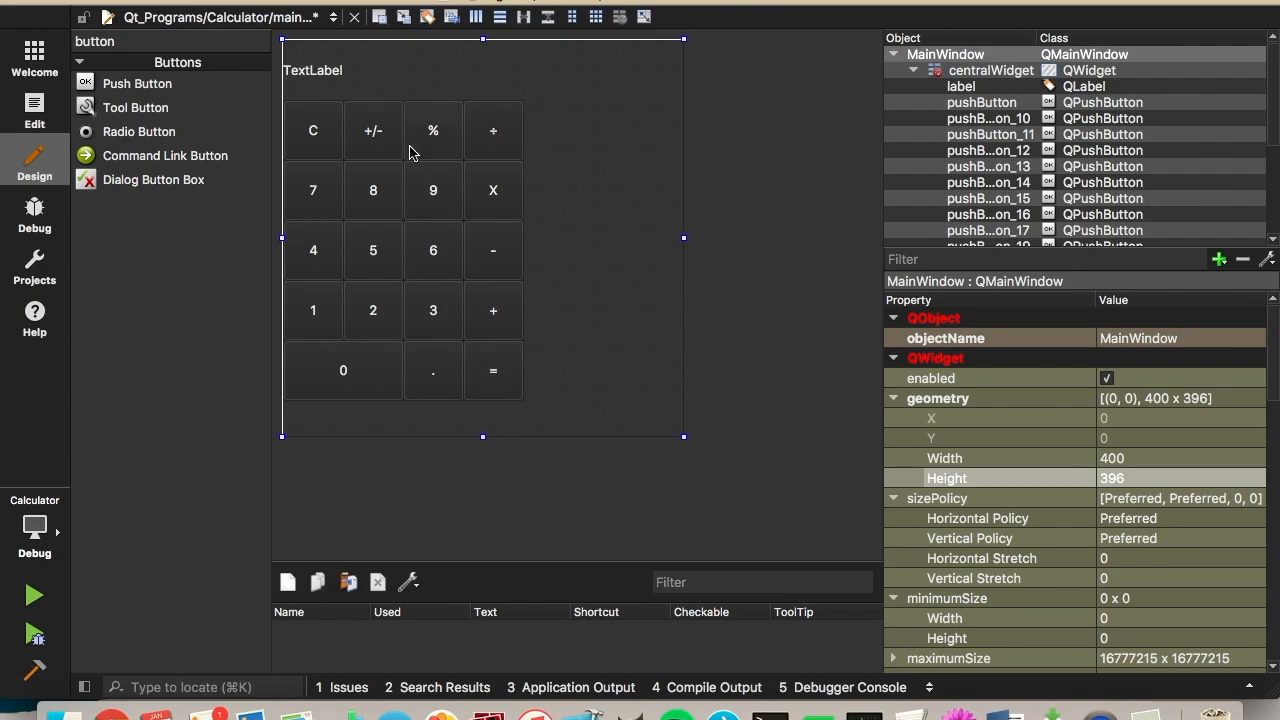
Step: Change the display label's text from TextLabel to 0 and deselect it
{"action": "left_click", "coordinate": [313, 70]}
{"action": "type", "text": "0"}
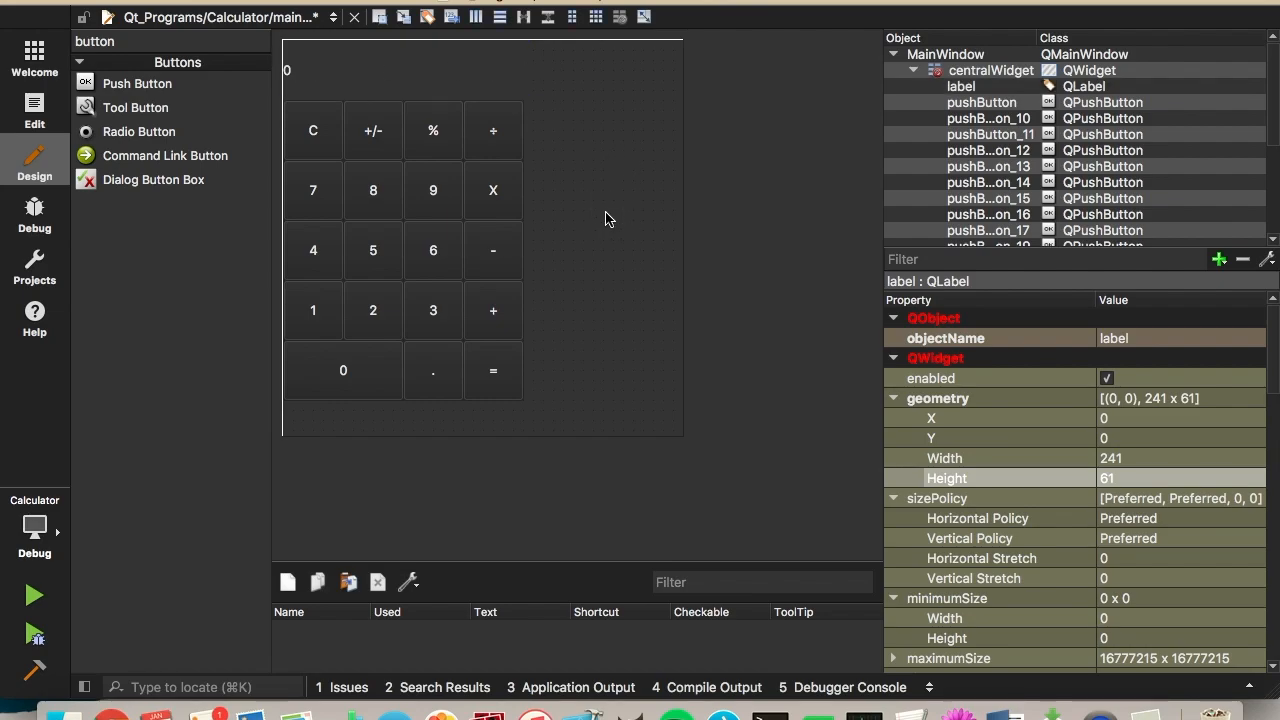
{"action": "left_click", "coordinate": [300, 69]}
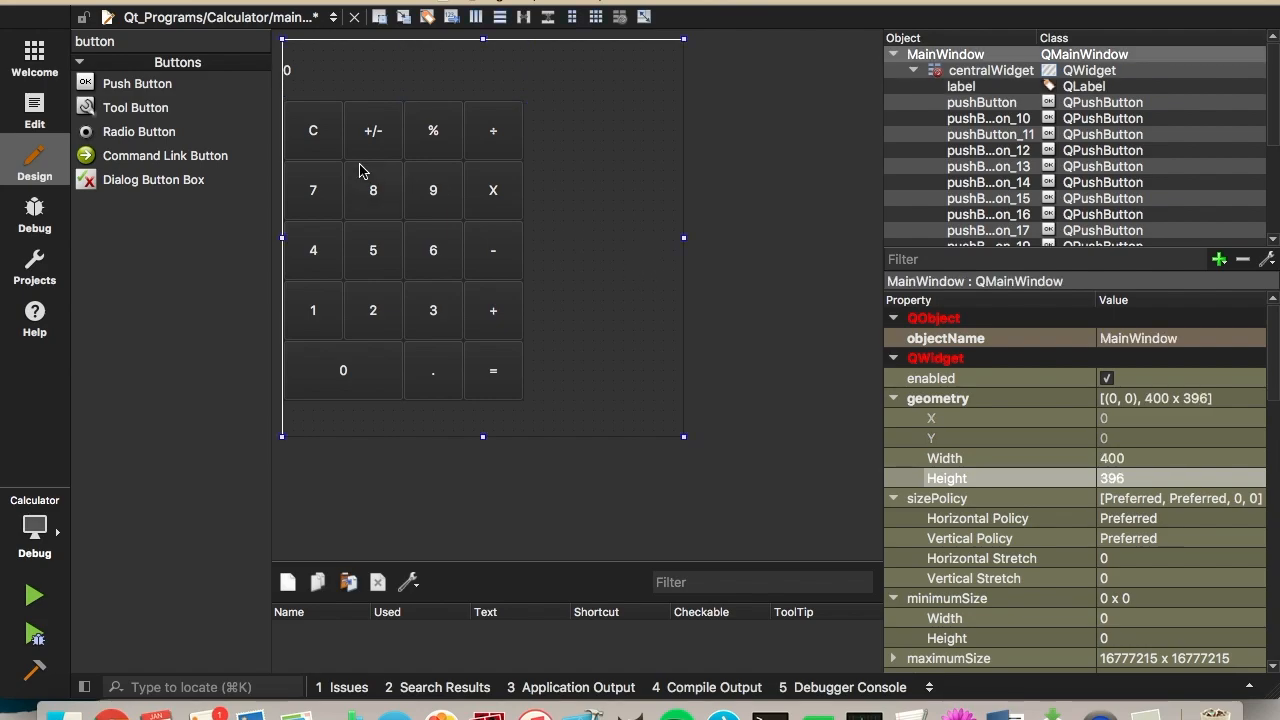
{"action": "mouse_move", "coordinate": [565, 283]}
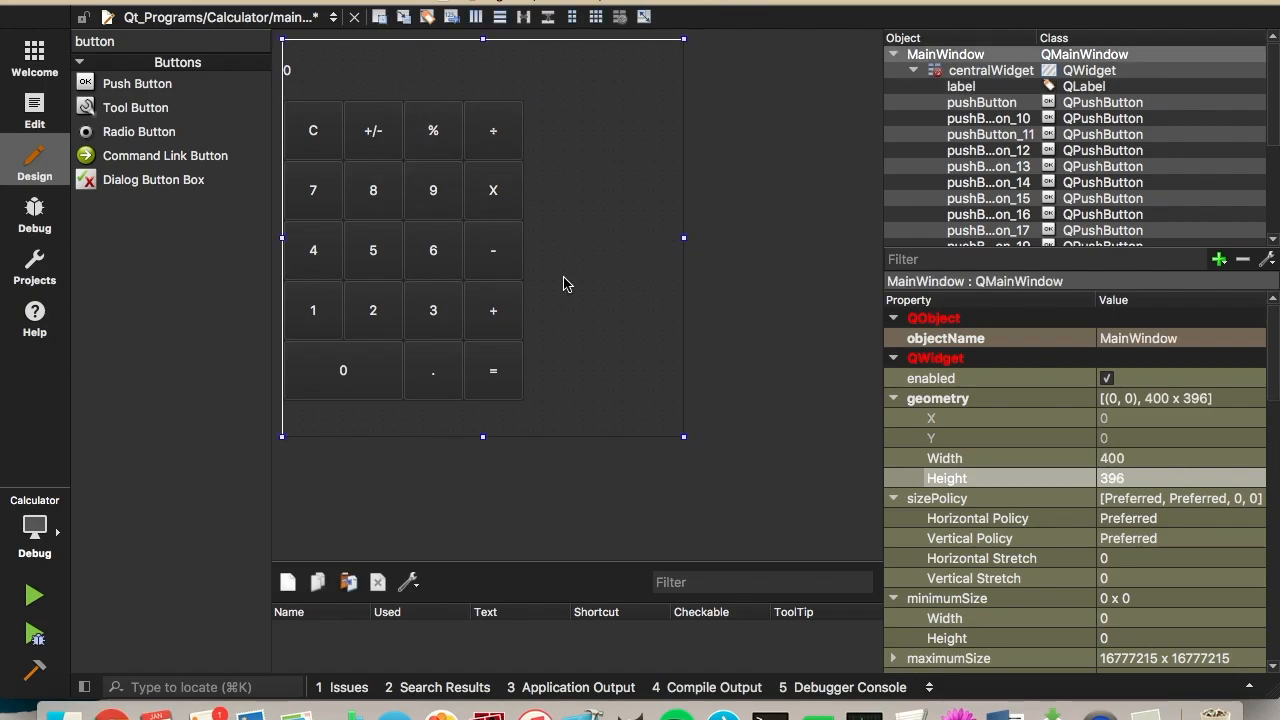
{"action": "mouse_move", "coordinate": [597, 290]}
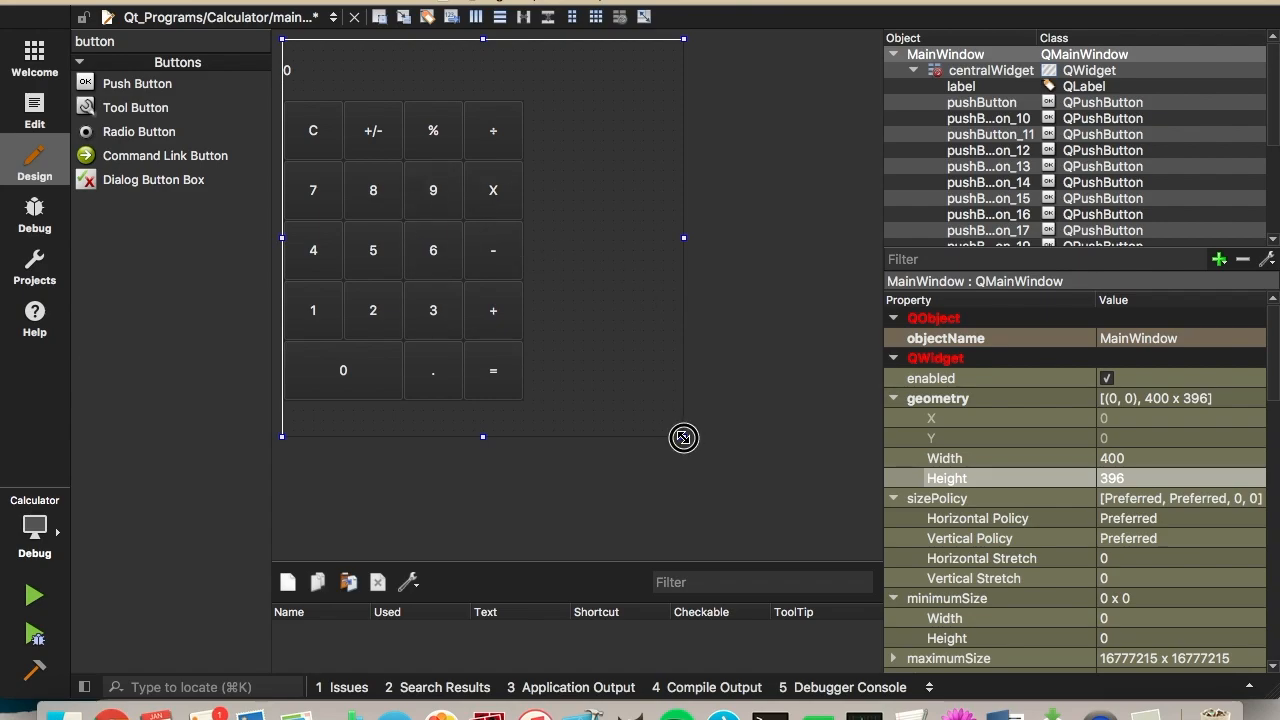
Step: Drag the main window's corner handle until its geometry reads 241×361
{"action": "left_click_drag", "start_coordinate": [683, 437], "coordinate": [527, 405]}
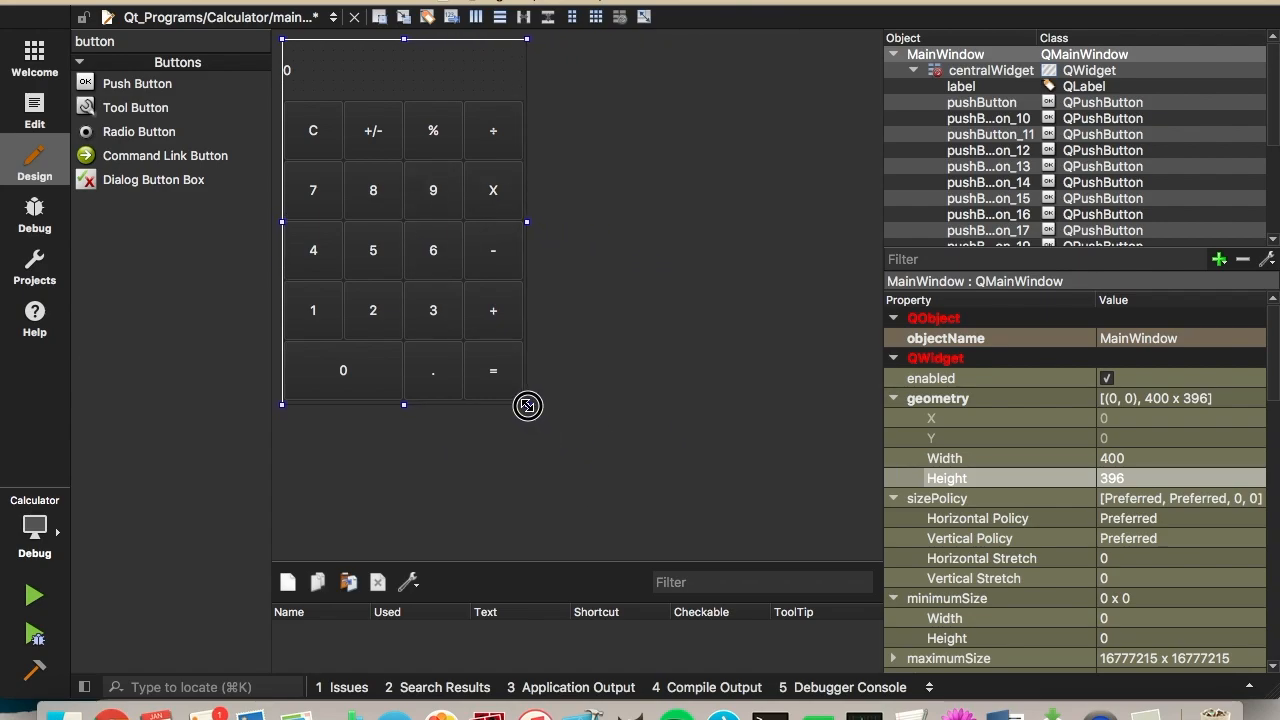
{"action": "left_click_drag", "start_coordinate": [527, 405], "coordinate": [531, 426]}
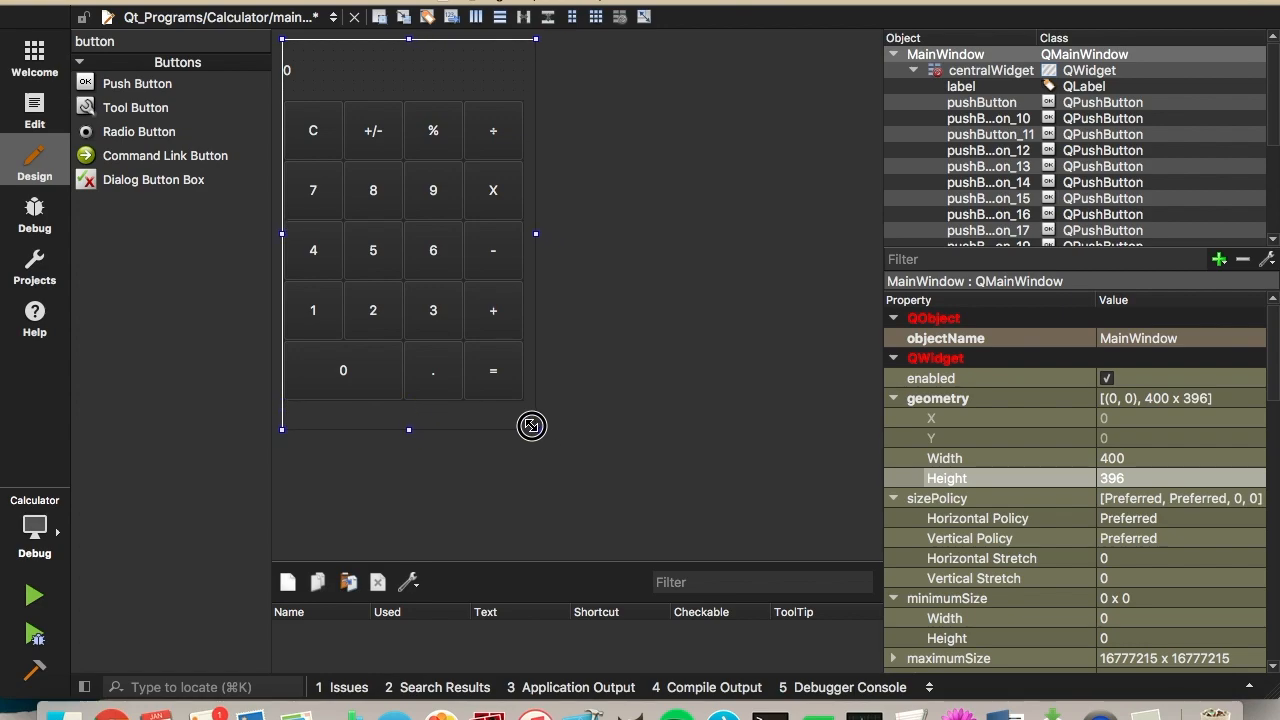
{"action": "left_click_drag", "start_coordinate": [535, 428], "coordinate": [597, 471]}
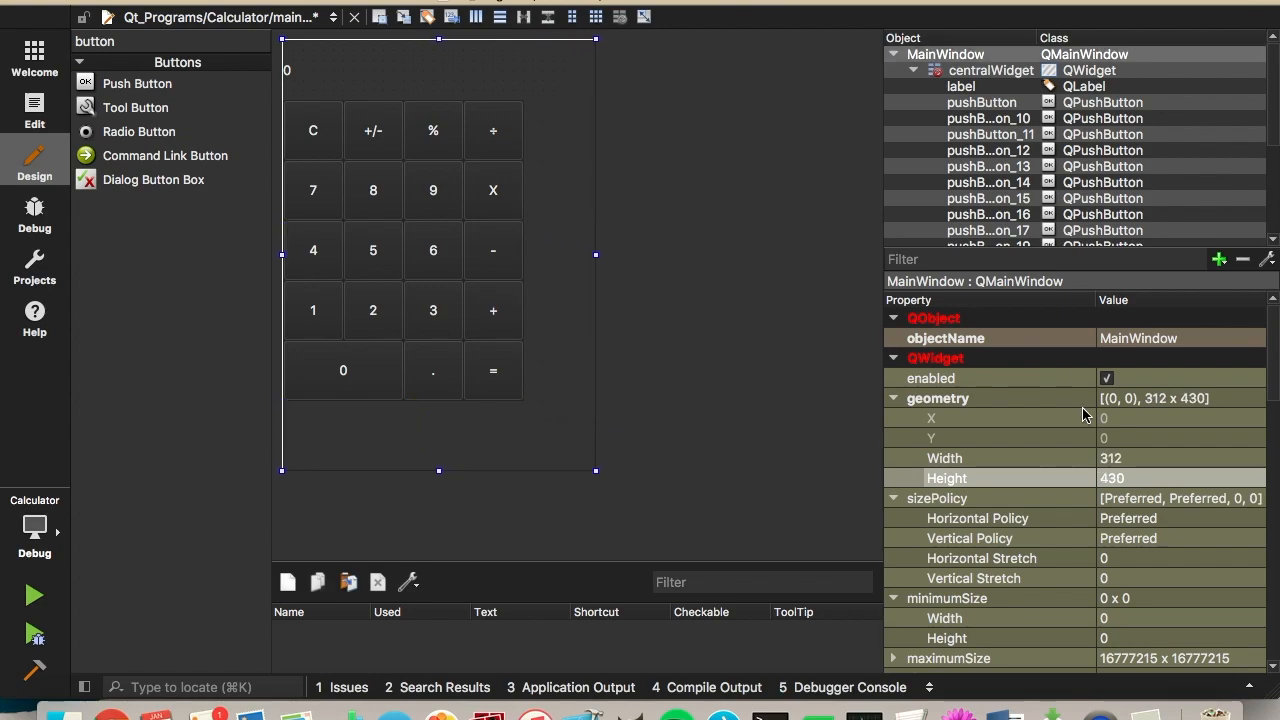
{"action": "mouse_move", "coordinate": [1145, 459]}
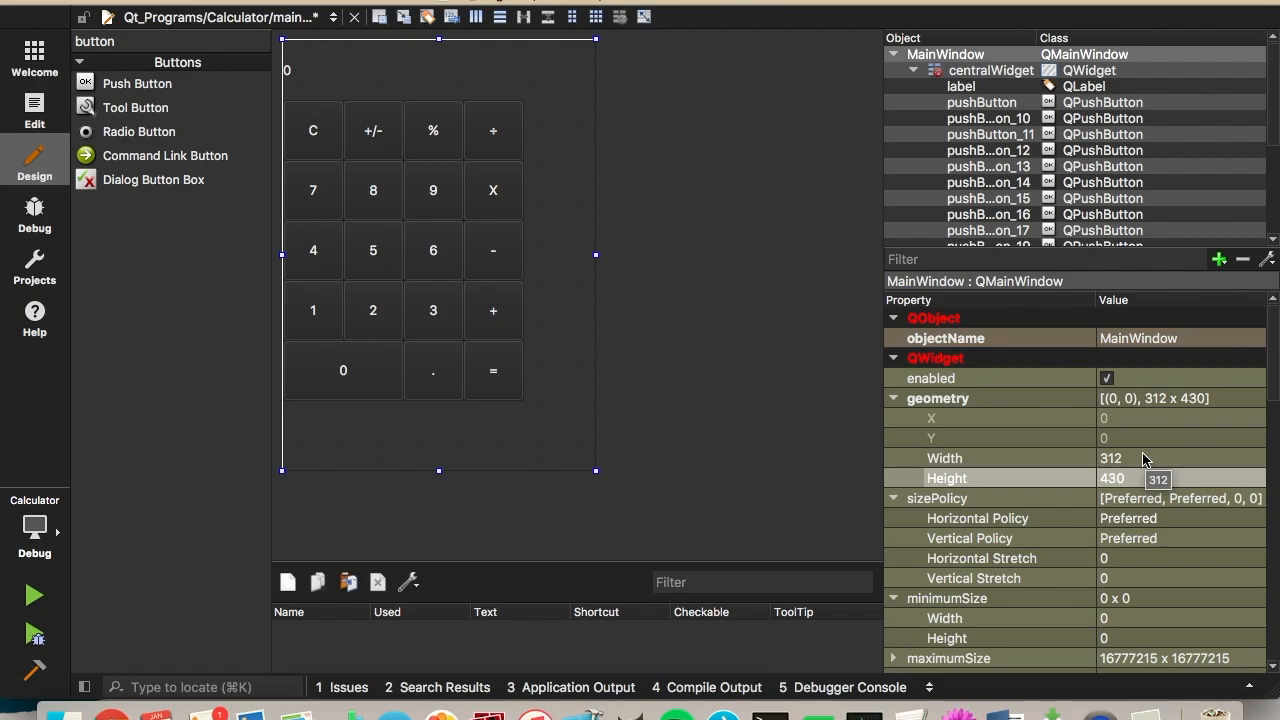
{"action": "left_click", "coordinate": [1150, 458]}
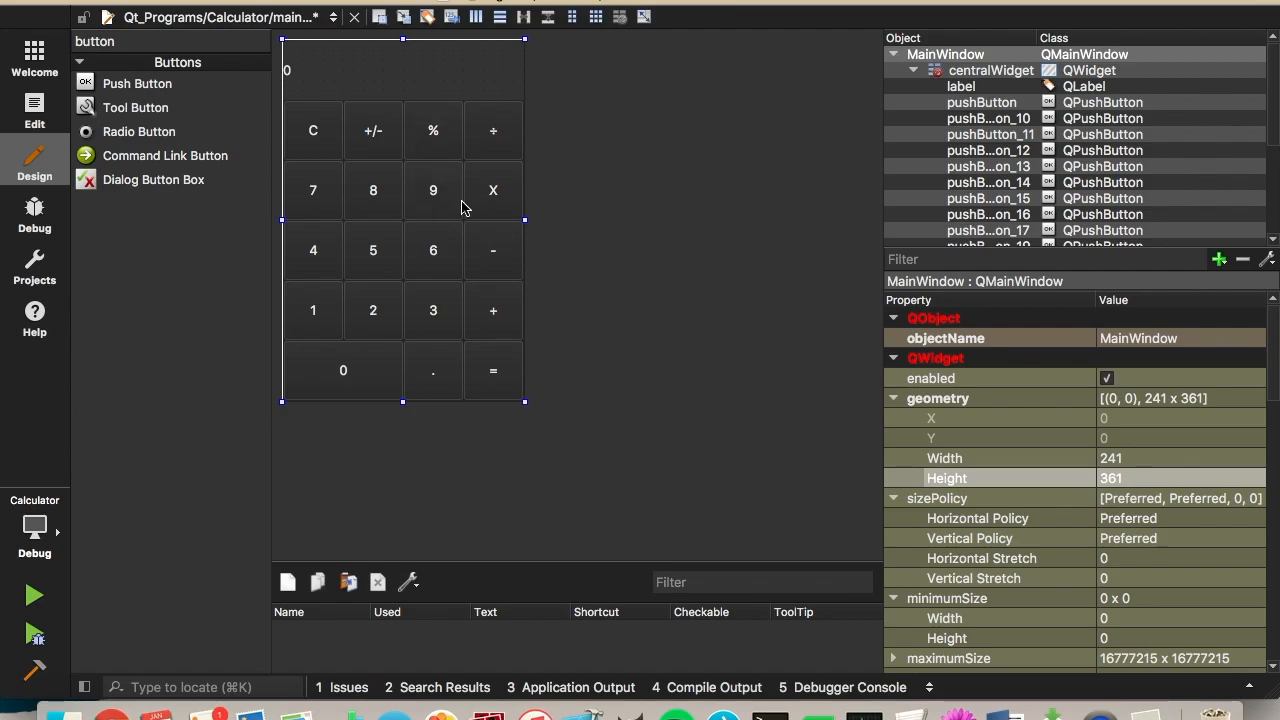
Step: Toggle Edit and Design modes, run the app, and place the orange reference calculator beside it
{"action": "left_click", "coordinate": [34, 110]}
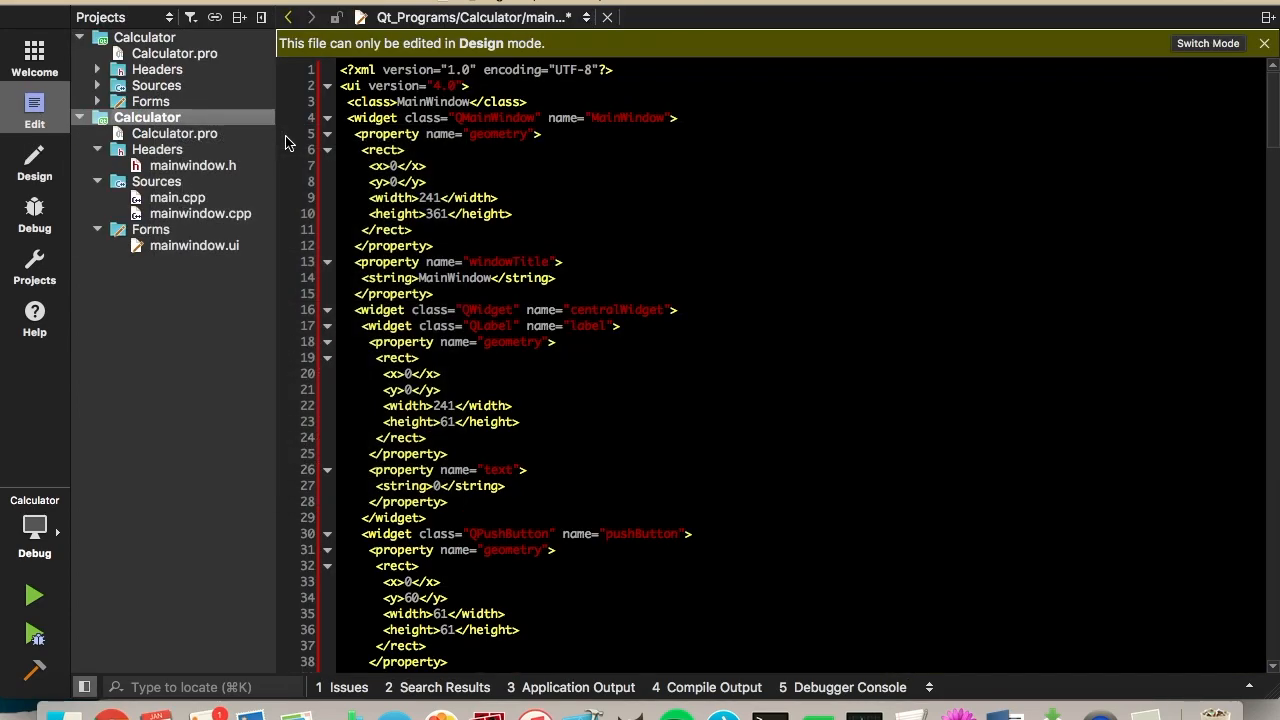
{"action": "left_click", "coordinate": [1207, 43]}
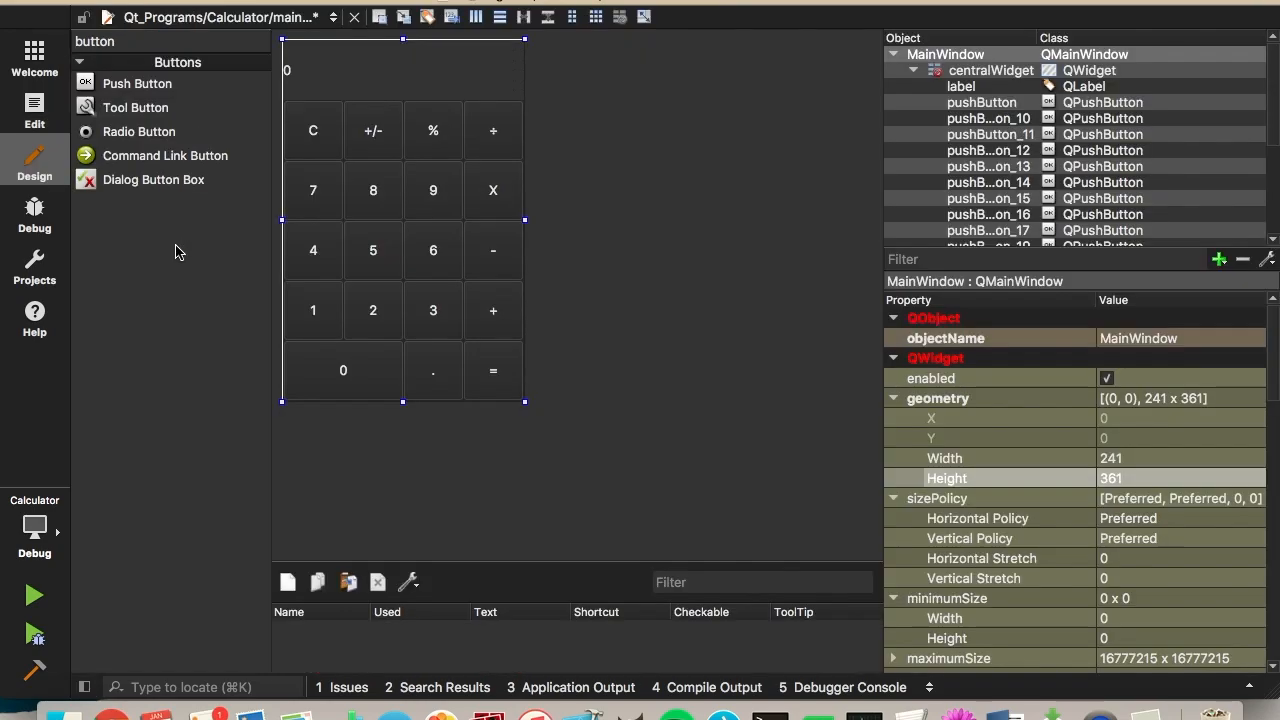
{"action": "mouse_move", "coordinate": [419, 457]}
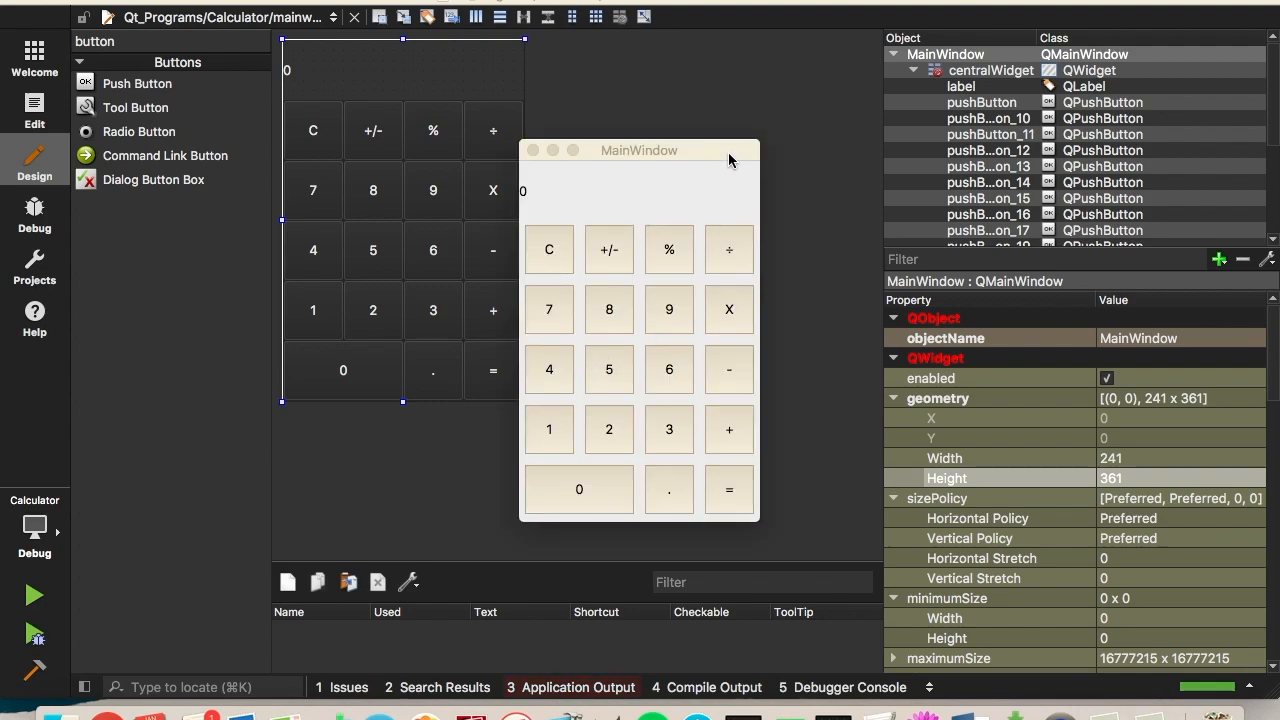
{"action": "mouse_move", "coordinate": [715, 168]}
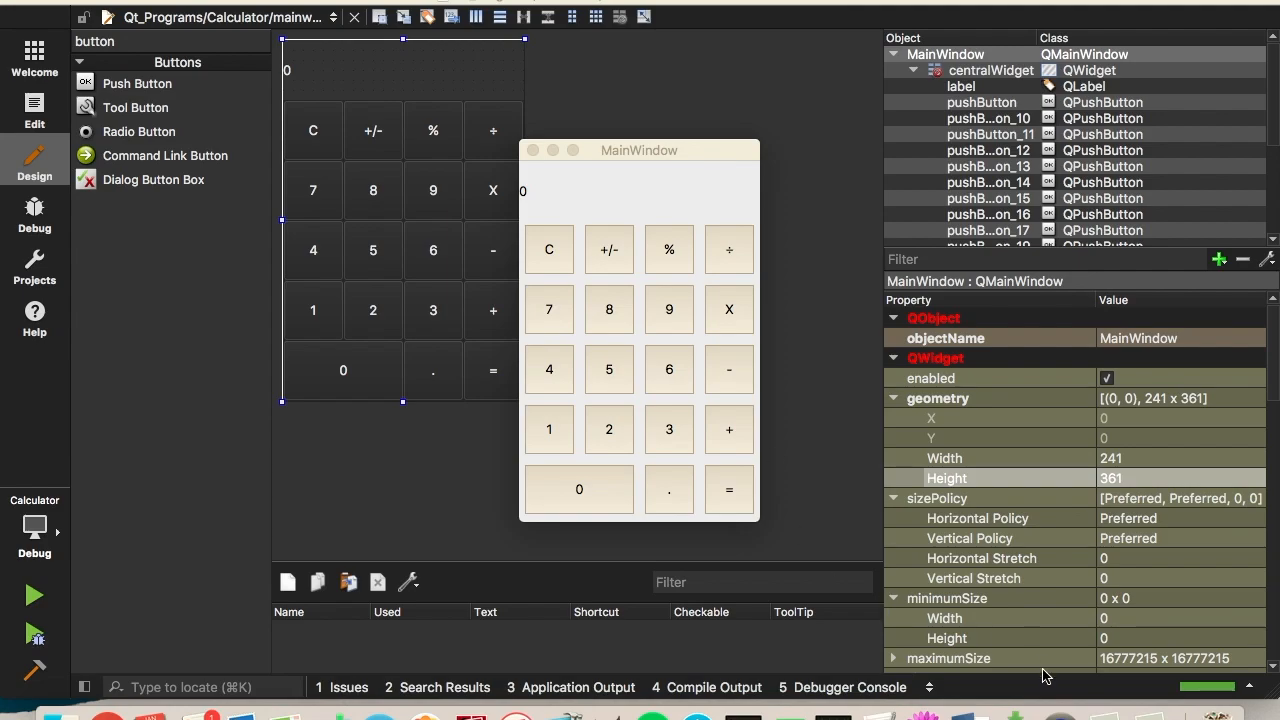
{"action": "left_click_drag", "start_coordinate": [640, 150], "coordinate": [737, 47]}
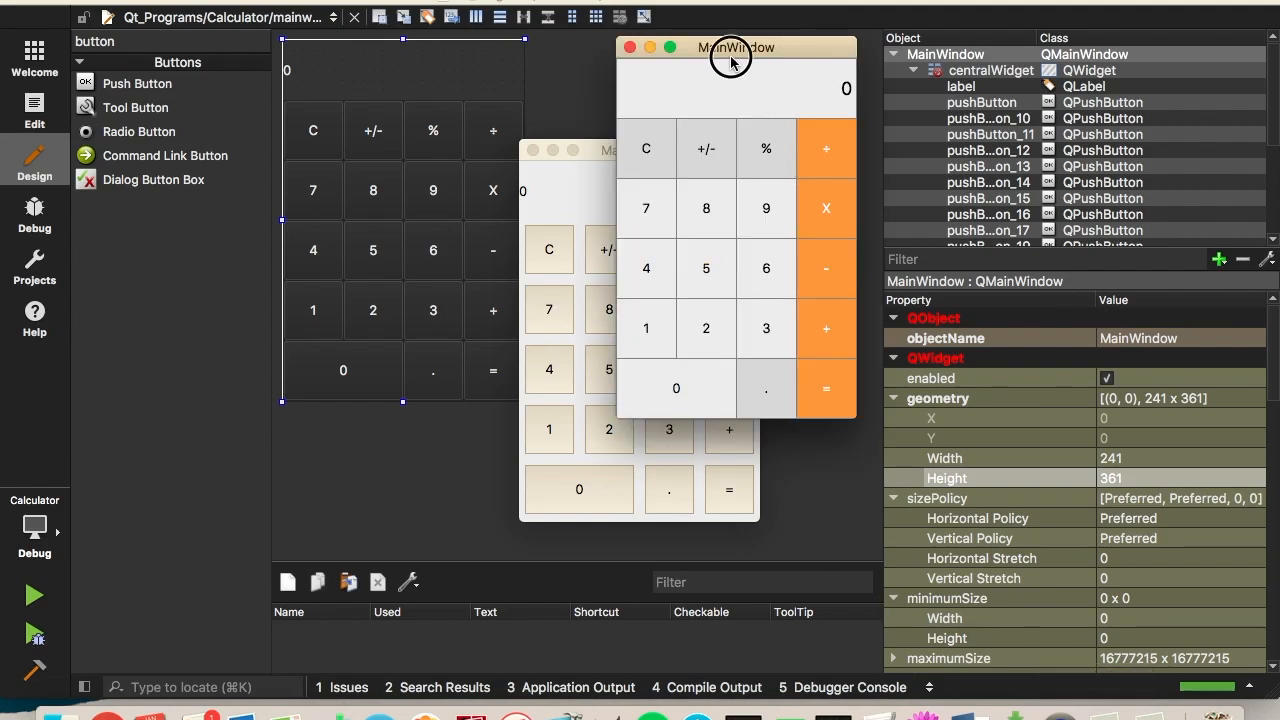
{"action": "left_click_drag", "start_coordinate": [738, 47], "coordinate": [894, 158]}
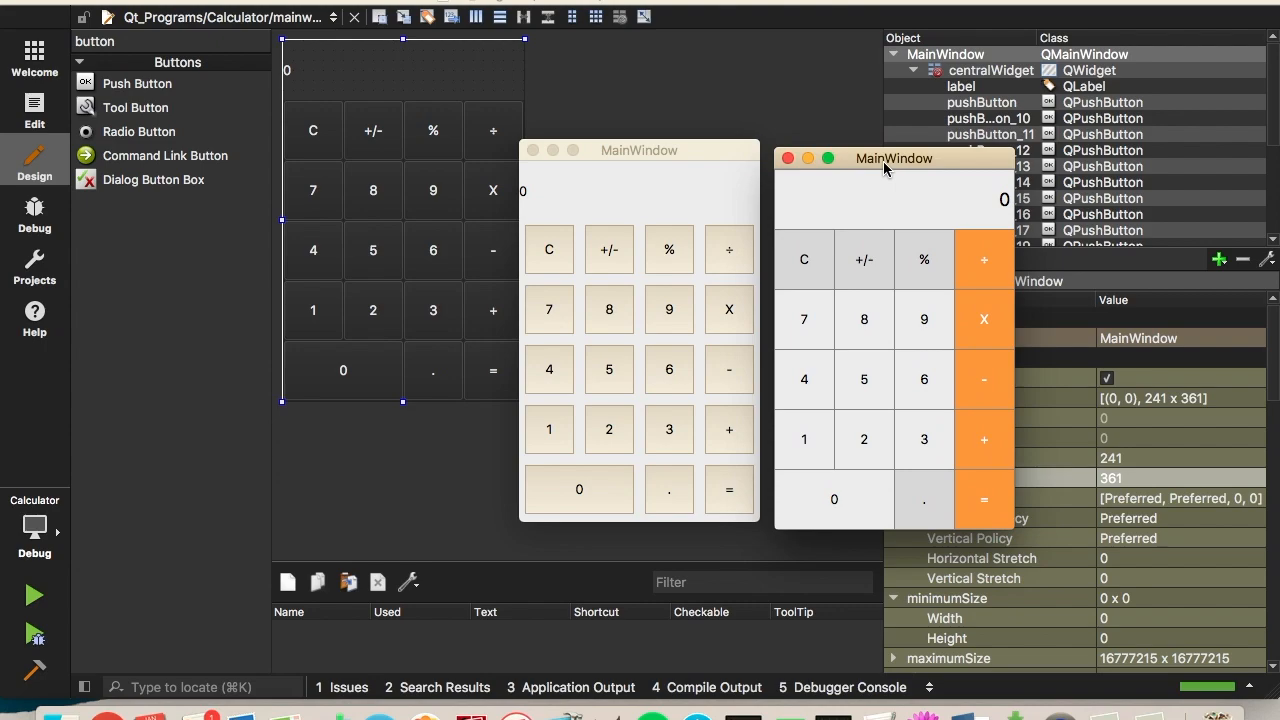
{"action": "mouse_move", "coordinate": [615, 153]}
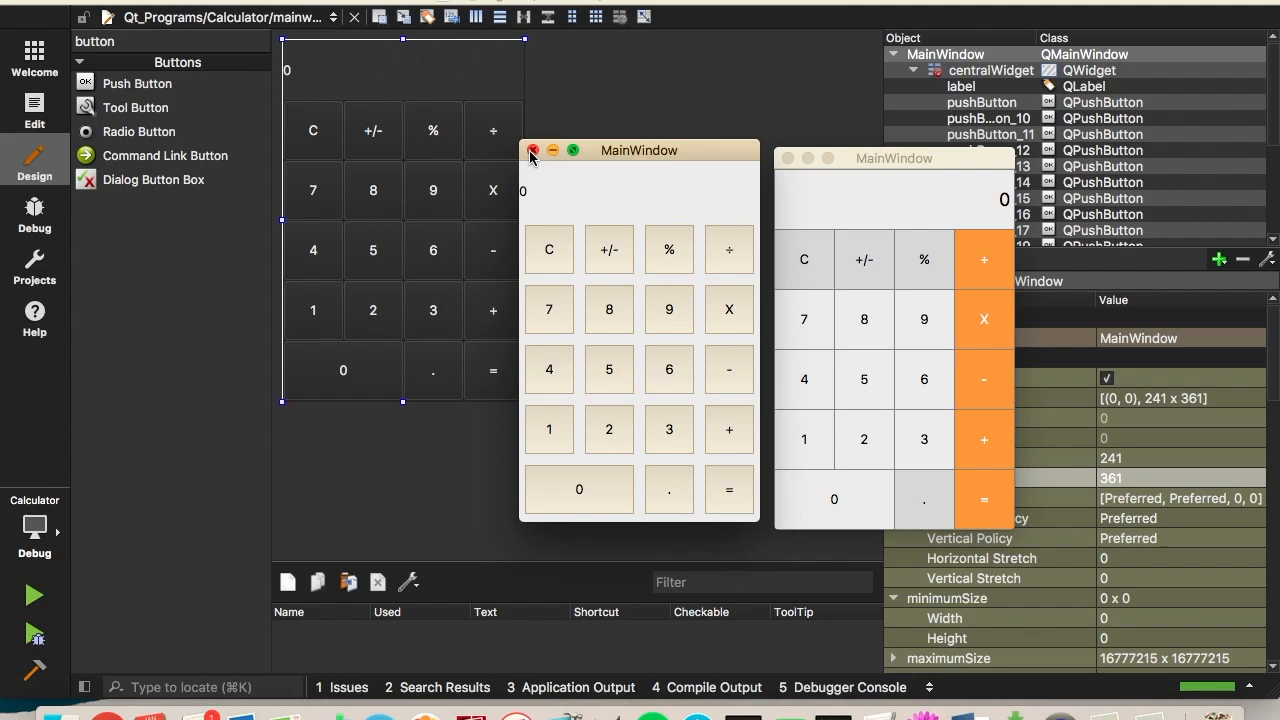
Step: Close the test windows, copy the QLabel block from the TextMate notes, and return
{"action": "left_click", "coordinate": [533, 150]}
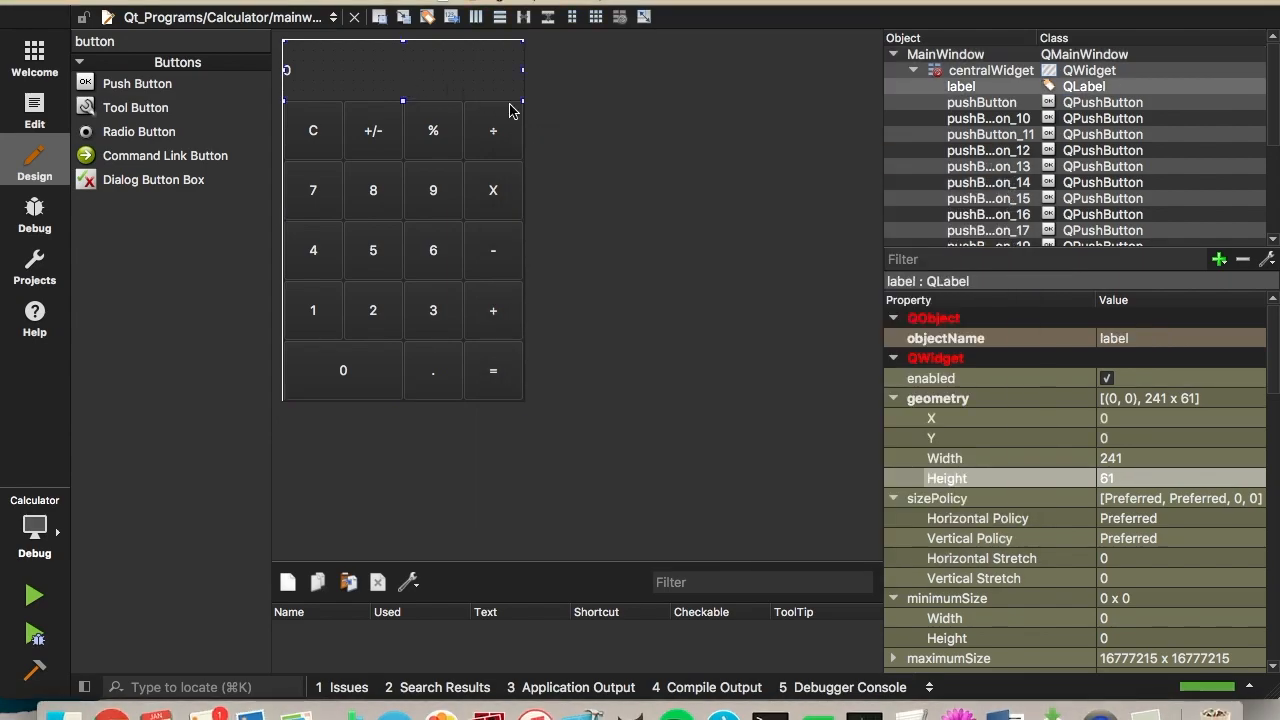
{"action": "mouse_move", "coordinate": [668, 320]}
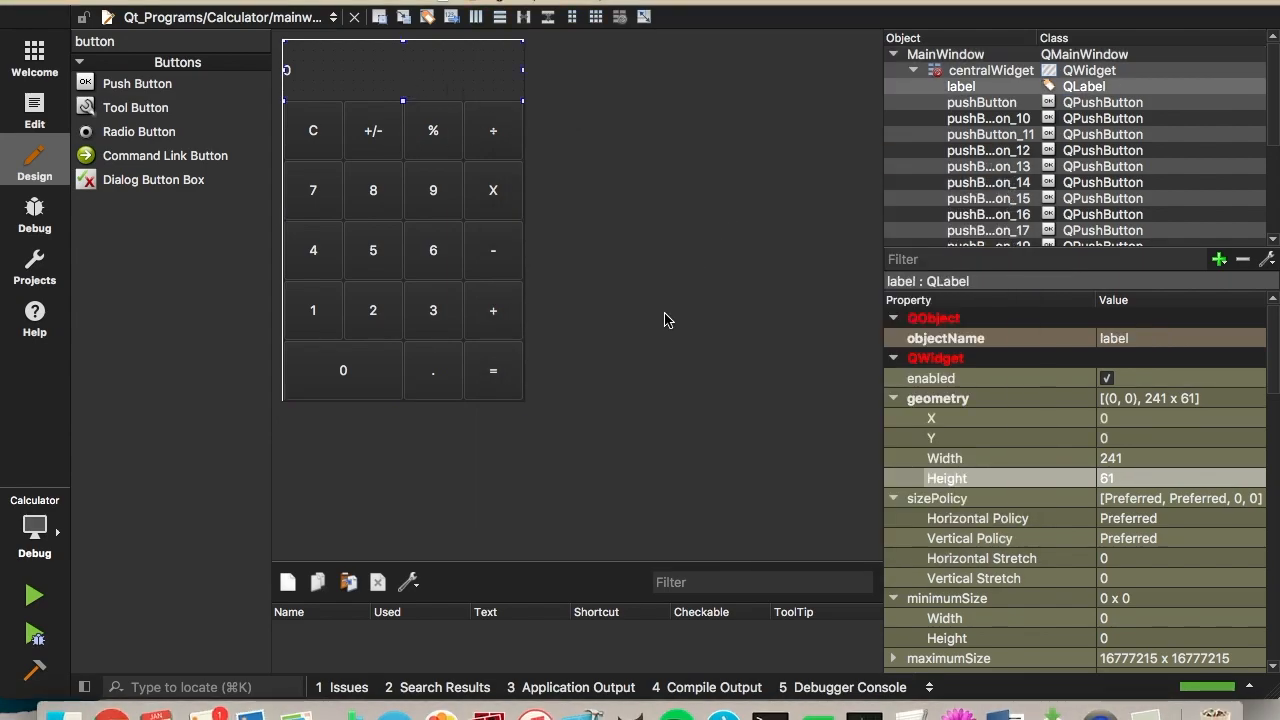
{"action": "mouse_move", "coordinate": [455, 145]}
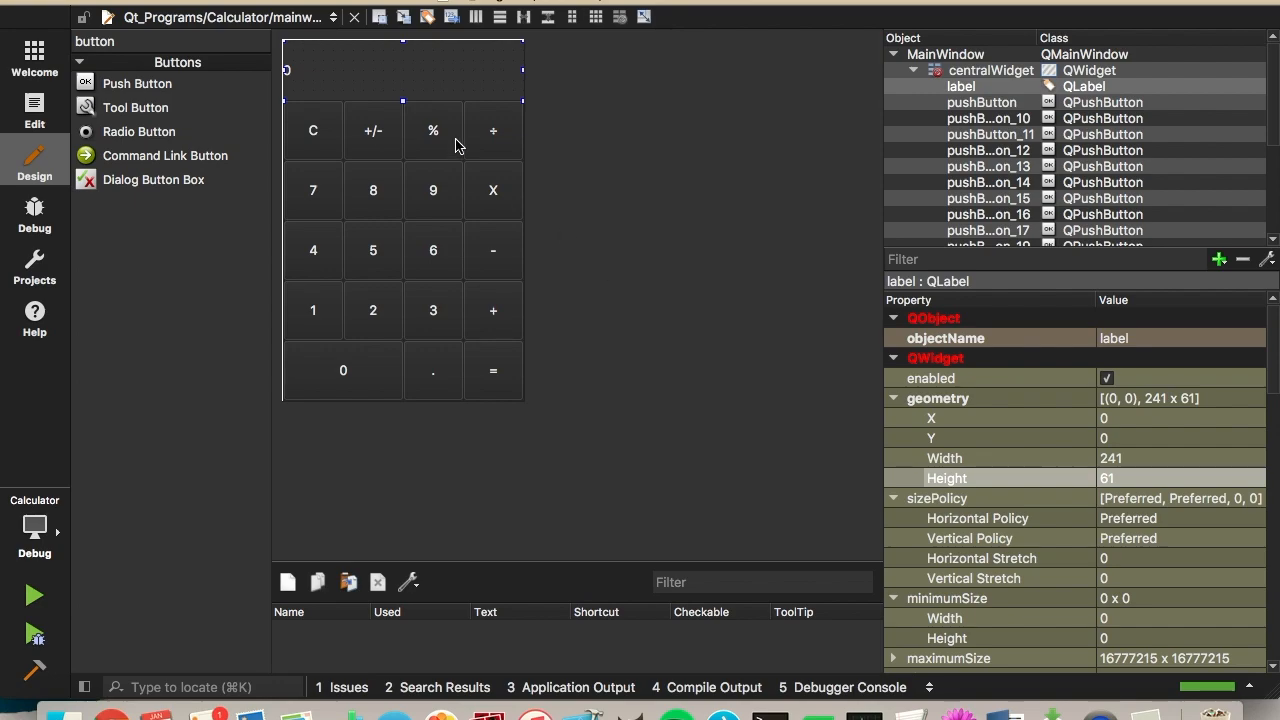
{"action": "mouse_move", "coordinate": [448, 83]}
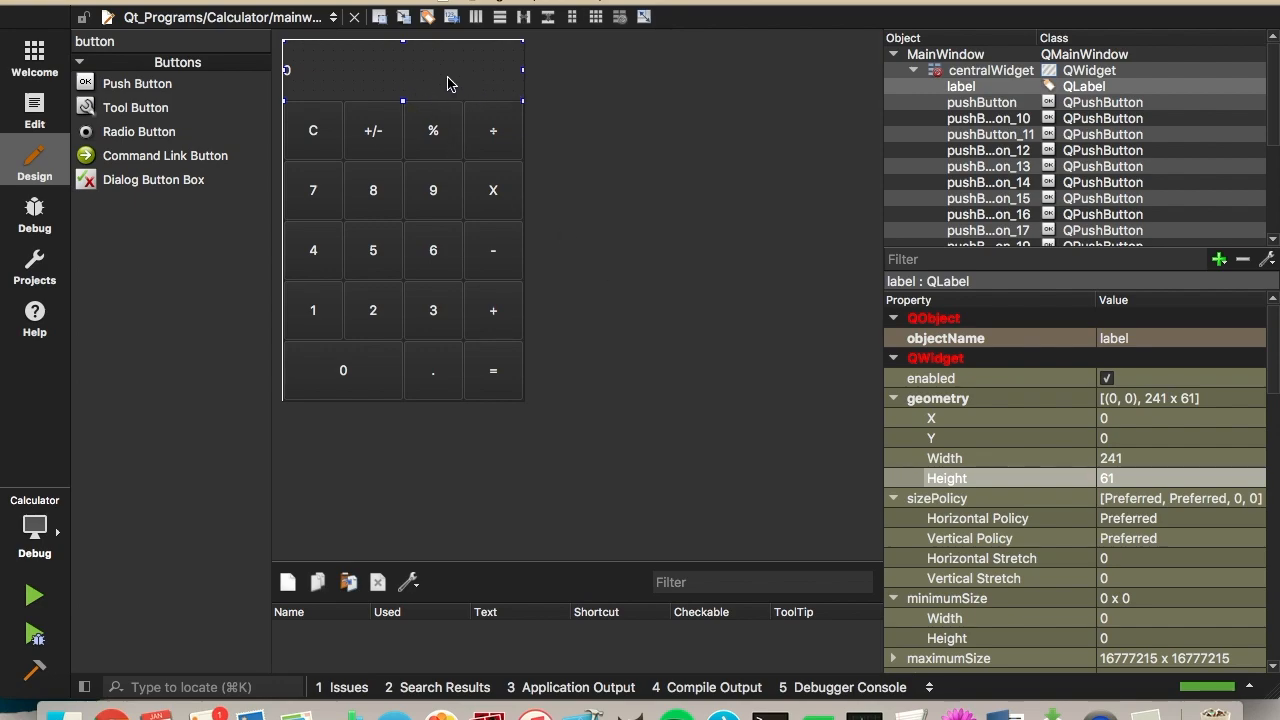
{"action": "mouse_move", "coordinate": [418, 66]}
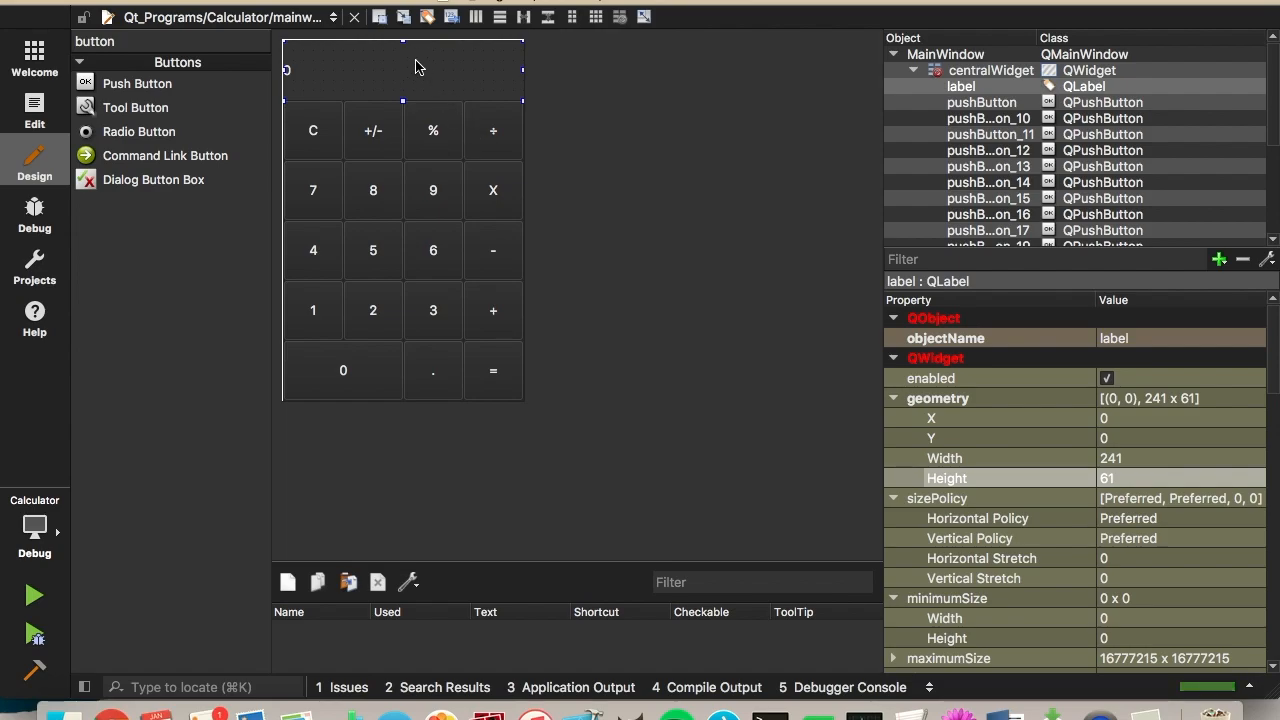
{"action": "left_click", "coordinate": [957, 714]}
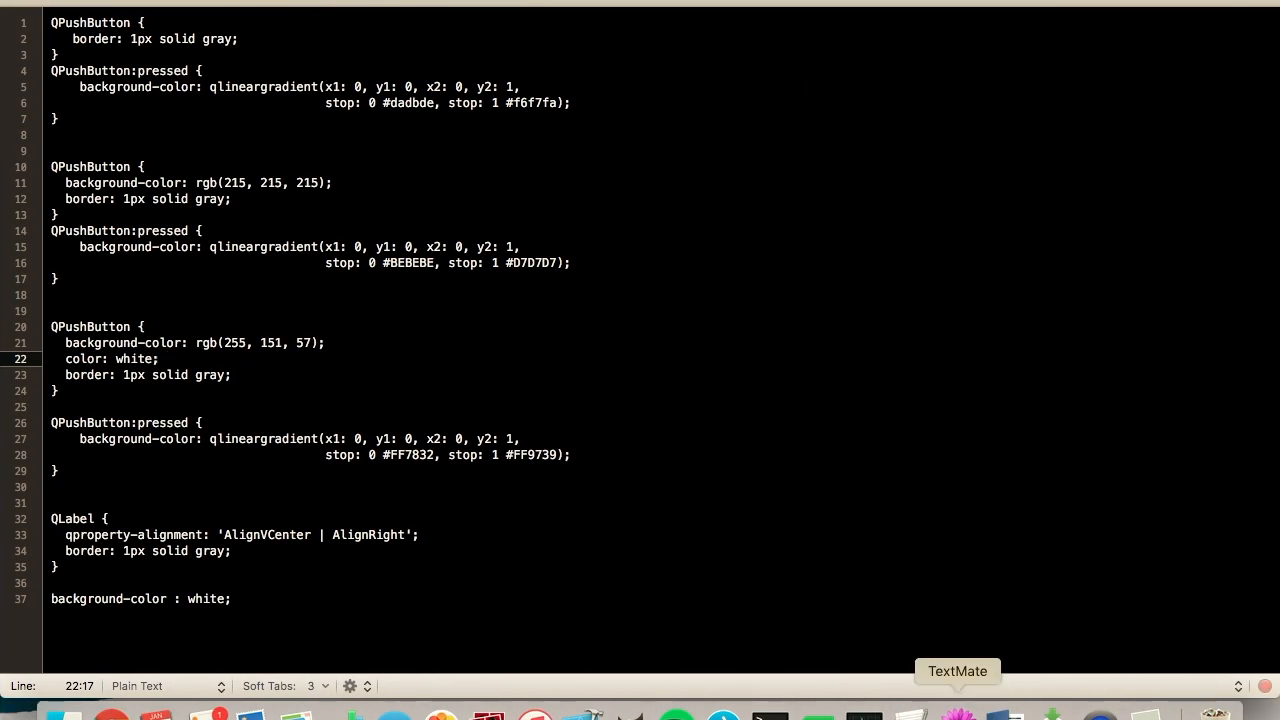
{"action": "left_click", "coordinate": [120, 107]}
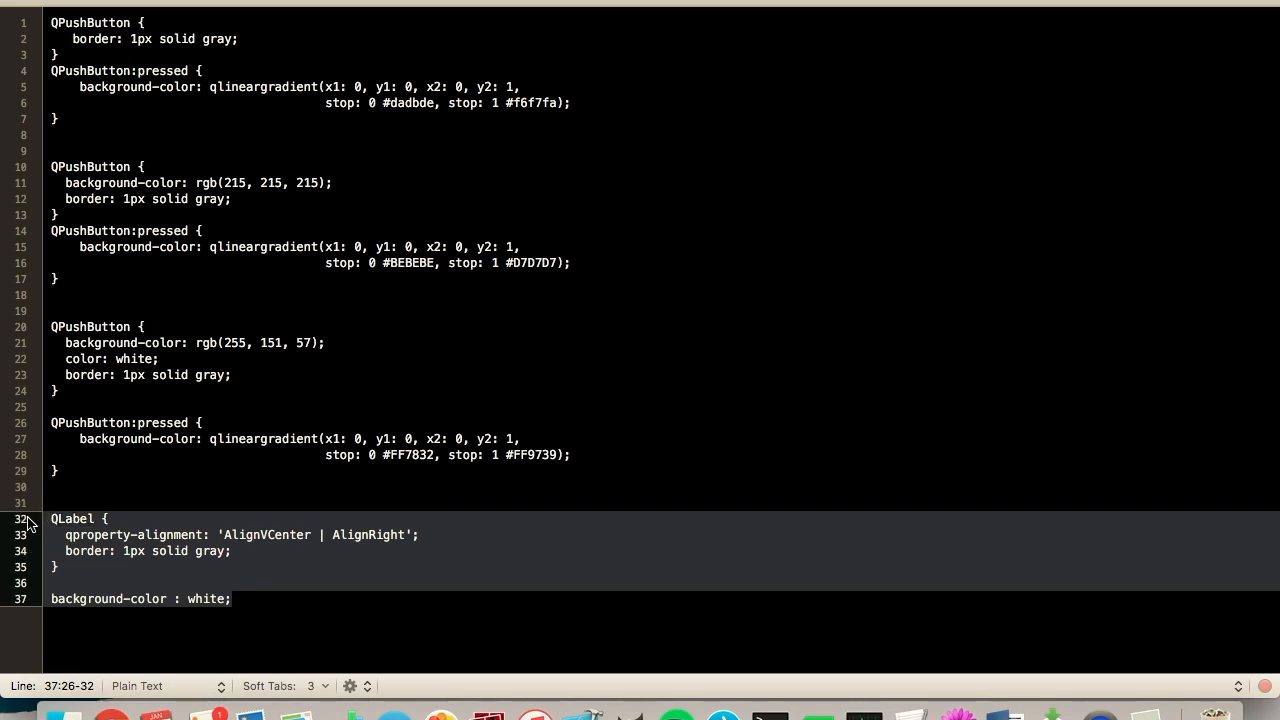
{"action": "mouse_move", "coordinate": [234, 491]}
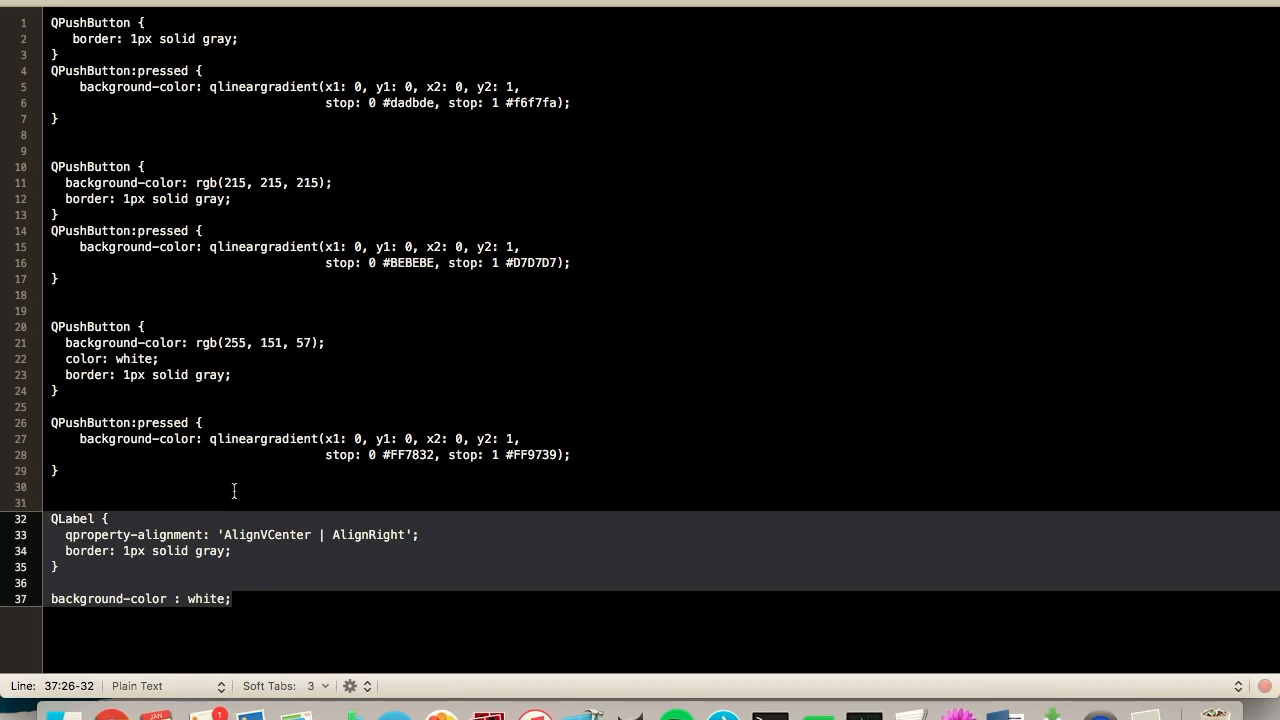
{"action": "left_click", "coordinate": [34, 160]}
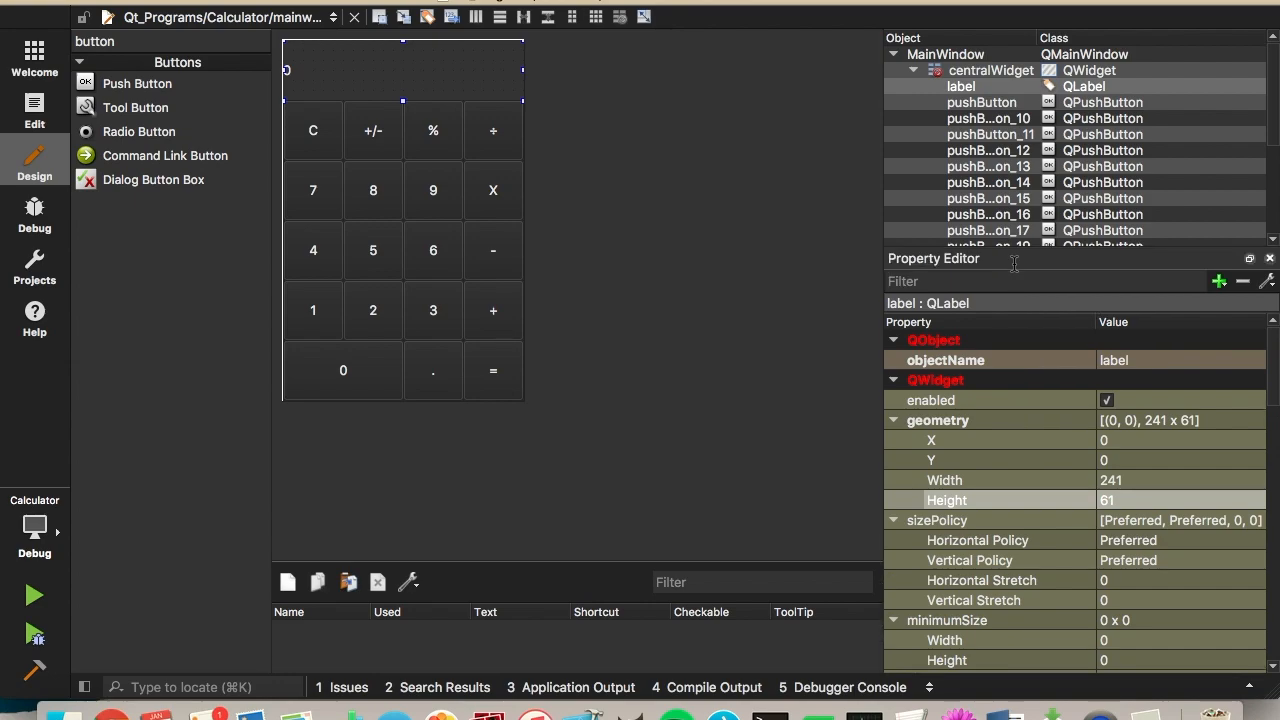
Step: Open the label's style sheet editor holding the pasted QLabel alignment, border and white background rules
{"action": "type", "text": "sty"}
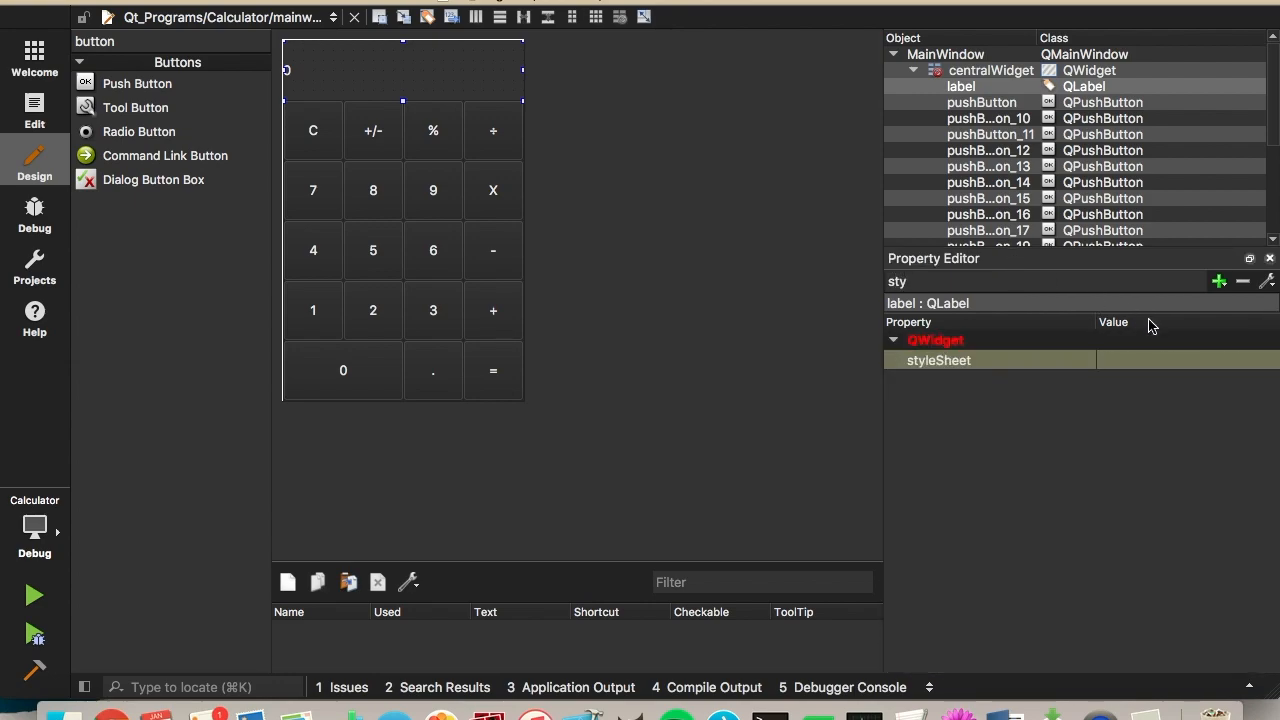
{"action": "left_click", "coordinate": [1170, 360]}
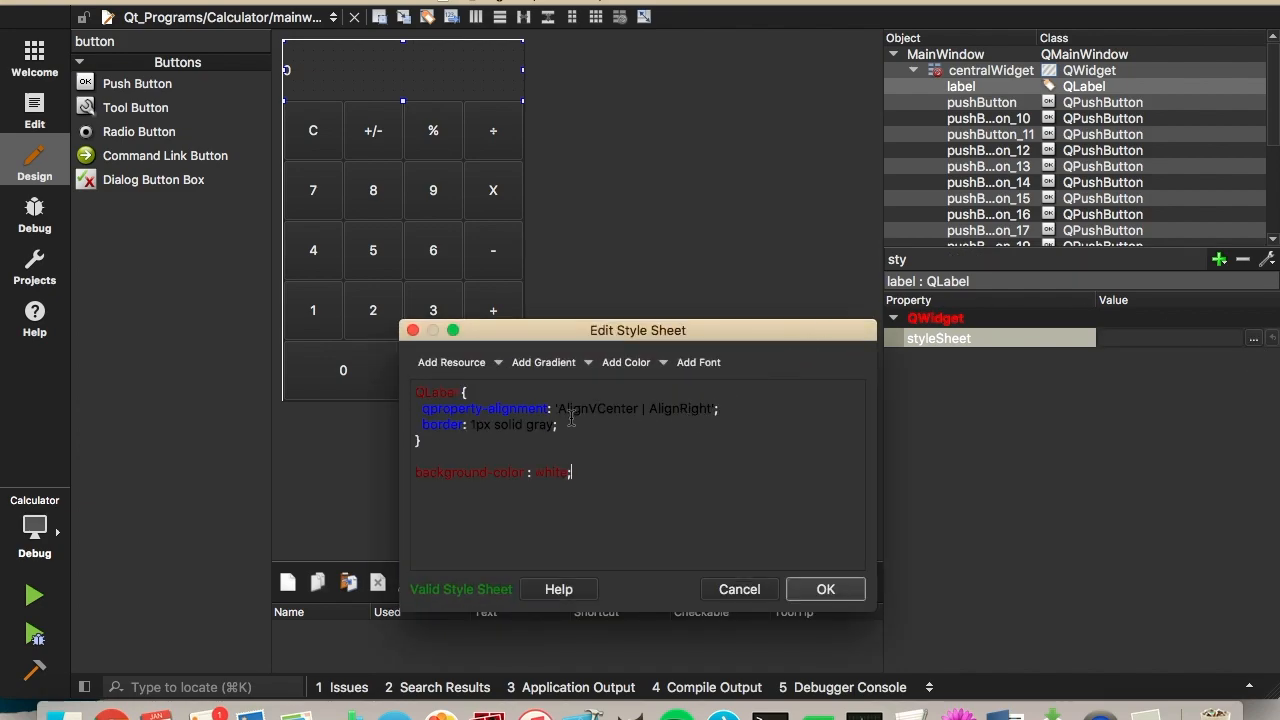
{"action": "mouse_move", "coordinate": [948, 712]}
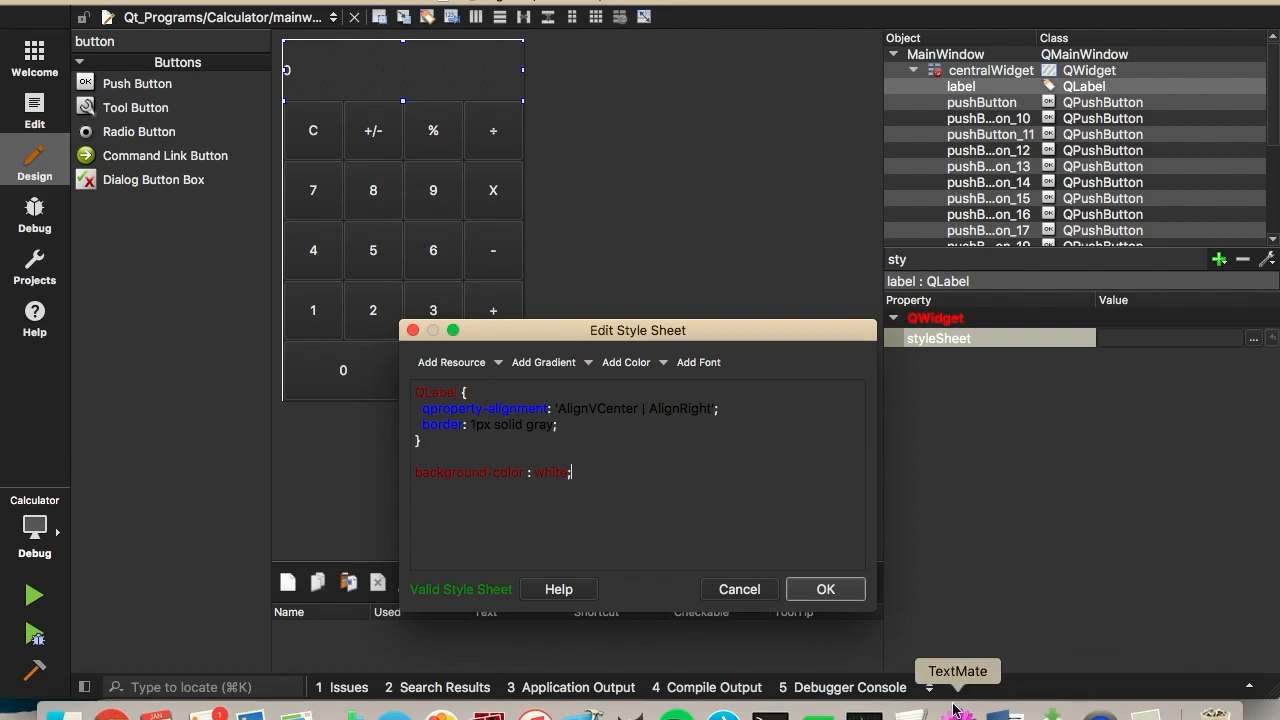
{"action": "mouse_move", "coordinate": [771, 551]}
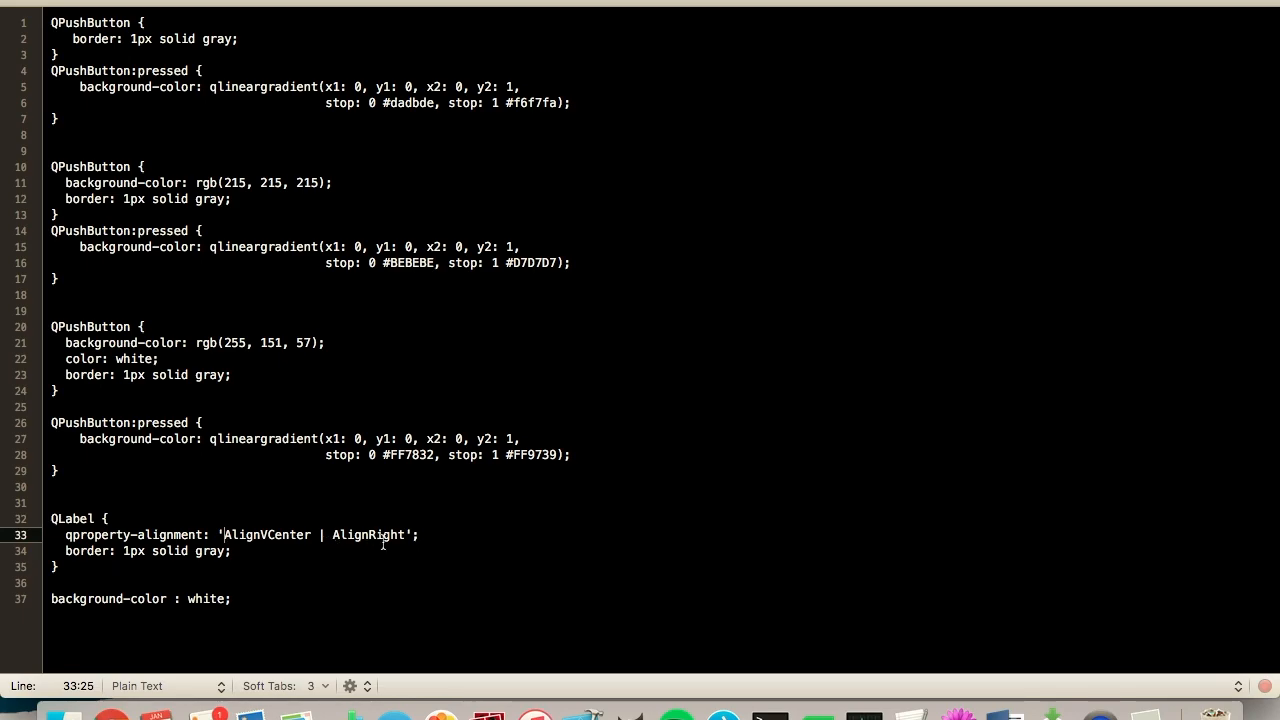
{"action": "mouse_move", "coordinate": [139, 566]}
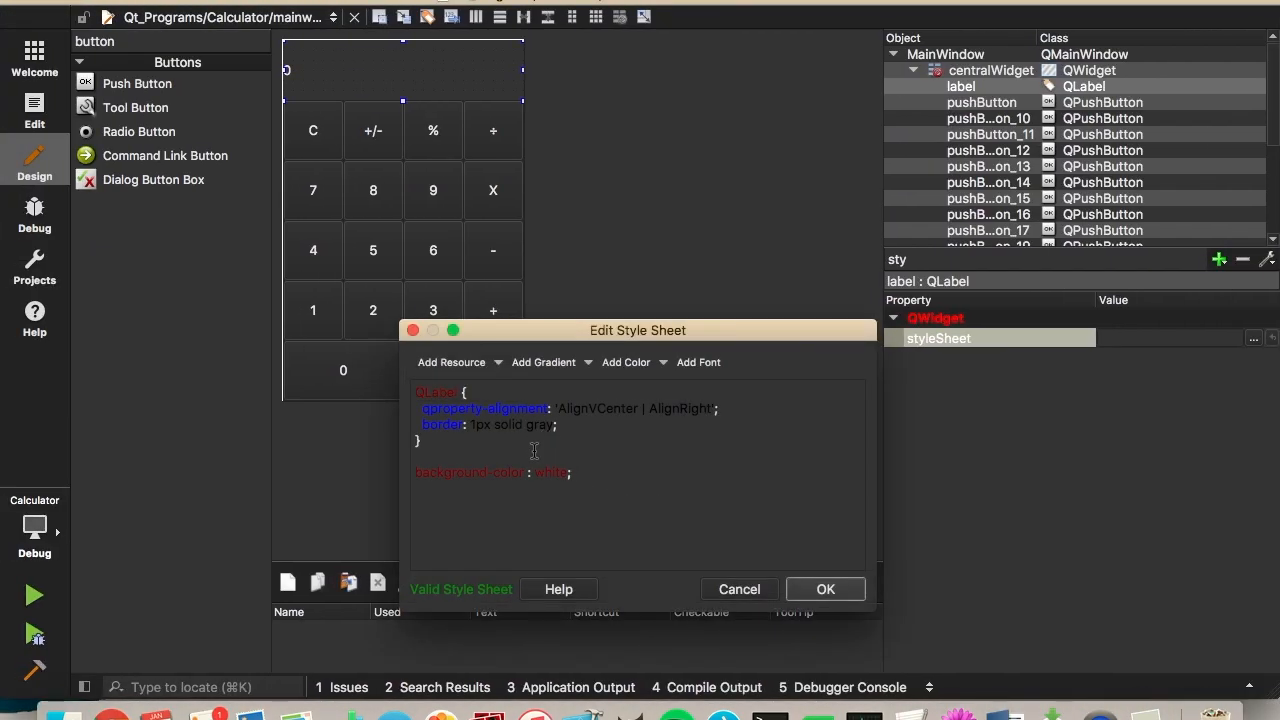
{"action": "mouse_move", "coordinate": [697, 521]}
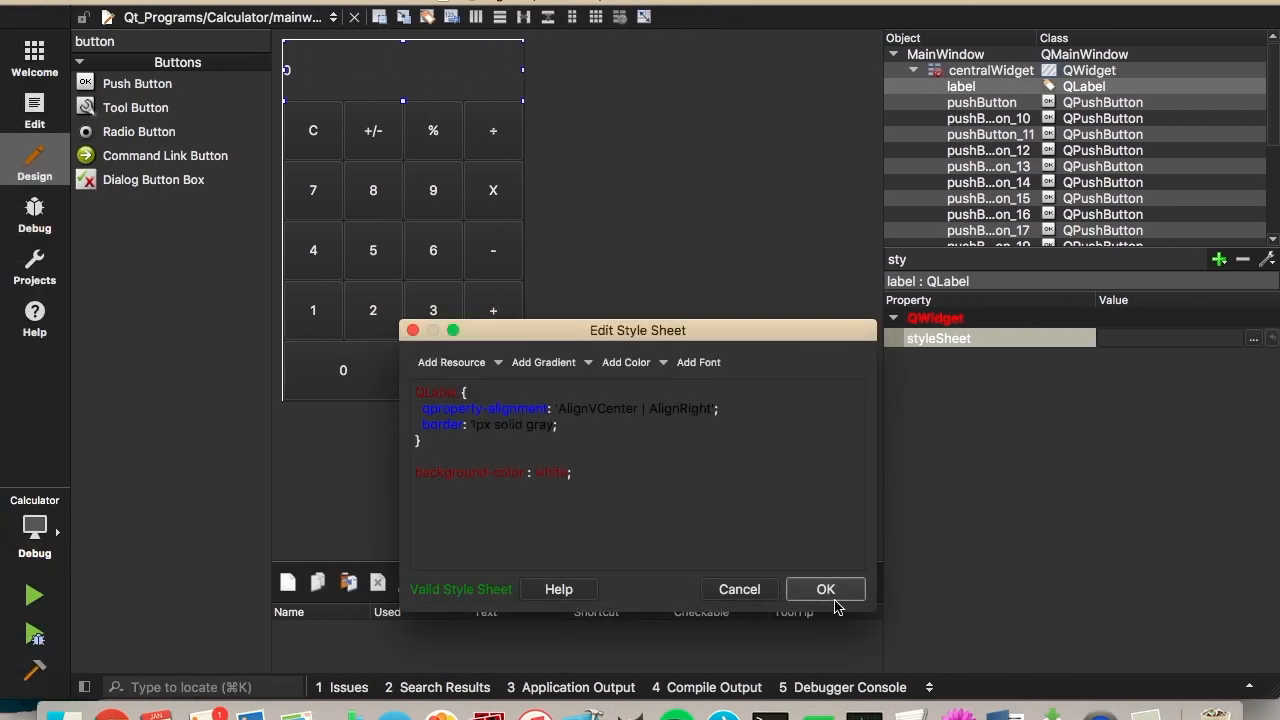
Step: Accept the label style sheet, run the rebuilt calculator, then close its window
{"action": "left_click", "coordinate": [825, 588]}
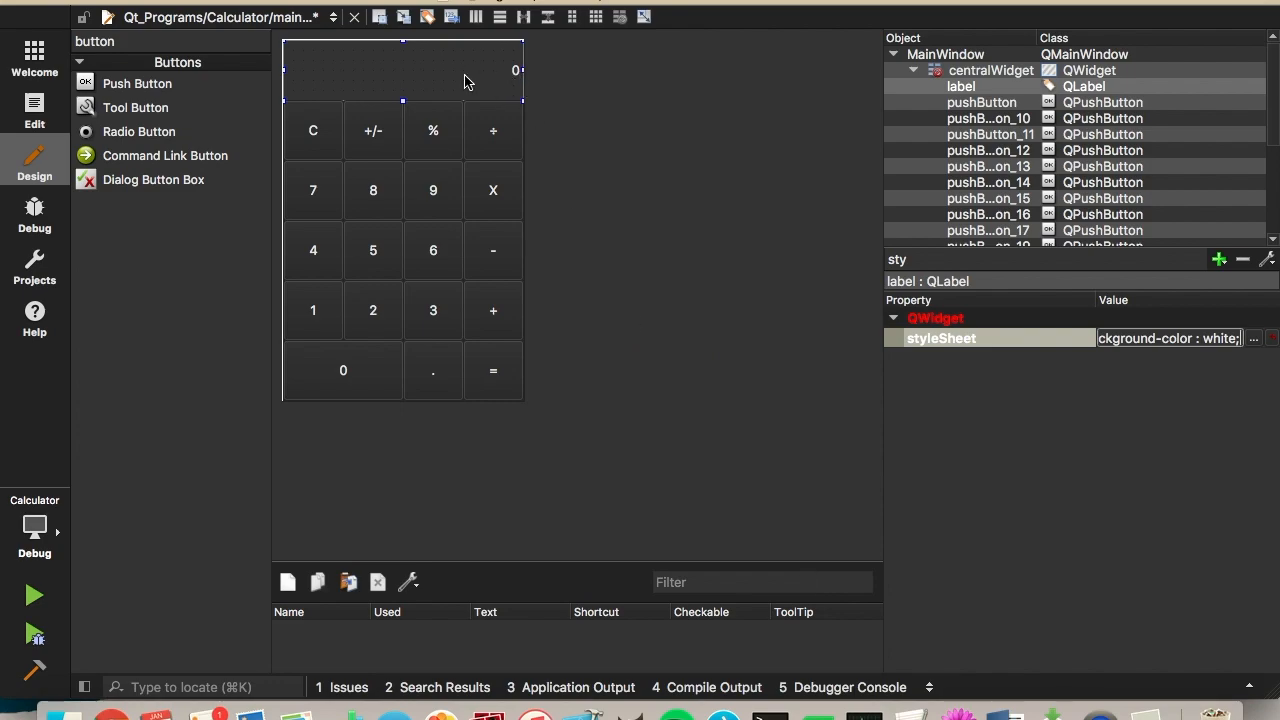
{"action": "mouse_move", "coordinate": [33, 596]}
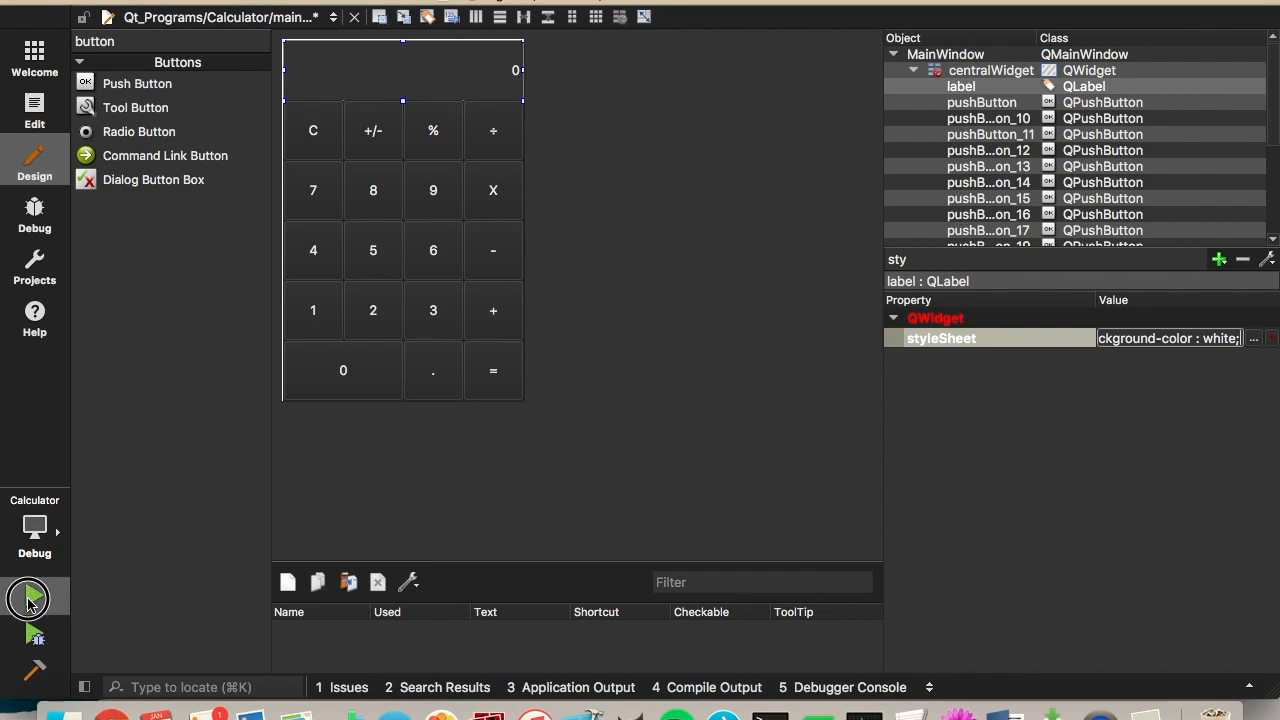
{"action": "mouse_move", "coordinate": [452, 467]}
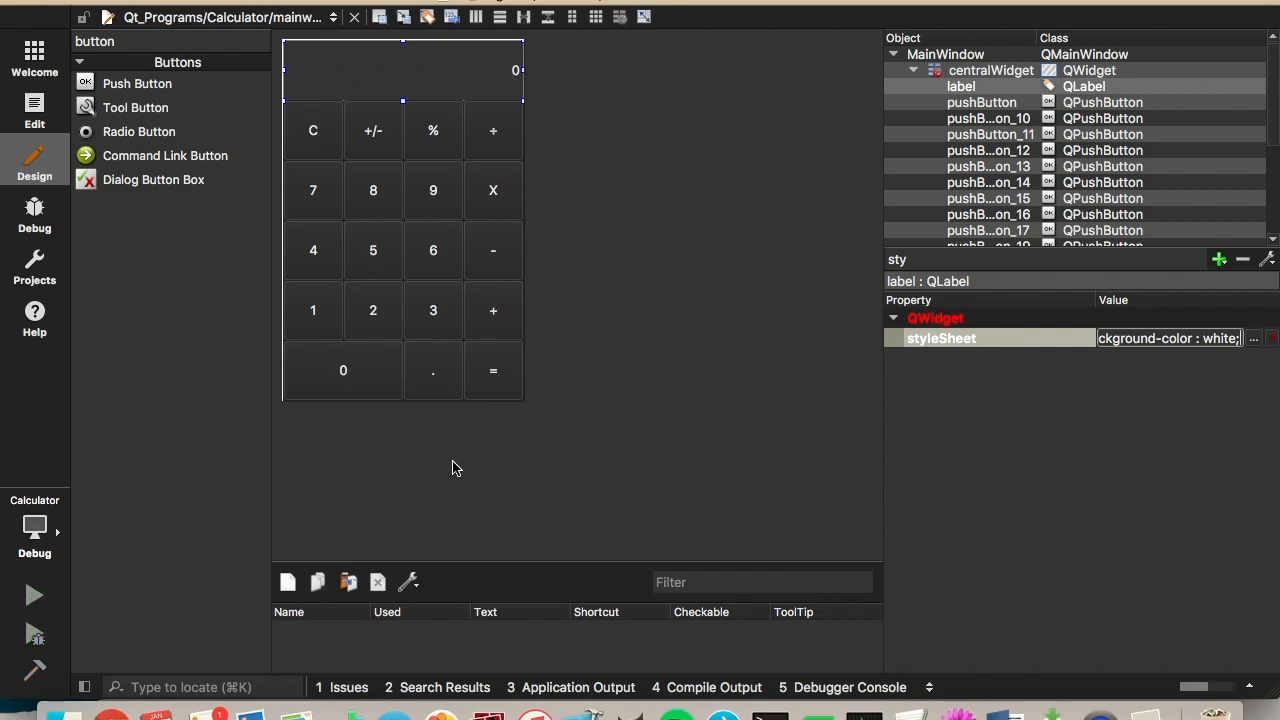
{"action": "left_click", "coordinate": [34, 595]}
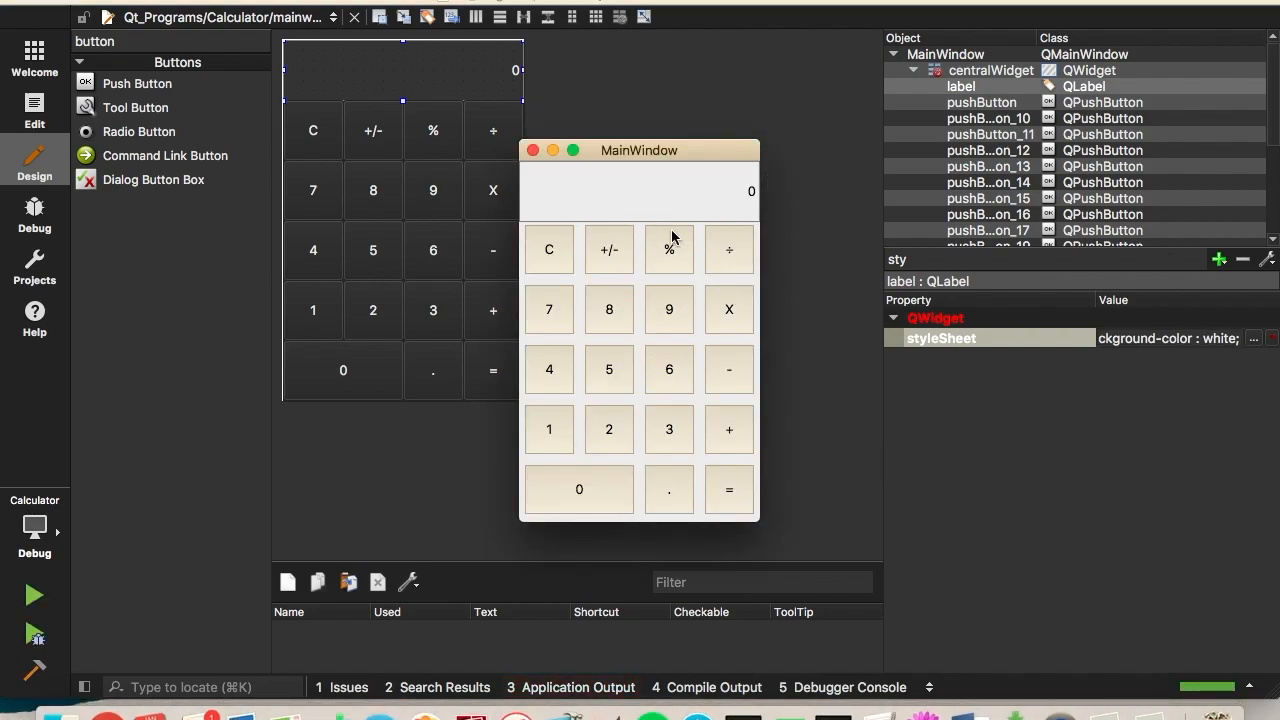
{"action": "mouse_move", "coordinate": [724, 275]}
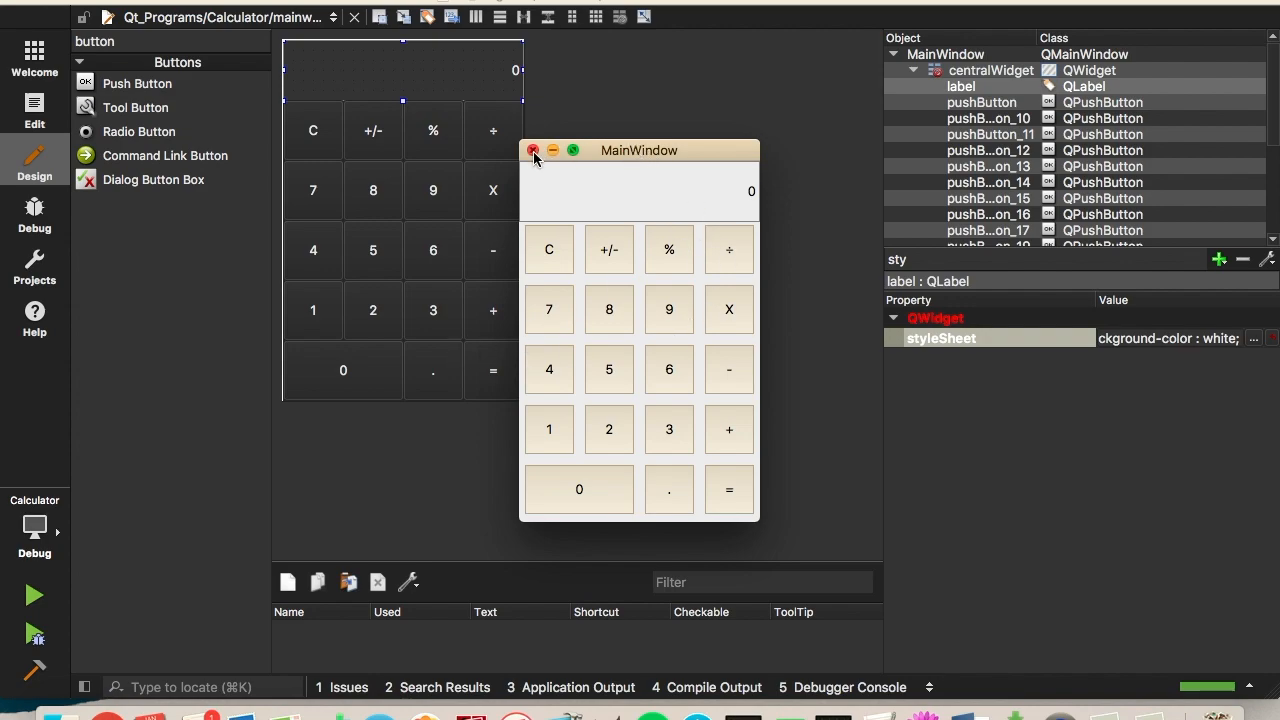
{"action": "left_click", "coordinate": [533, 150]}
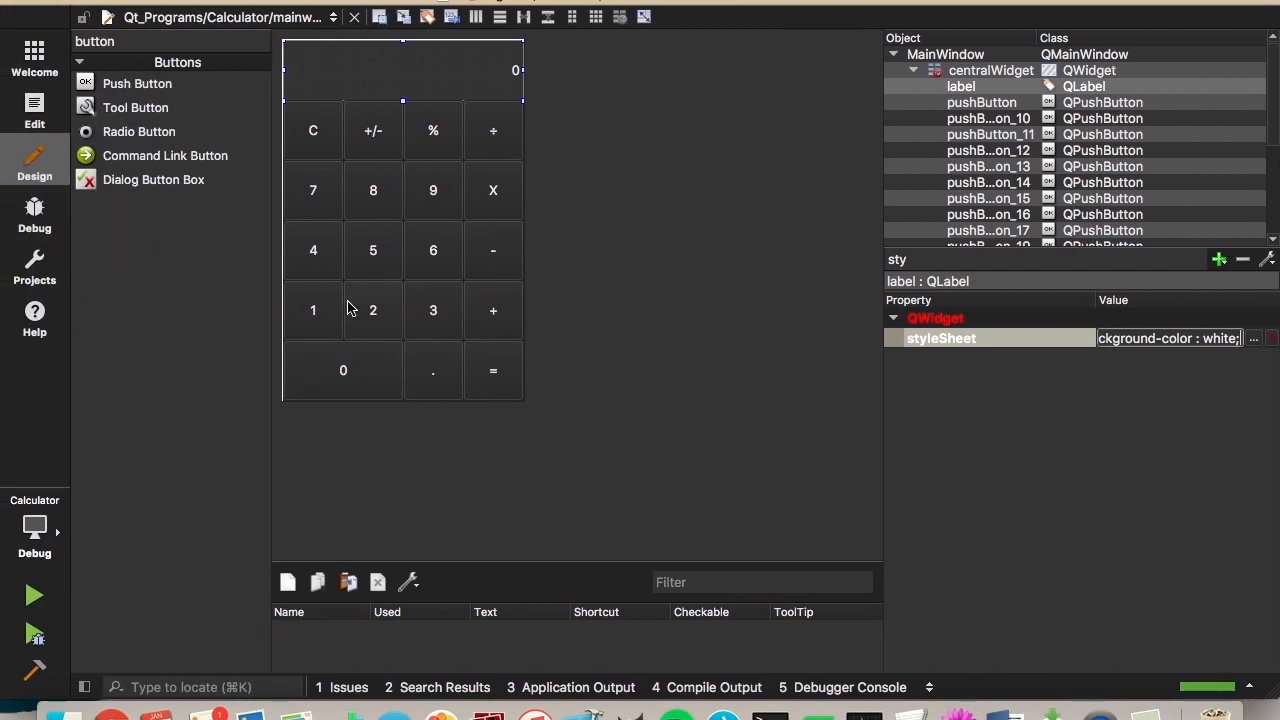
Step: Select the digit and decimal buttons and paste the TextMate QPushButton rules into their style sheet
{"action": "left_click", "coordinate": [343, 370]}
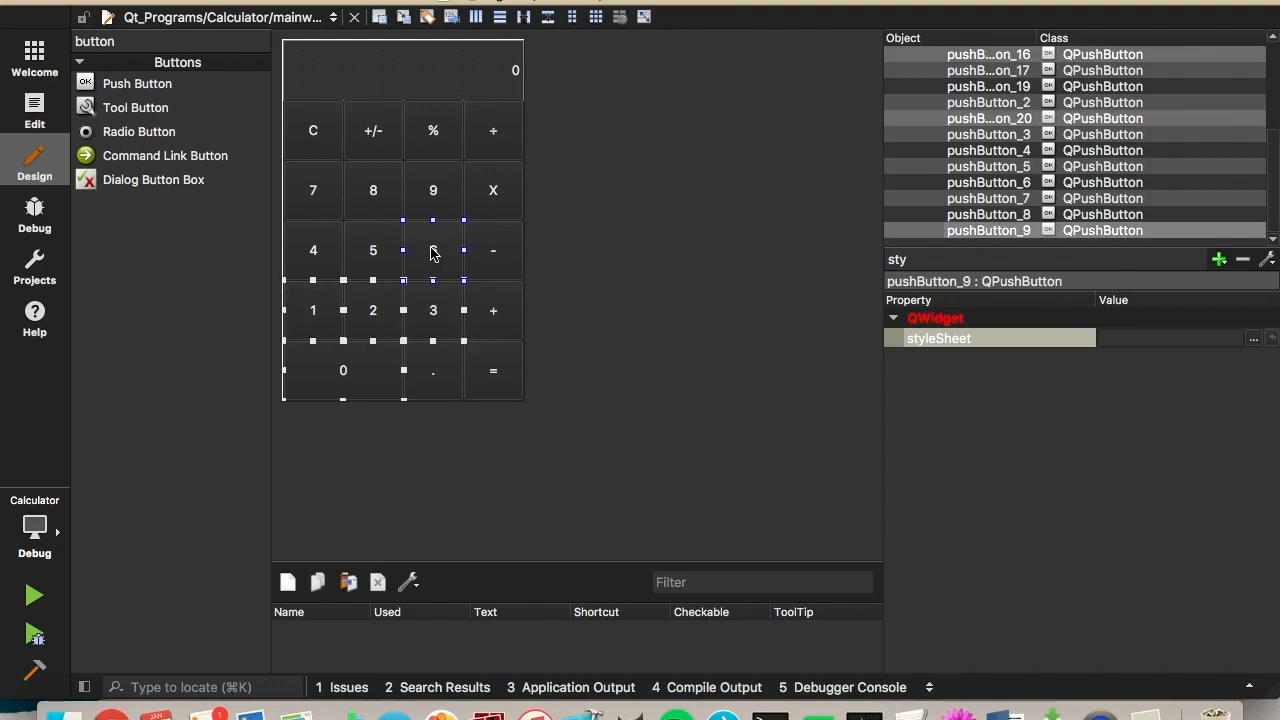
{"action": "left_click", "coordinate": [372, 190]}
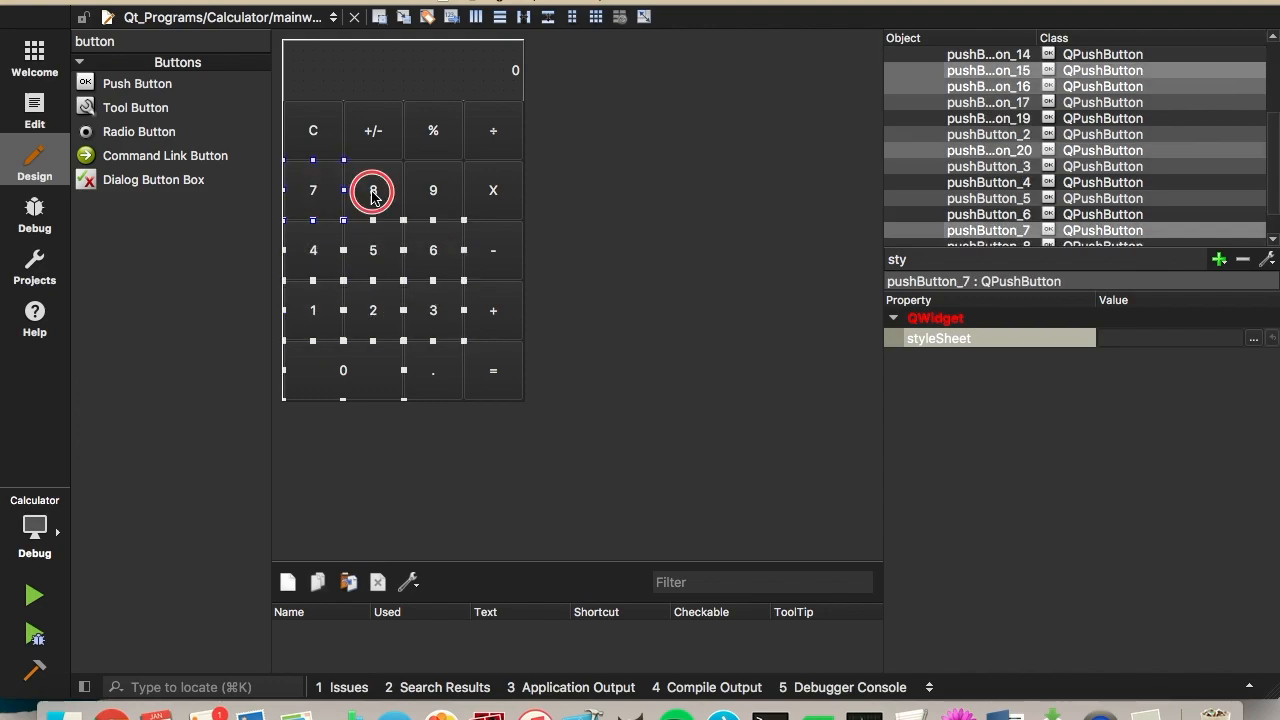
{"action": "left_click", "coordinate": [373, 190]}
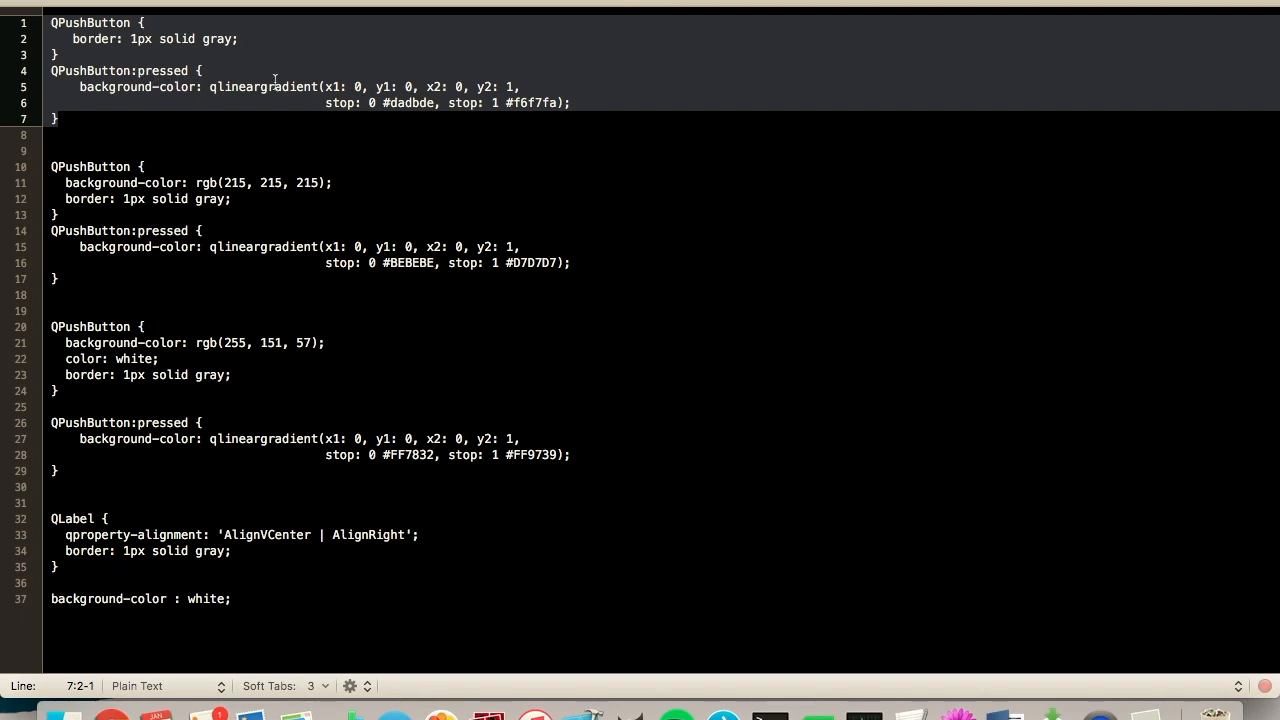
{"action": "mouse_move", "coordinate": [382, 140]}
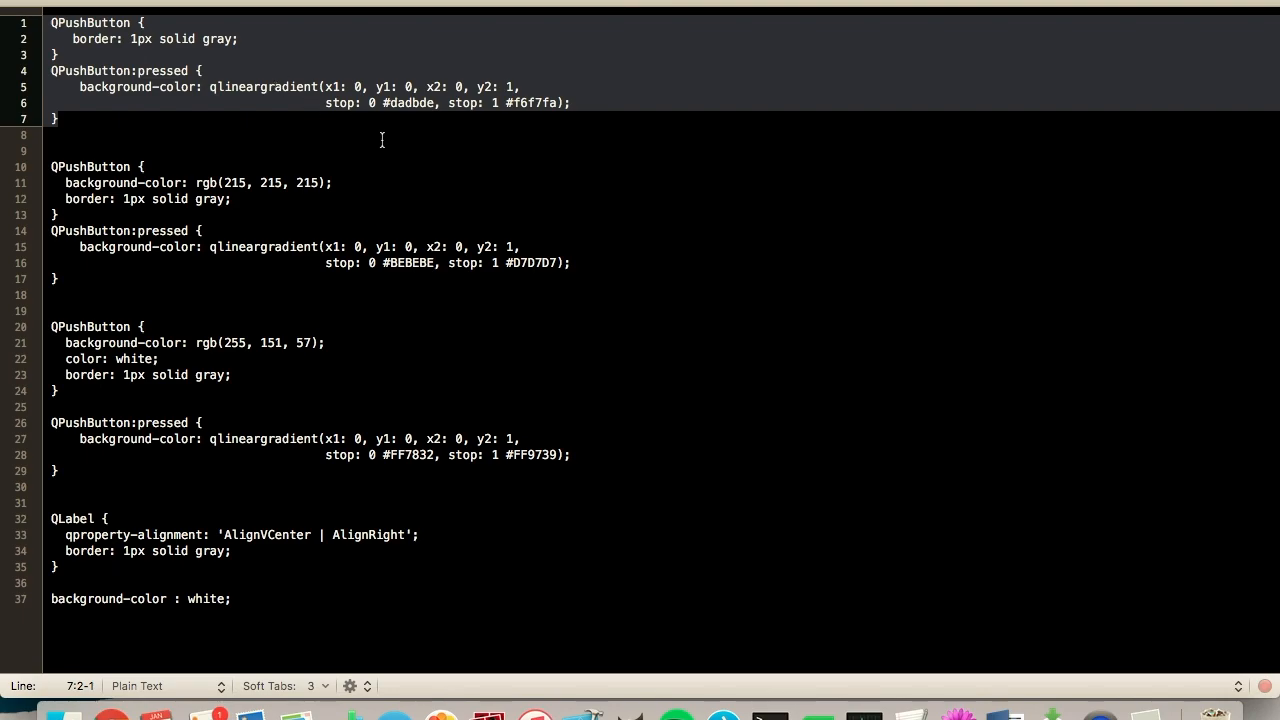
{"action": "left_click", "coordinate": [34, 160]}
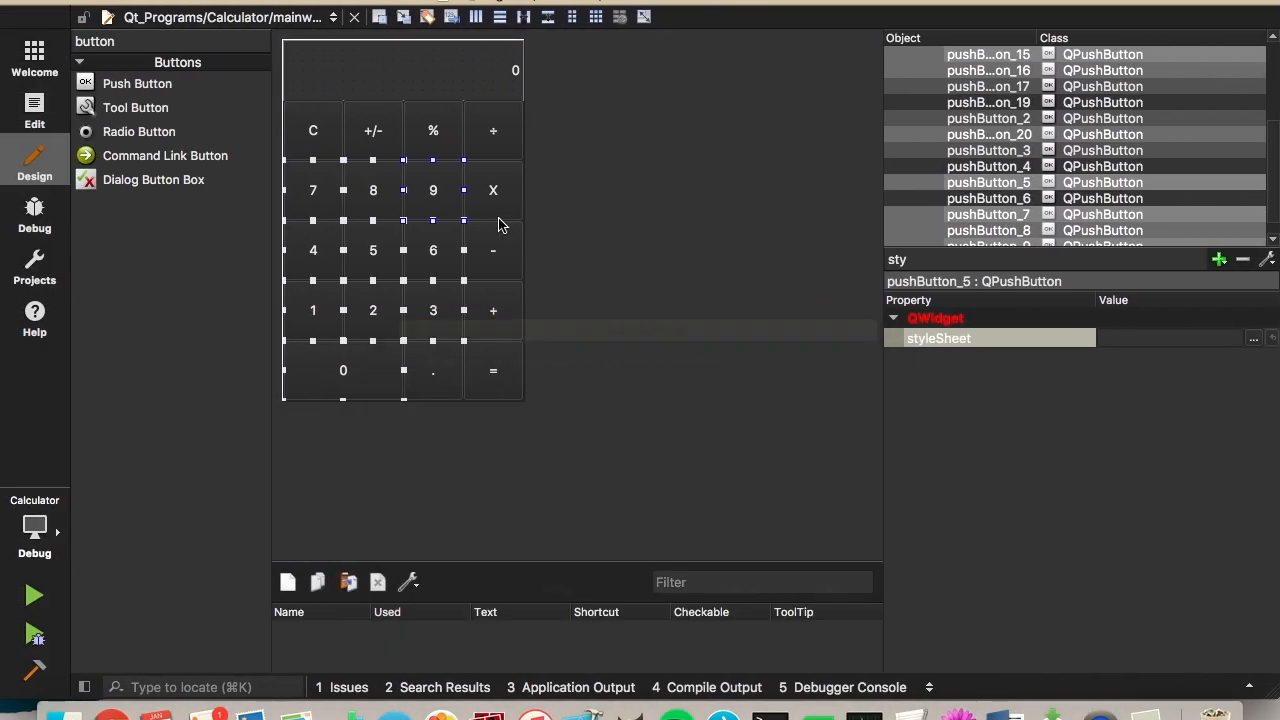
{"action": "left_click", "coordinate": [1253, 338]}
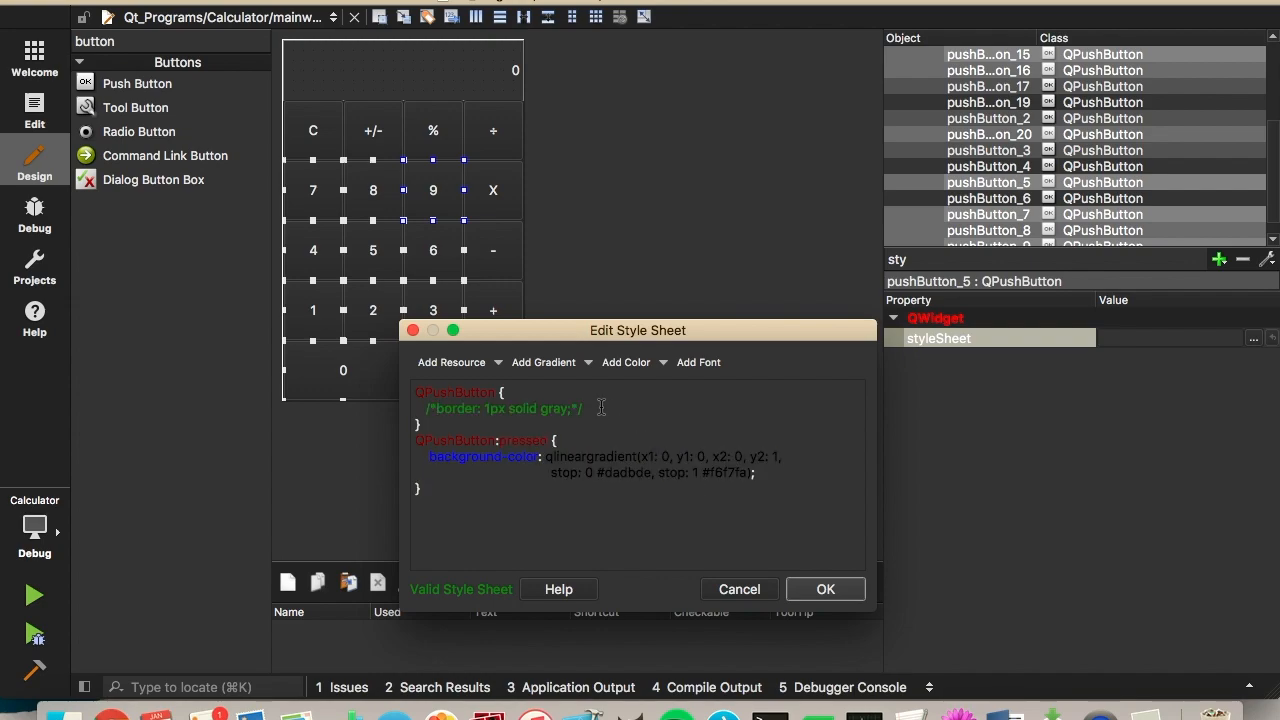
Step: Apply the digit style sheet, run the calculator, and test a few keys including 8
{"action": "left_click", "coordinate": [824, 588]}
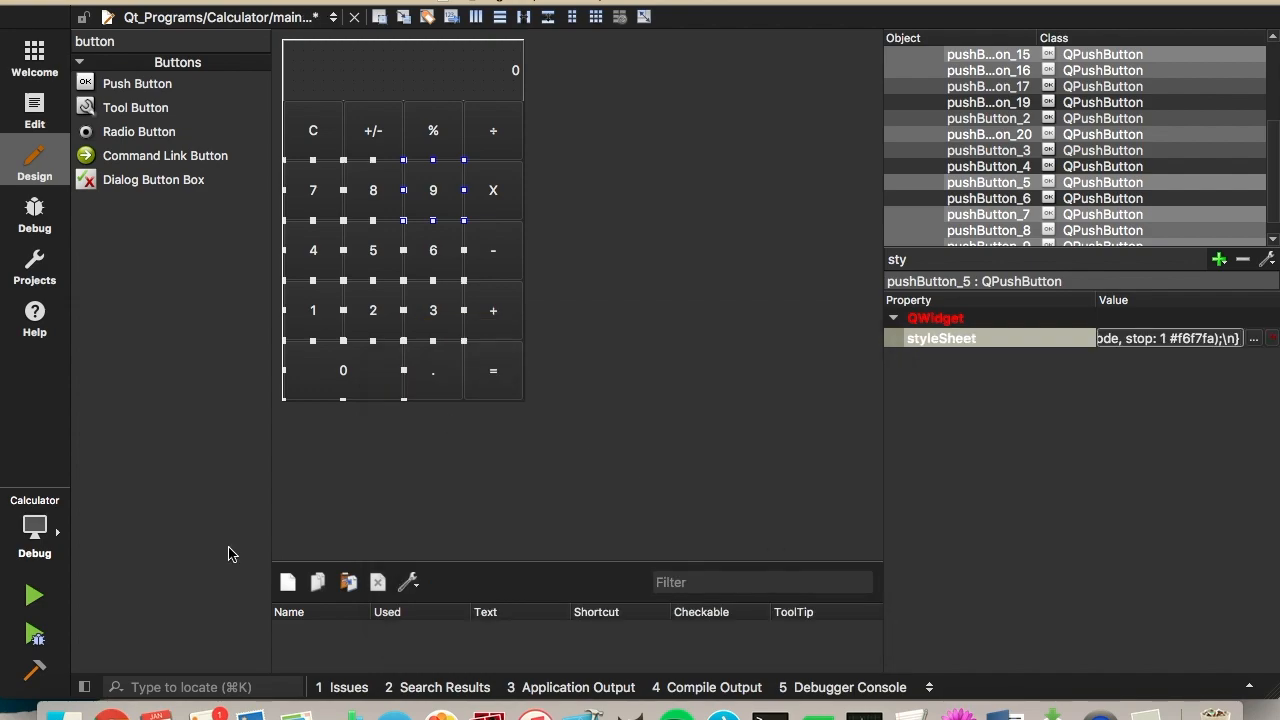
{"action": "mouse_move", "coordinate": [573, 399]}
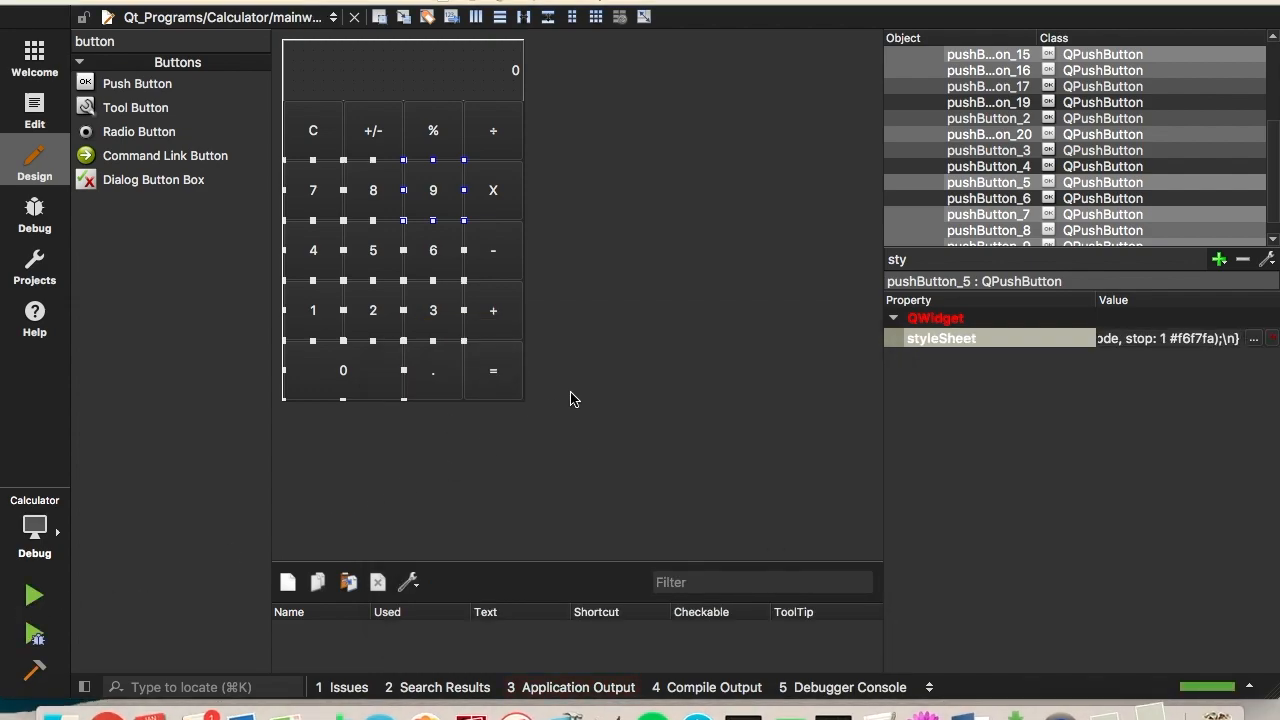
{"action": "left_click", "coordinate": [33, 595]}
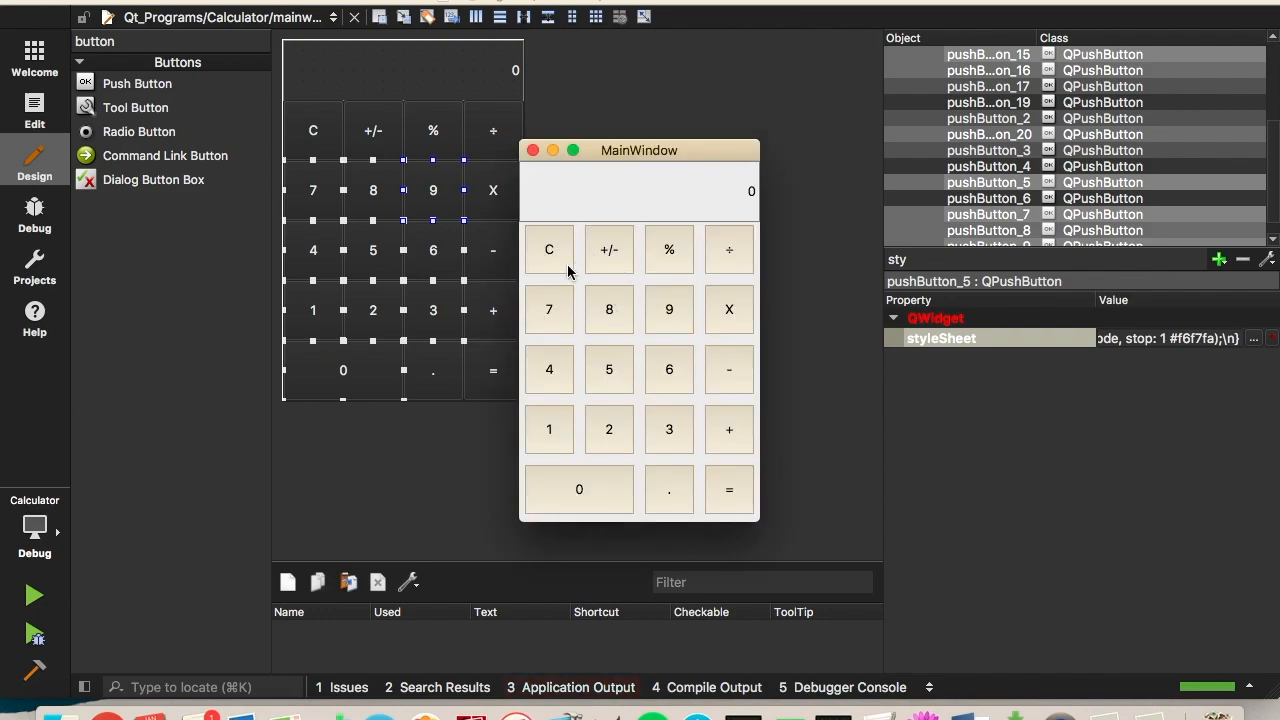
{"action": "mouse_move", "coordinate": [575, 268]}
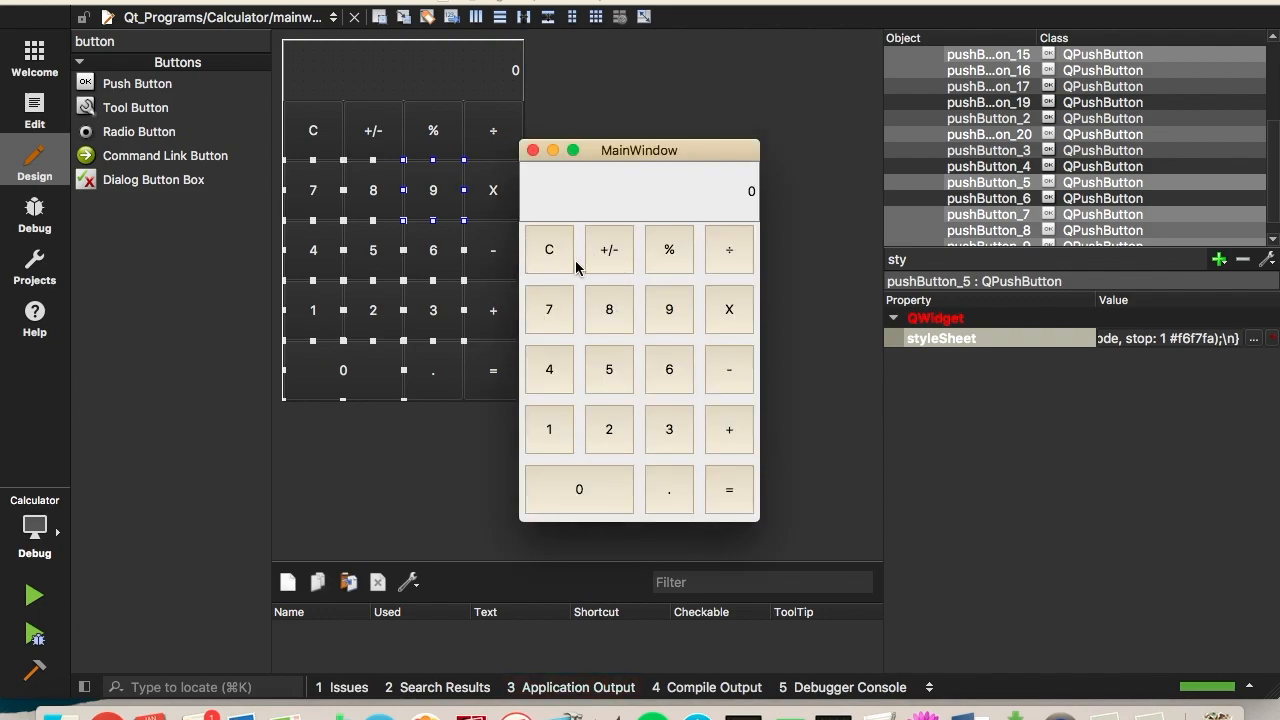
{"action": "left_click", "coordinate": [549, 249]}
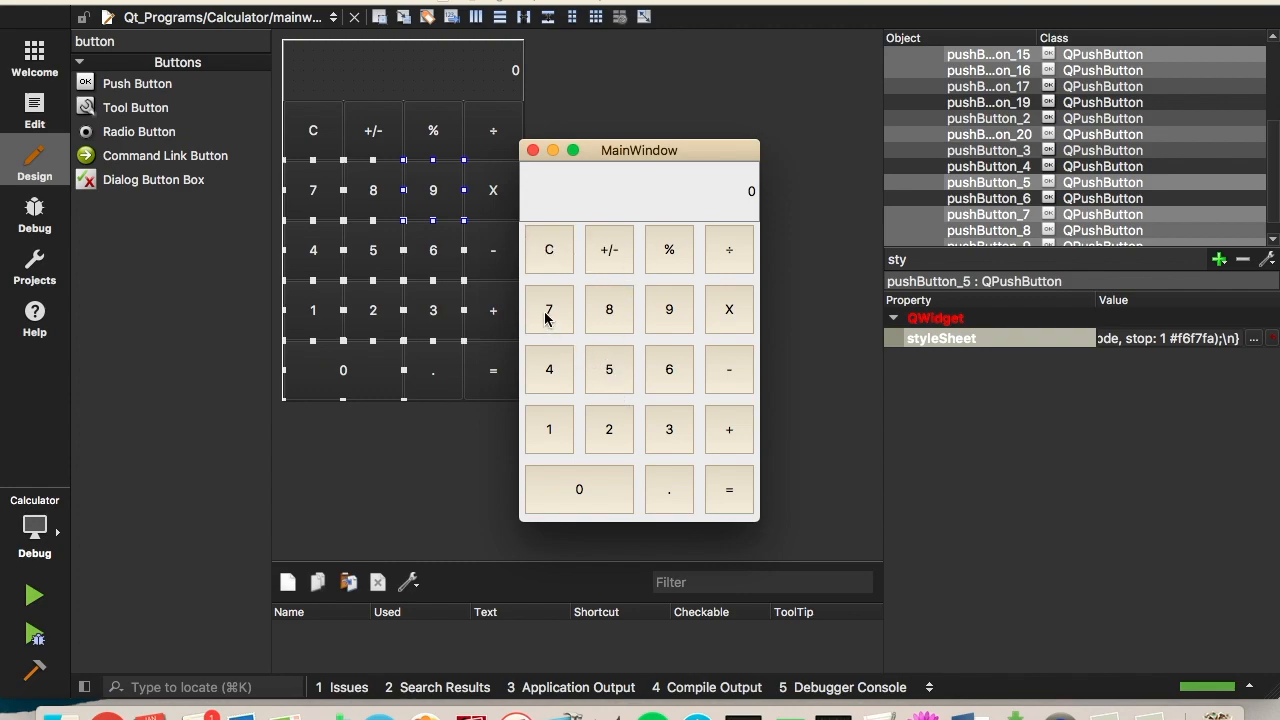
{"action": "mouse_move", "coordinate": [604, 324]}
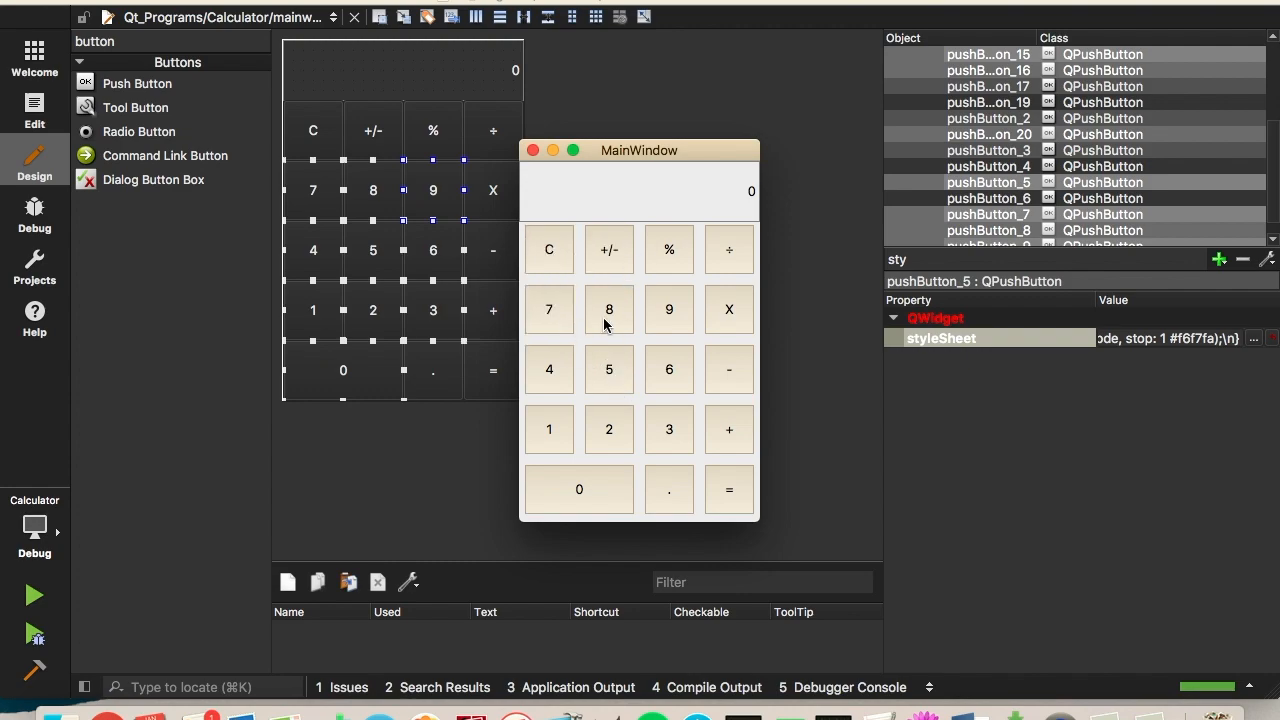
{"action": "left_click", "coordinate": [609, 309]}
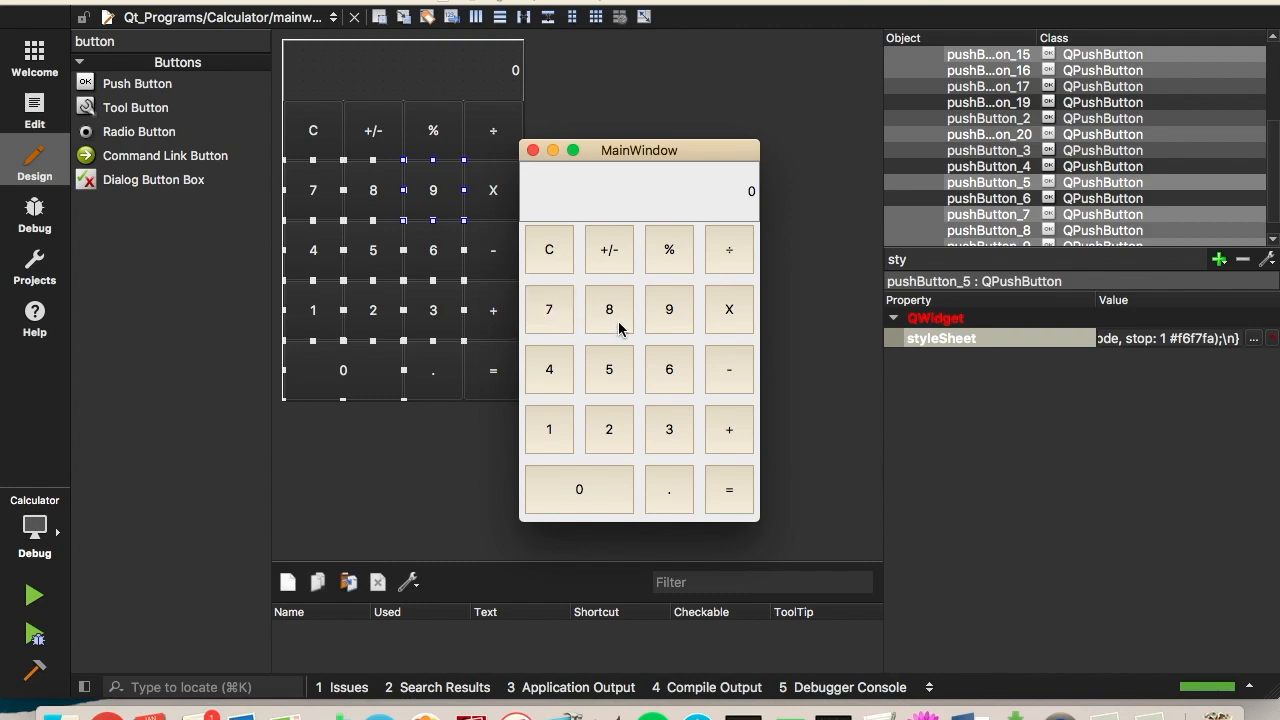
{"action": "mouse_move", "coordinate": [615, 313]}
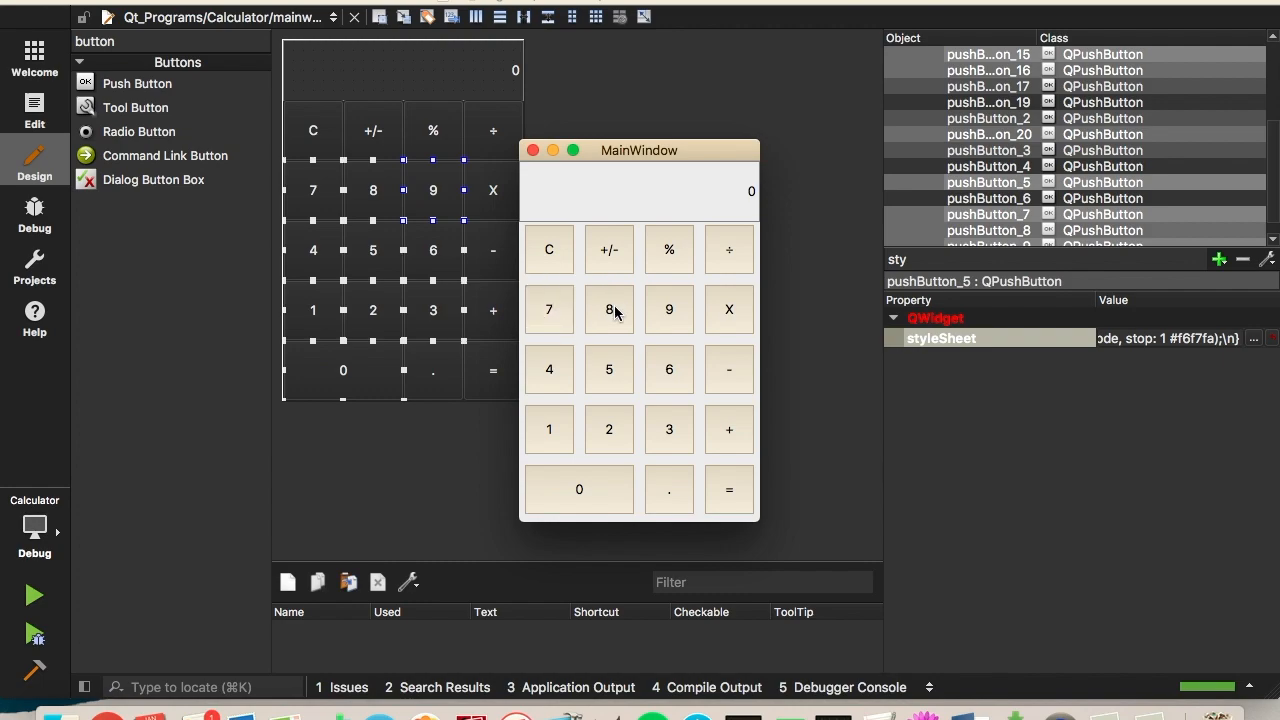
{"action": "mouse_move", "coordinate": [598, 336]}
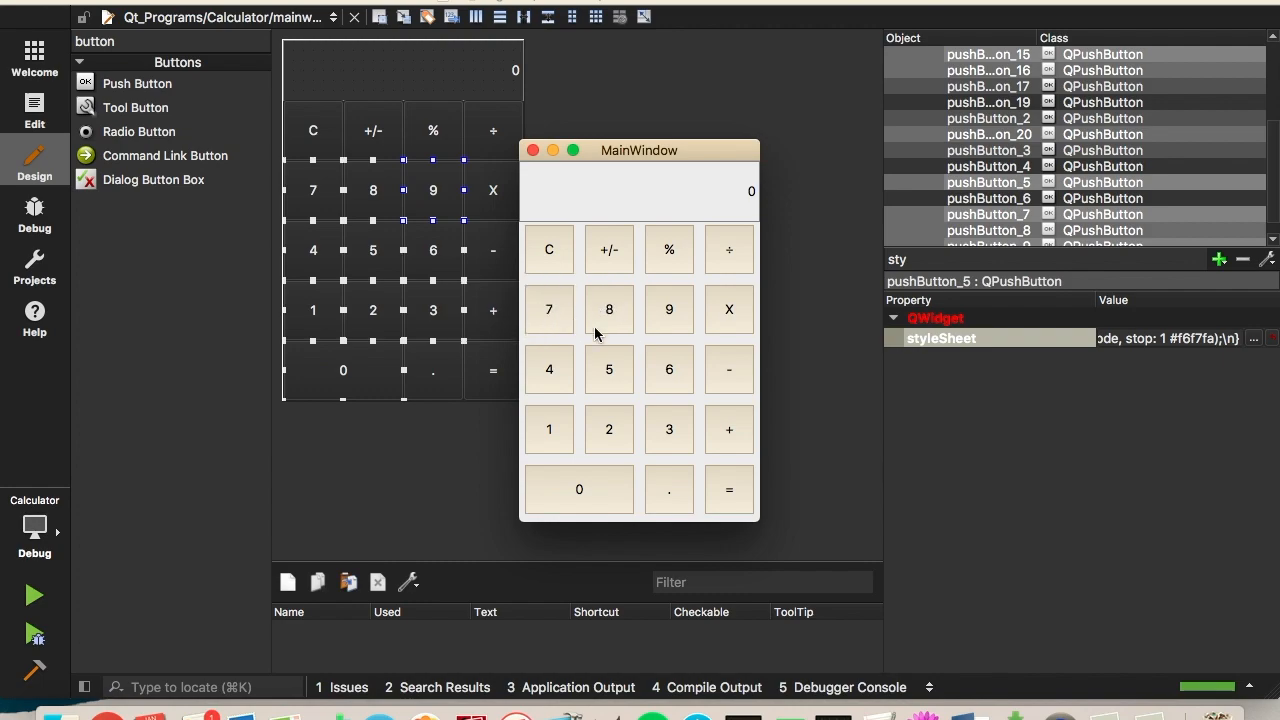
Step: Close the test app and uncomment the 1px gray border rule in the digit buttons' style sheet
{"action": "left_click", "coordinate": [533, 150]}
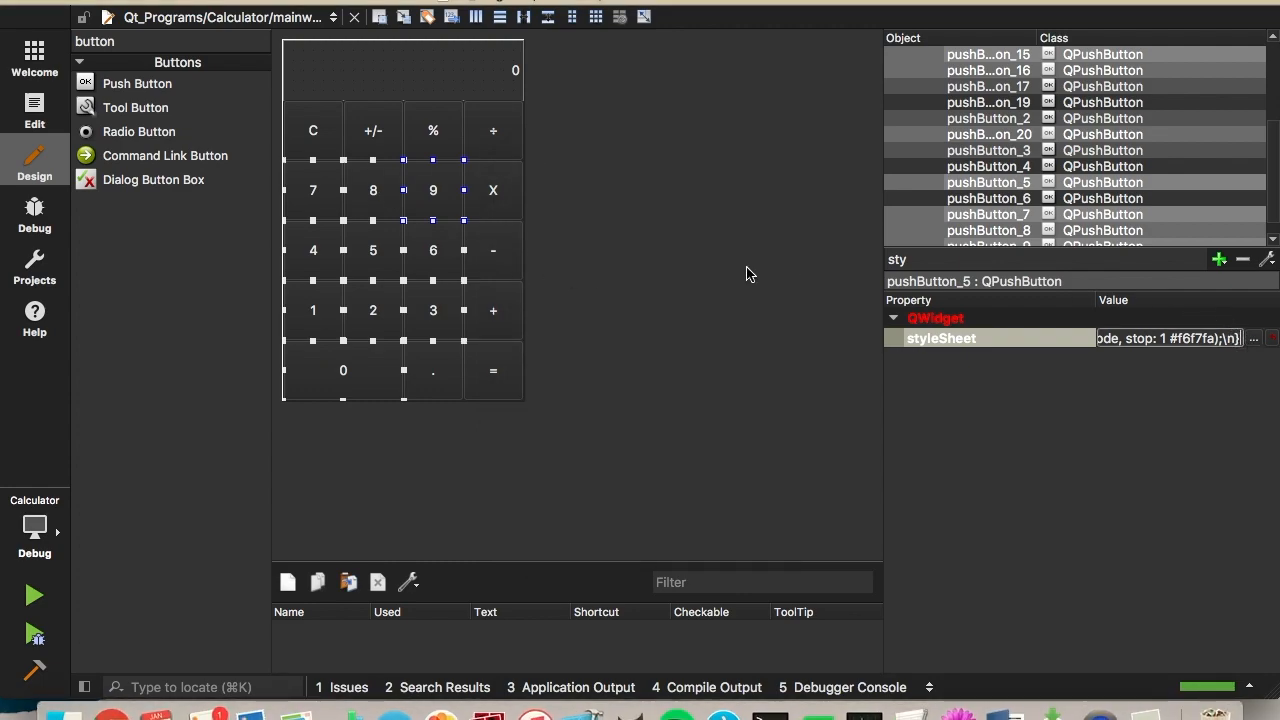
{"action": "left_click", "coordinate": [1253, 338]}
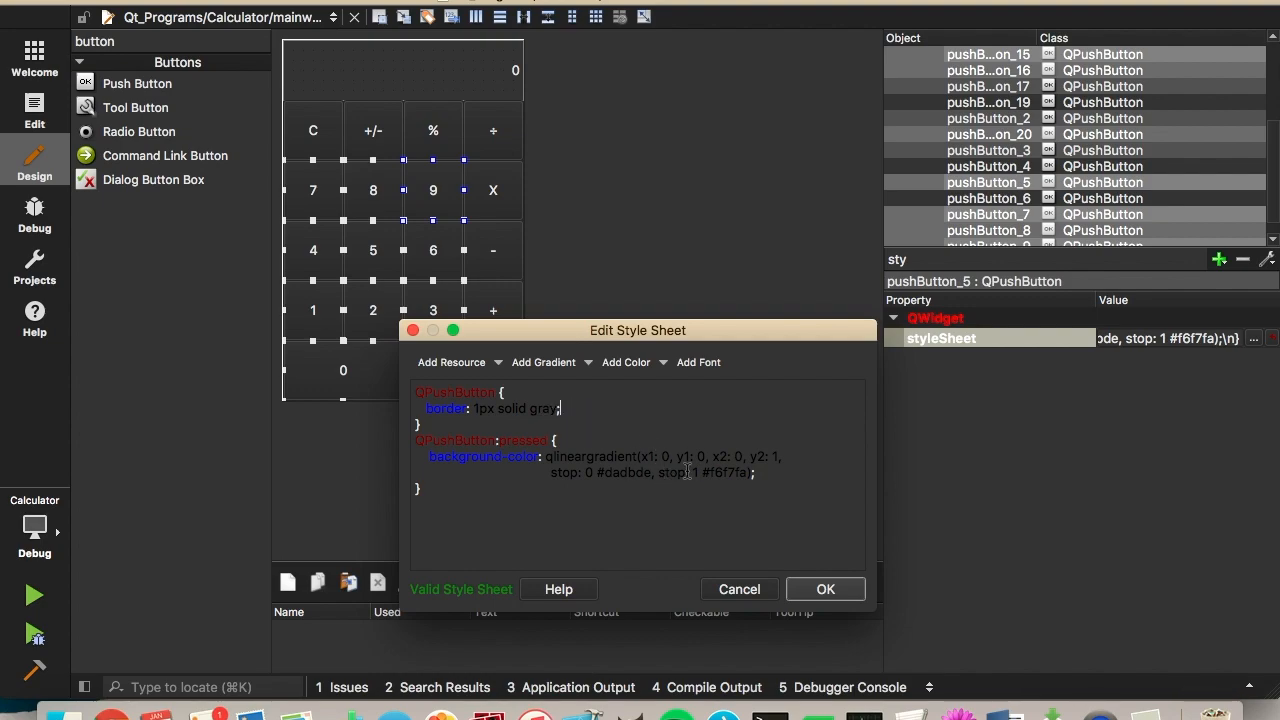
{"action": "left_click", "coordinate": [825, 589]}
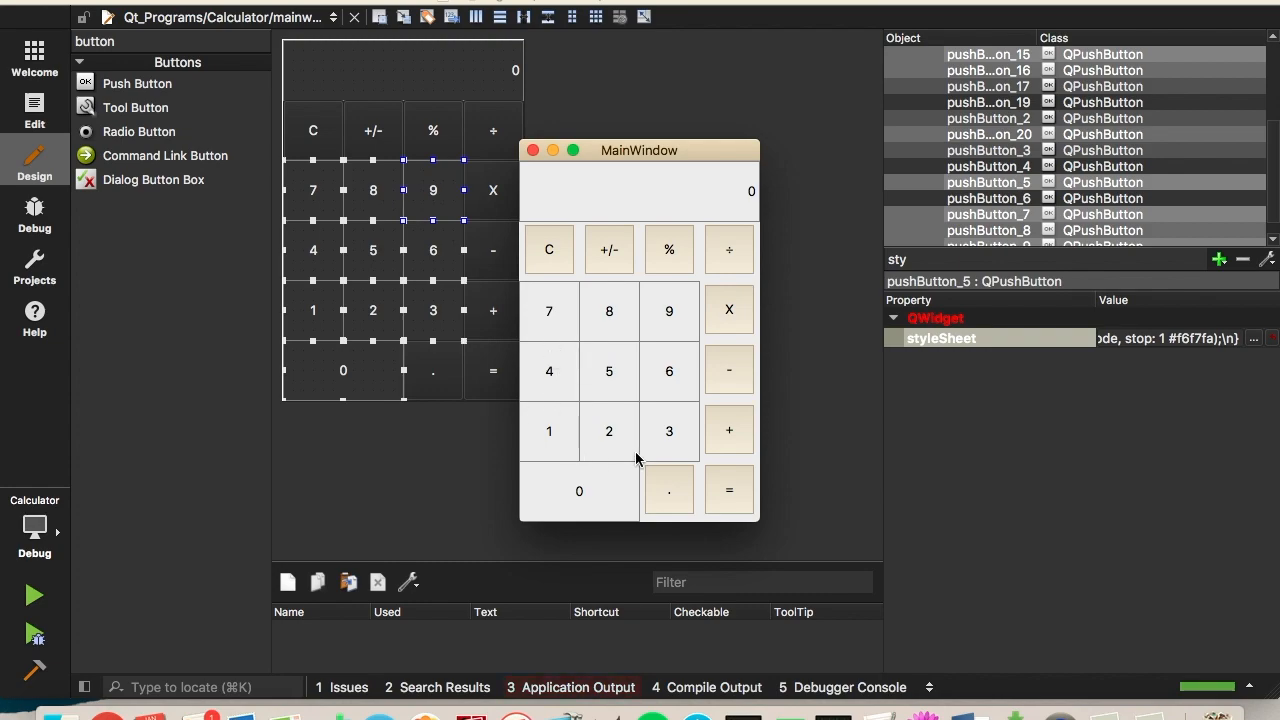
{"action": "mouse_move", "coordinate": [573, 343]}
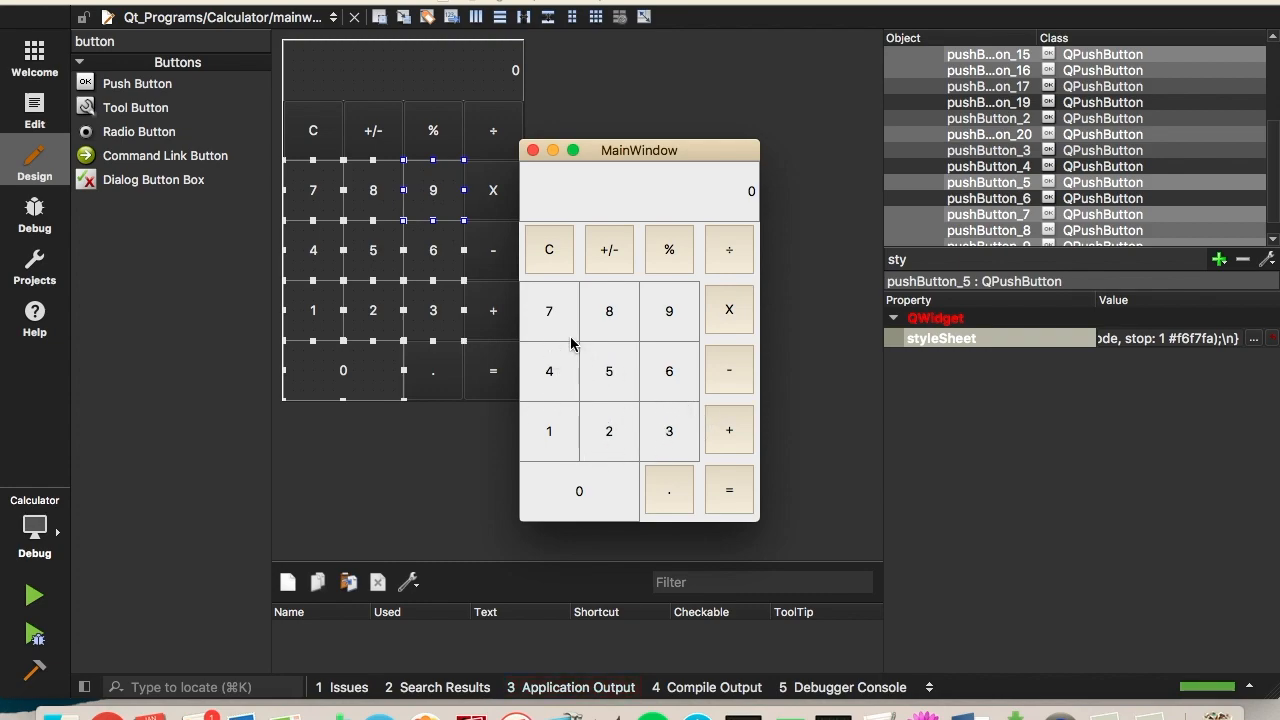
{"action": "mouse_move", "coordinate": [673, 327]}
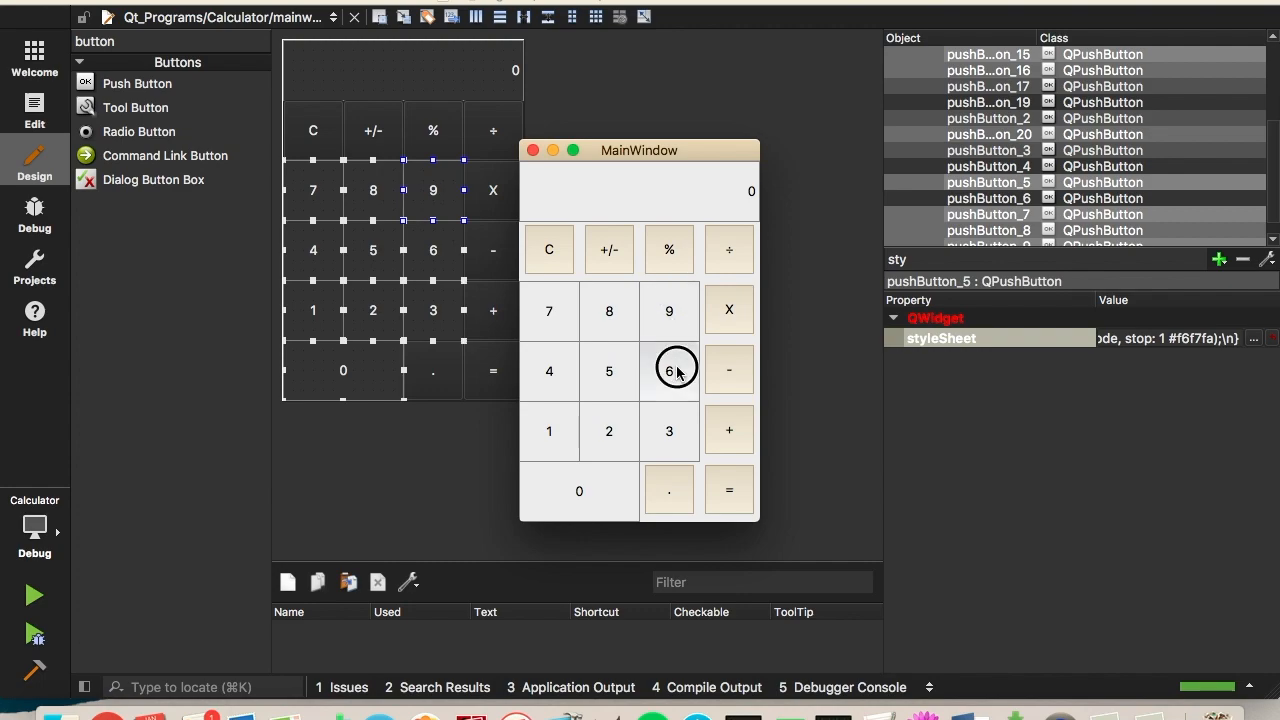
{"action": "mouse_move", "coordinate": [594, 494]}
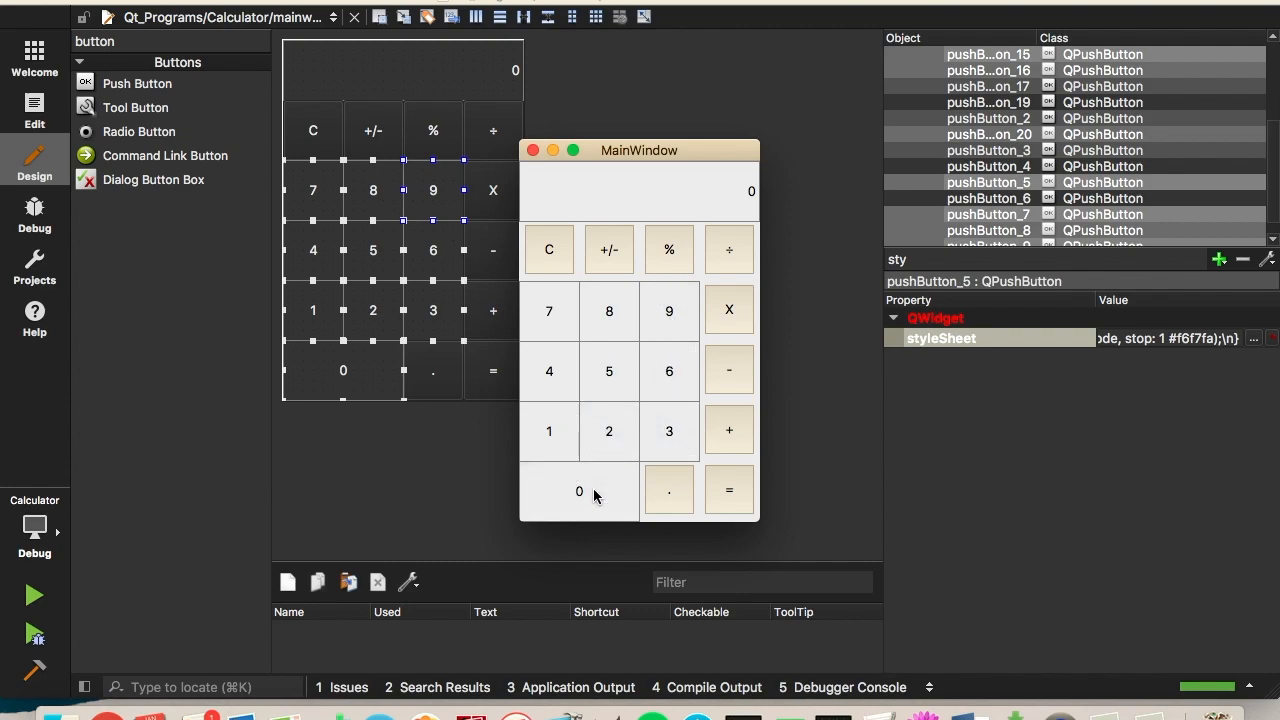
{"action": "mouse_move", "coordinate": [685, 398]}
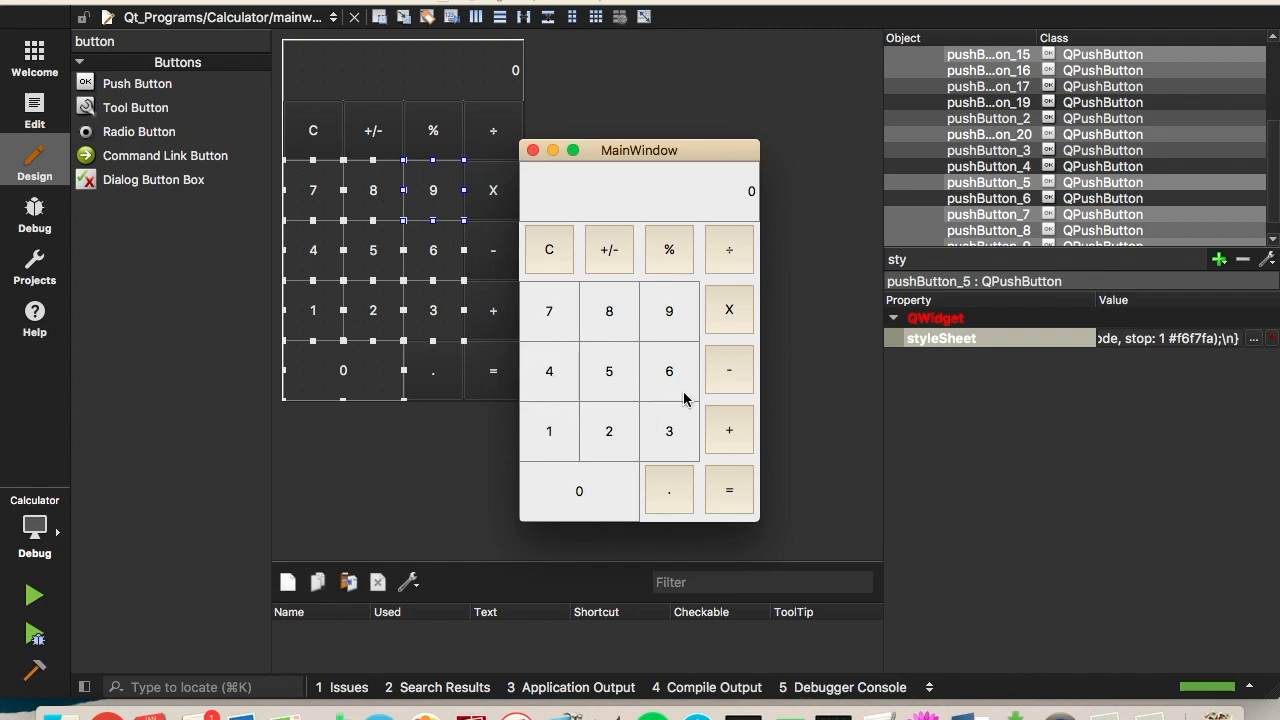
{"action": "mouse_move", "coordinate": [610, 250]}
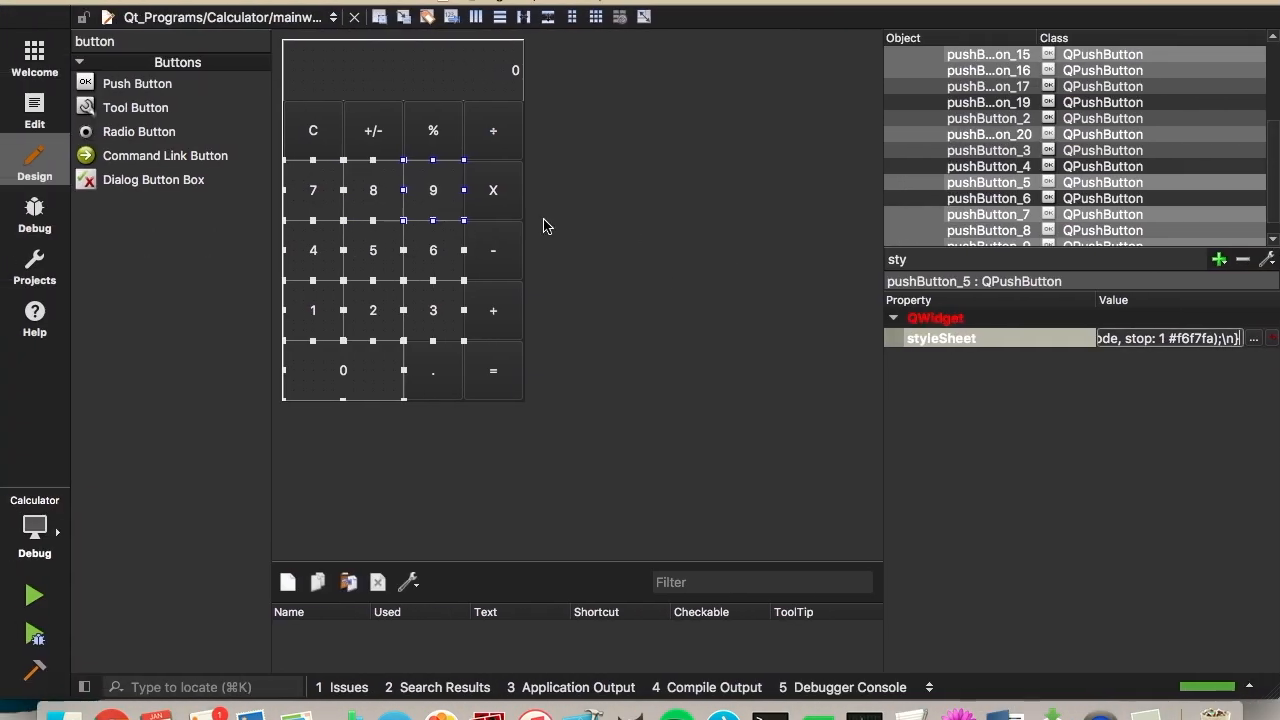
Step: Give C, +/-, % and '.' a light-gray background, gray border and pressed gradient
{"action": "left_click", "coordinate": [312, 131]}
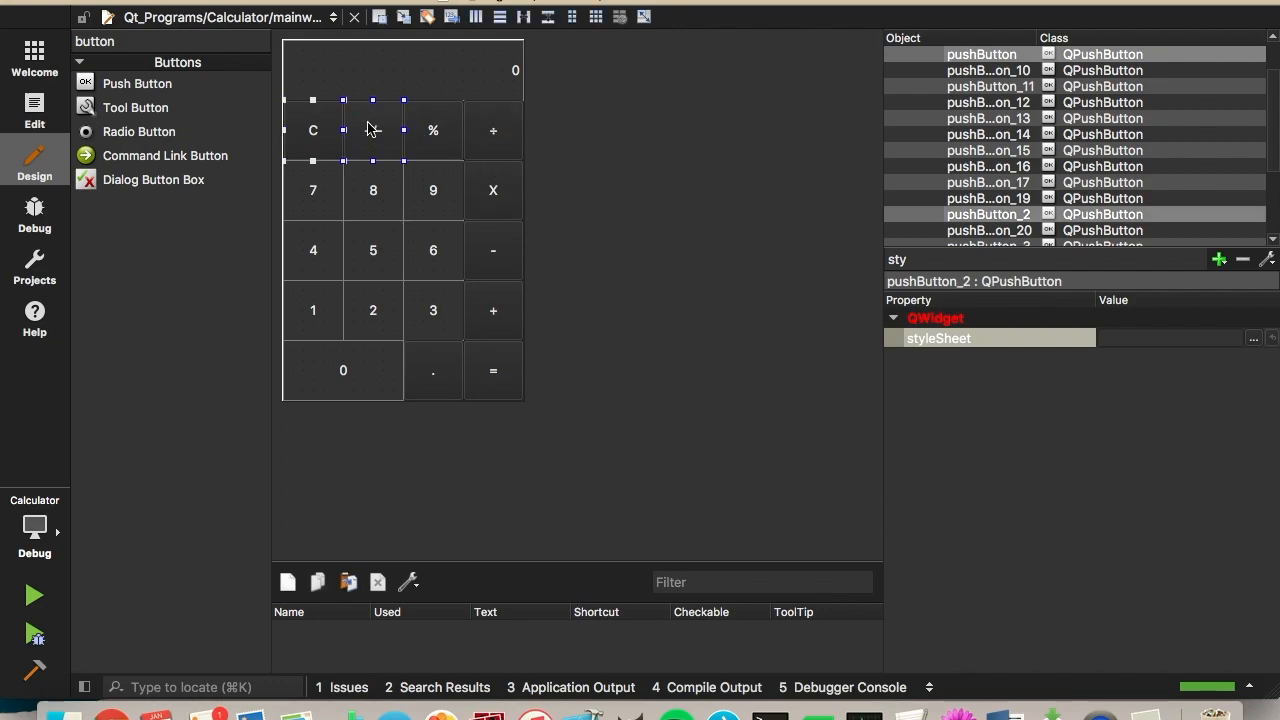
{"action": "left_click", "coordinate": [373, 130]}
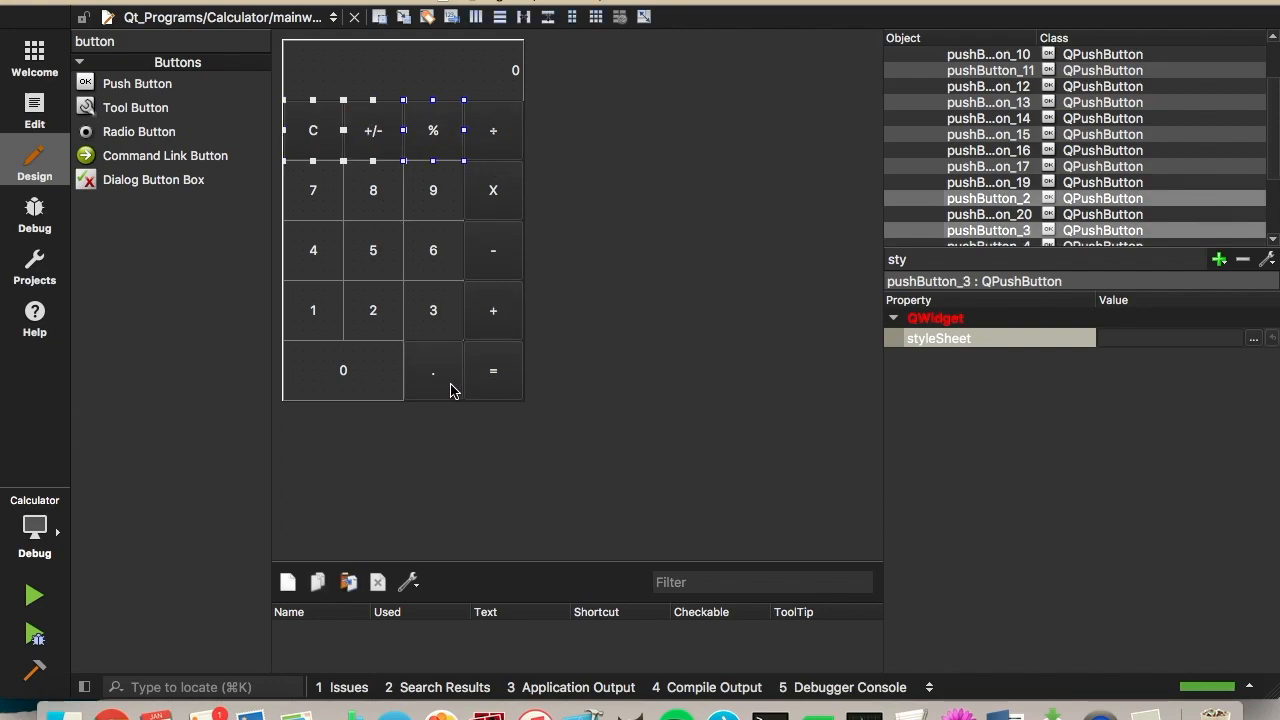
{"action": "left_click", "coordinate": [433, 370]}
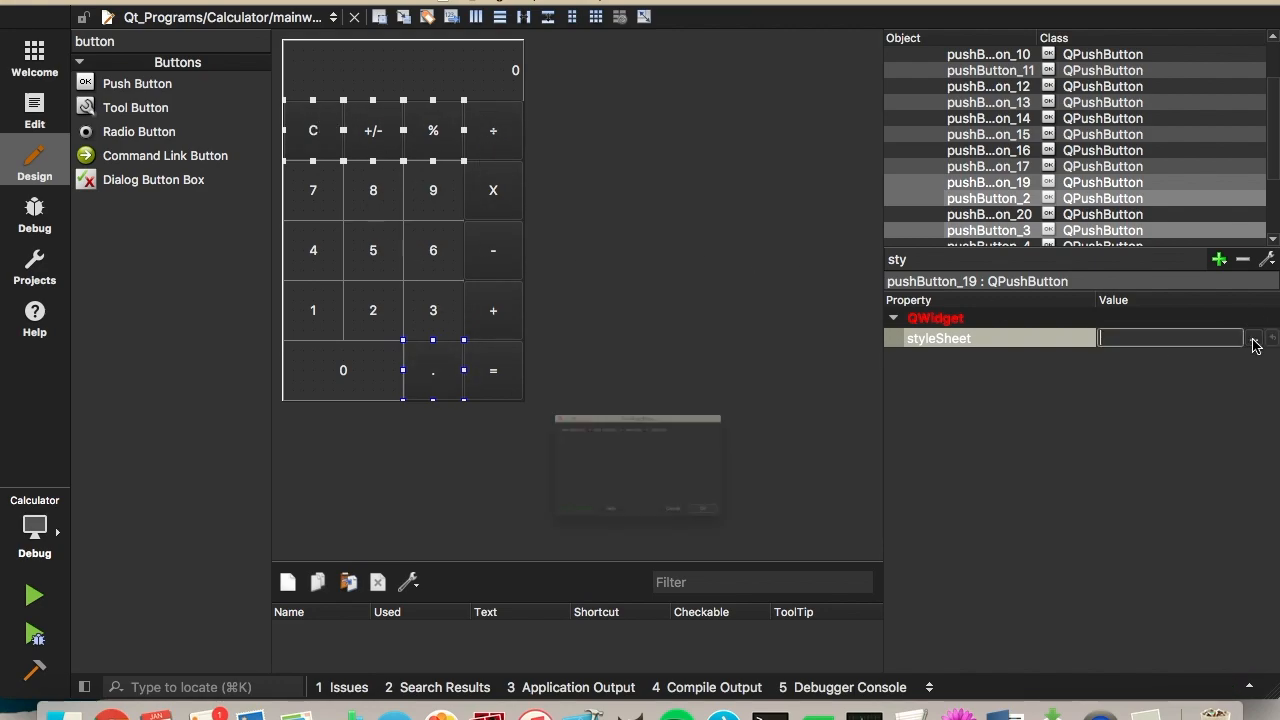
{"action": "left_click", "coordinate": [1254, 338]}
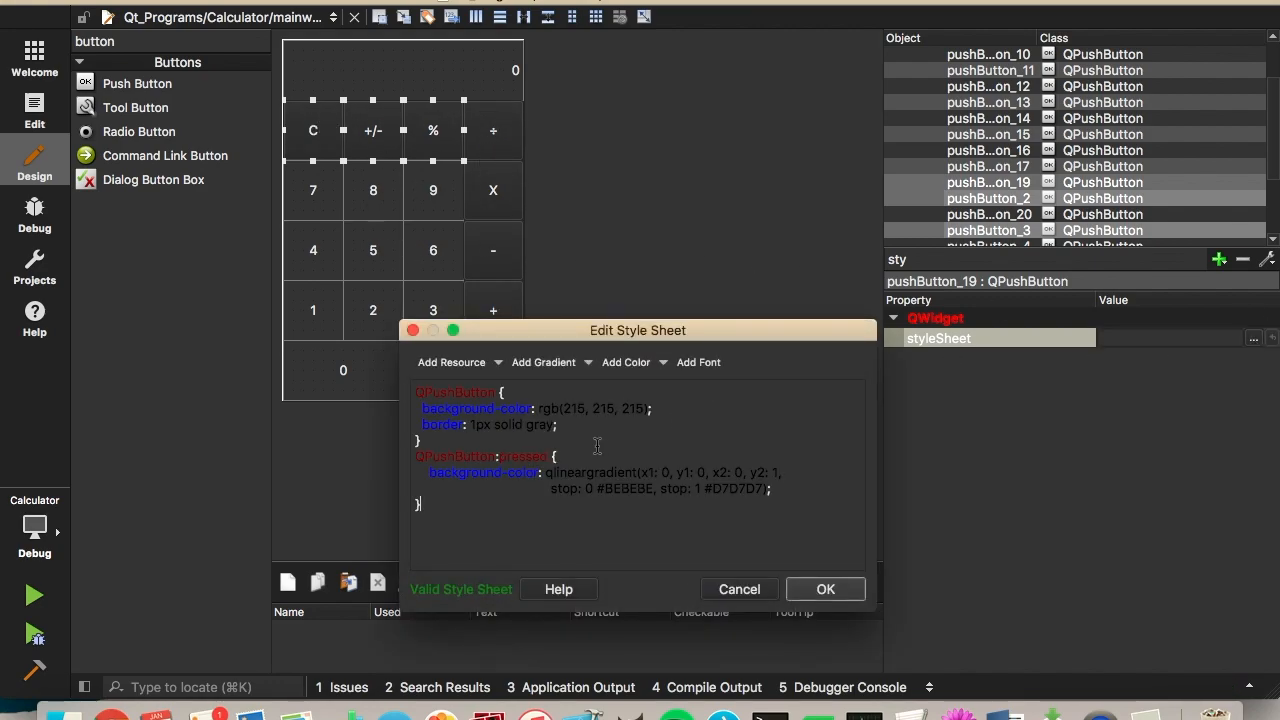
{"action": "mouse_move", "coordinate": [527, 423]}
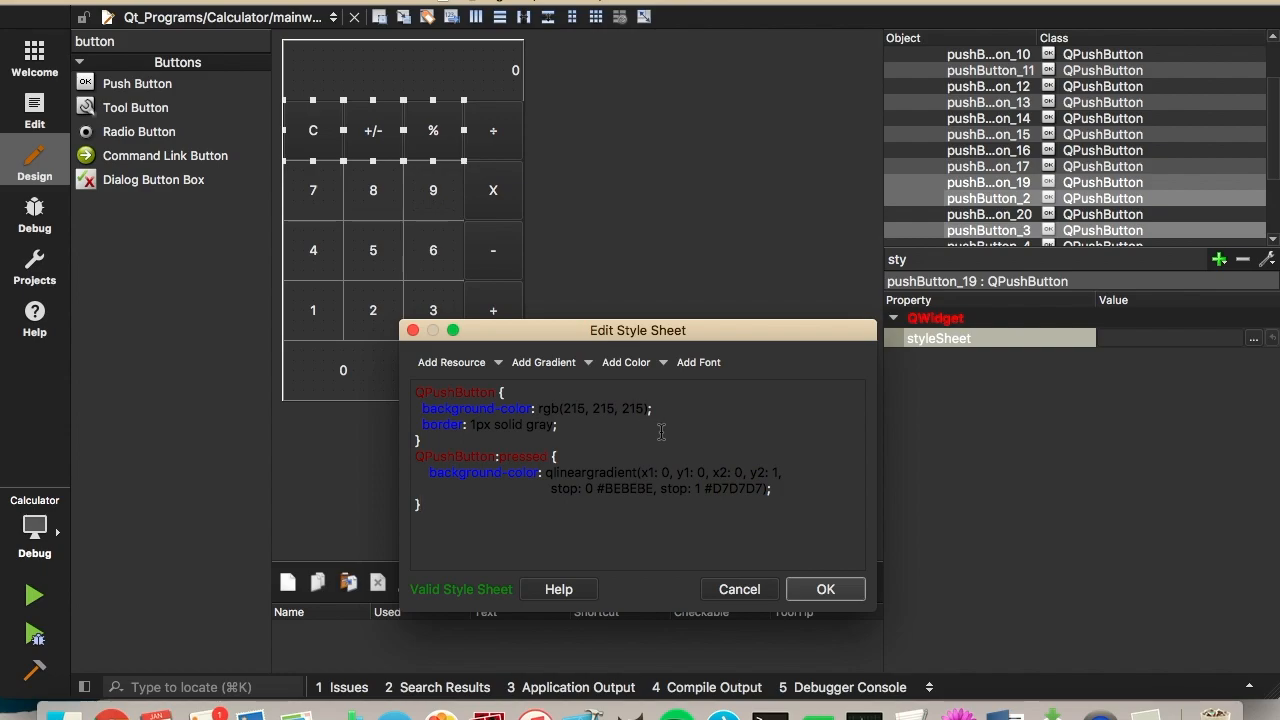
{"action": "mouse_move", "coordinate": [703, 490]}
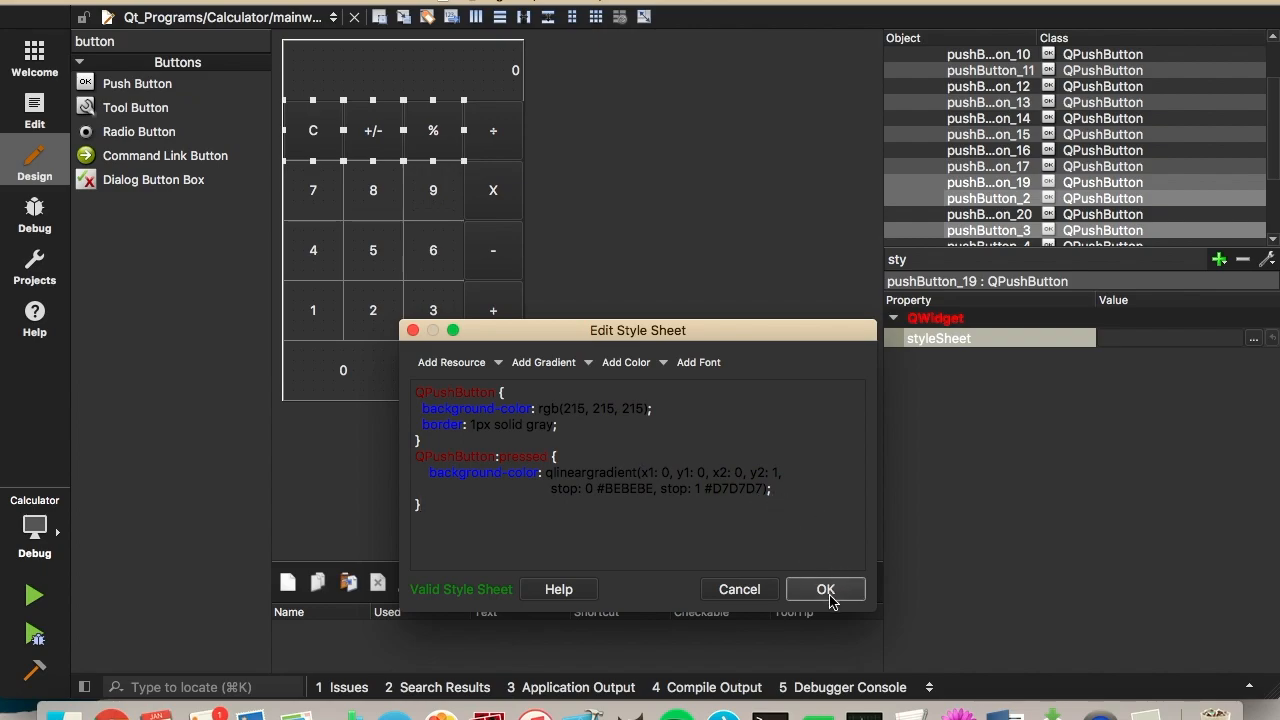
{"action": "mouse_move", "coordinate": [556, 418]}
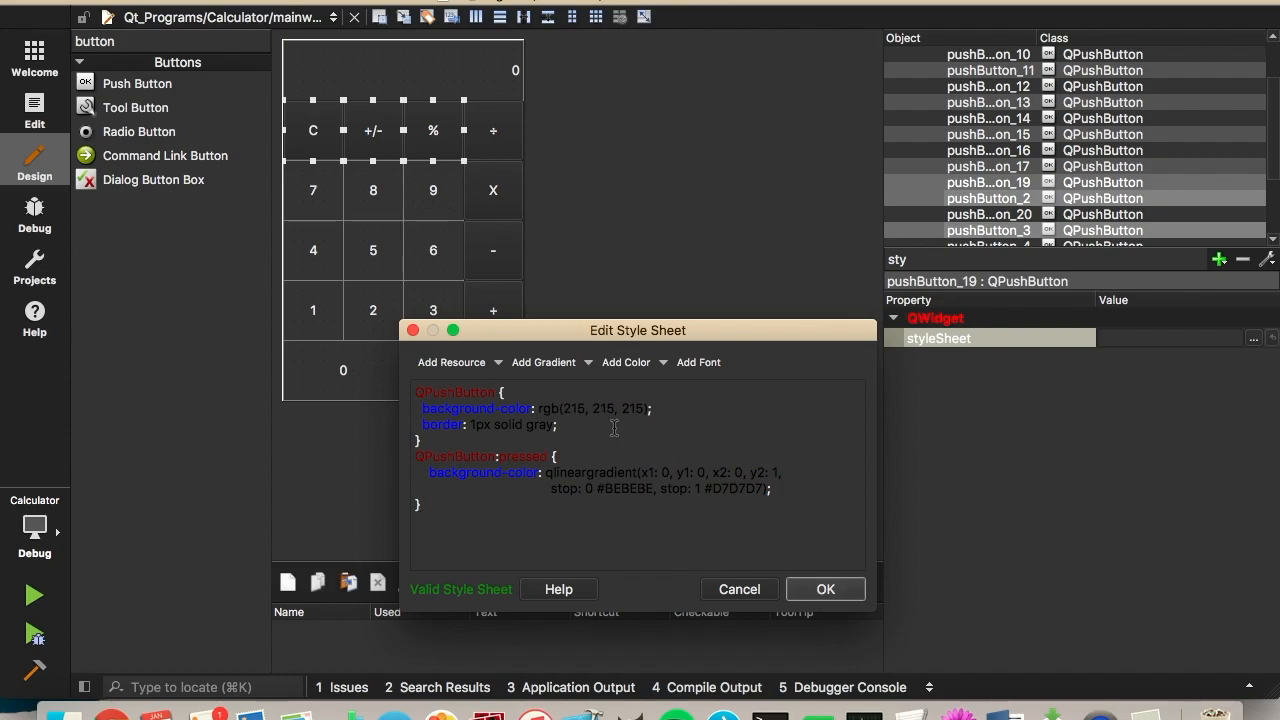
{"action": "mouse_move", "coordinate": [807, 576]}
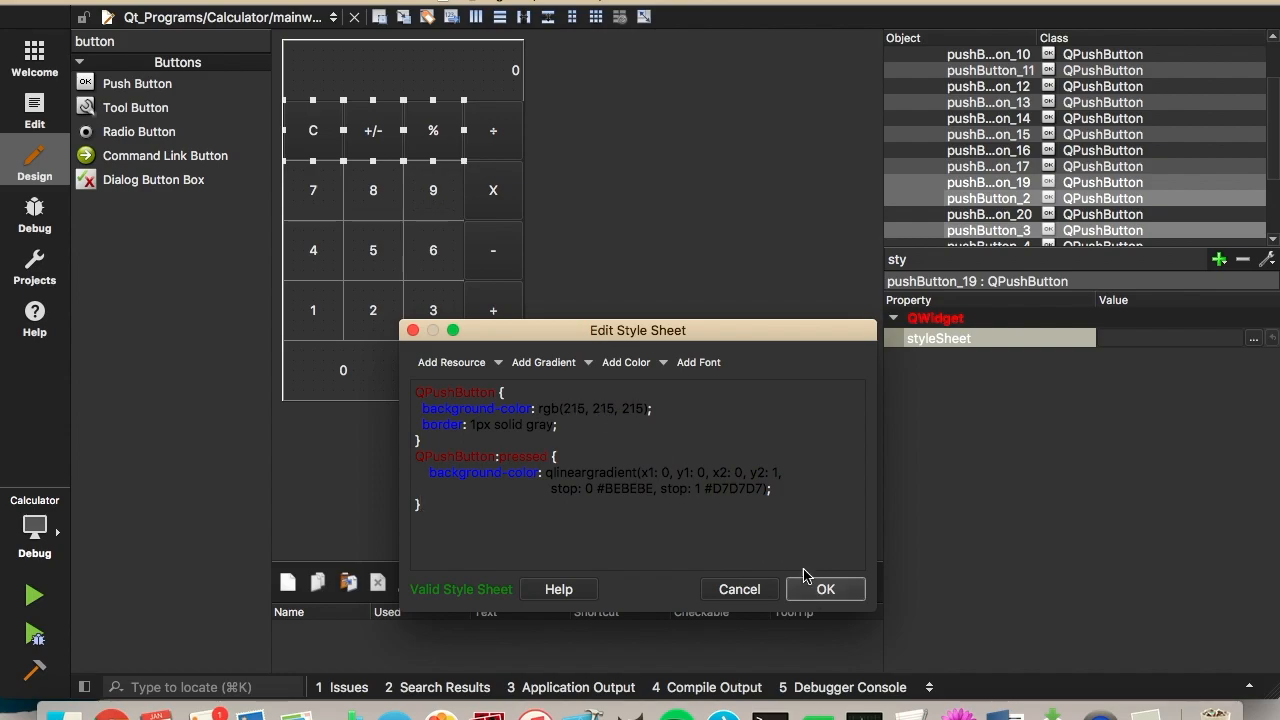
{"action": "left_click", "coordinate": [825, 588]}
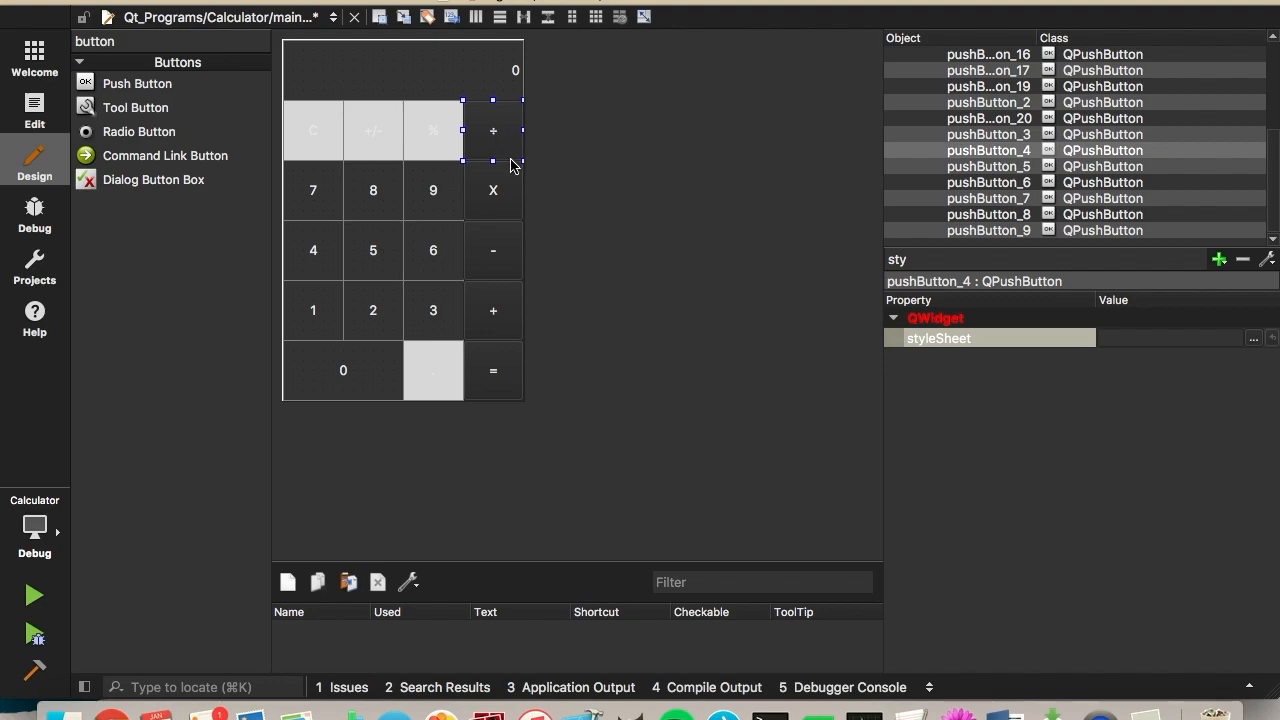
Step: Style the ÷, X, -, + and = buttons orange with white text, gray border and pressed gradient
{"action": "left_click", "coordinate": [505, 297]}
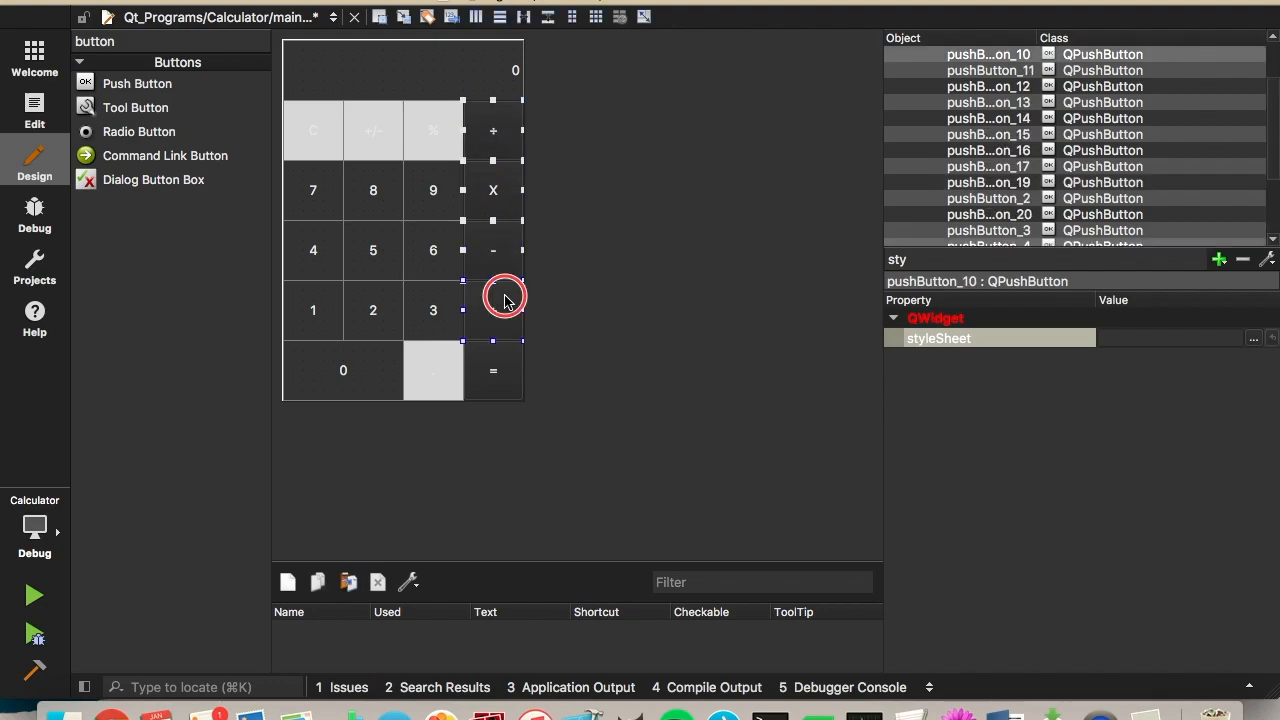
{"action": "left_click", "coordinate": [493, 310]}
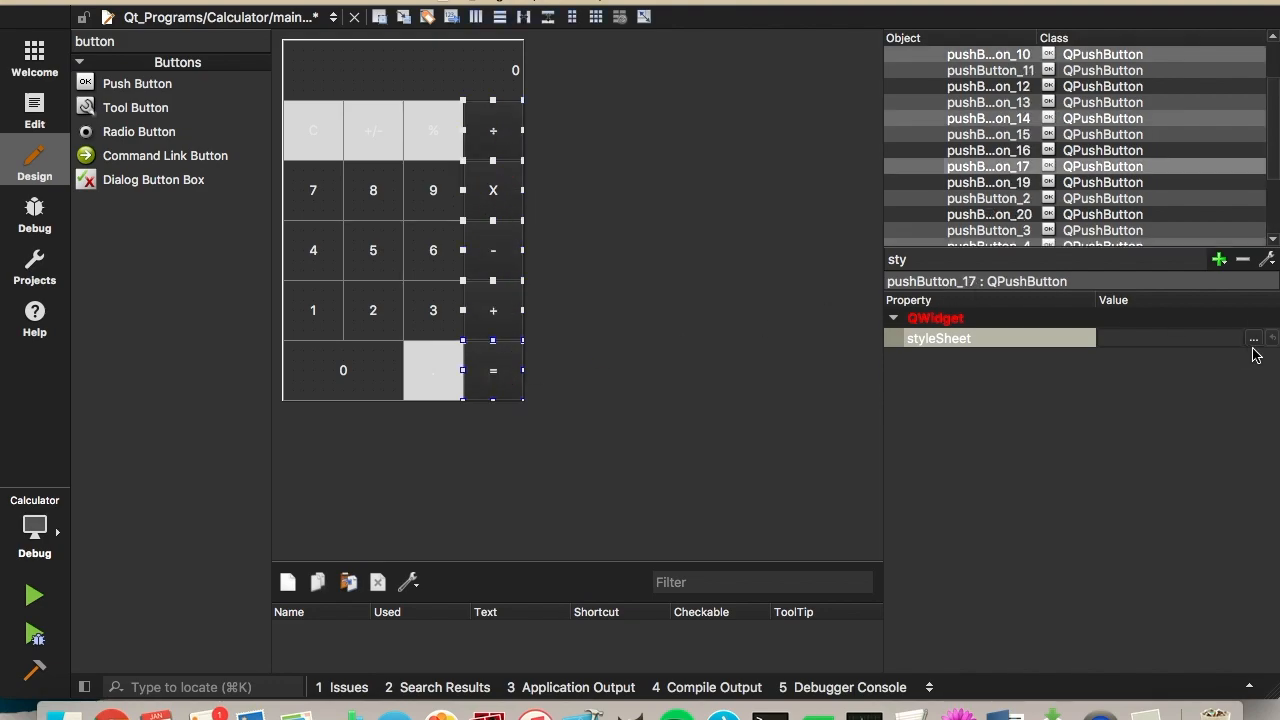
{"action": "left_click", "coordinate": [1253, 338]}
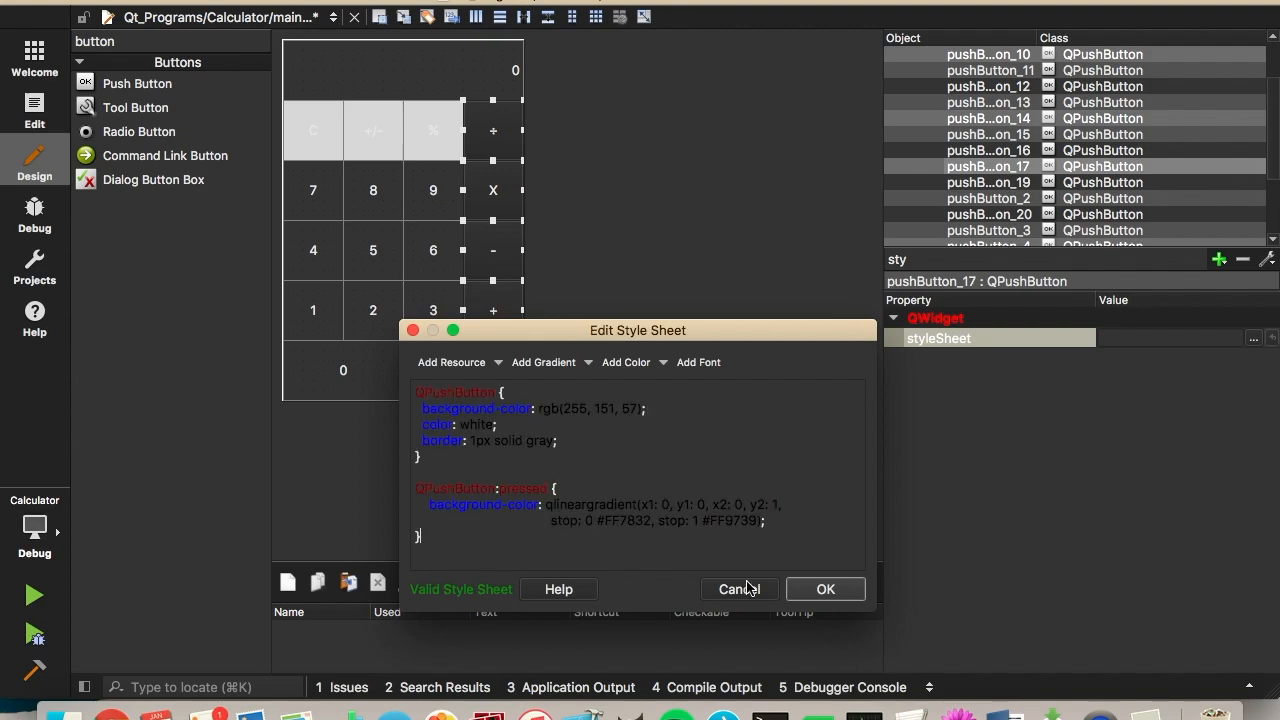
{"action": "mouse_move", "coordinate": [505, 432]}
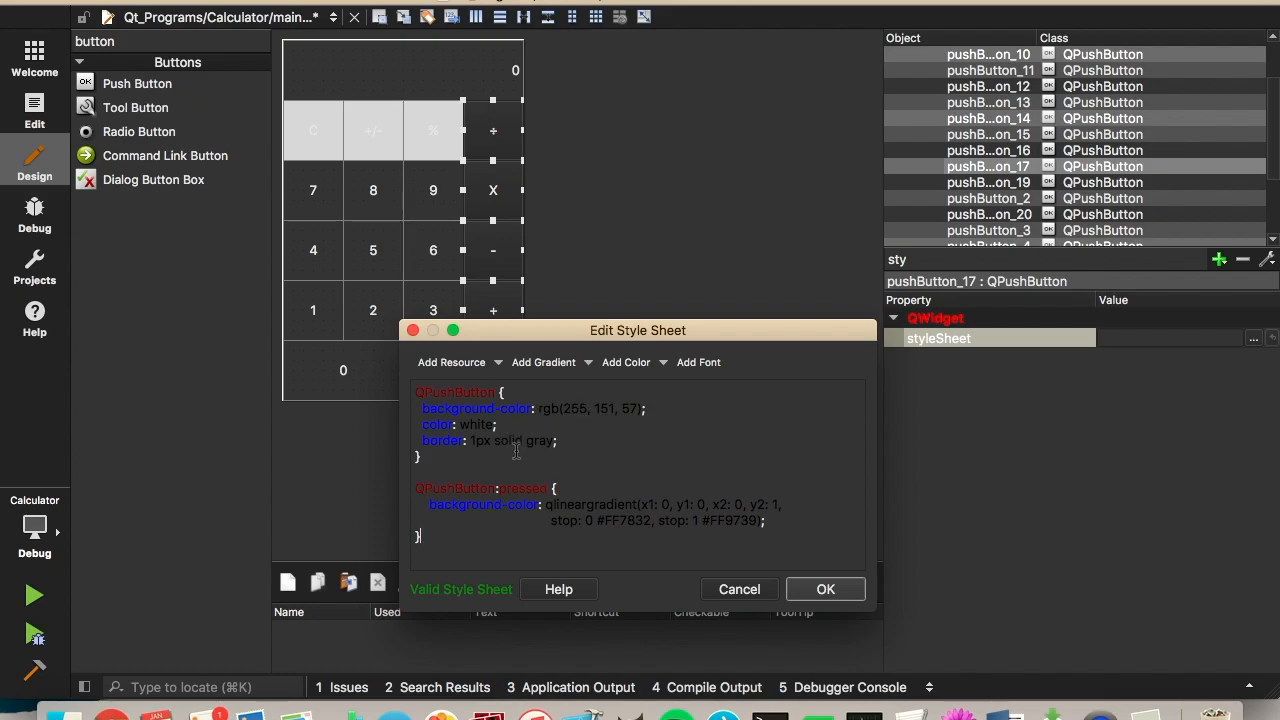
{"action": "mouse_move", "coordinate": [640, 498]}
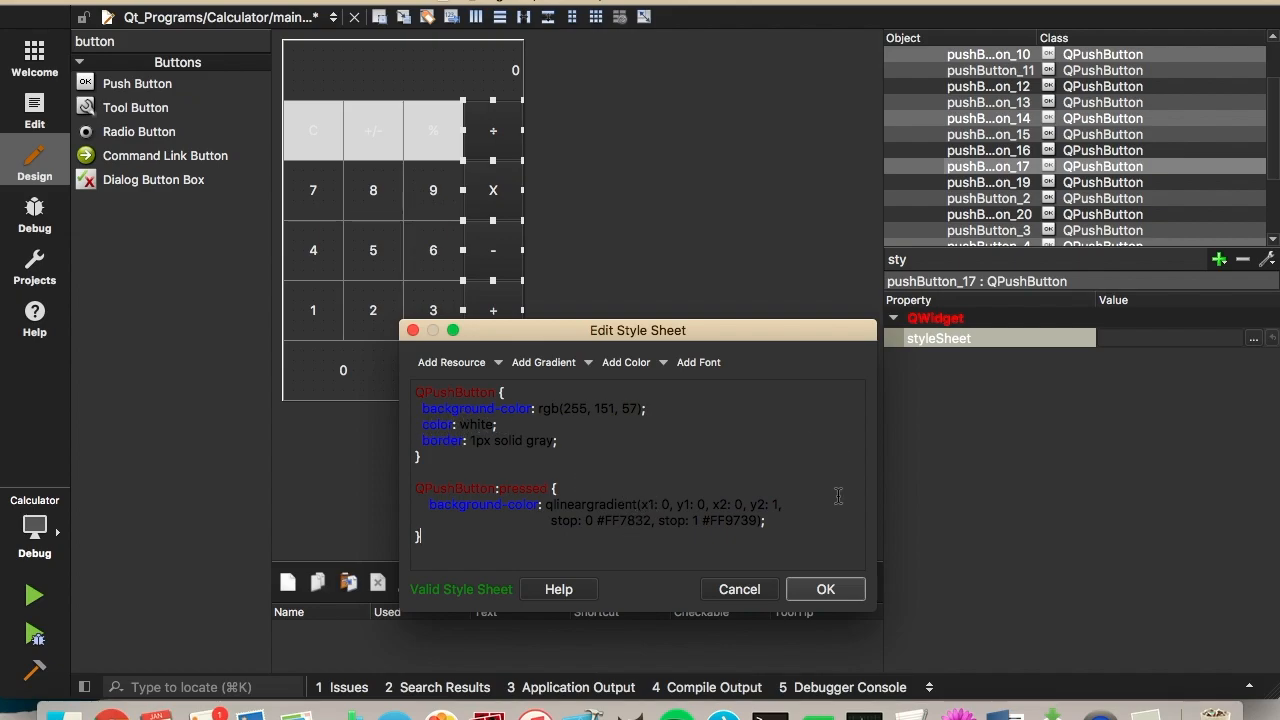
{"action": "left_click", "coordinate": [825, 588]}
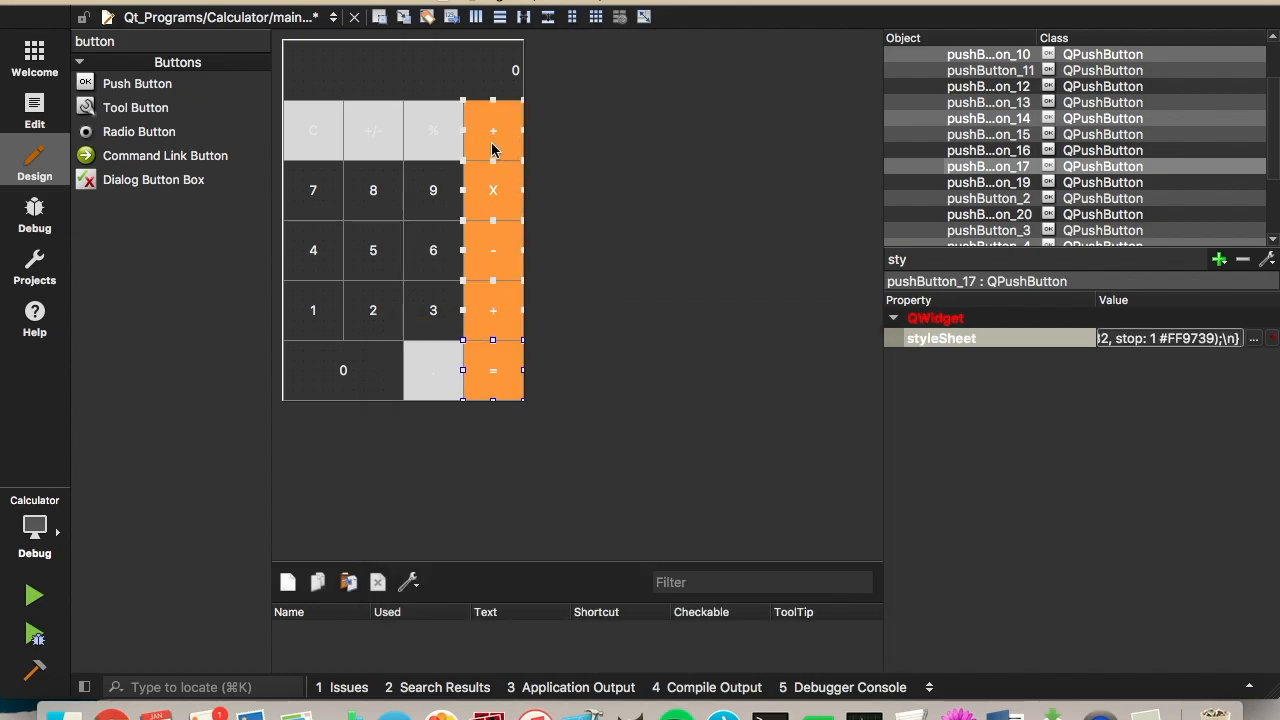
{"action": "mouse_move", "coordinate": [500, 188]}
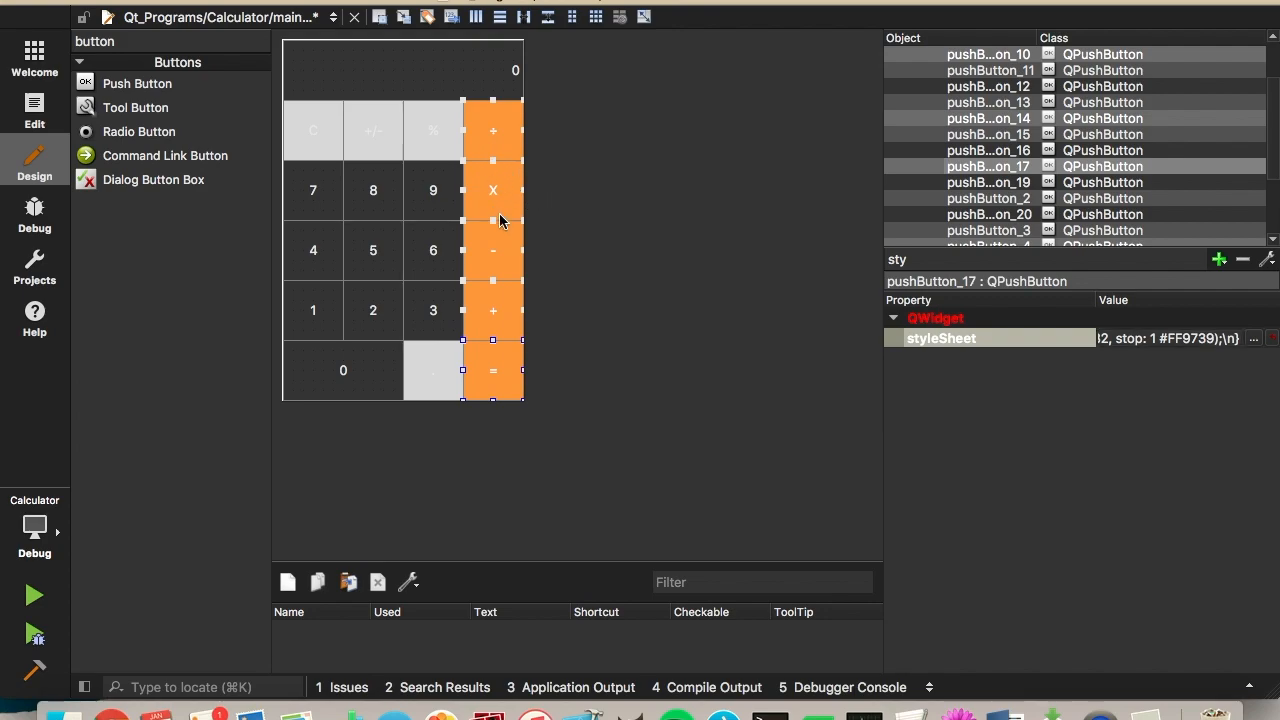
{"action": "left_click", "coordinate": [433, 250]}
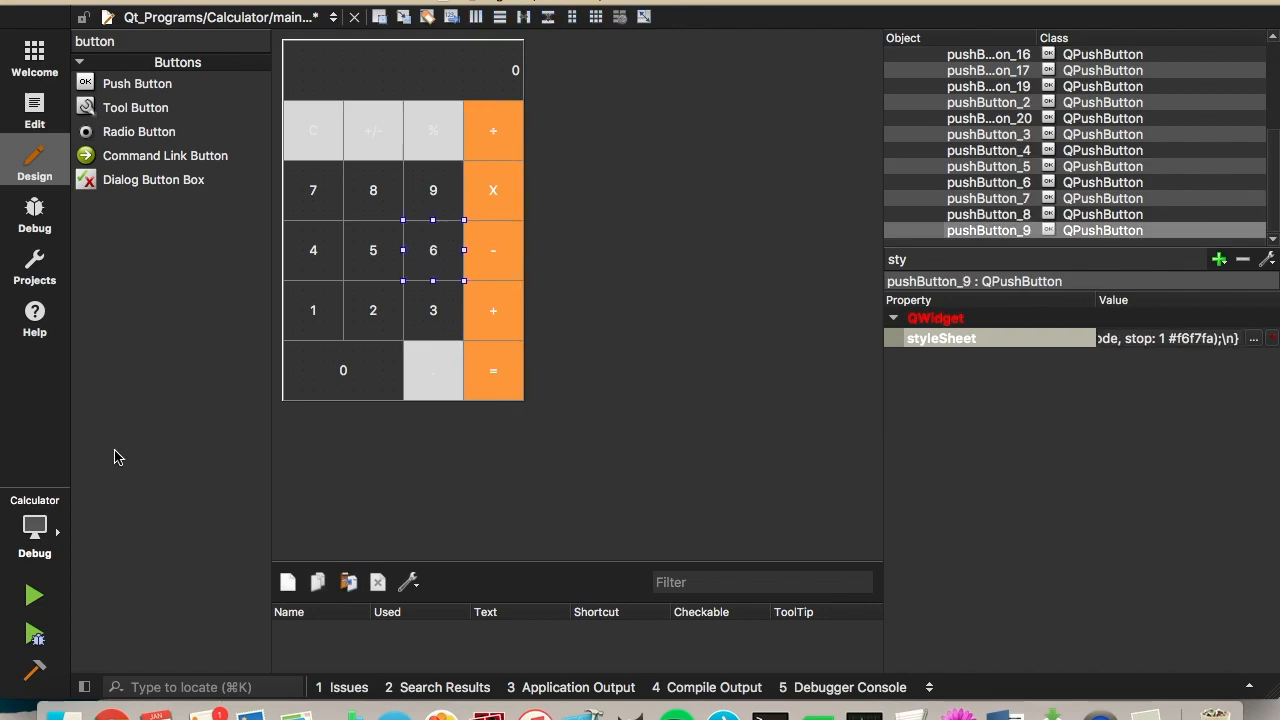
{"action": "mouse_move", "coordinate": [462, 404]}
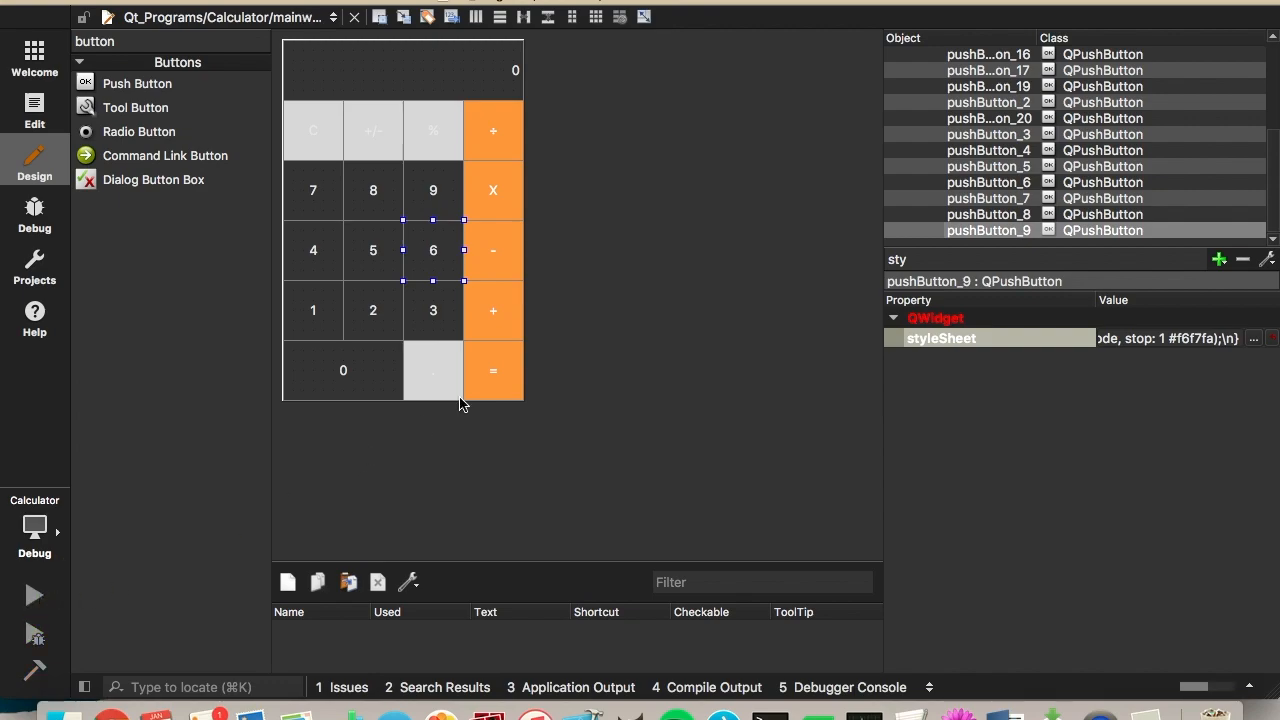
{"action": "mouse_move", "coordinate": [508, 375]}
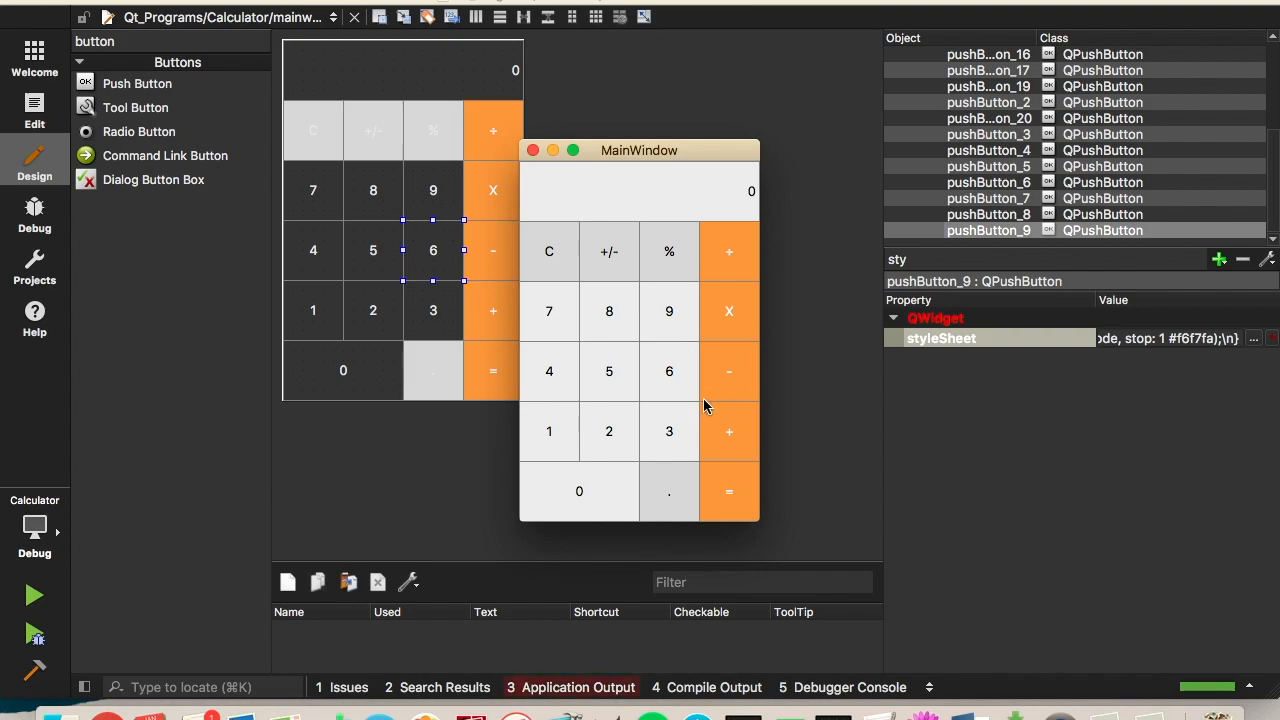
{"action": "mouse_move", "coordinate": [563, 178]}
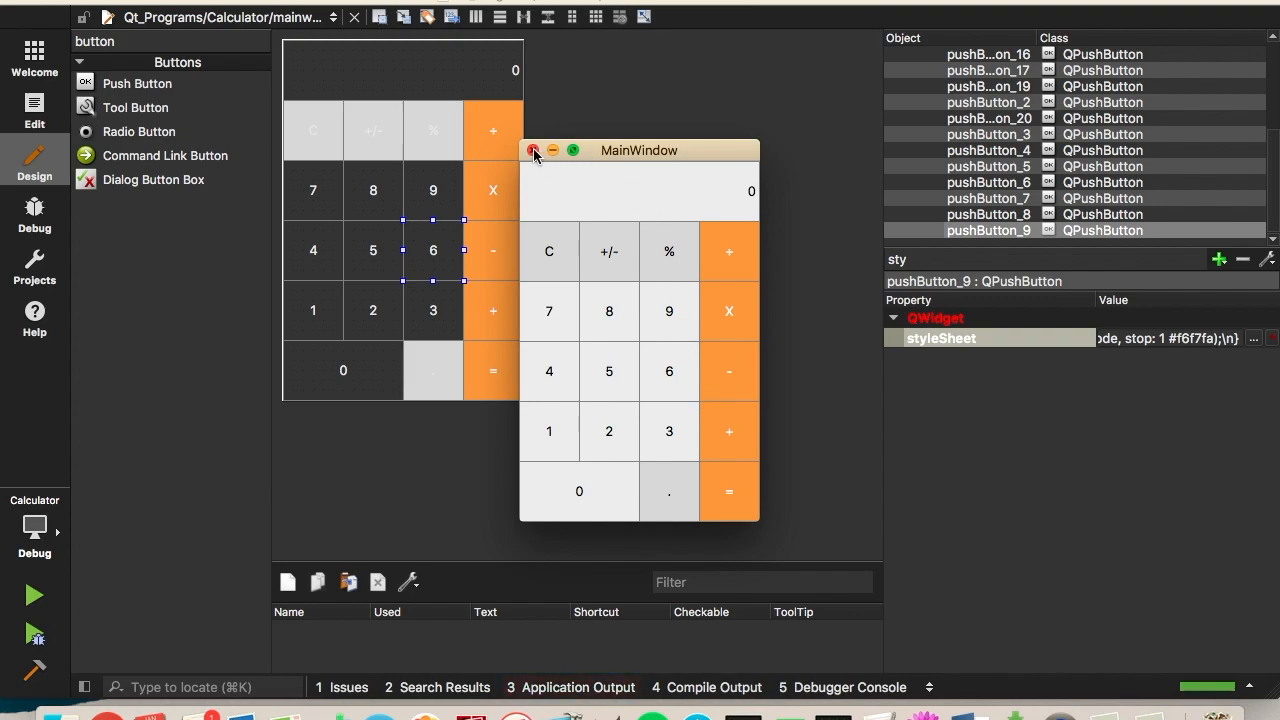
{"action": "left_click", "coordinate": [533, 150]}
{"action": "type", "text": "font"}
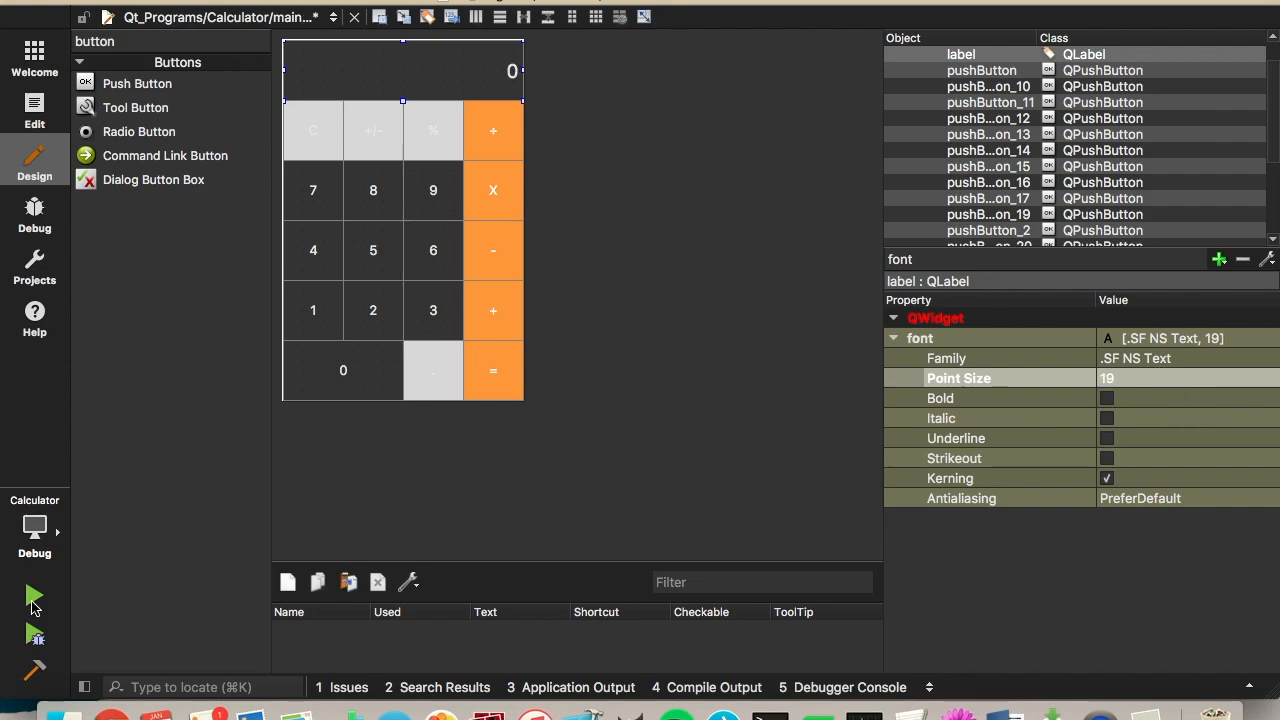
{"action": "mouse_move", "coordinate": [463, 463]}
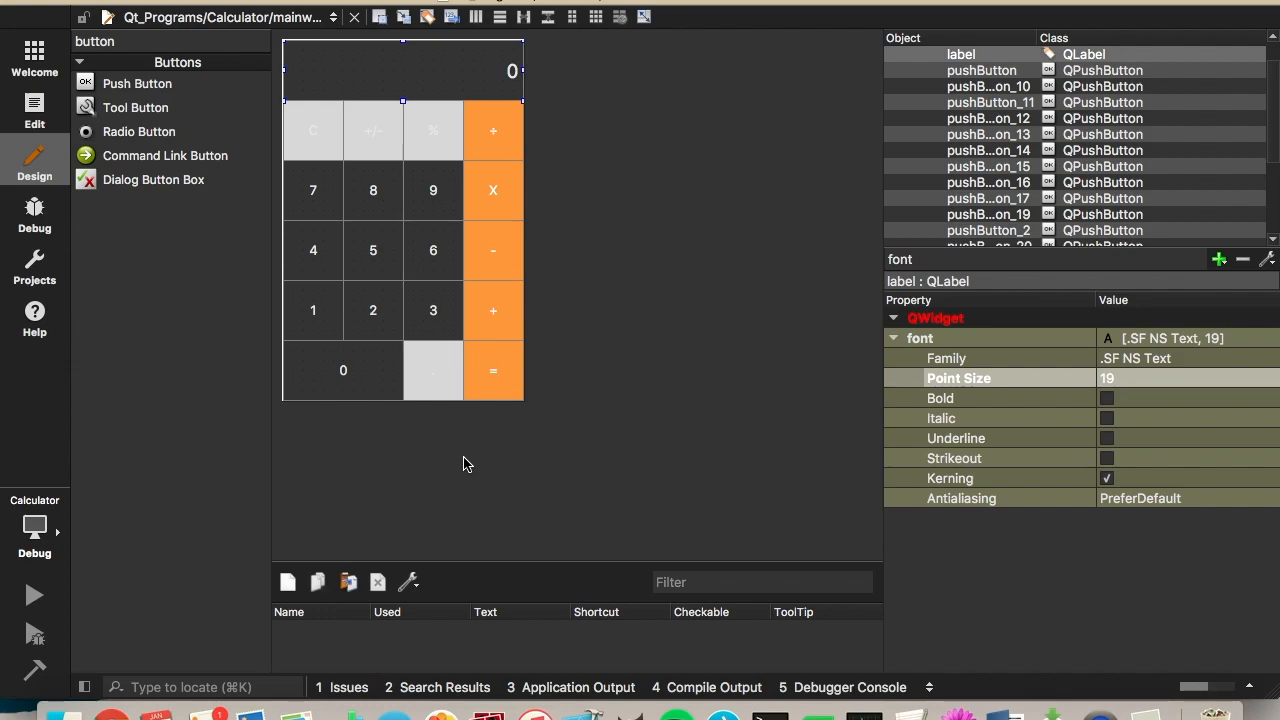
Step: Rebuild and launch the calculator, then bring its window into focus
{"action": "left_click", "coordinate": [33, 595]}
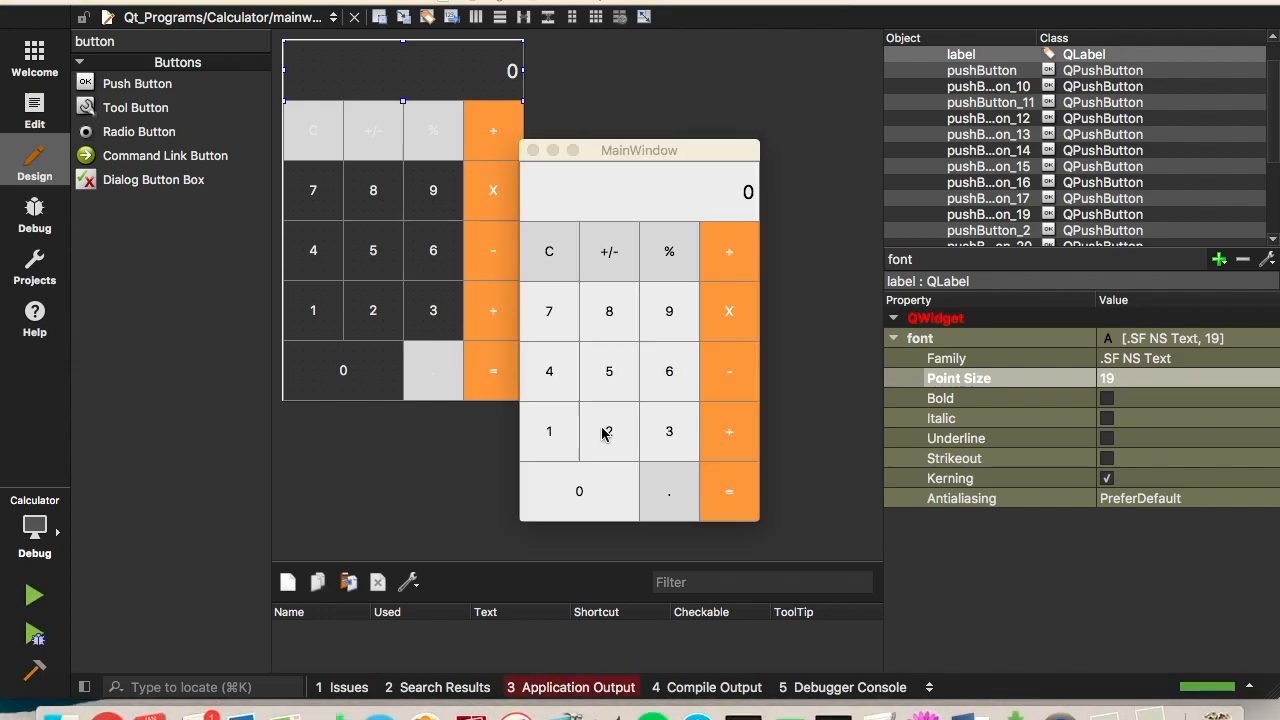
{"action": "left_click", "coordinate": [608, 251]}
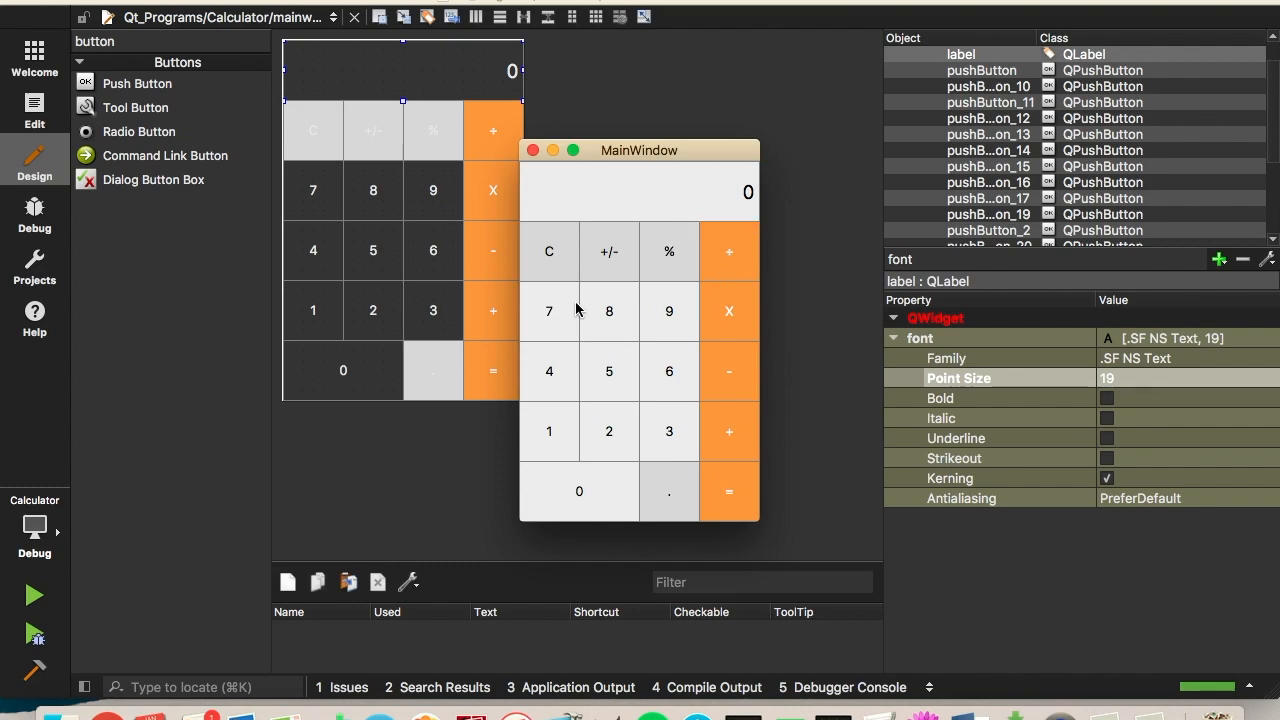
{"action": "mouse_move", "coordinate": [671, 325]}
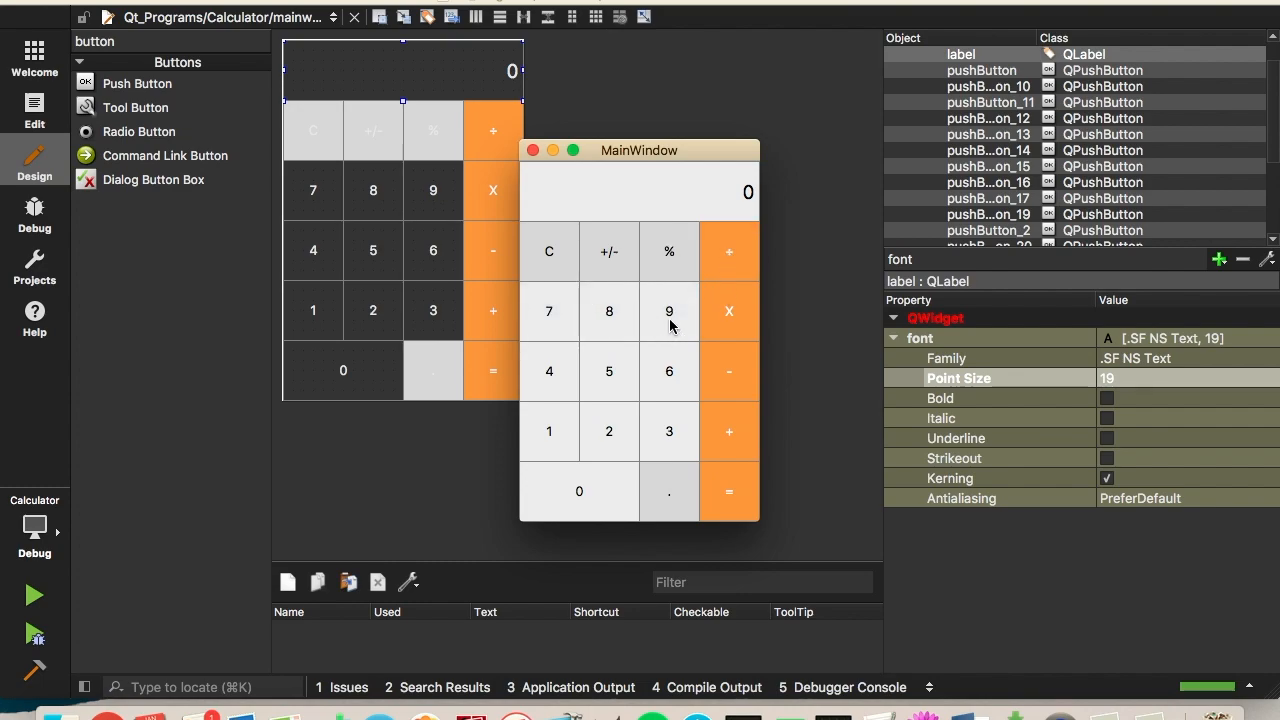
{"action": "mouse_move", "coordinate": [547, 385]}
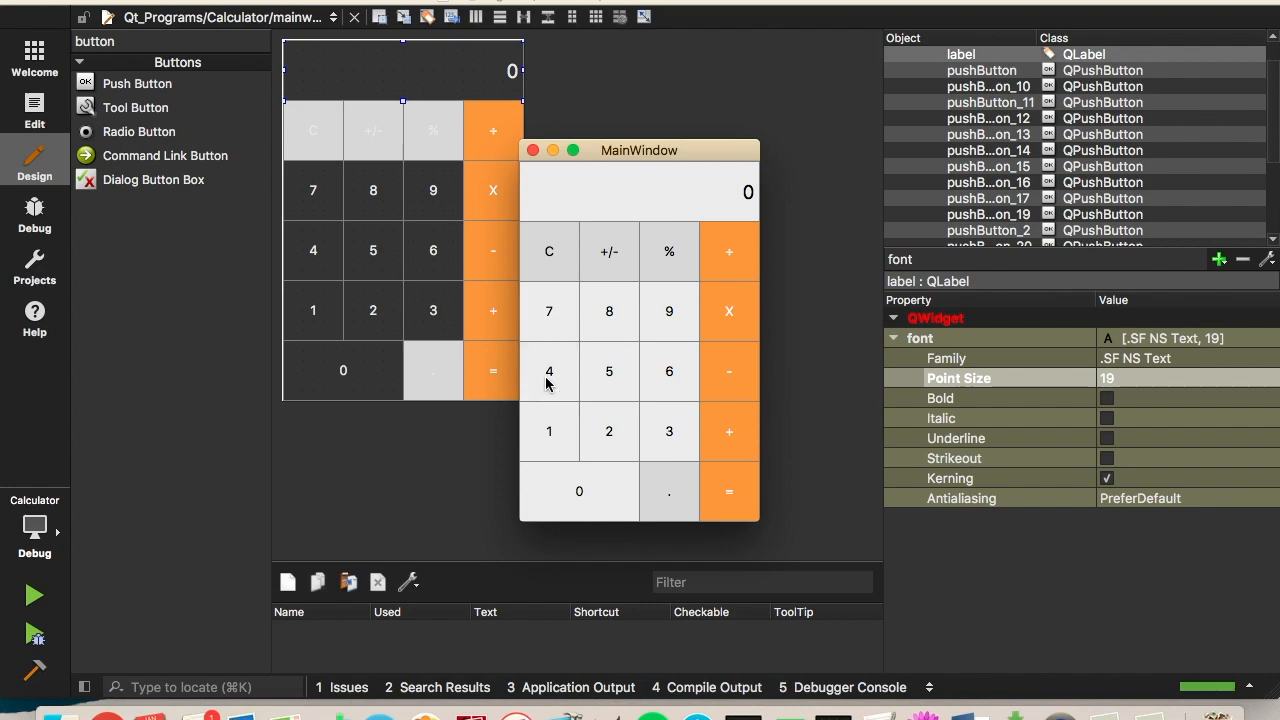
{"action": "mouse_move", "coordinate": [757, 378]}
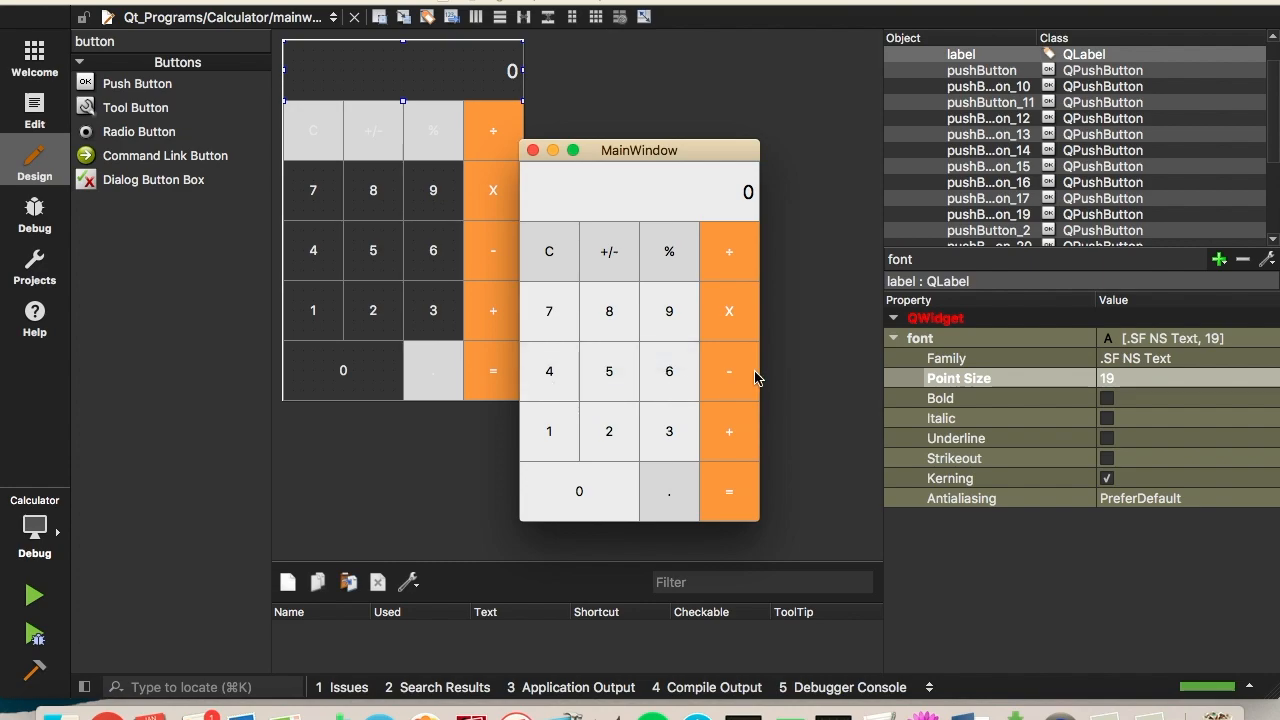